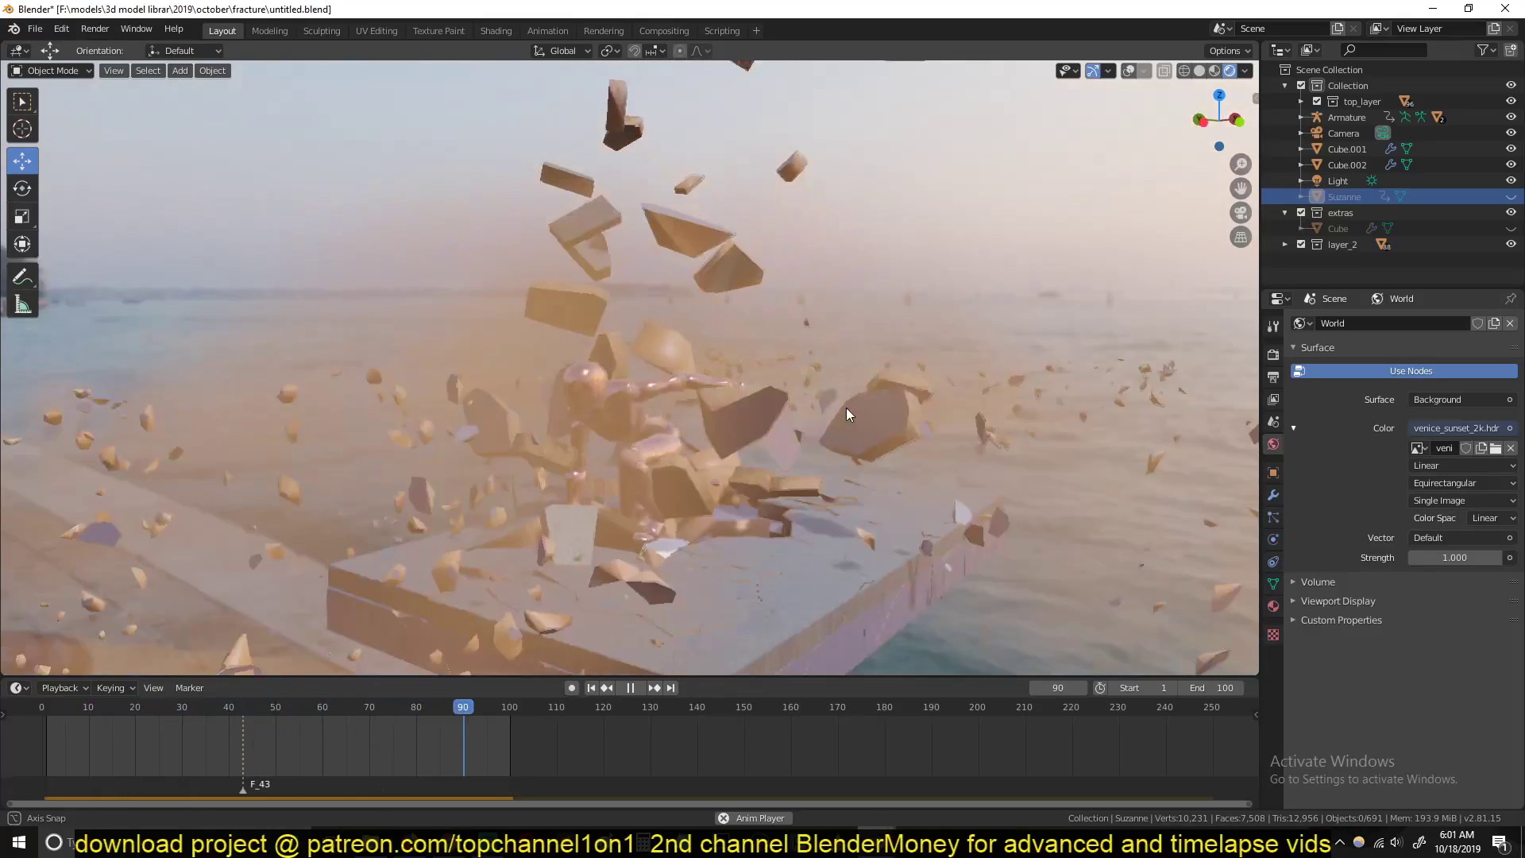
# Step: Start a new General file to work from a fresh scene
pyautogui.click(64, 706)
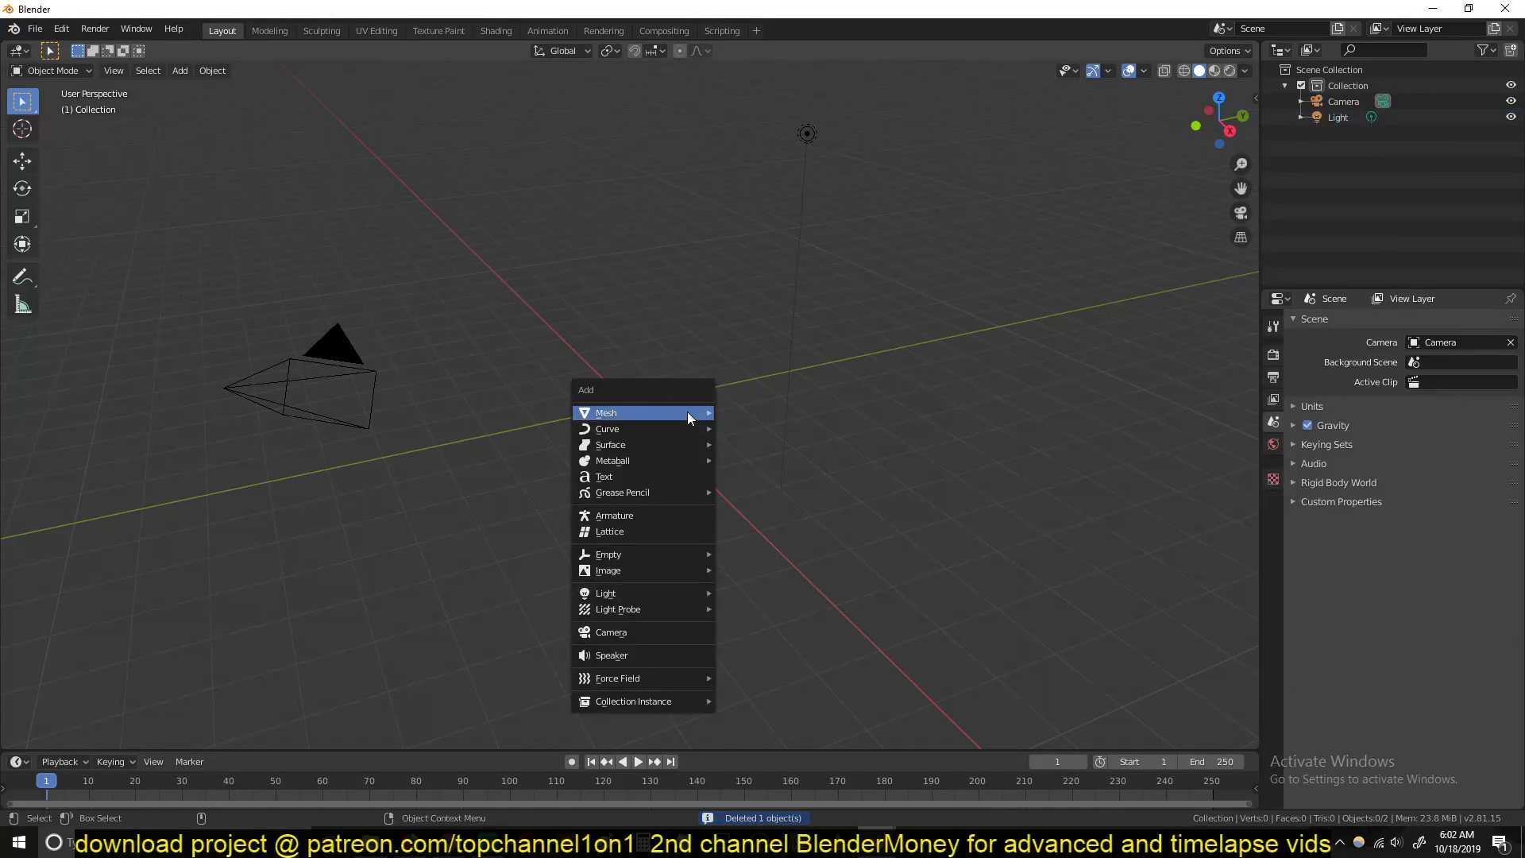
# Step: Add a cube, stretch it into a broad thin slab and apply its scale
pyautogui.click(605, 413)
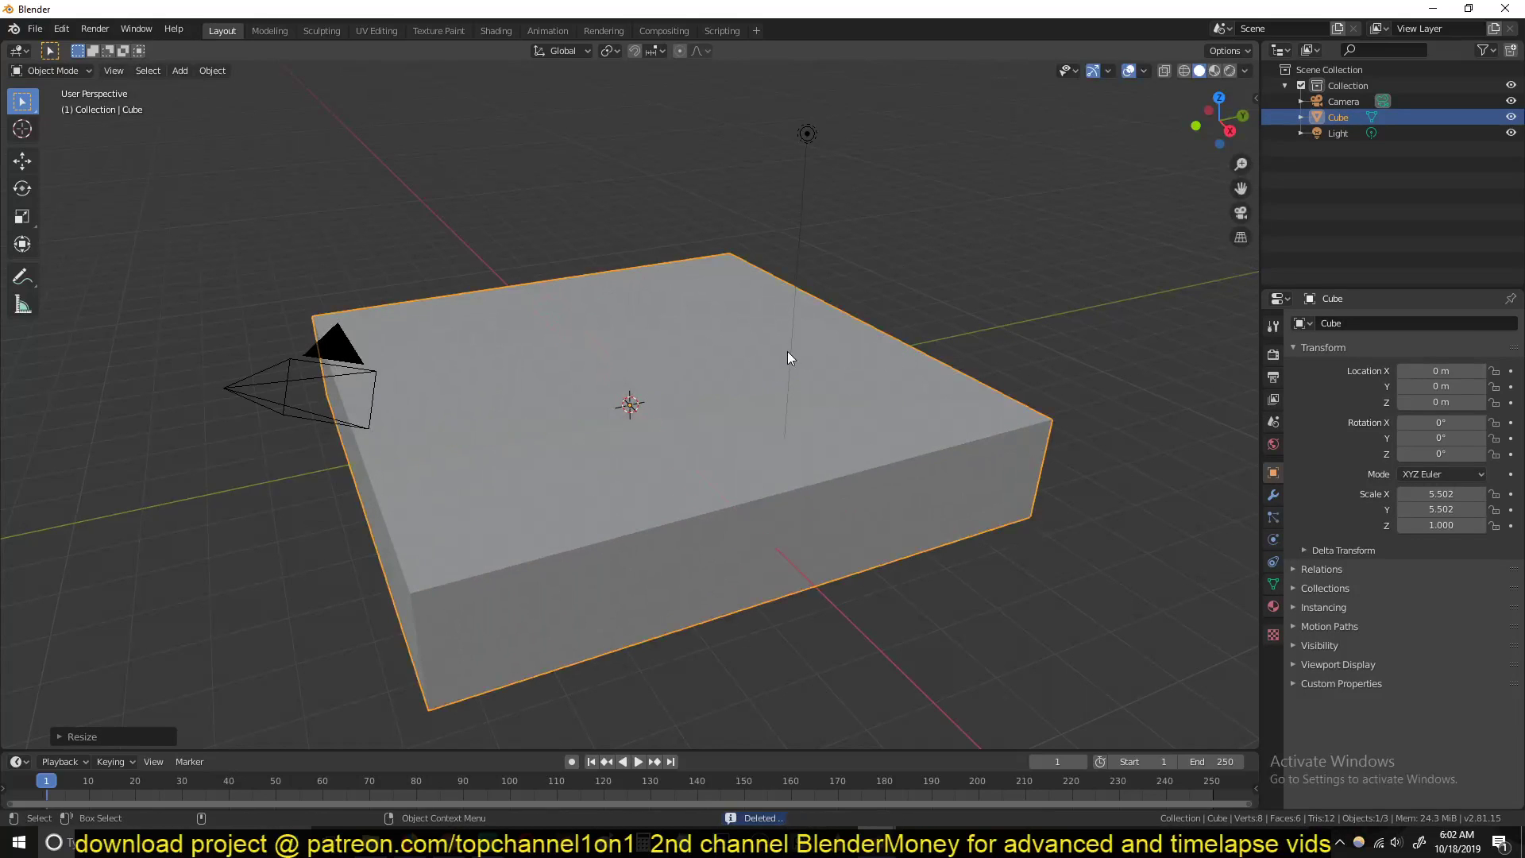
pyautogui.moveTo(788, 357); pyautogui.dragTo(875, 316)
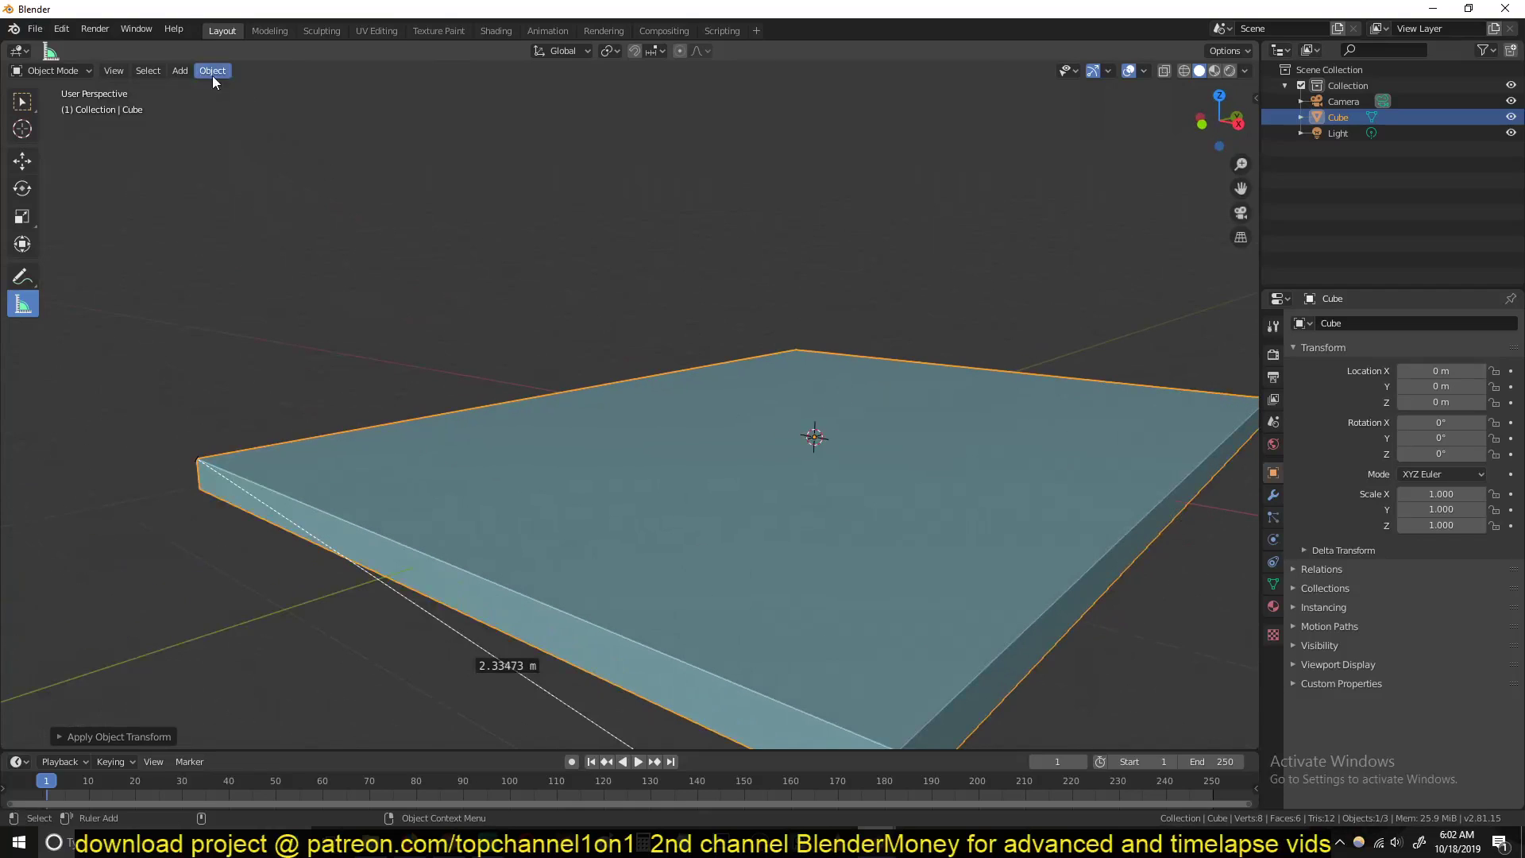
pyautogui.click(211, 70)
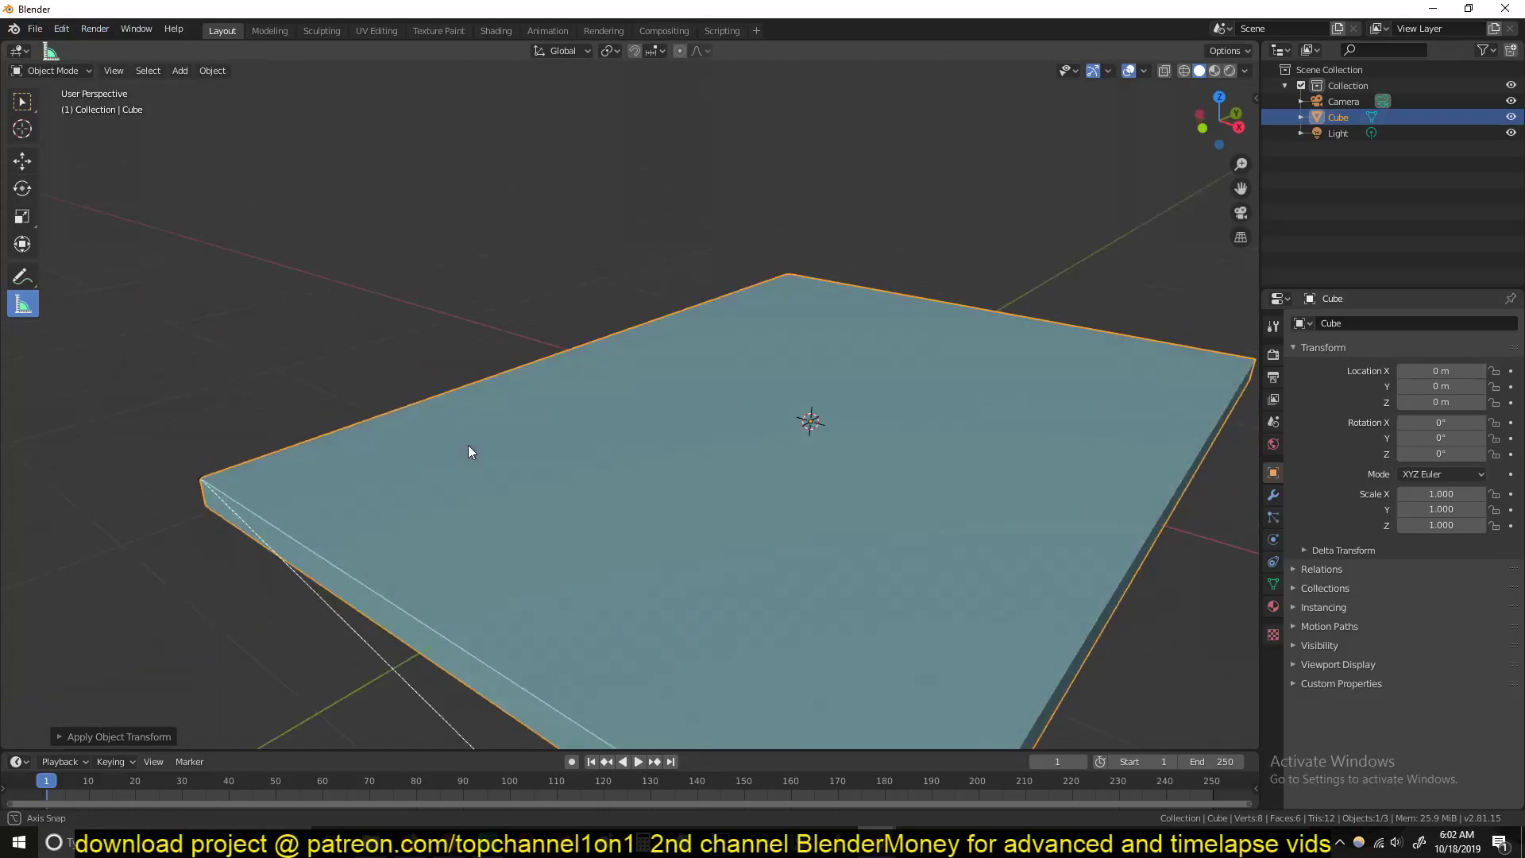
# Step: Measure the slab's edge length and another distance across it
pyautogui.moveTo(472, 453); pyautogui.dragTo(732, 505)
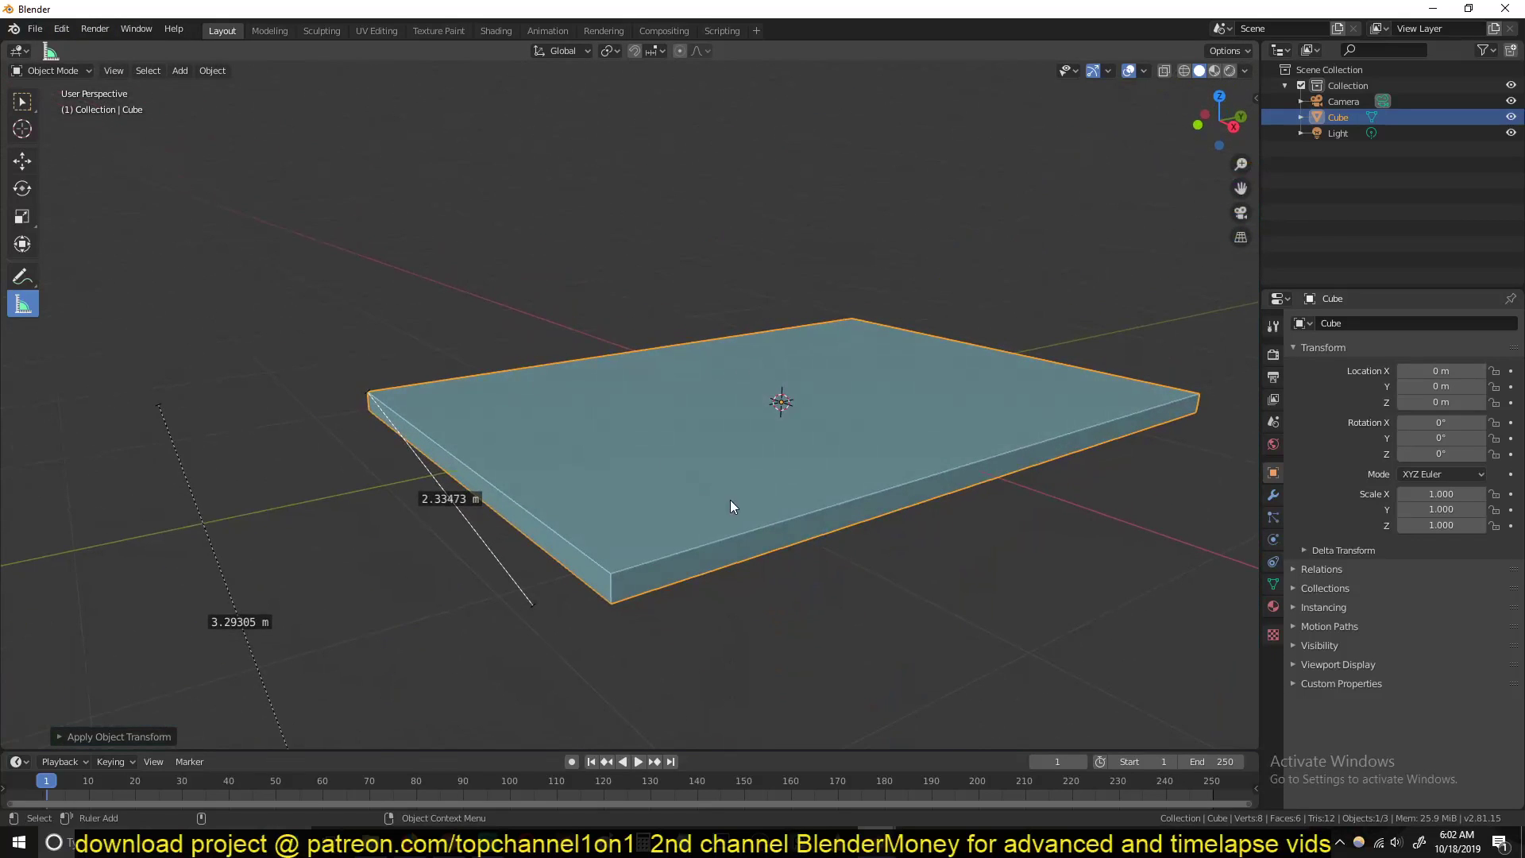
pyautogui.moveTo(732, 505); pyautogui.dragTo(513, 465)
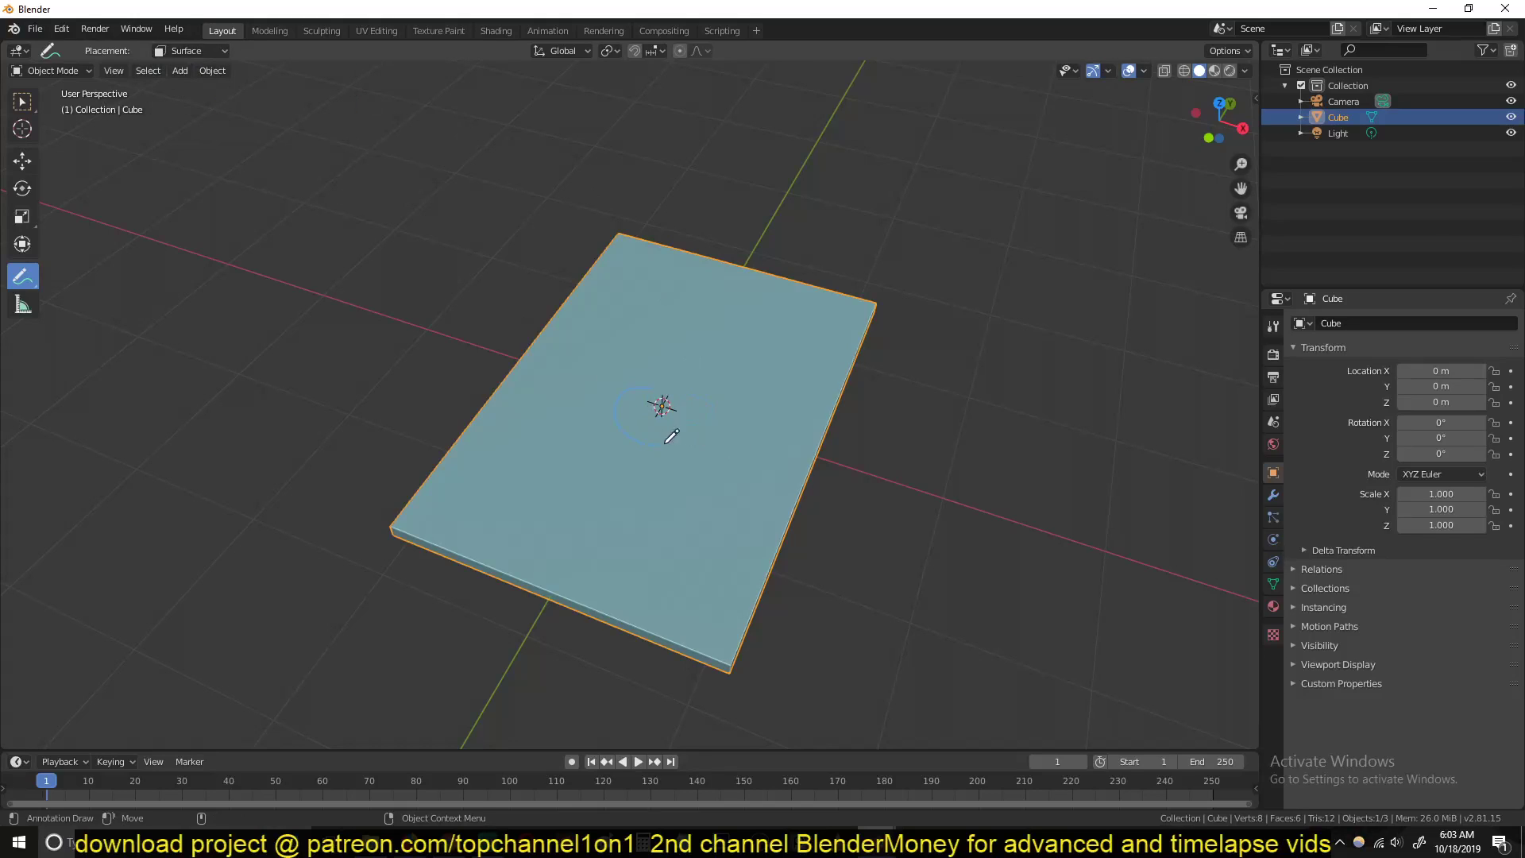
# Step: Draw radiating crack lines across the slab's top surface with the Annotate tool
pyautogui.moveTo(661, 406); pyautogui.dragTo(774, 449)
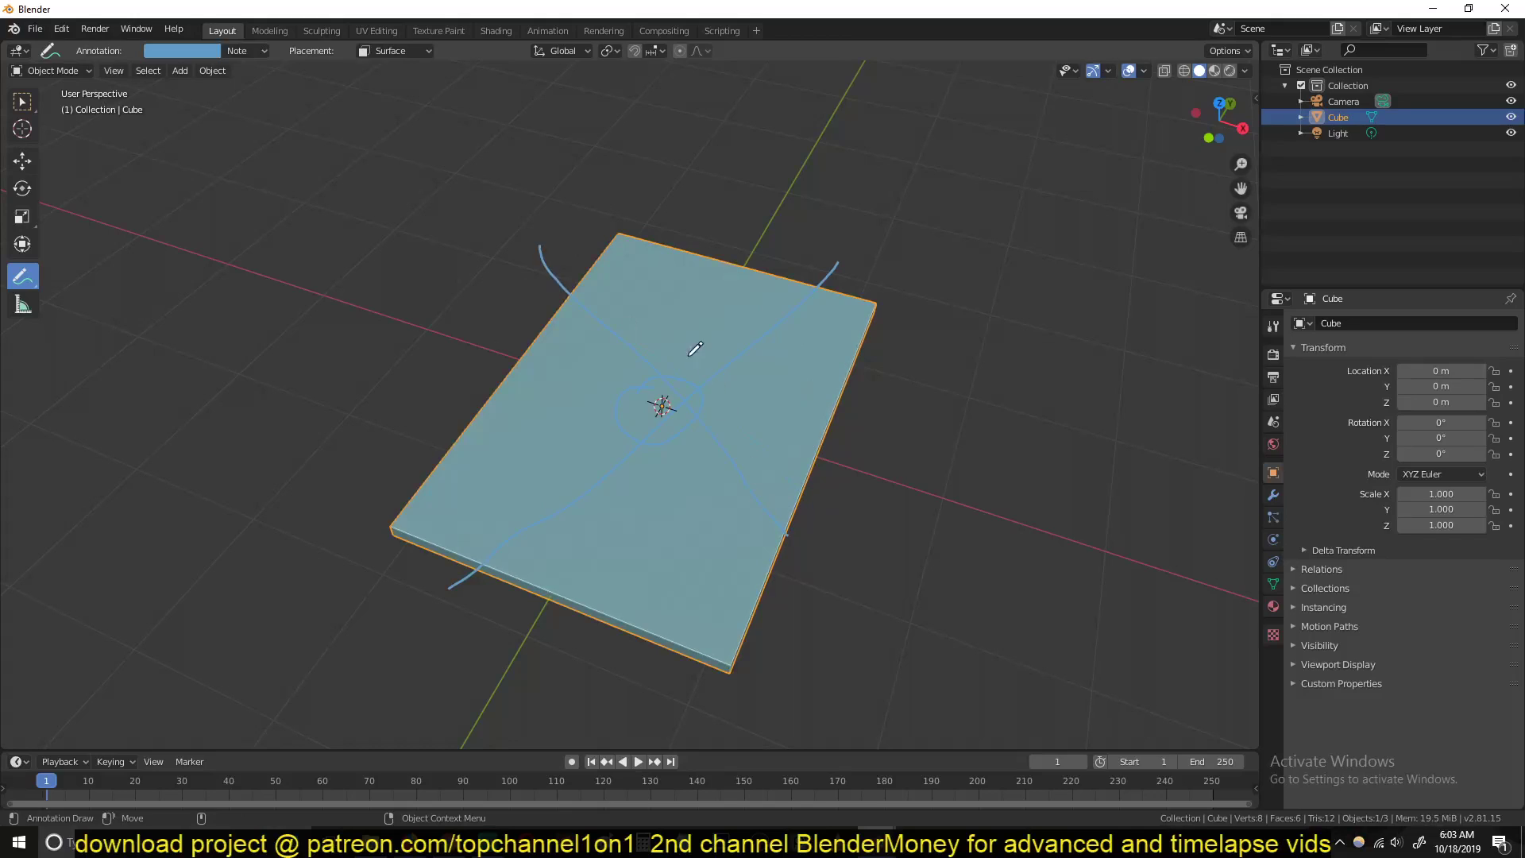
pyautogui.moveTo(696, 348); pyautogui.dragTo(800, 381)
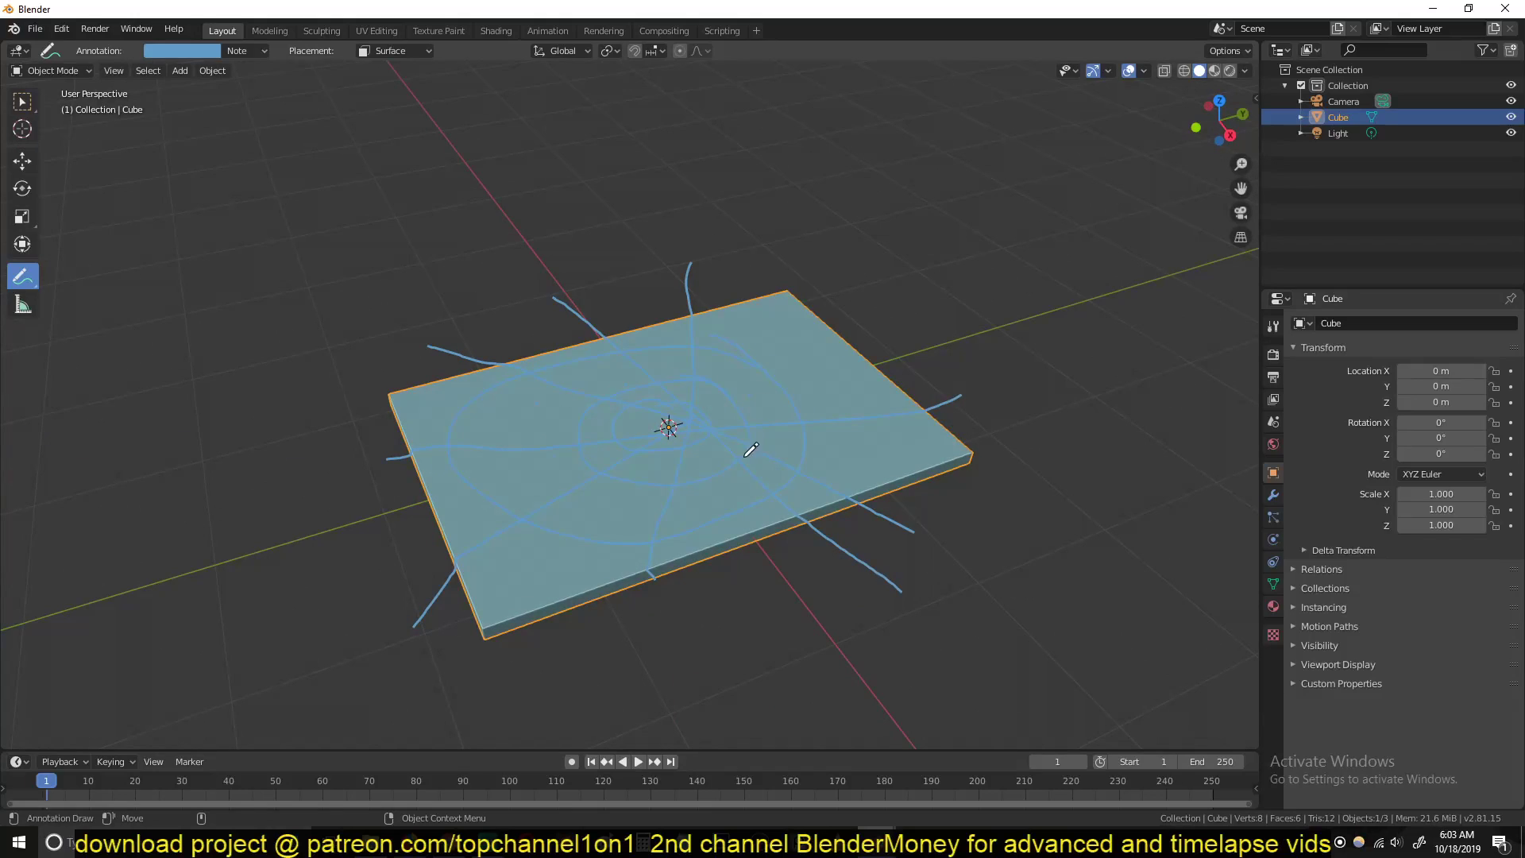
pyautogui.moveTo(170, 112)
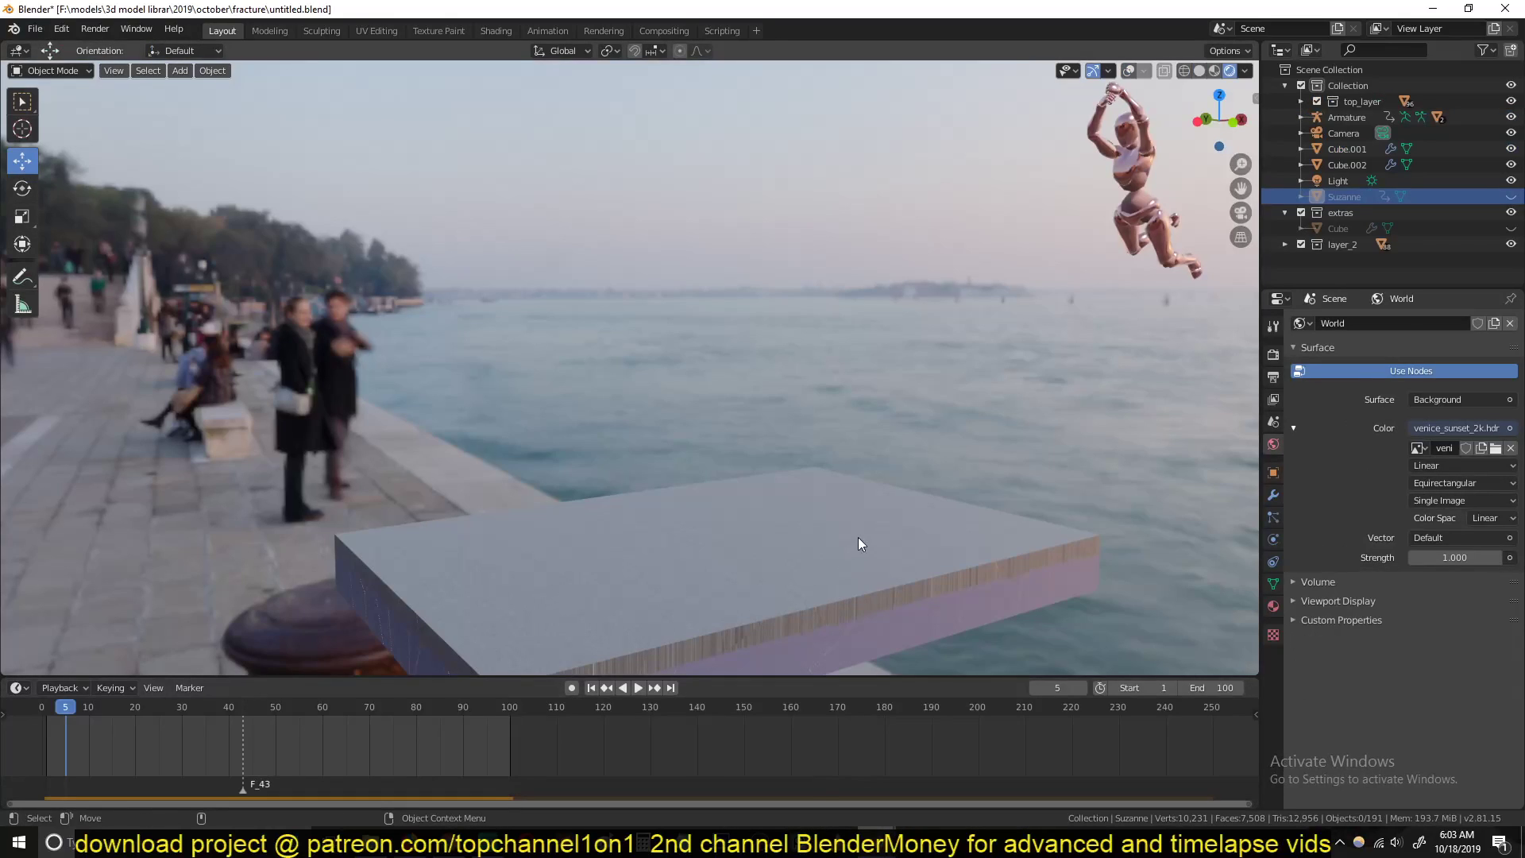
pyautogui.click(637, 688)
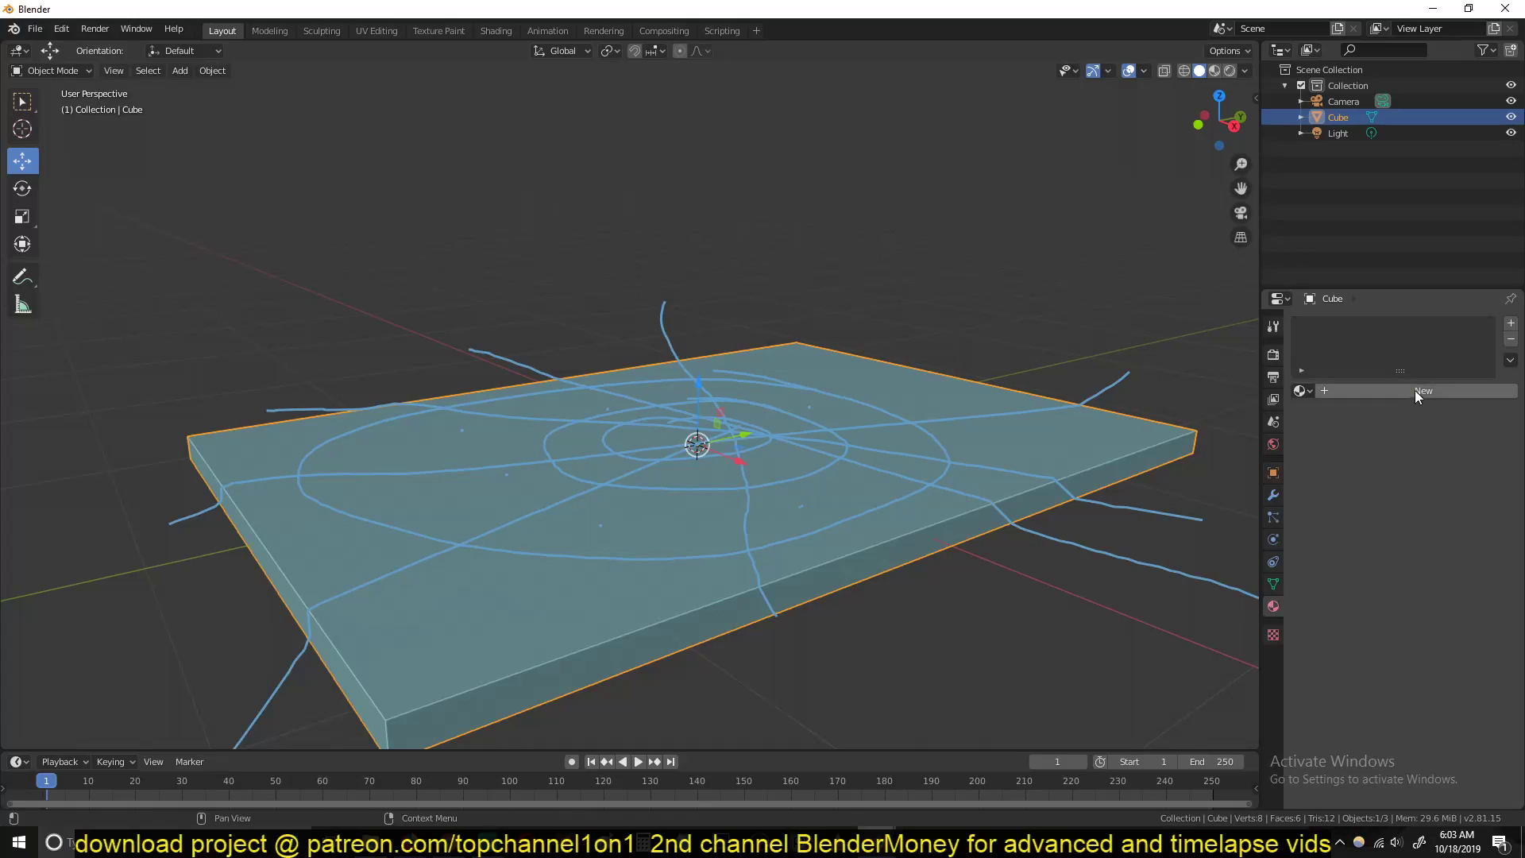
# Step: Create a red top_layer material and a second material named midle for the slab
pyautogui.click(1424, 391)
pyautogui.write('top_layer')
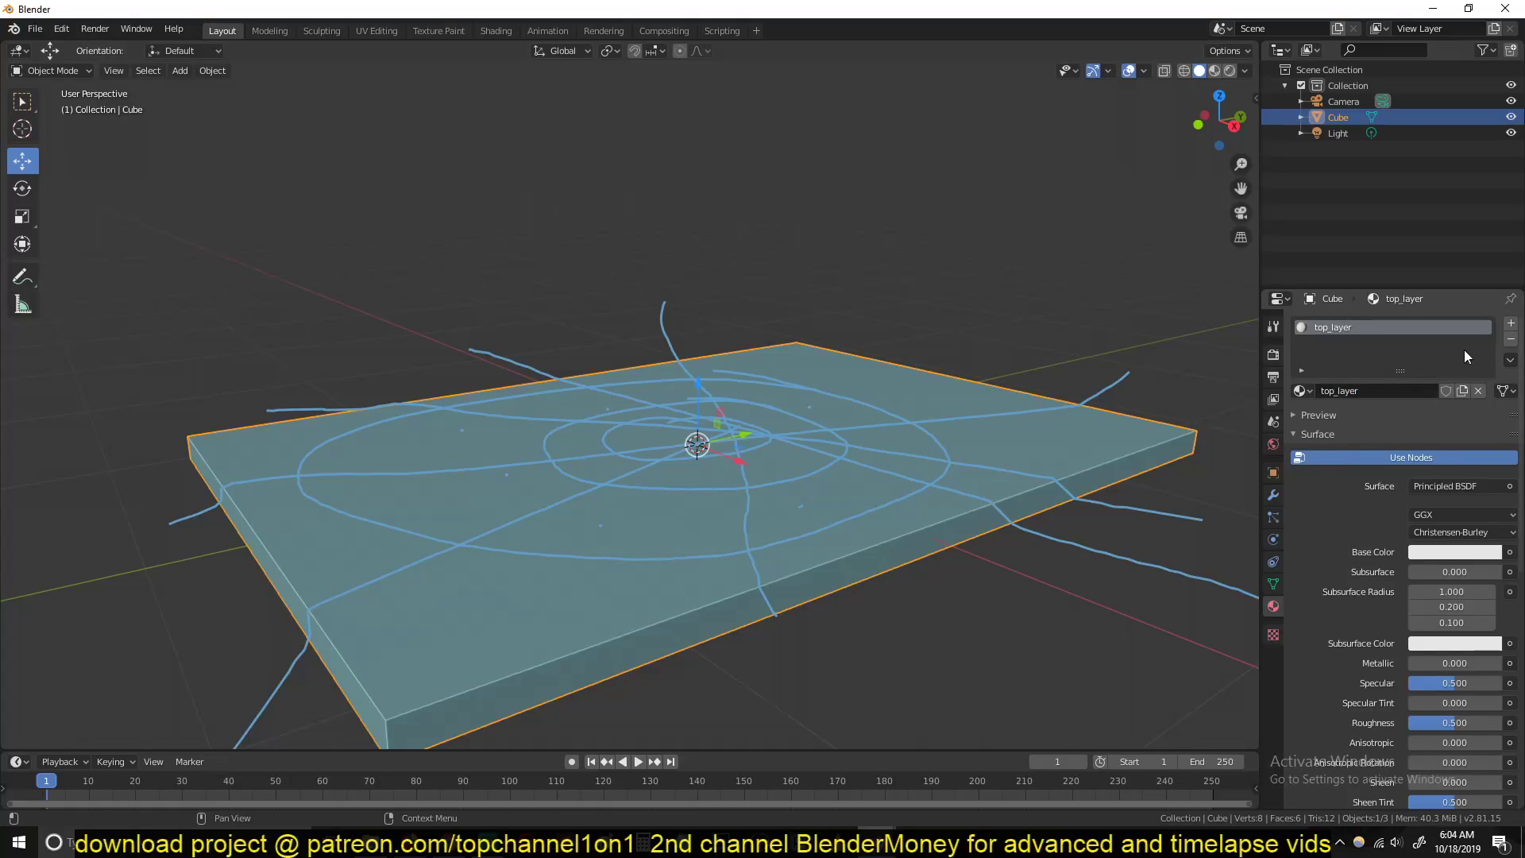
pyautogui.click(1453, 551)
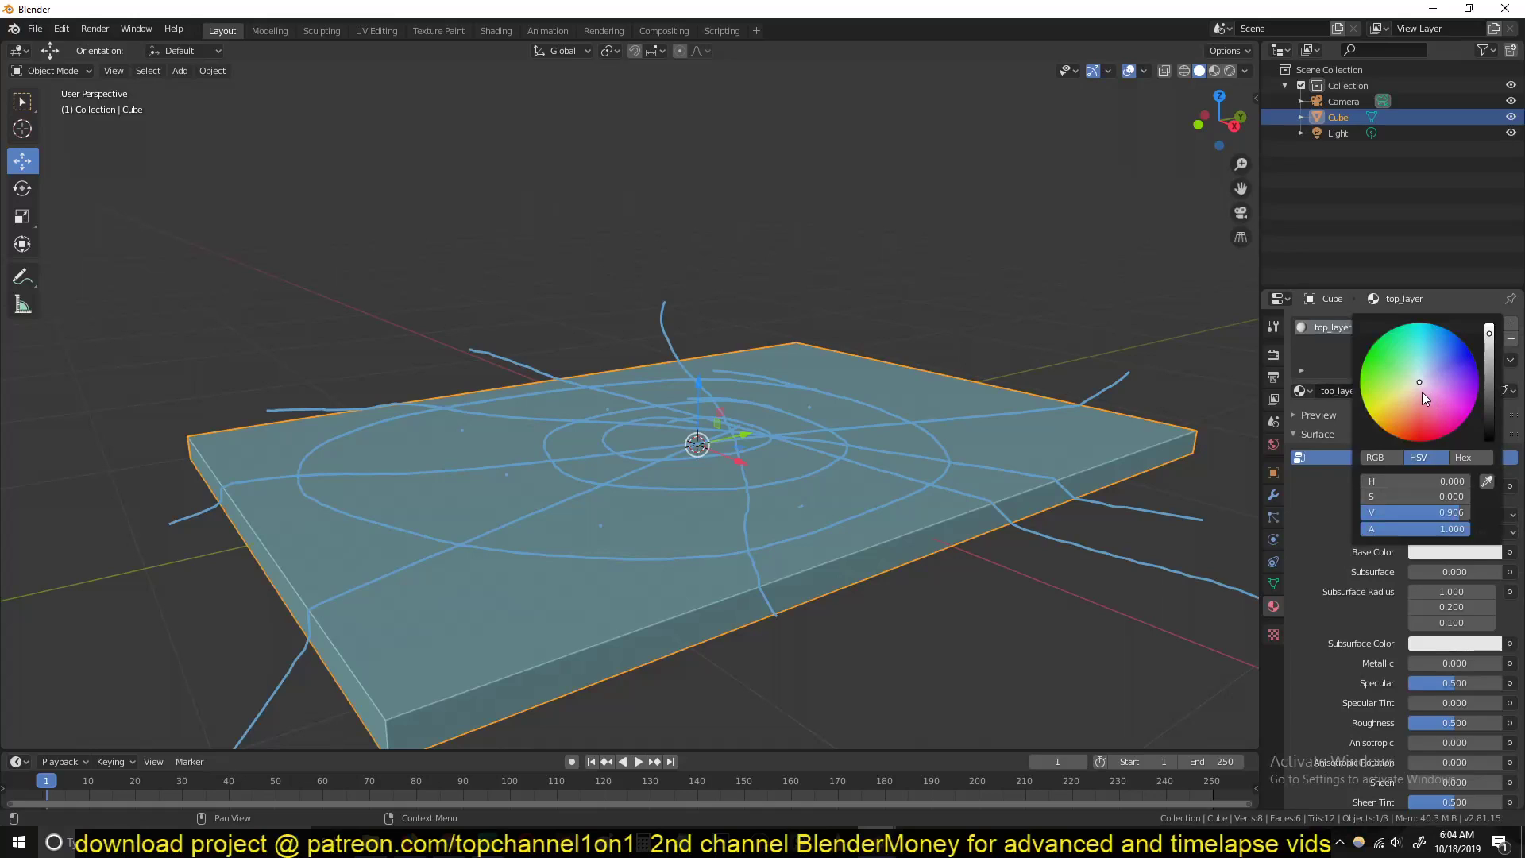
pyautogui.click(1401, 419)
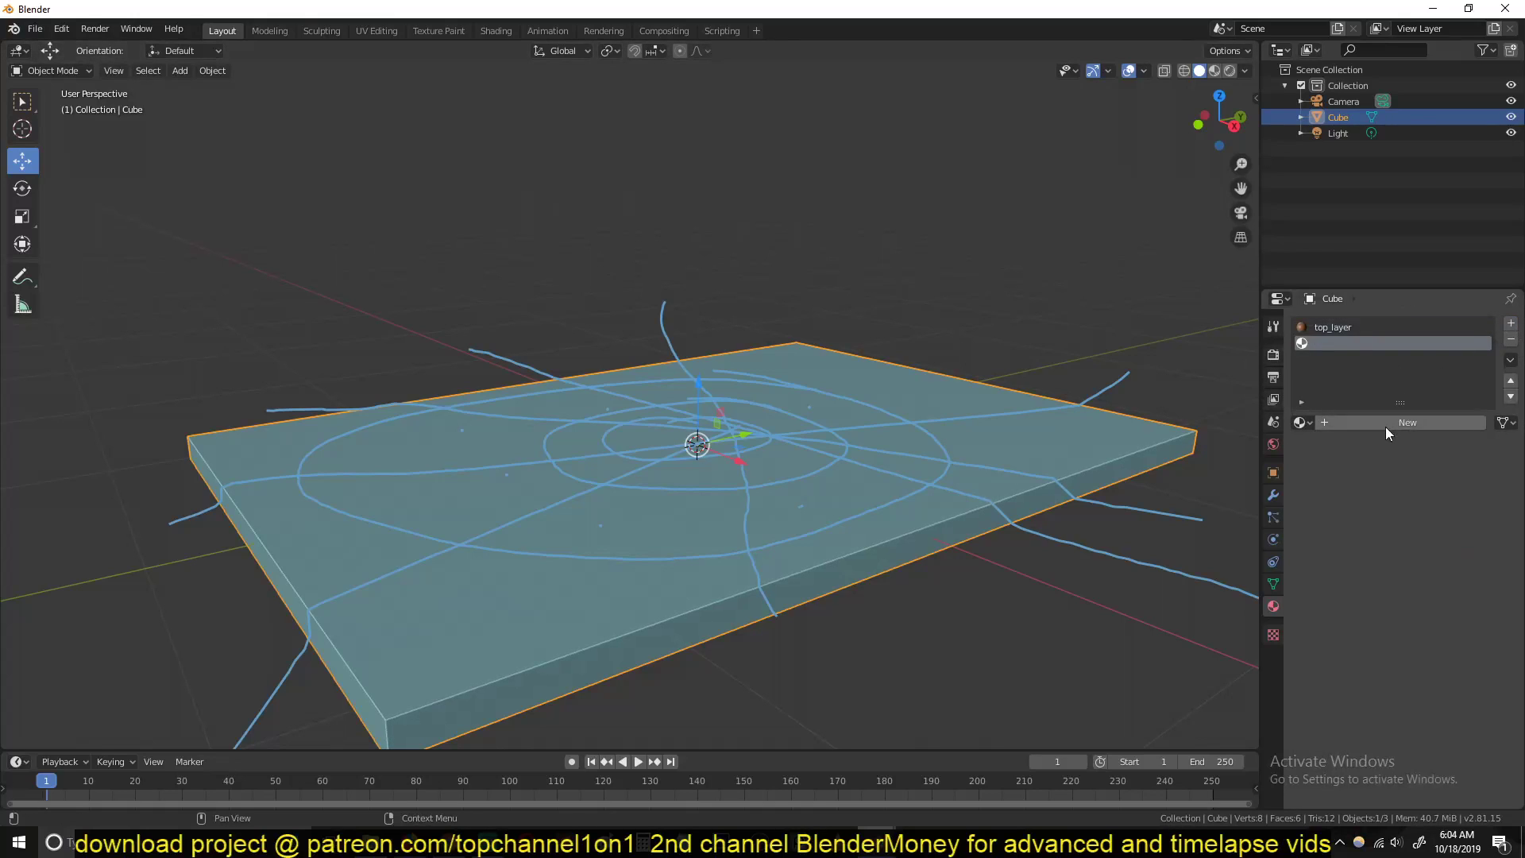
pyautogui.click(1406, 421)
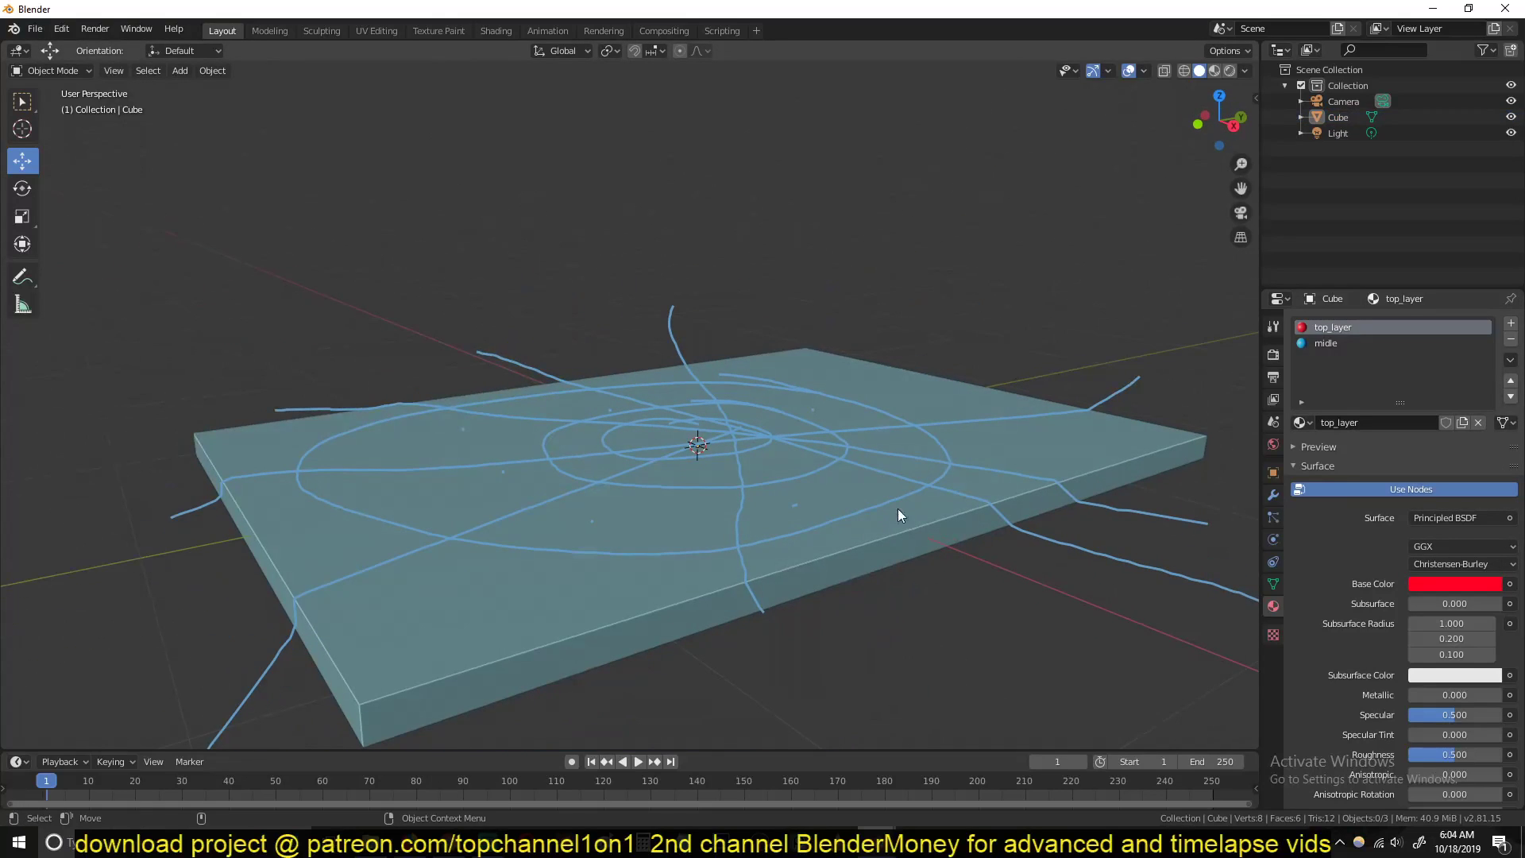
# Step: Set Cell Fracture to use the annotation strokes as source with inner material slot 1
pyautogui.click(211, 70)
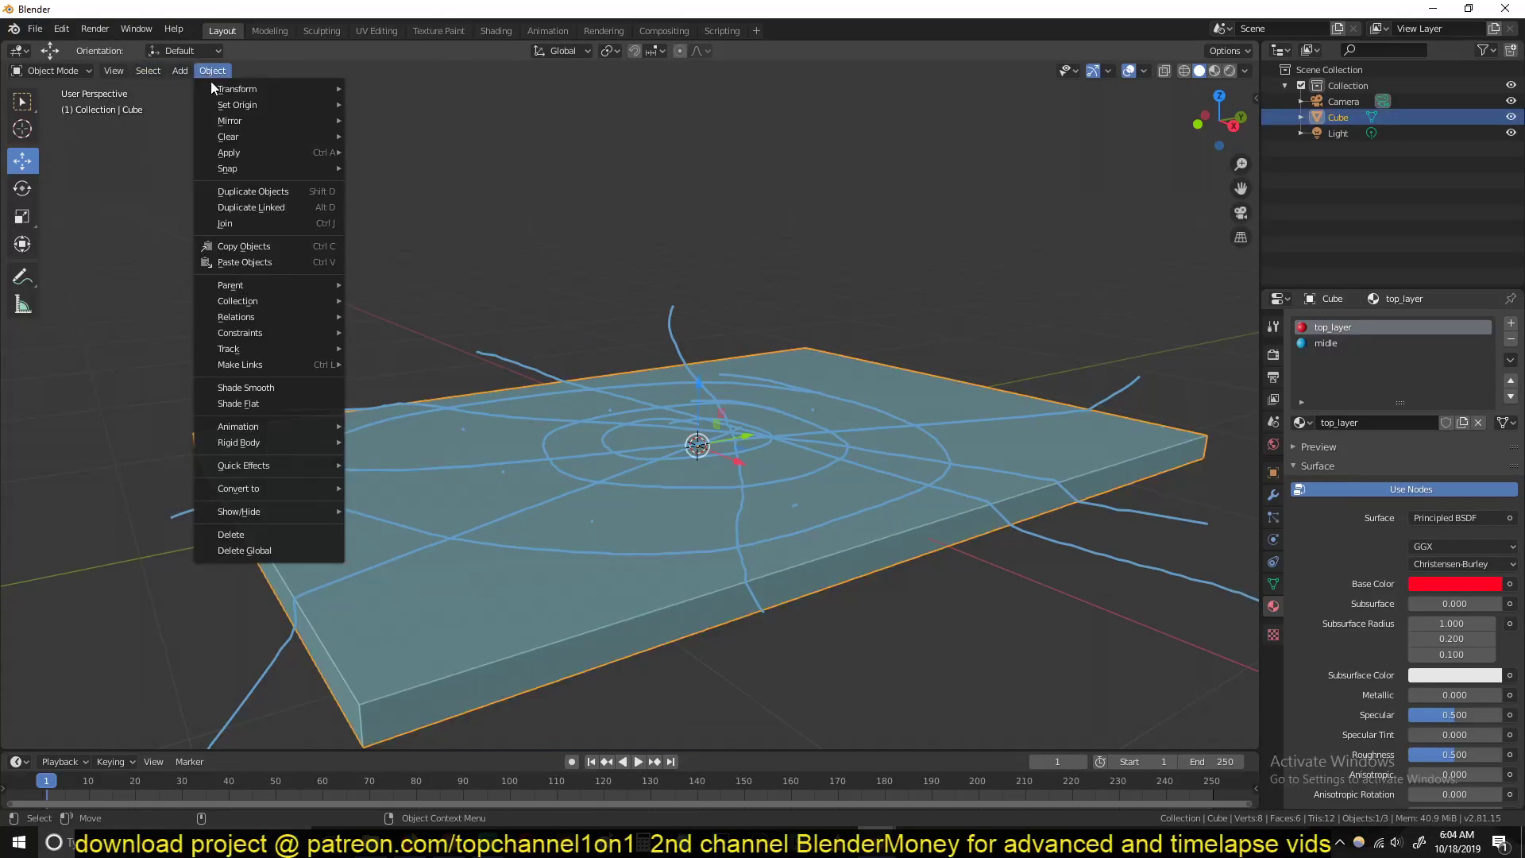
pyautogui.moveTo(243, 465)
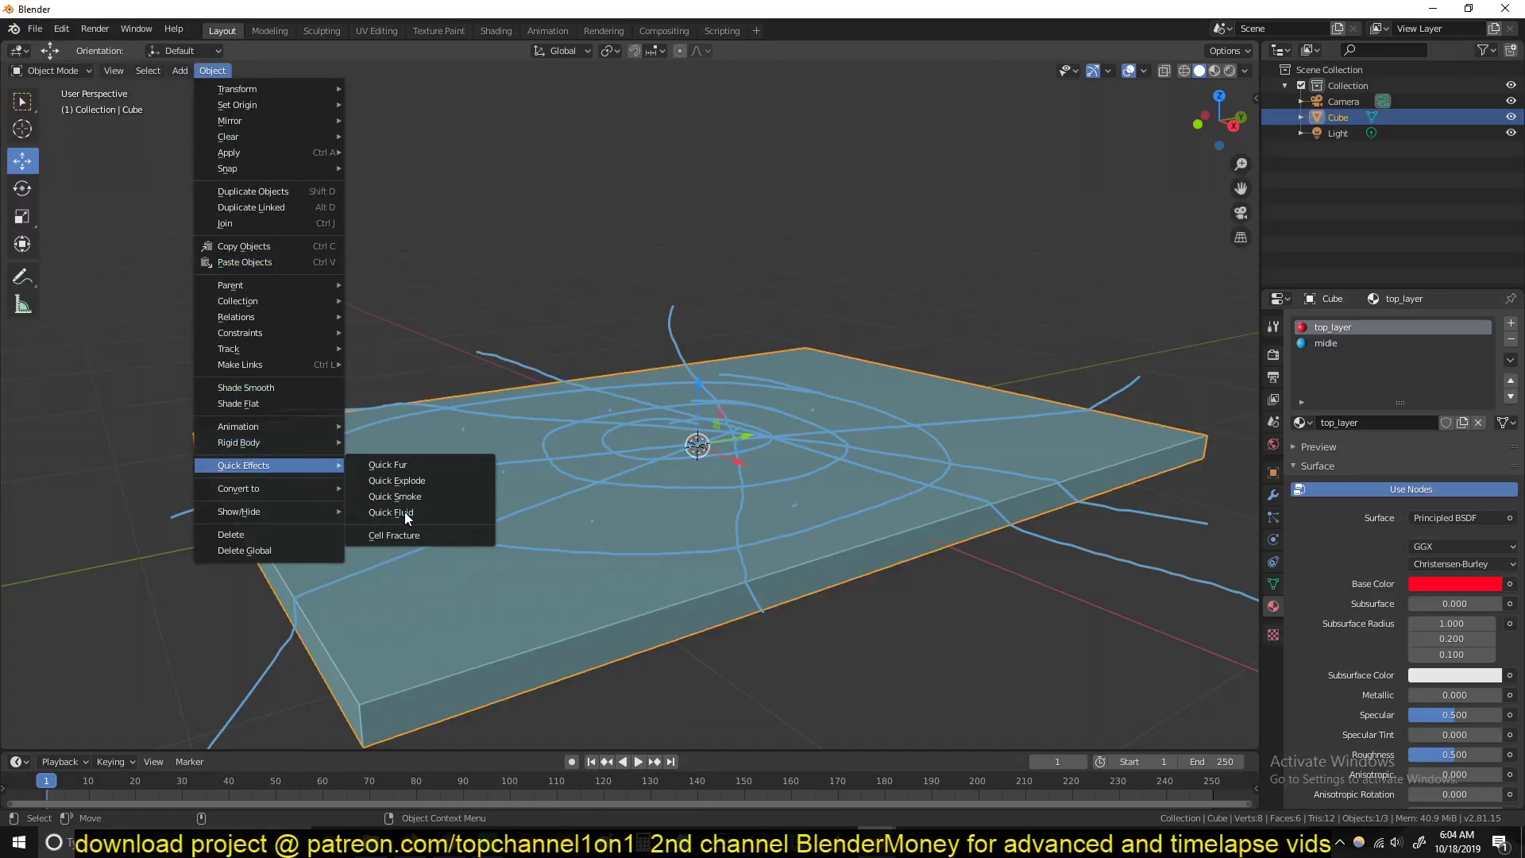
pyautogui.click(392, 536)
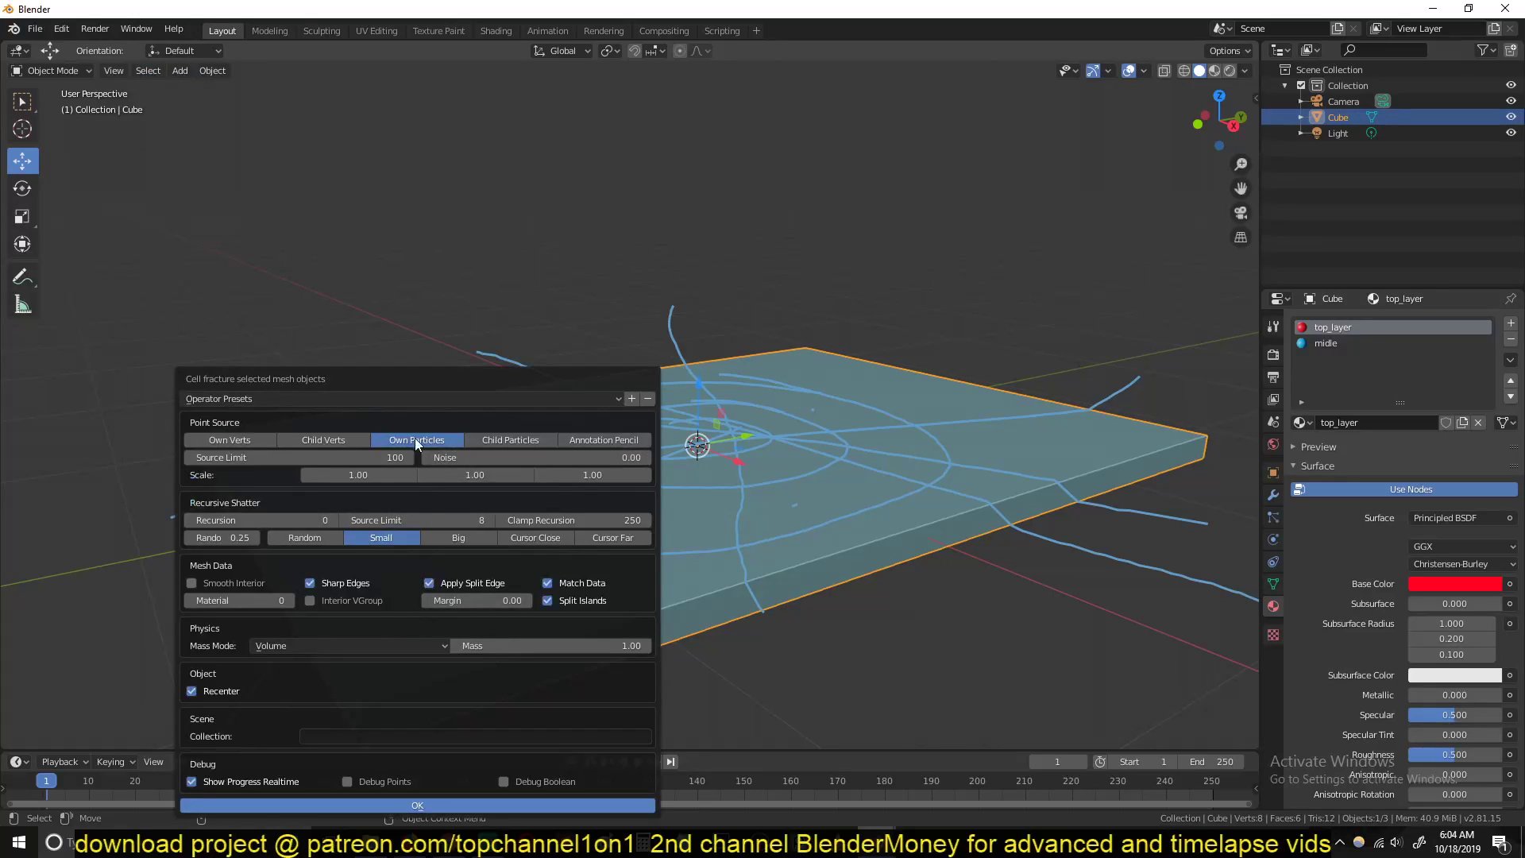
pyautogui.moveTo(604, 440)
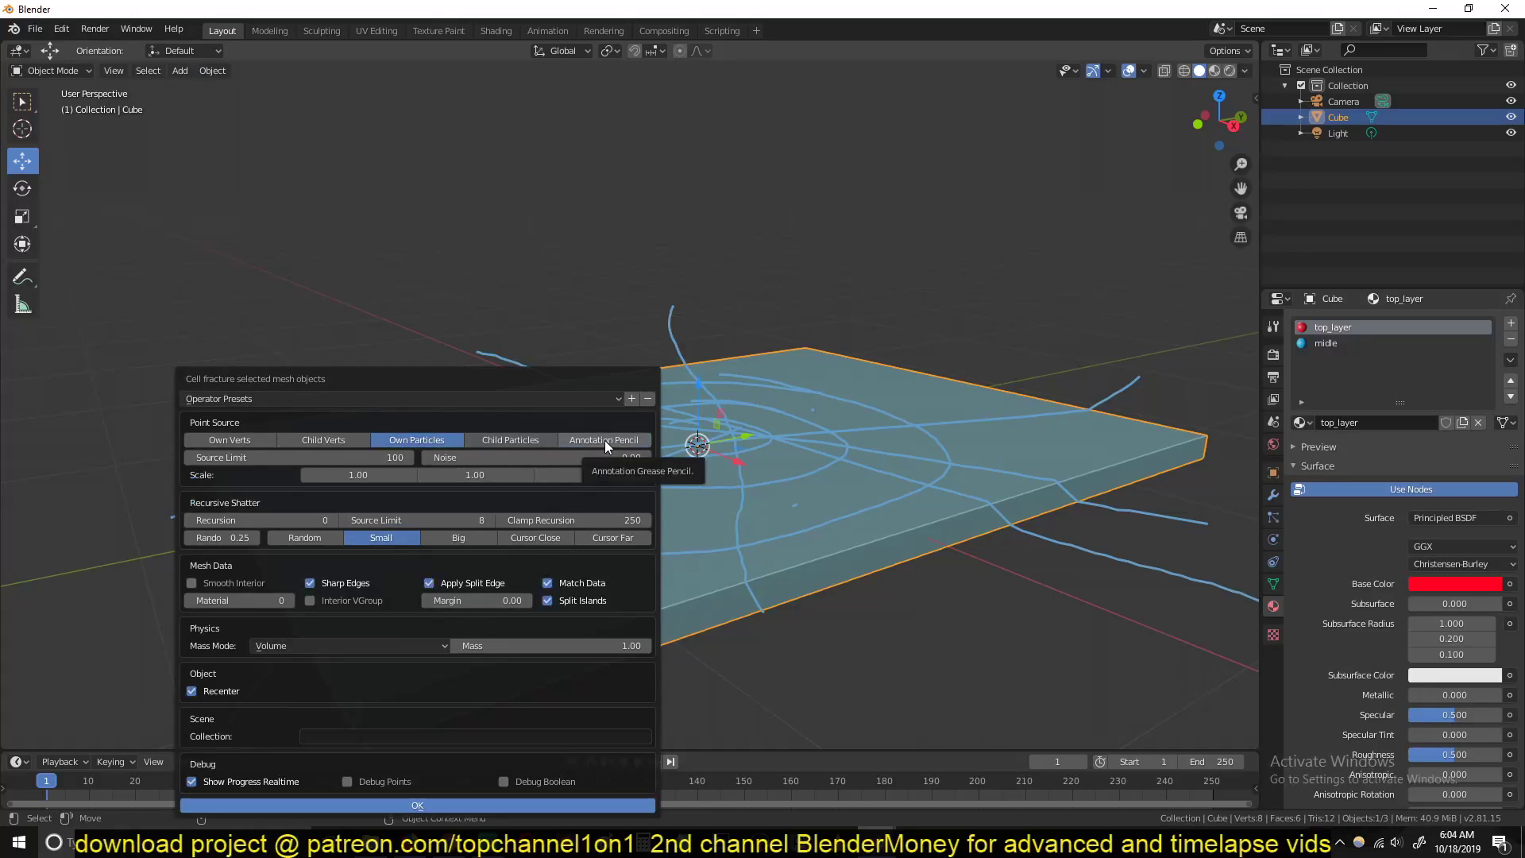
pyautogui.click(604, 440)
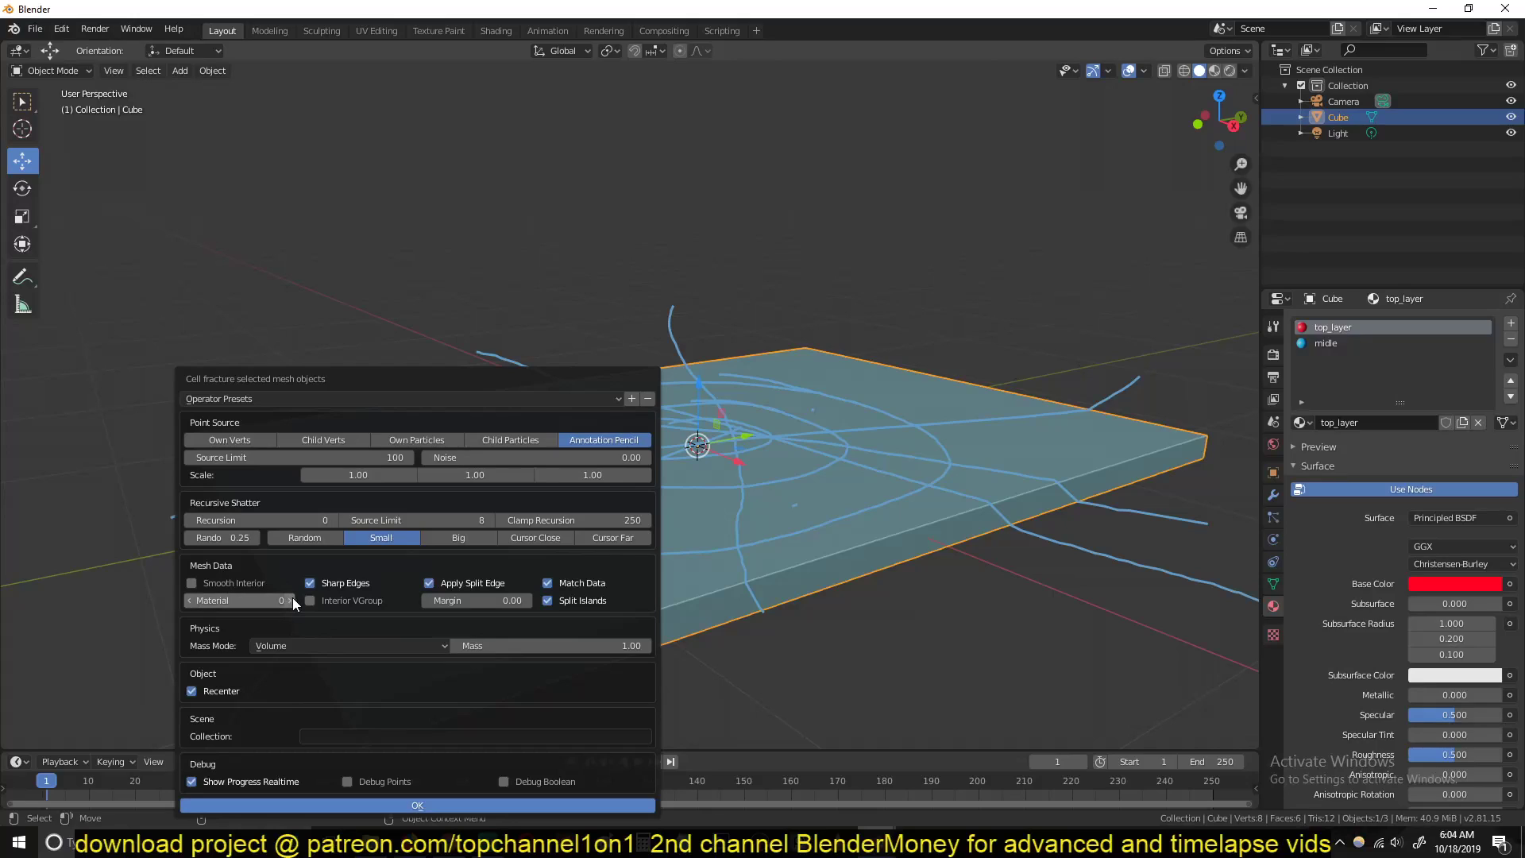
pyautogui.click(287, 600)
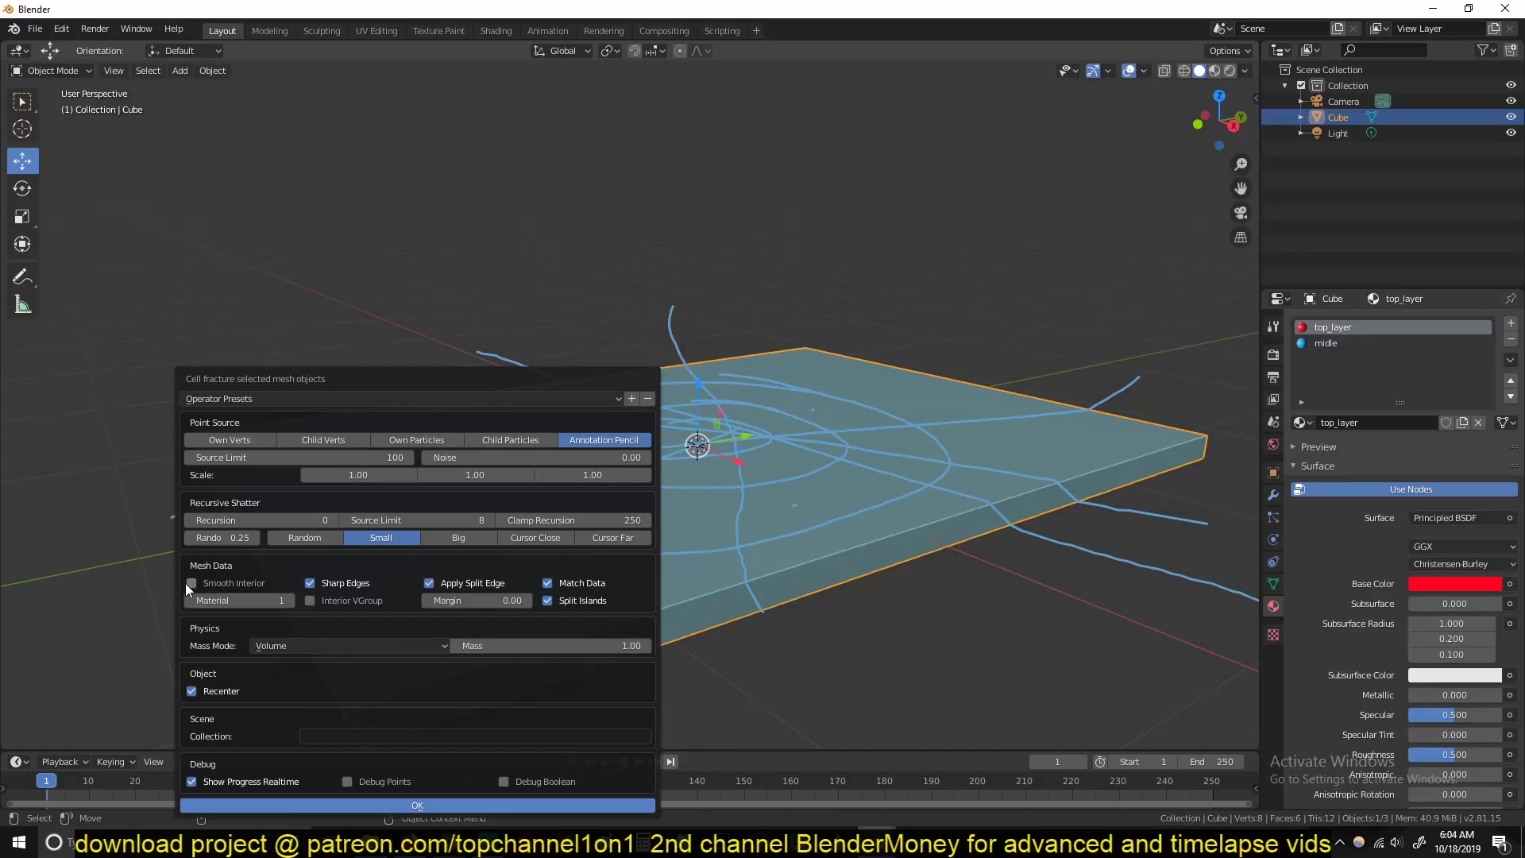
# Step: Enable Smooth Interior, set collection layer_1 and run the fracture
pyautogui.click(192, 583)
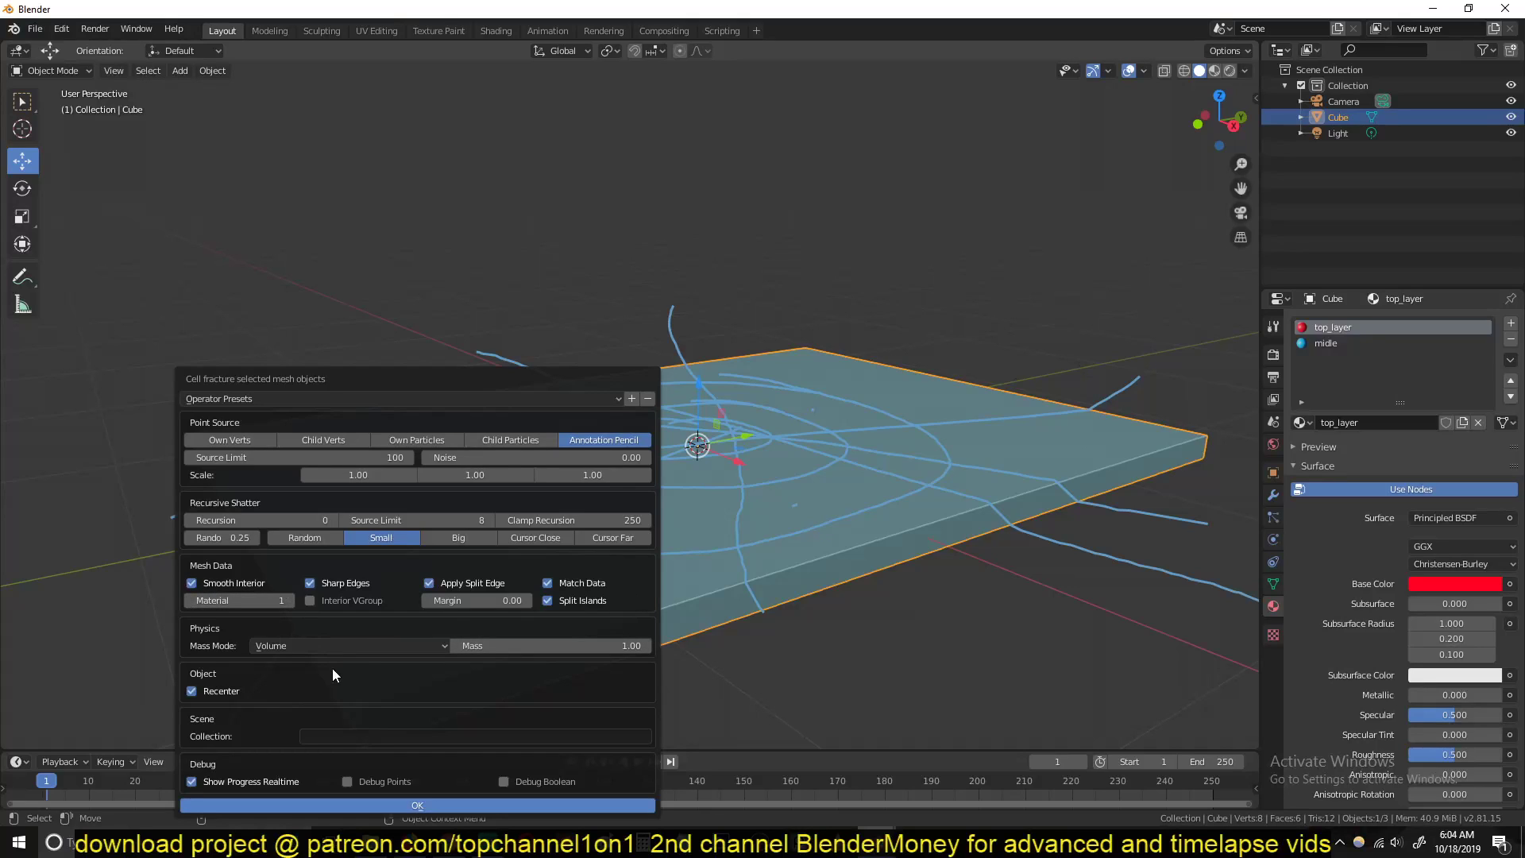
pyautogui.moveTo(388, 729)
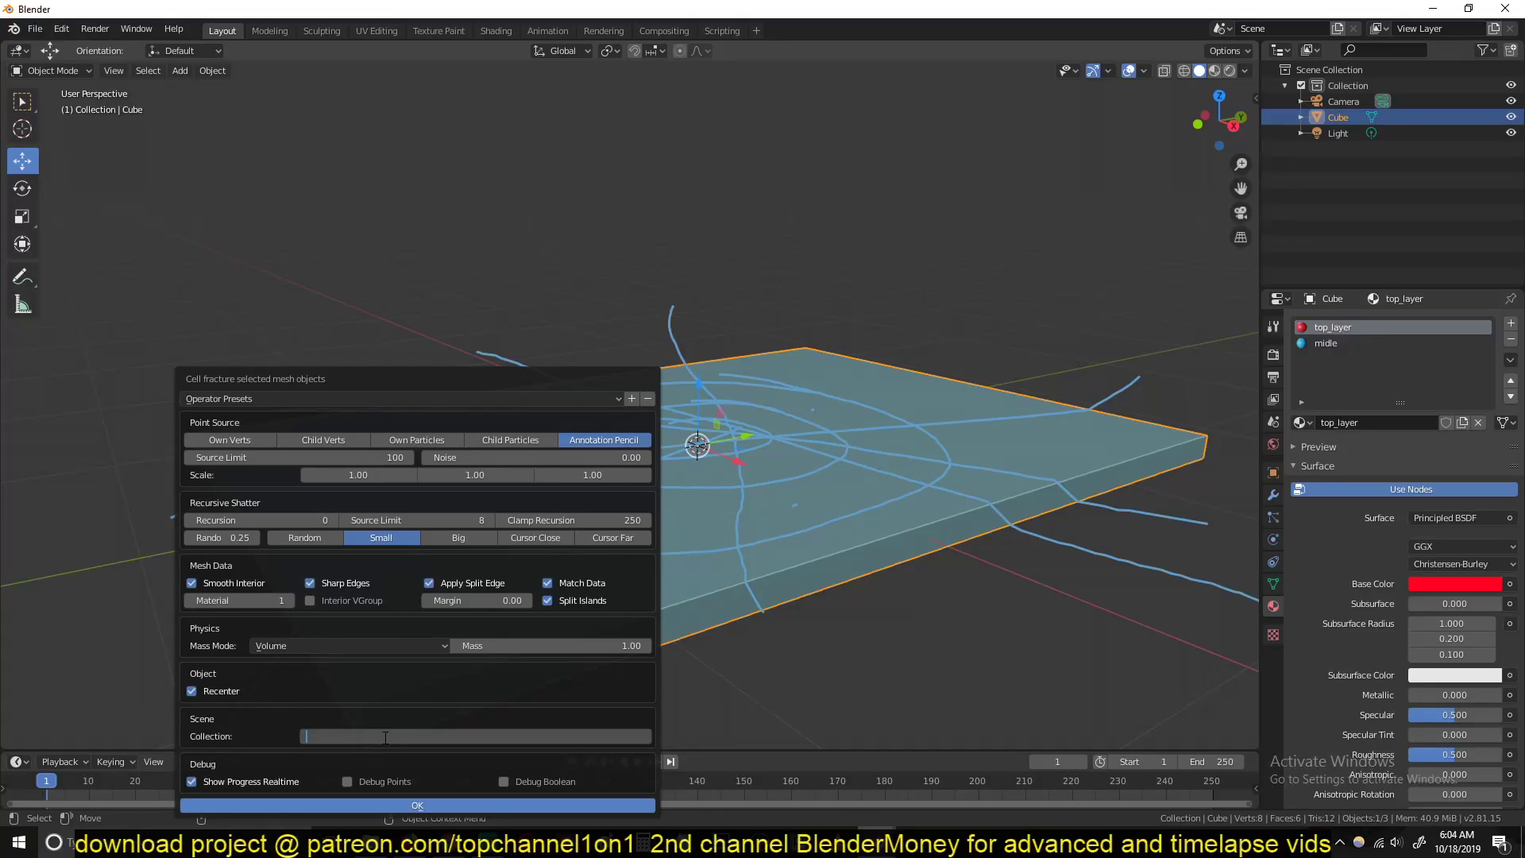
pyautogui.write('layer_1')
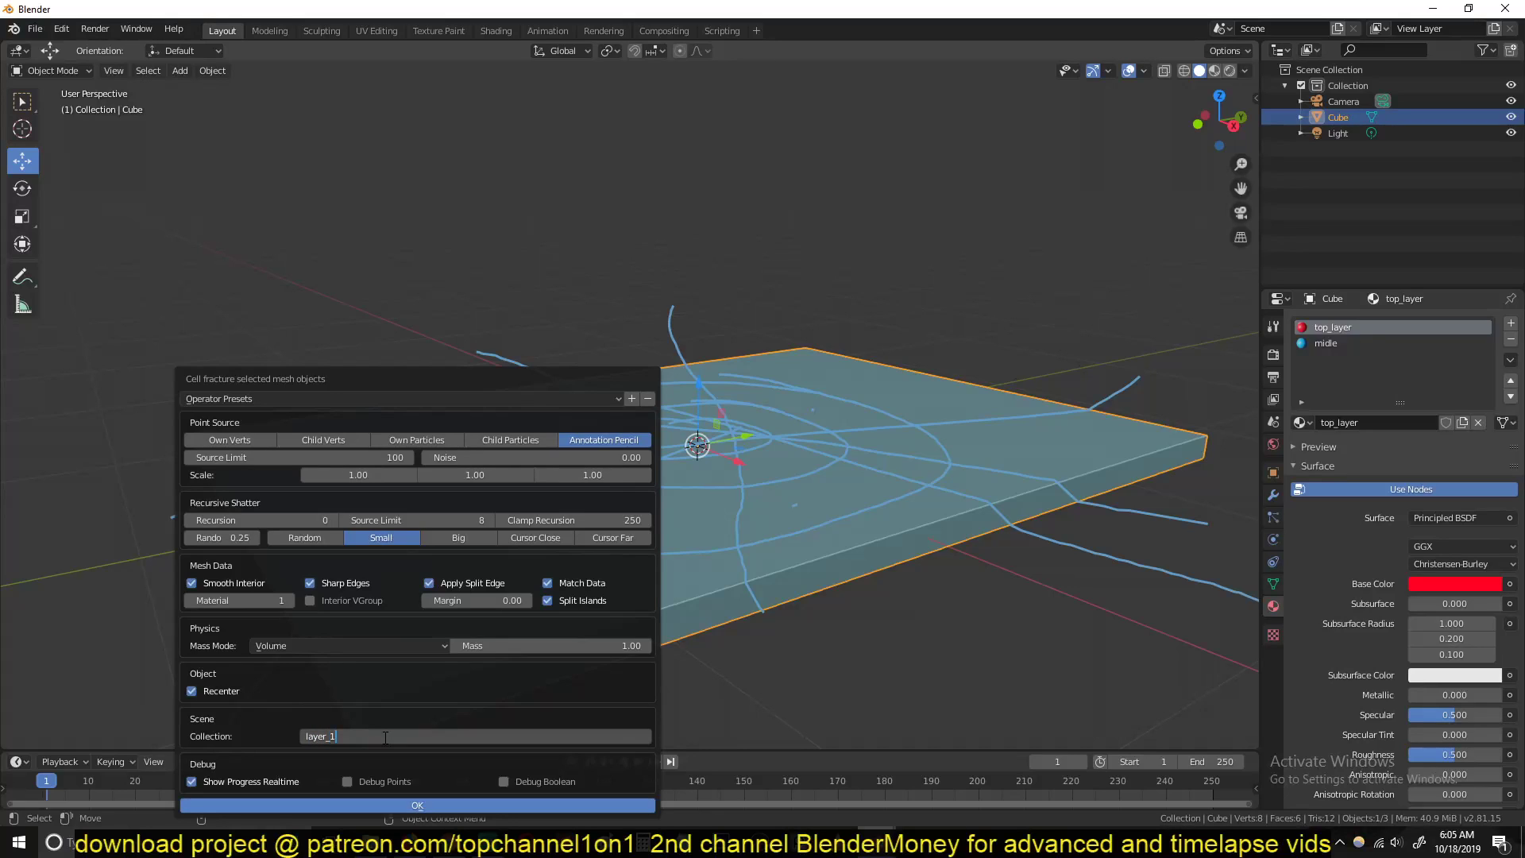
pyautogui.click(416, 804)
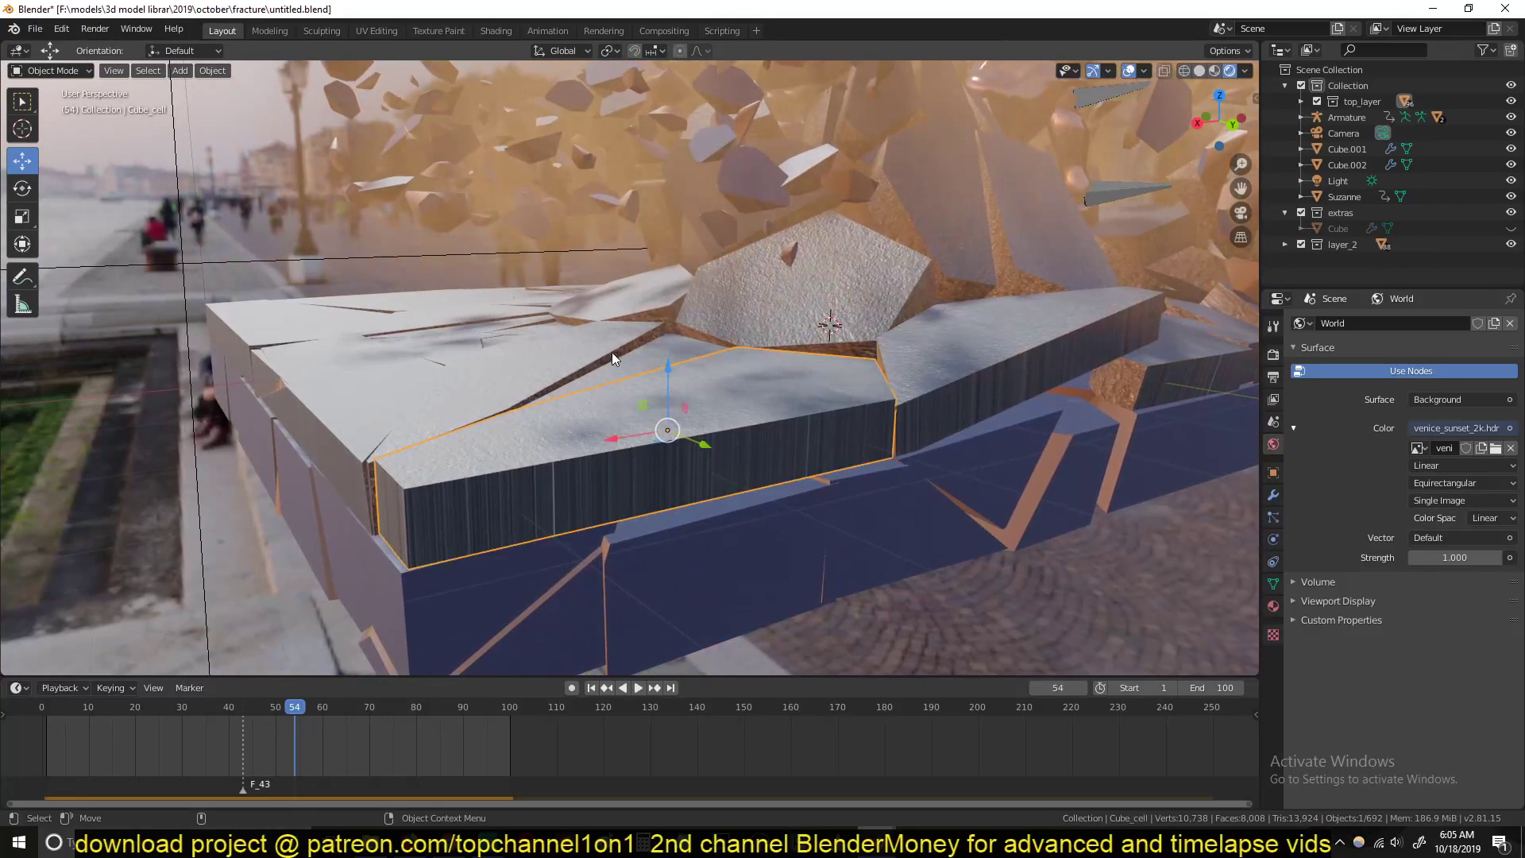
pyautogui.moveTo(734, 610)
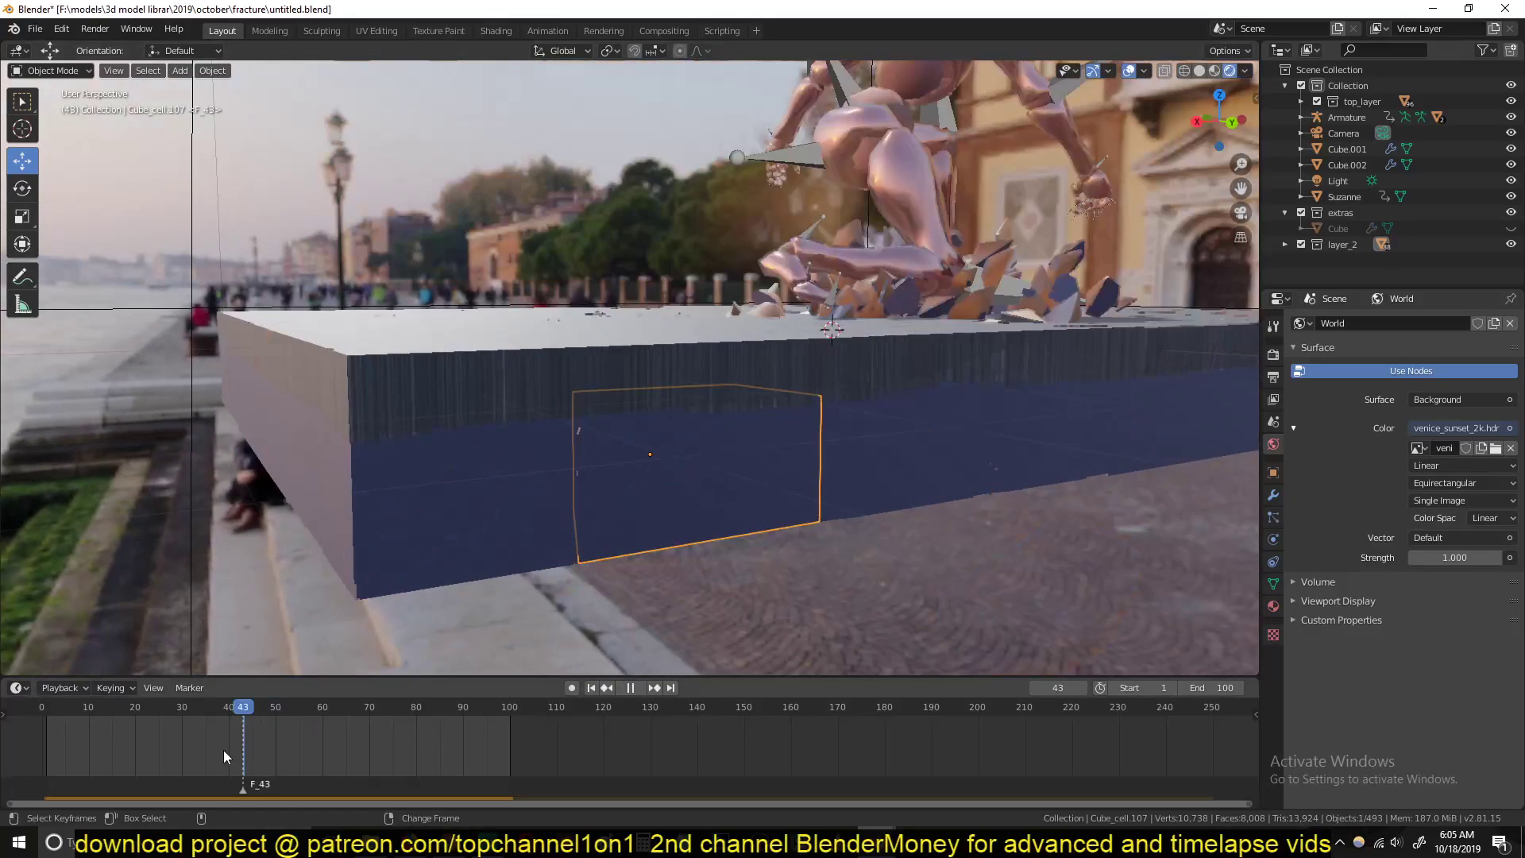
pyautogui.click(313, 706)
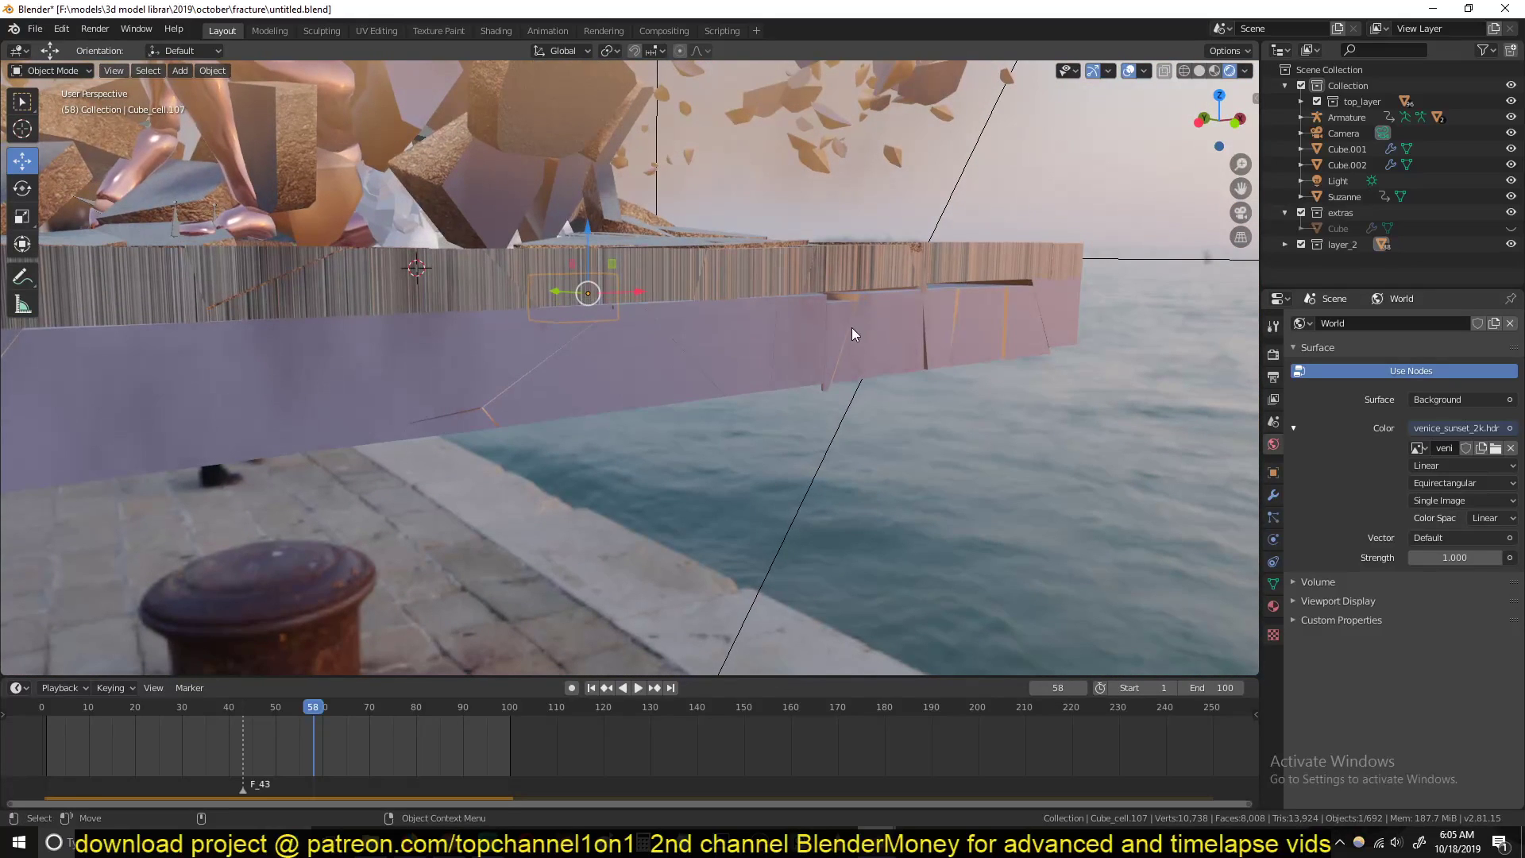
pyautogui.moveTo(751, 334)
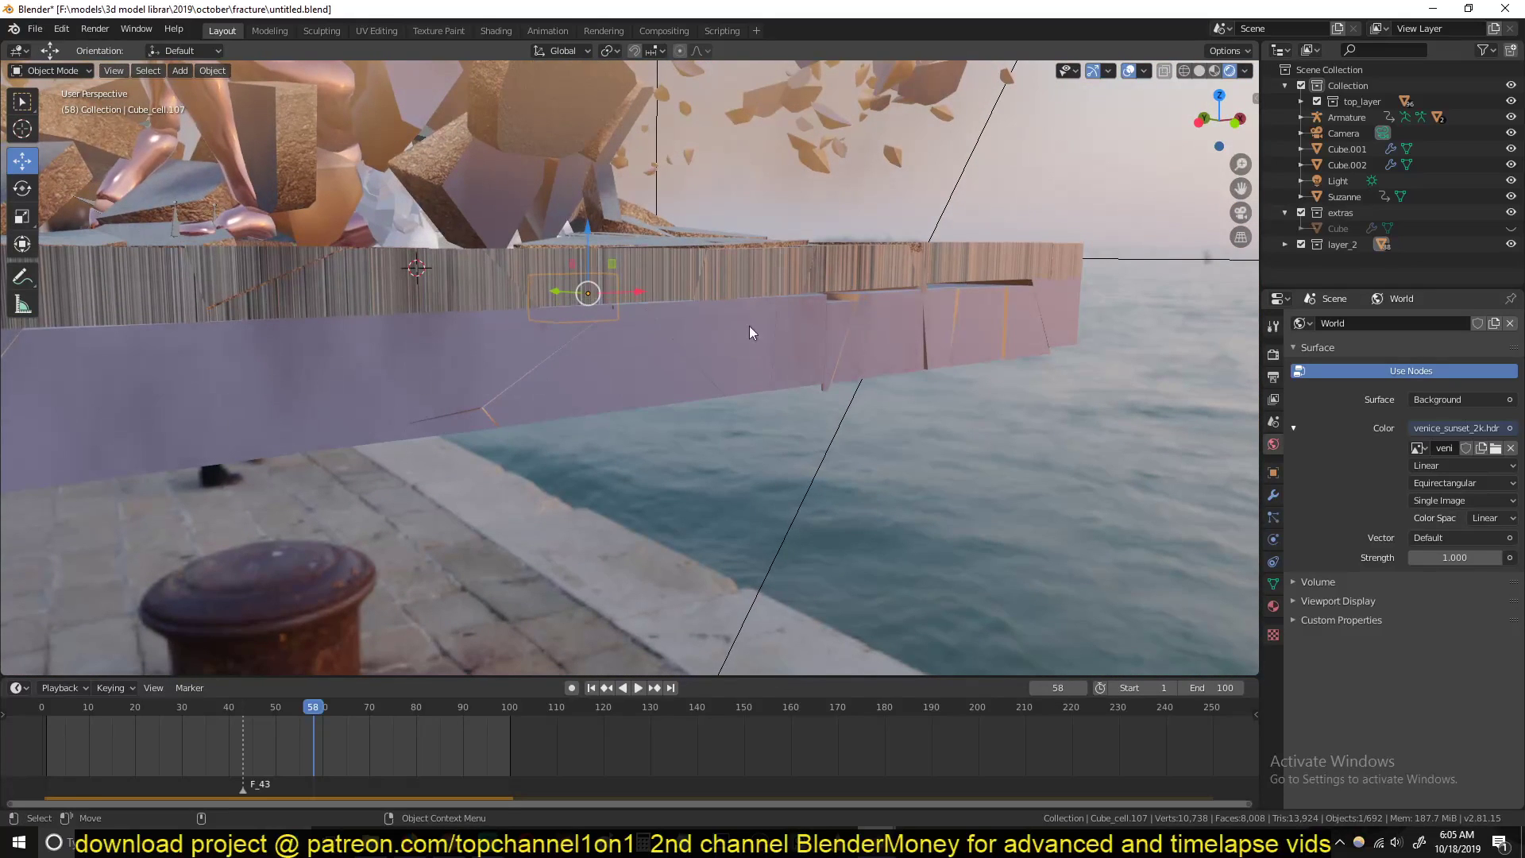
pyautogui.moveTo(749, 331); pyautogui.dragTo(733, 253)
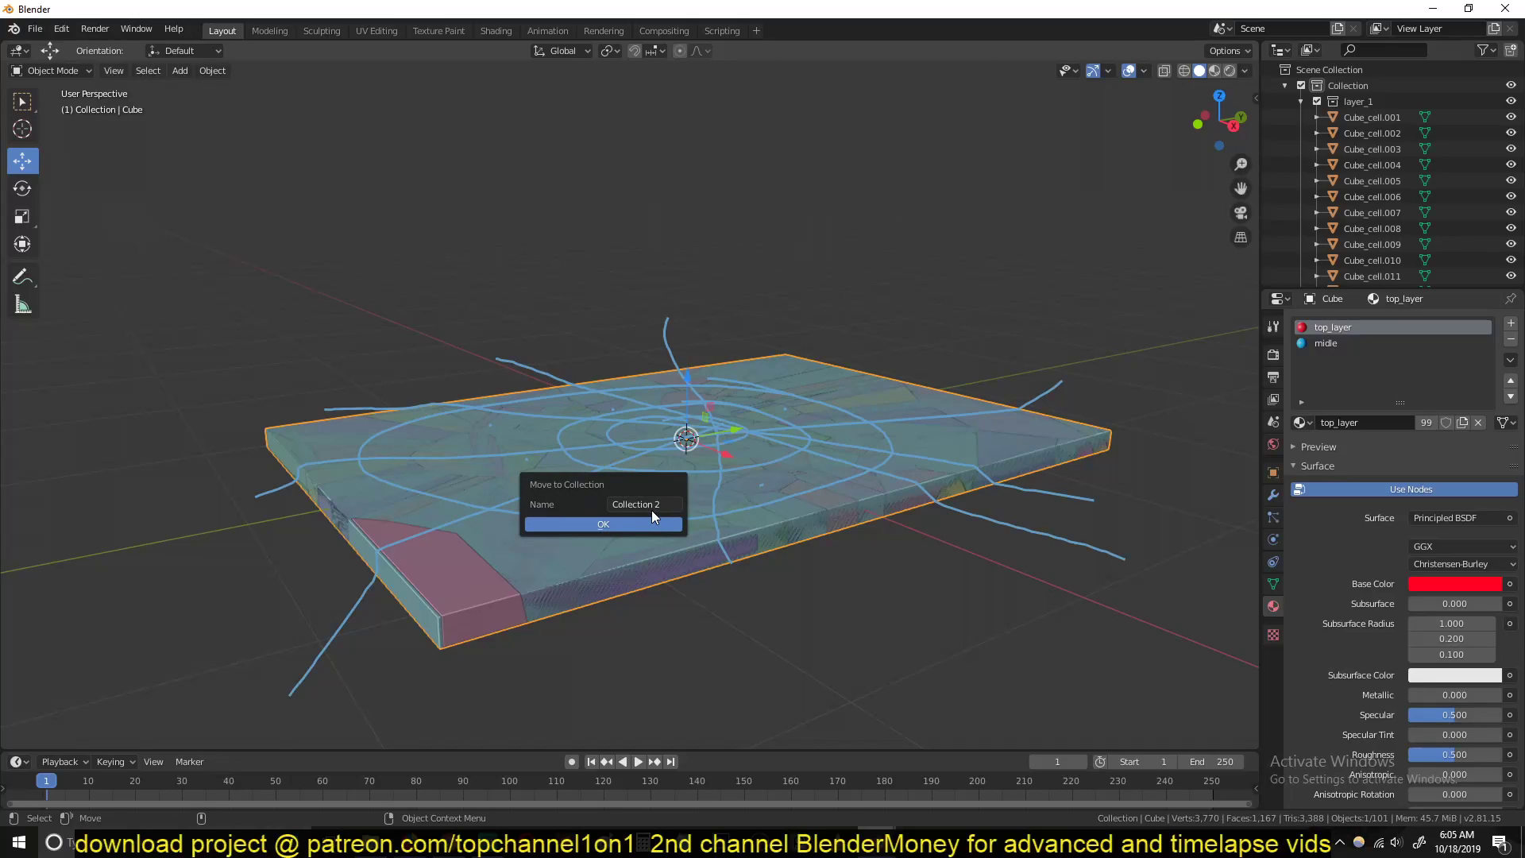
# Step: Move the original slab into a new collection named extras, then select the fractured cells as a group
pyautogui.write('extras')
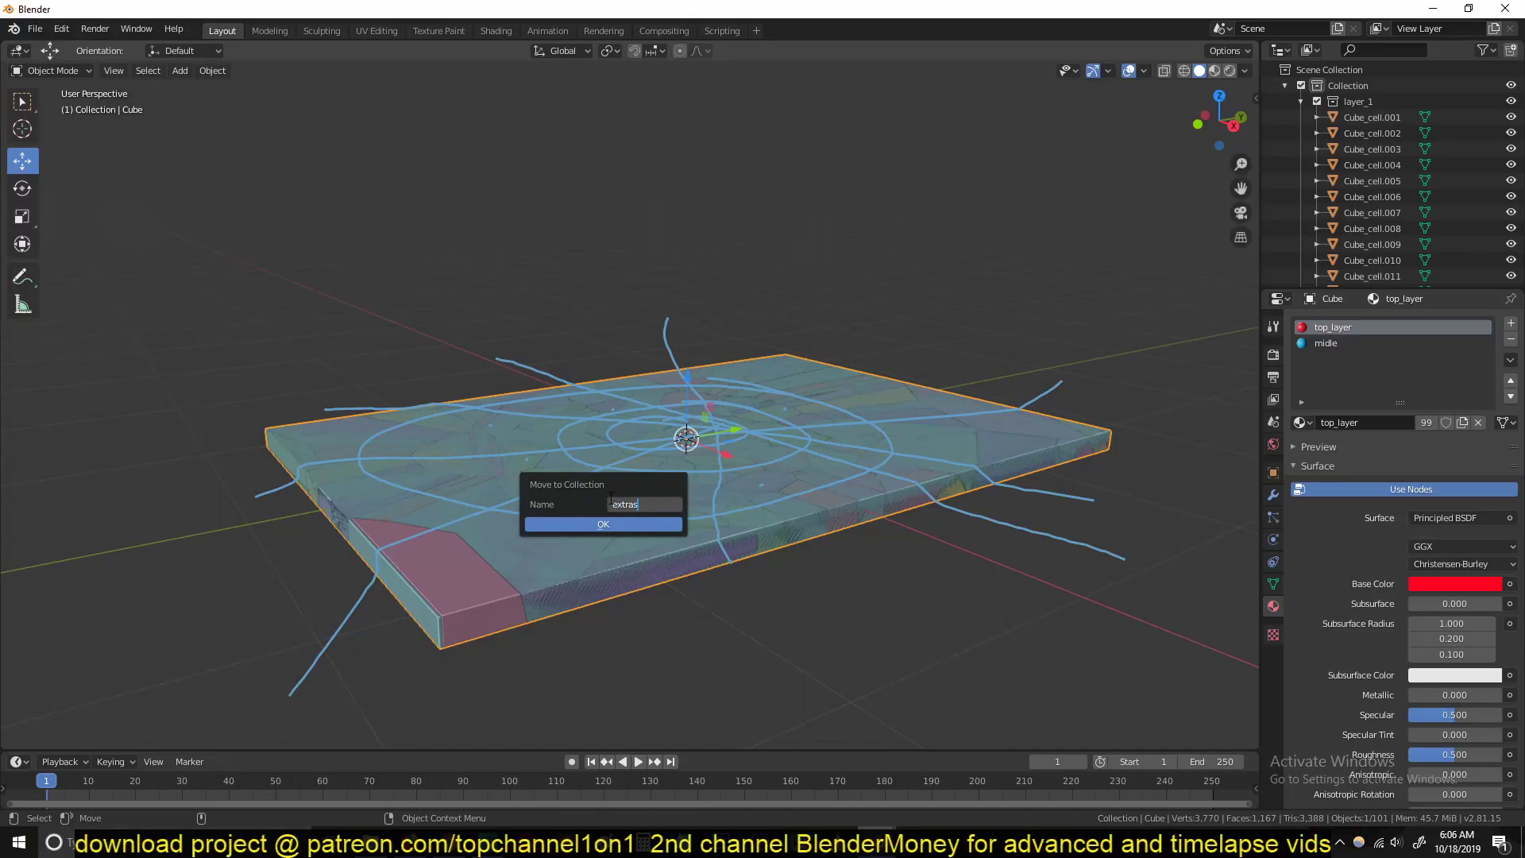
pyautogui.click(602, 524)
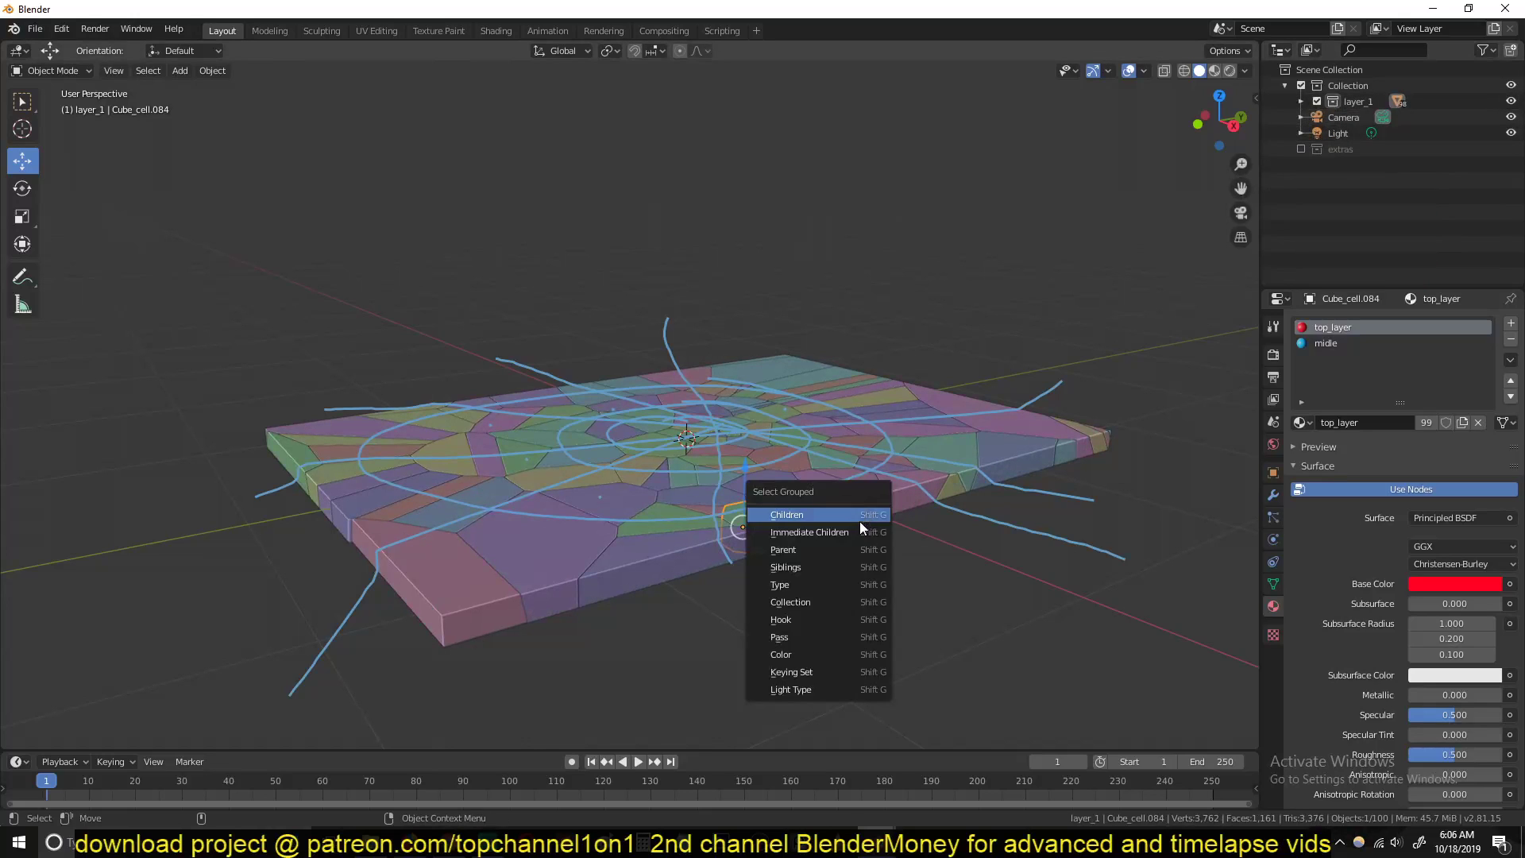
pyautogui.click(787, 513)
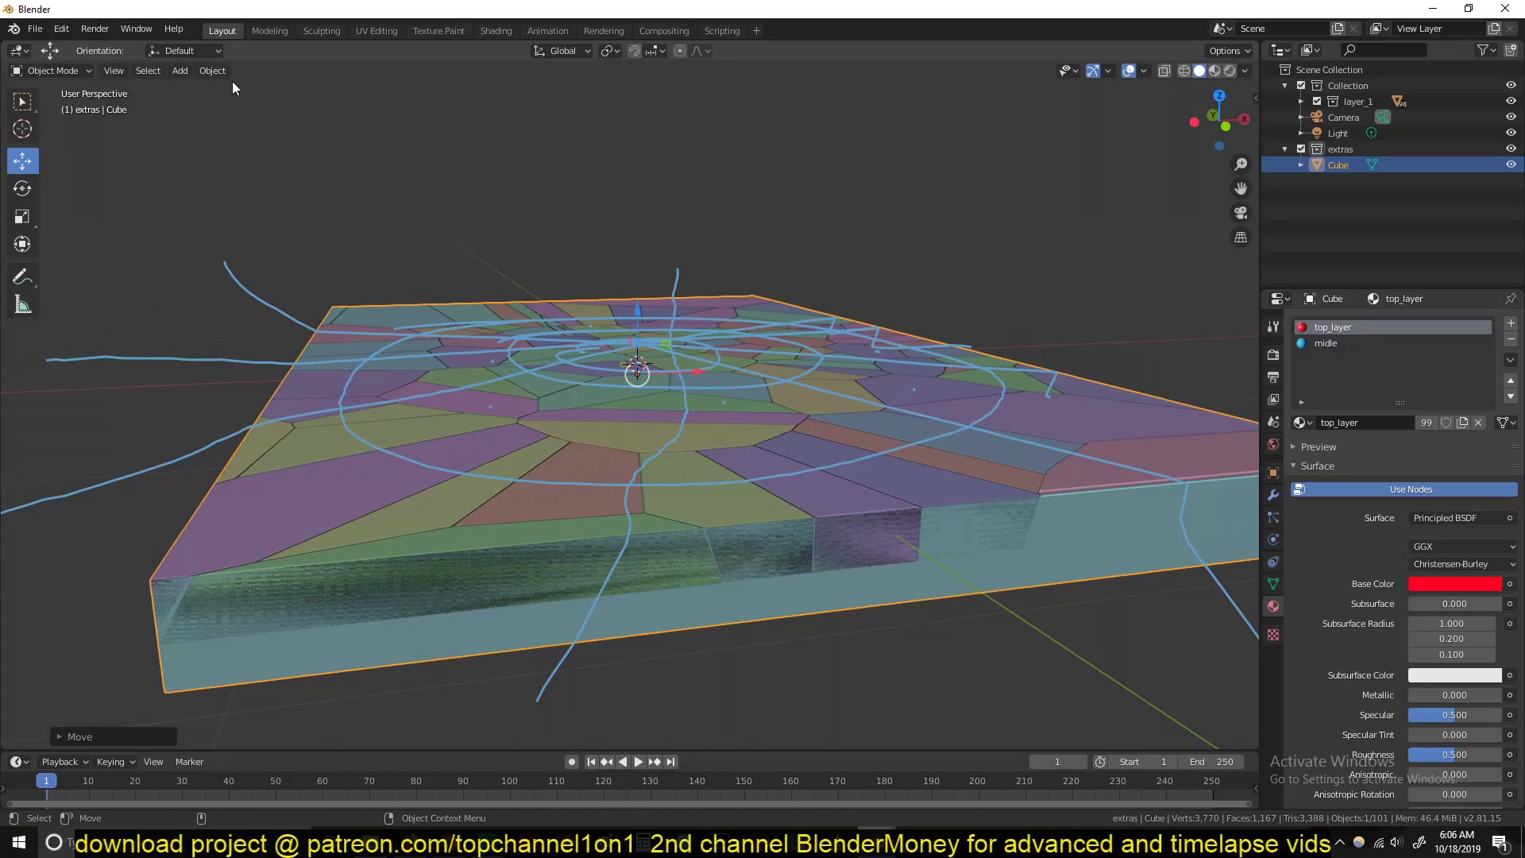
# Step: Make the slab's top layer material a single-user copy
pyautogui.click(212, 70)
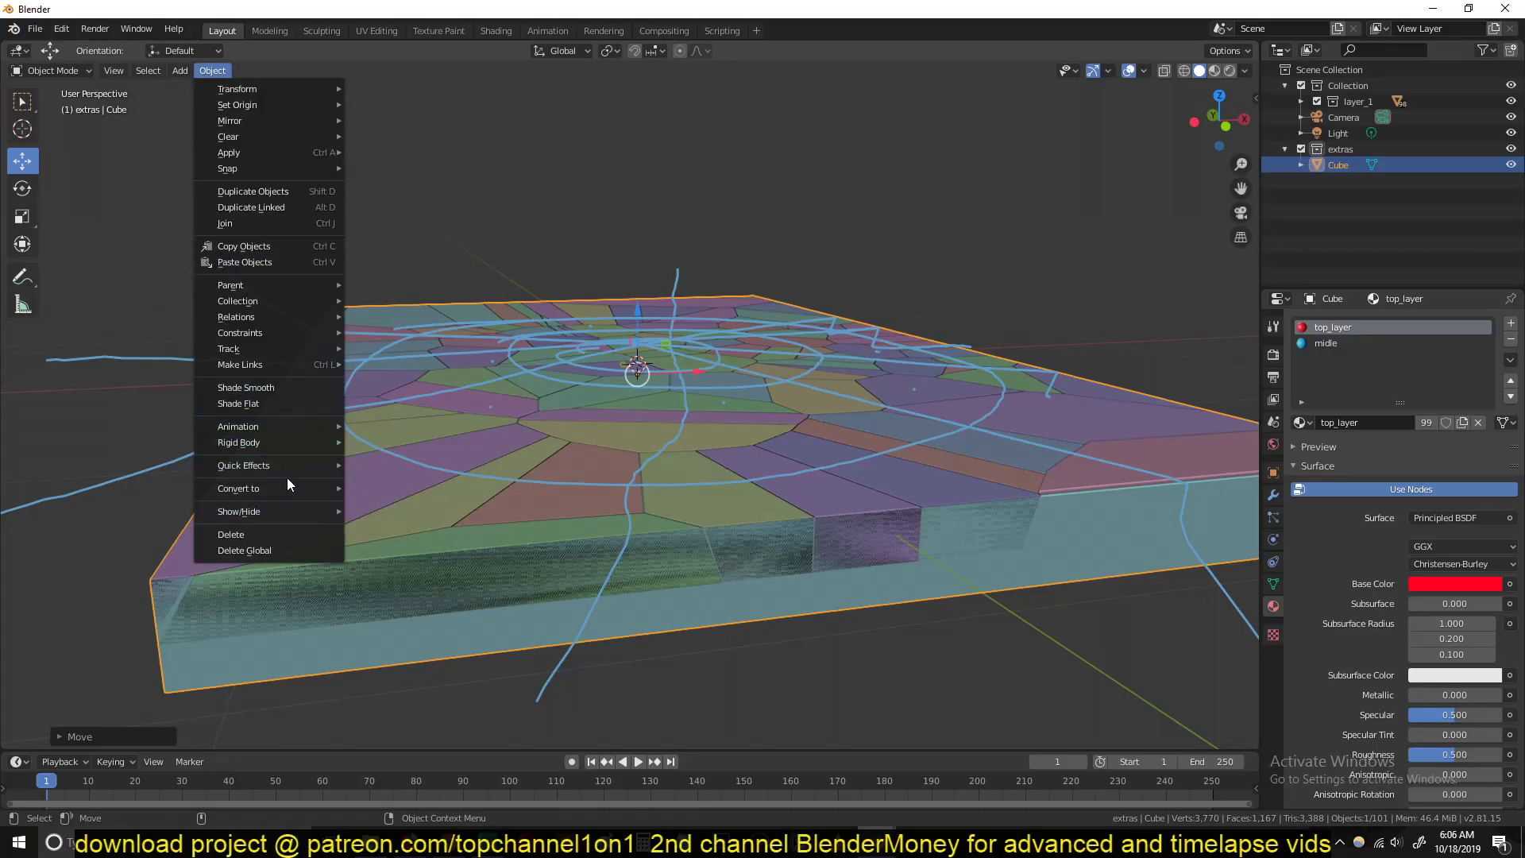
pyautogui.moveTo(243, 465)
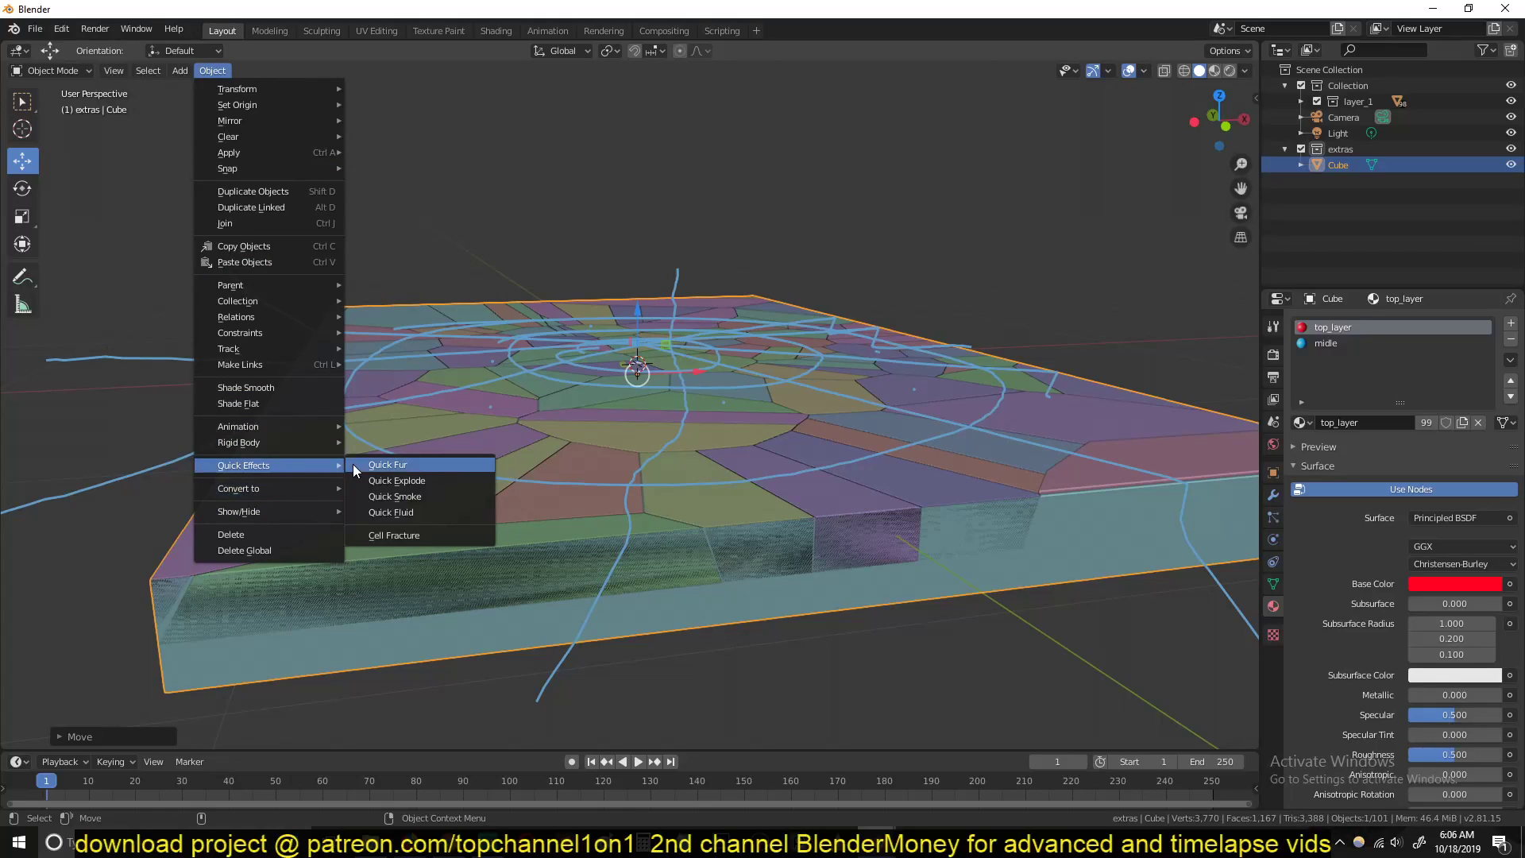
pyautogui.click(715, 609)
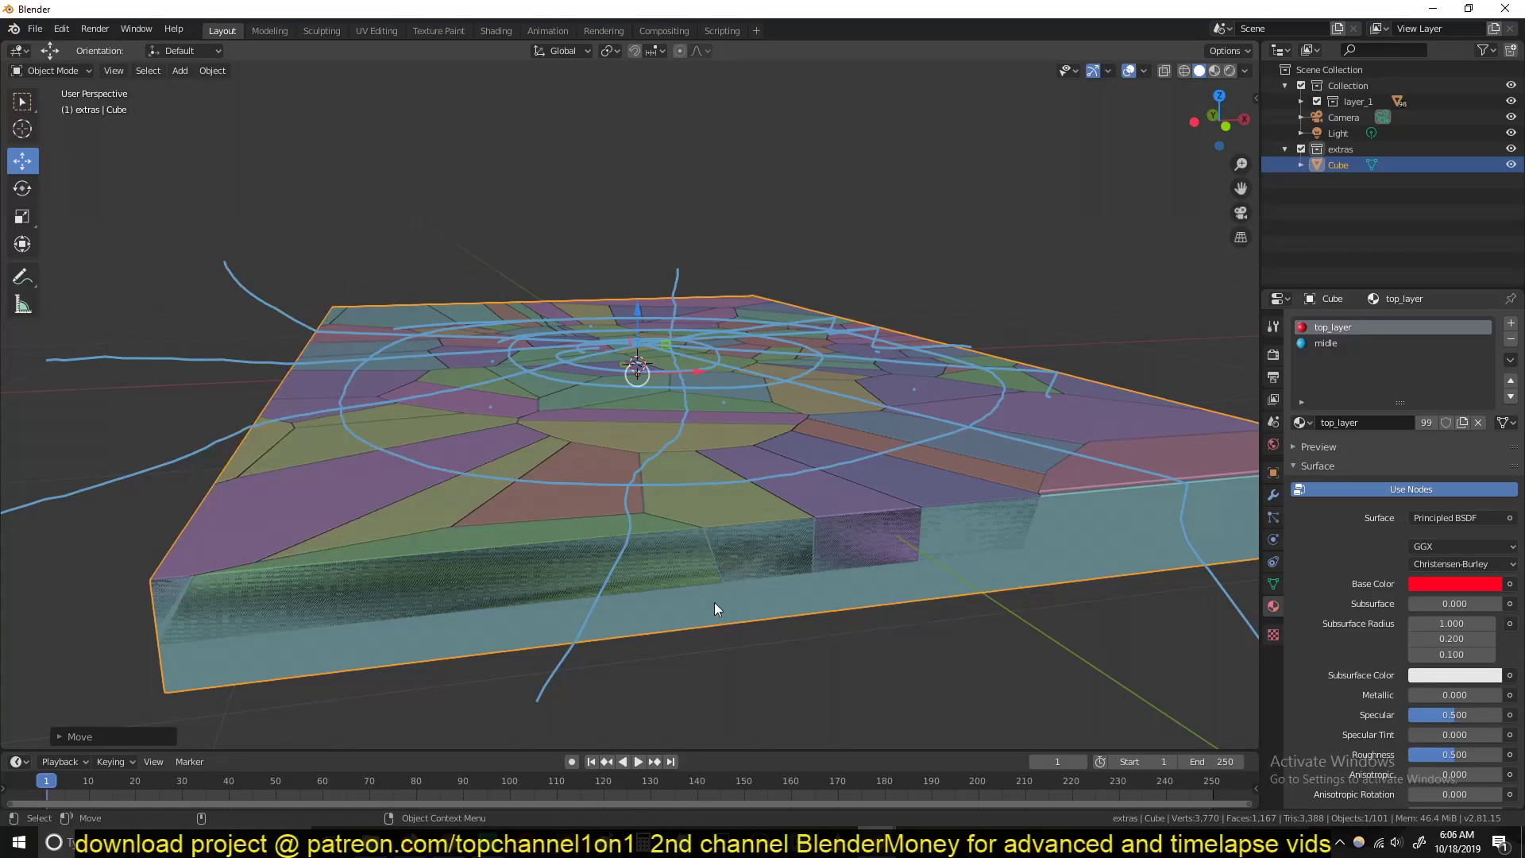
pyautogui.click(1427, 423)
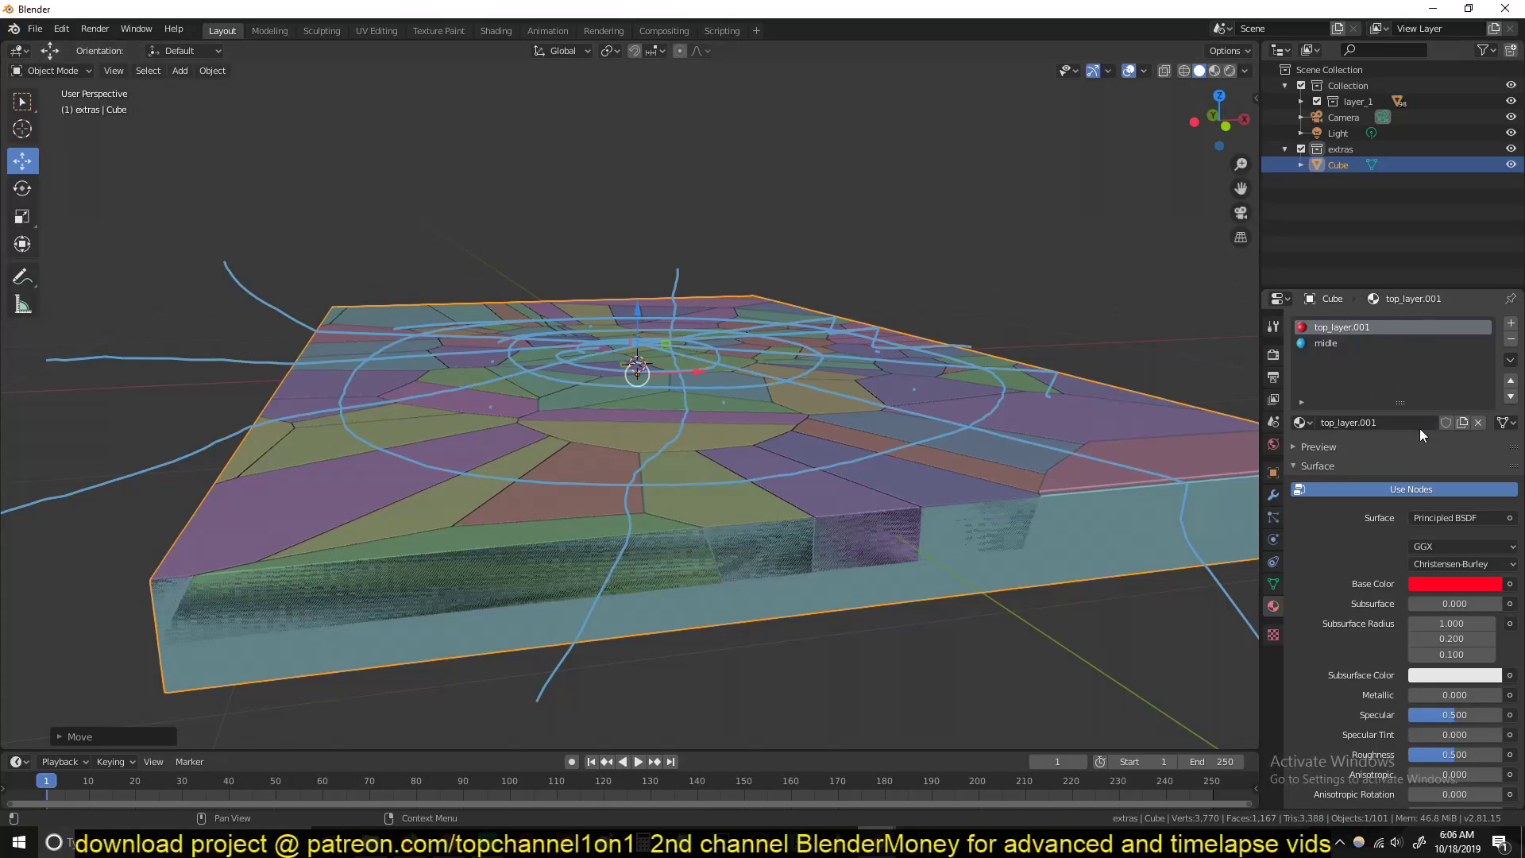
# Step: Rename the copied material to ground_top_layer.001
pyautogui.doubleClick(1366, 422)
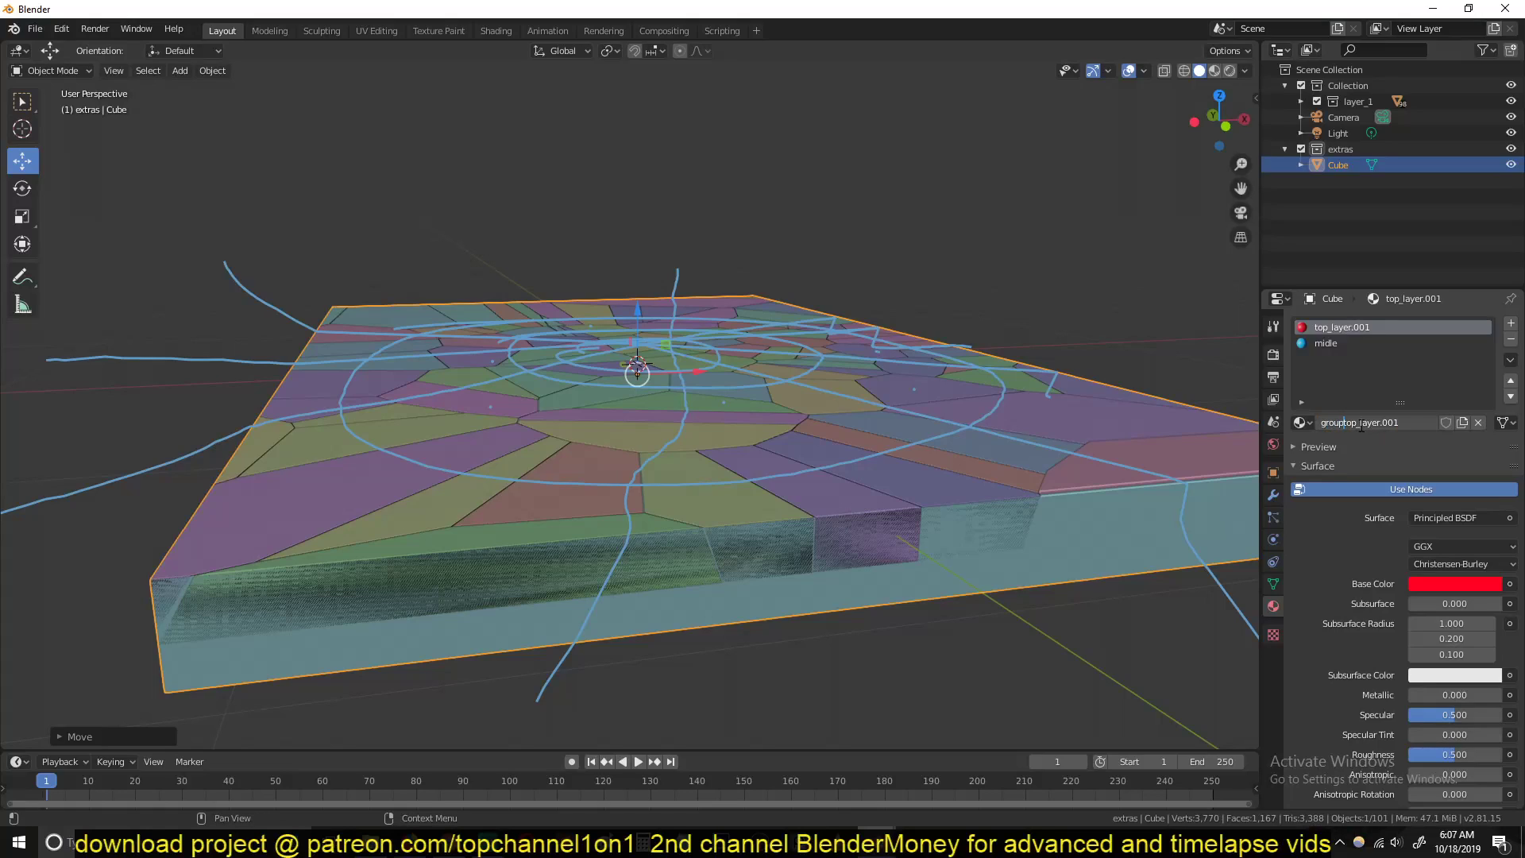
pyautogui.write('ground_top_layer.001')
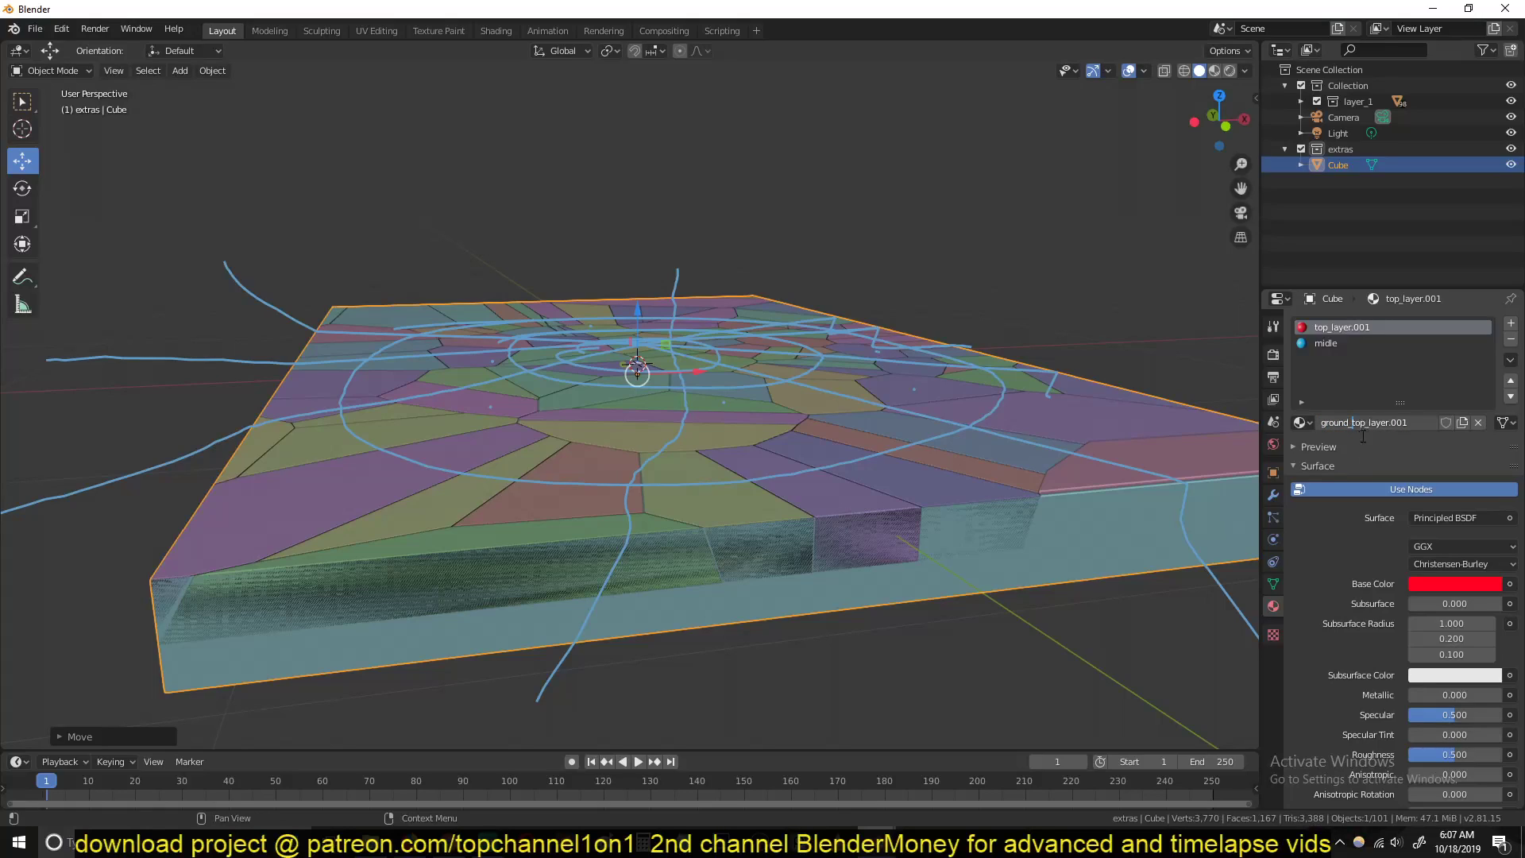
pyautogui.click(1325, 343)
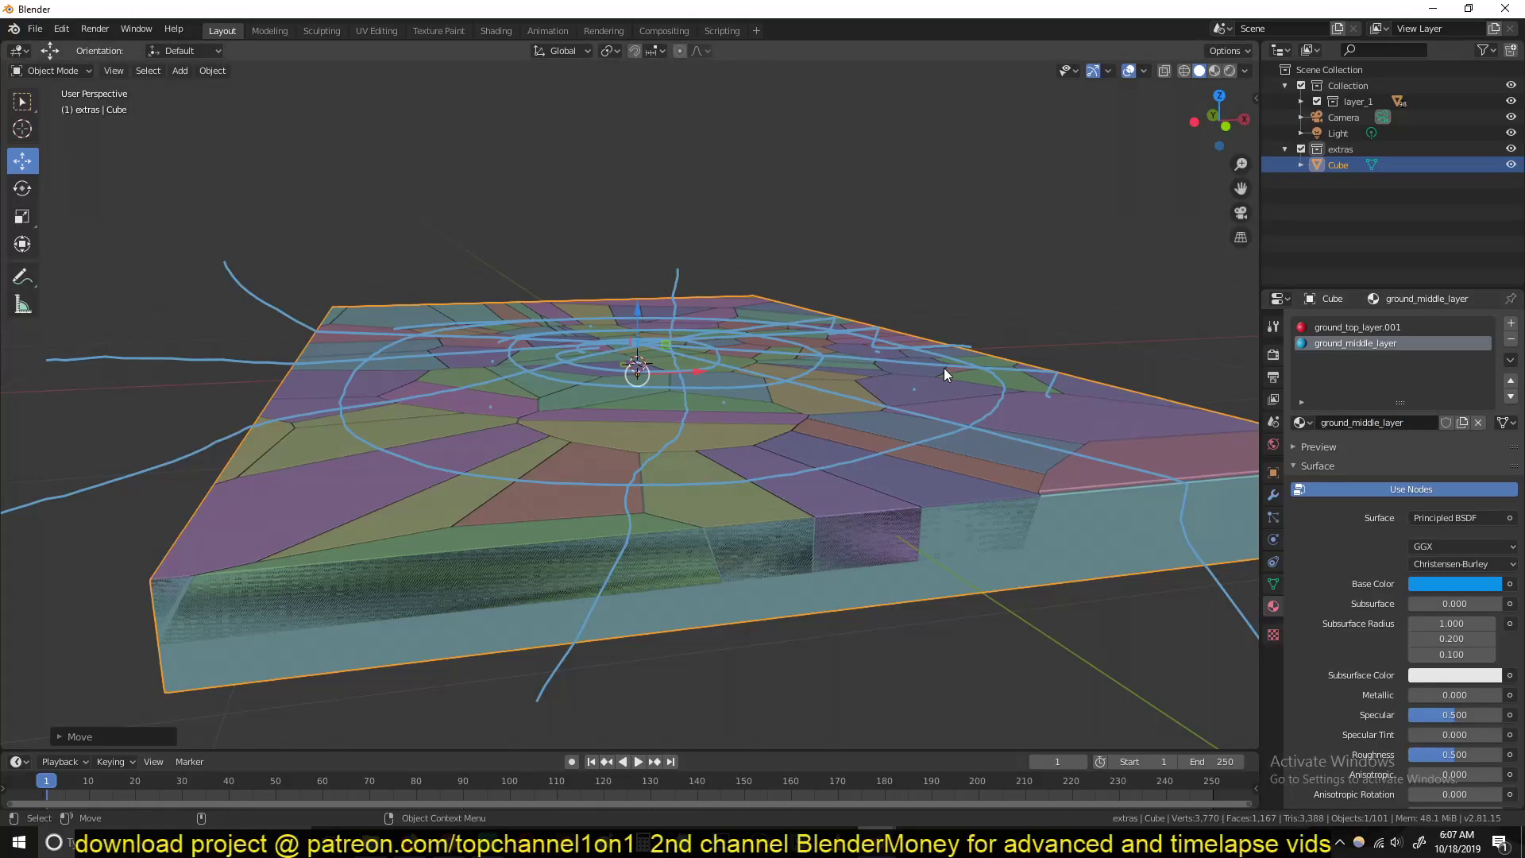
# Step: Cell-fracture the original slab into a new collection named layer_2
pyautogui.click(211, 70)
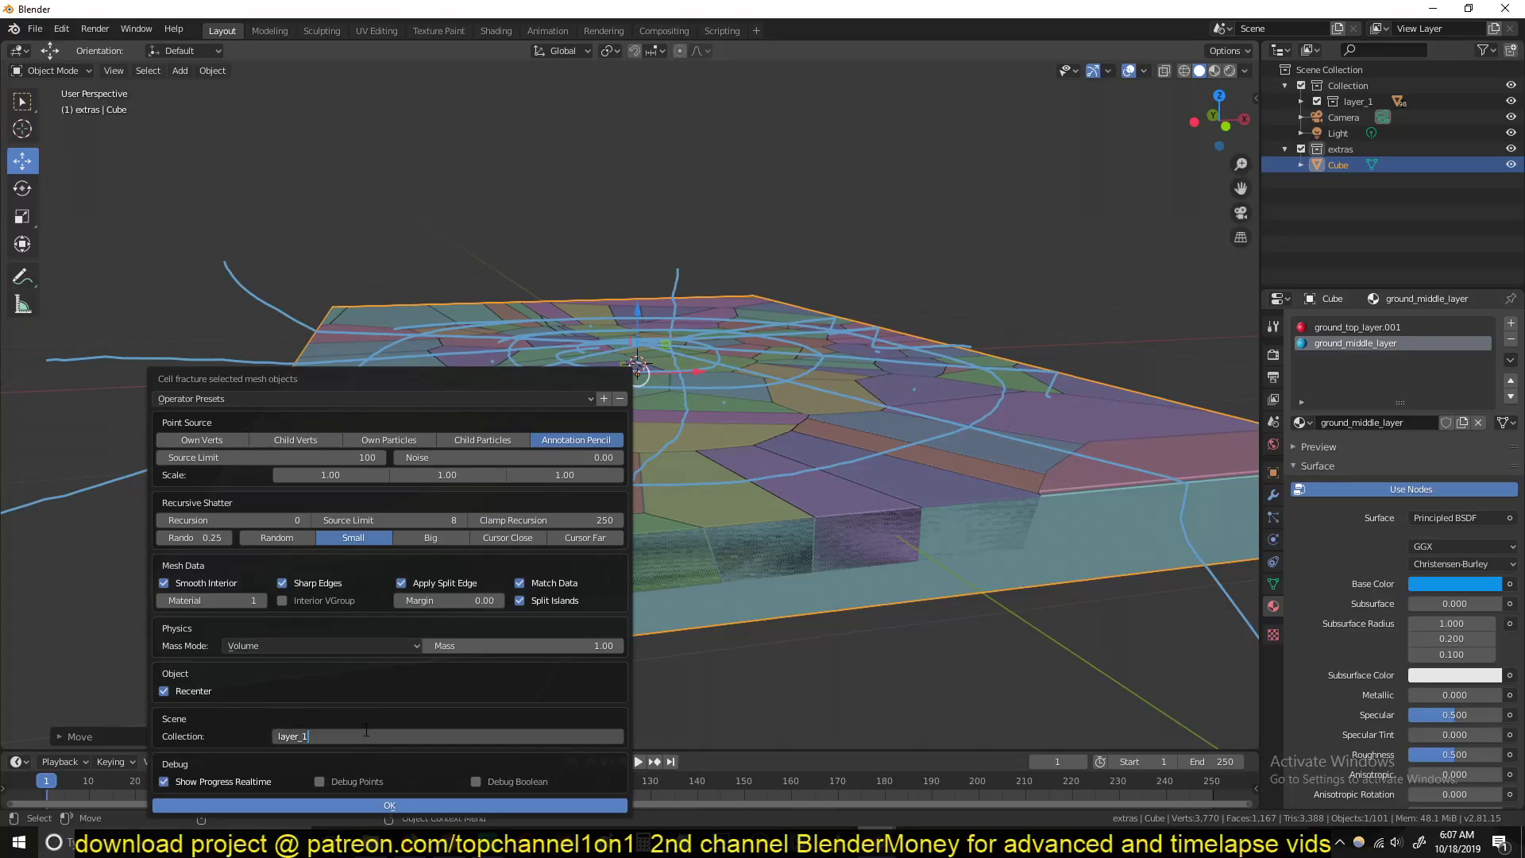
pyautogui.write('layer_2')
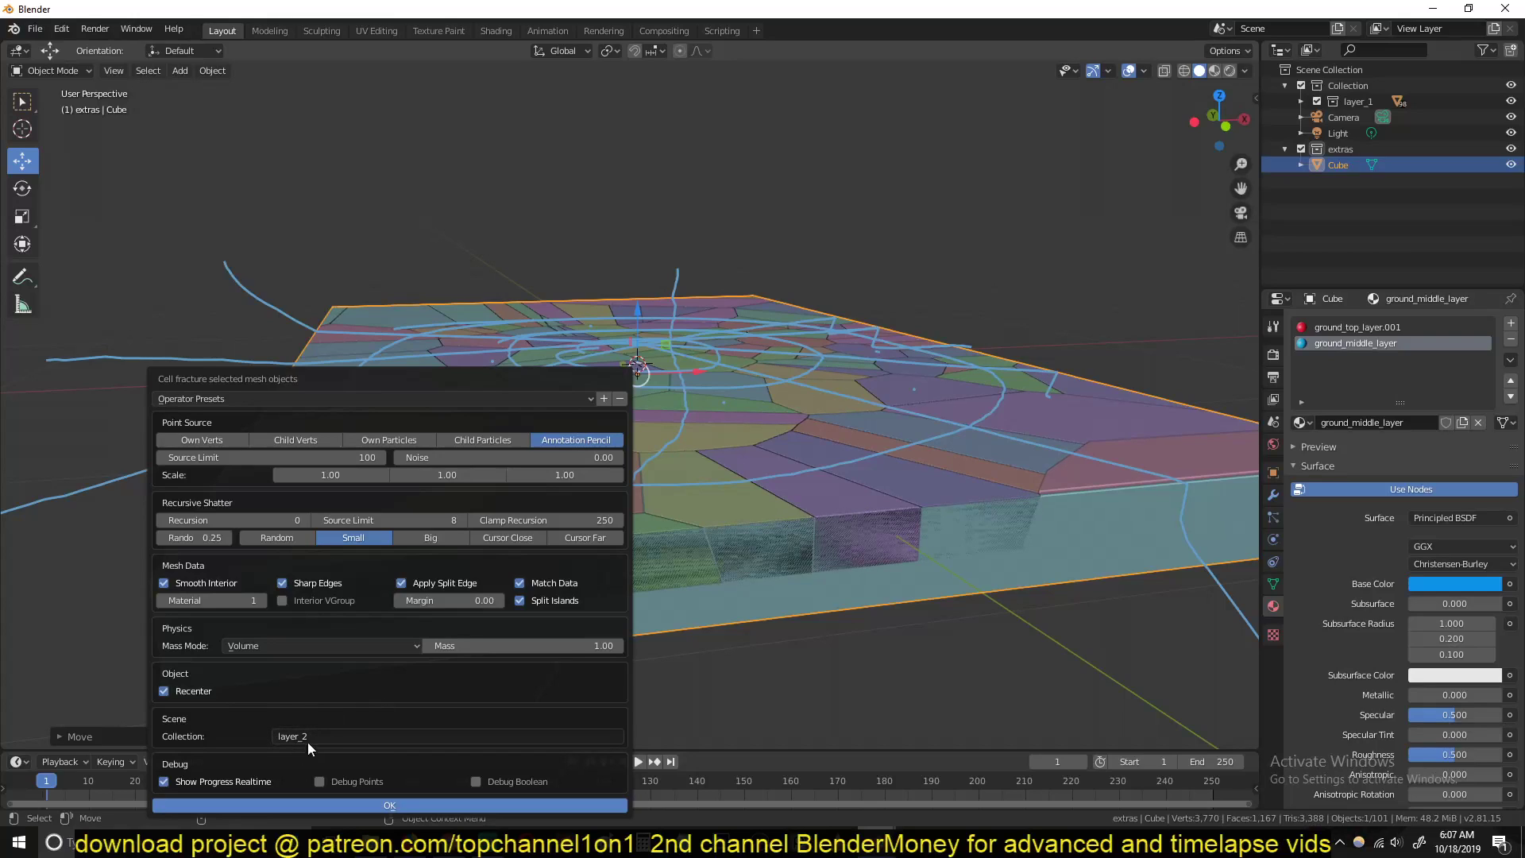
pyautogui.click(390, 804)
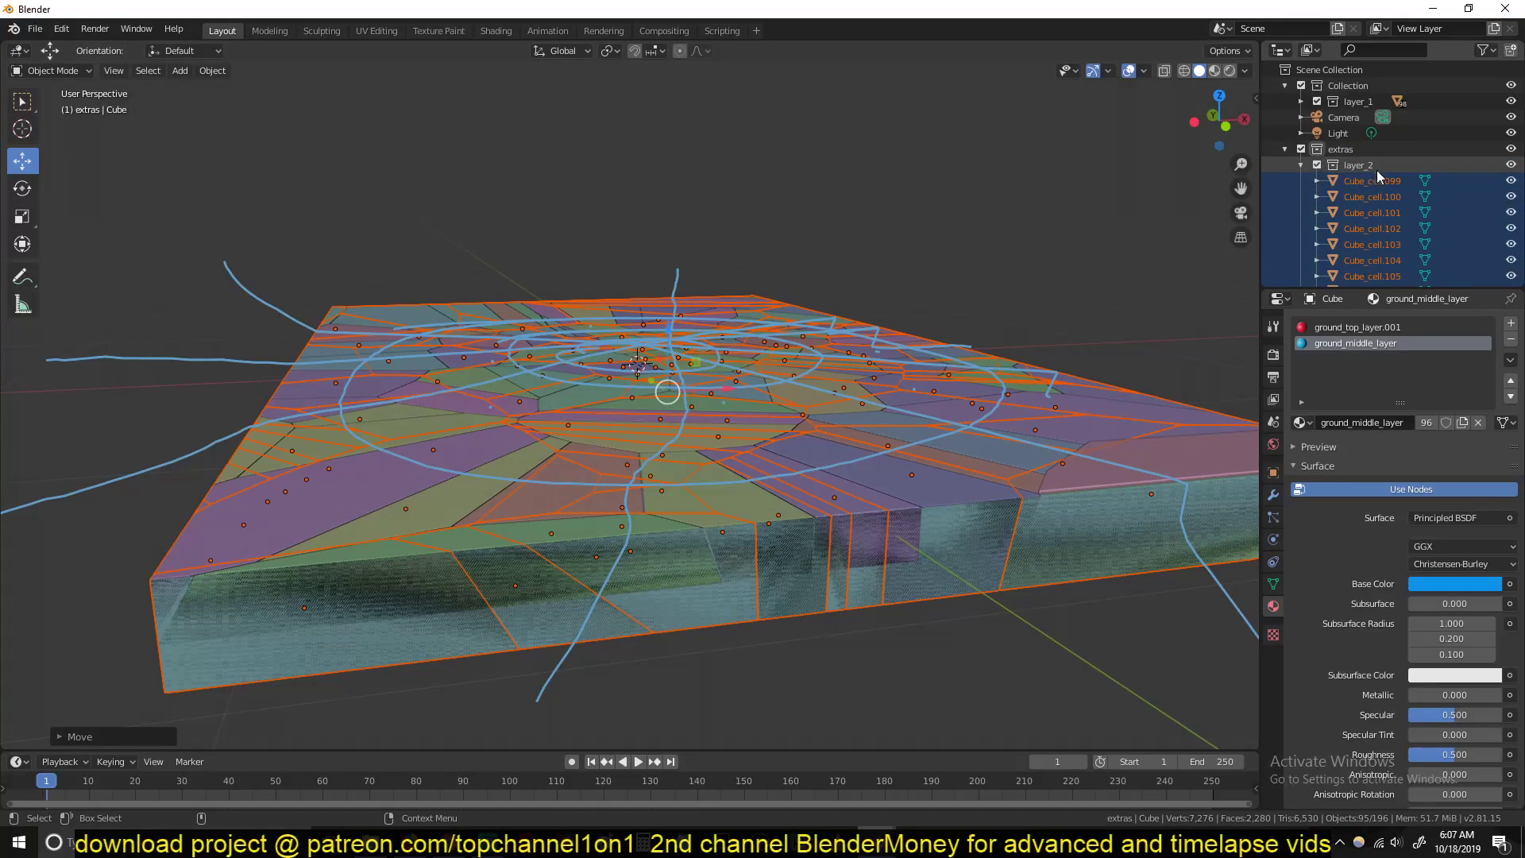
# Step: Drag the layer_2 collection out of extras to the top level of the scene
pyautogui.click(1301, 164)
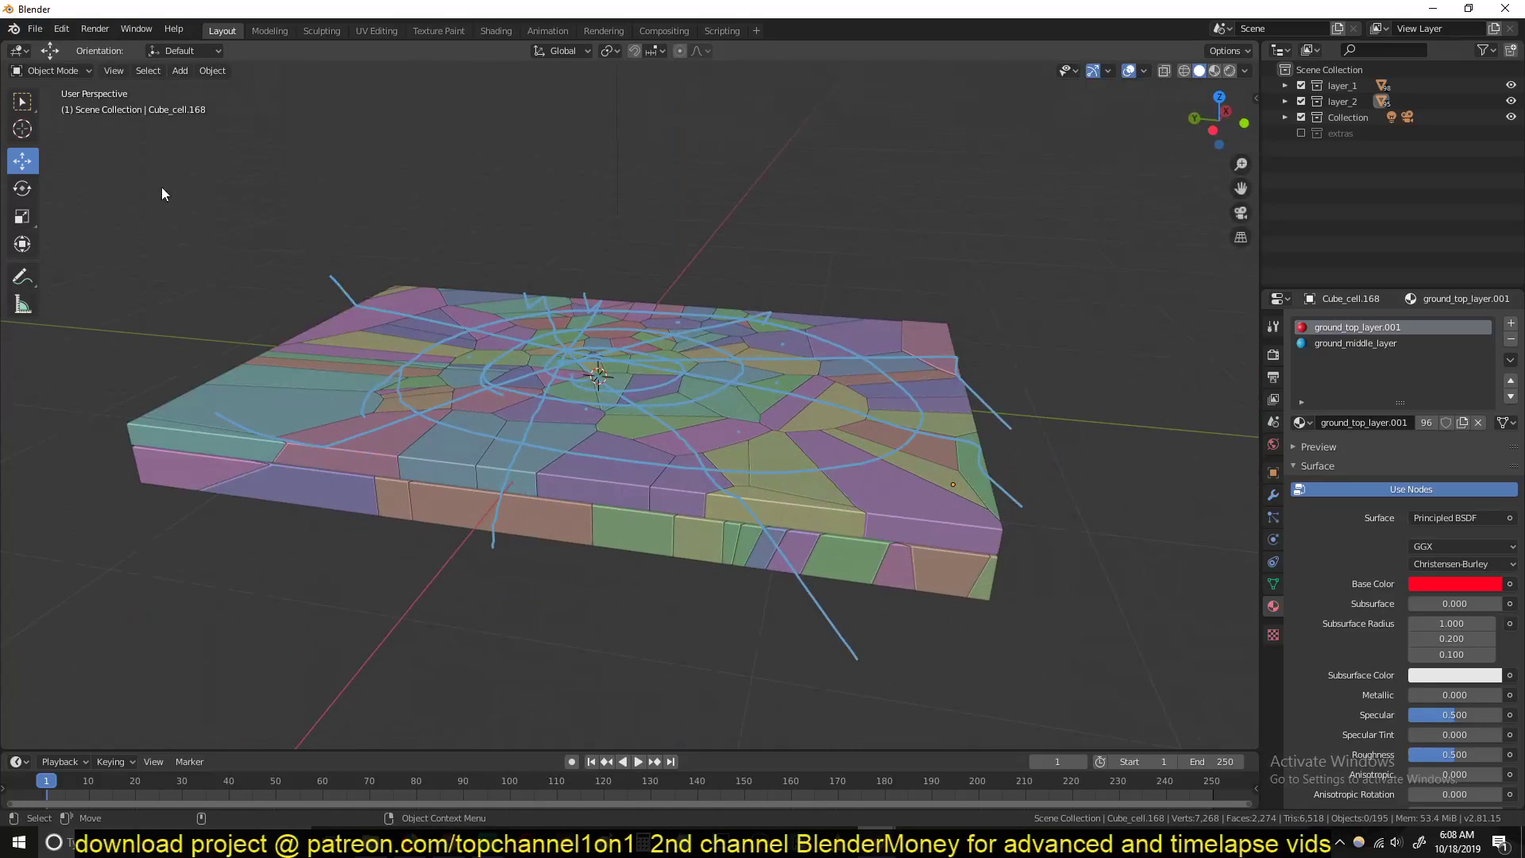
# Step: Switch to the Move tool, orbit edge-on and select a cell to check the red-over-blue layering
pyautogui.click(21, 277)
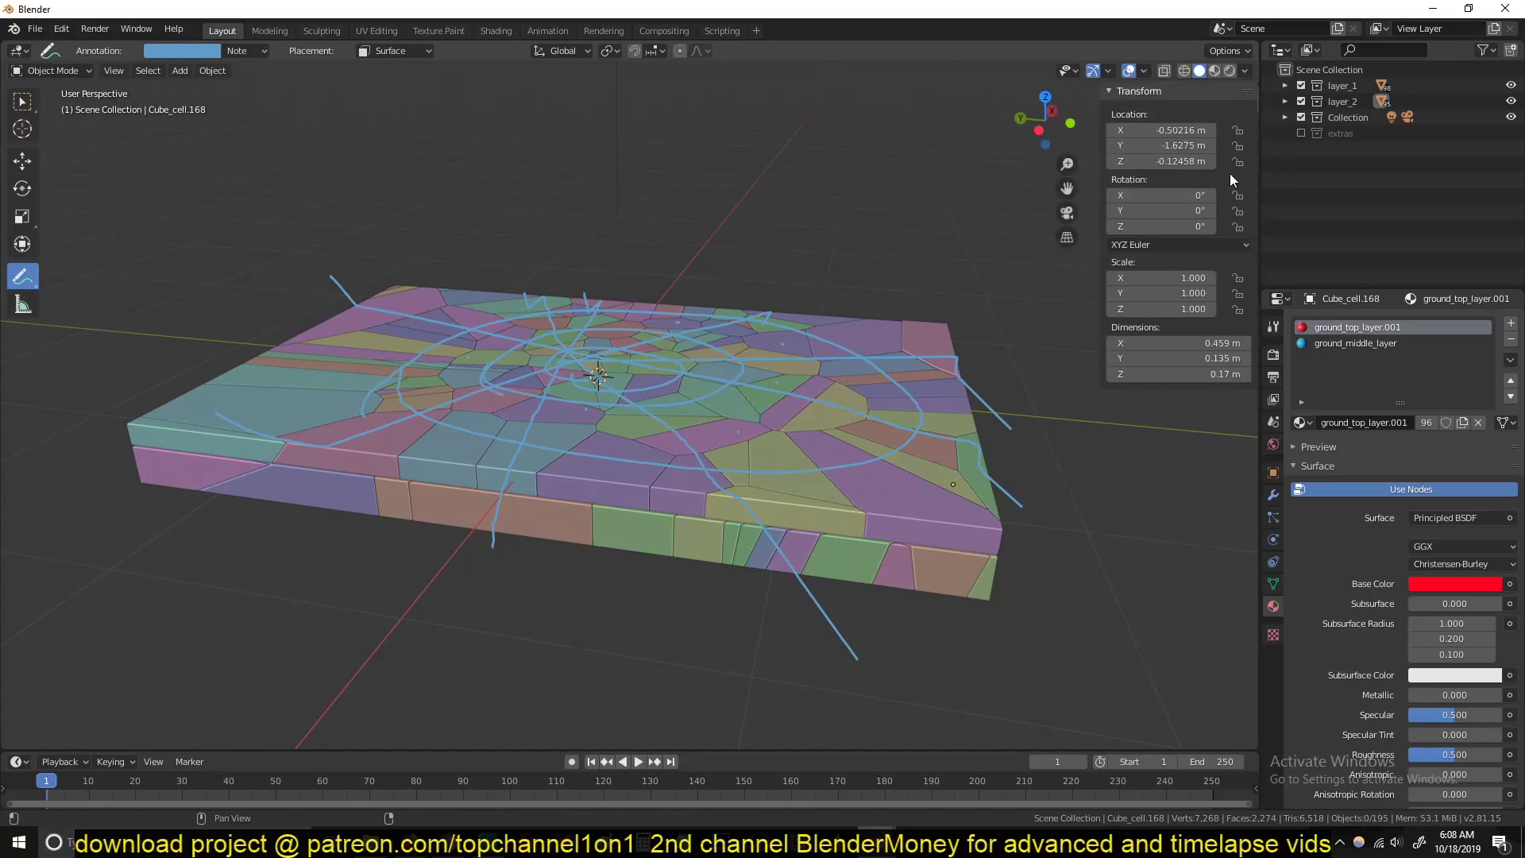
pyautogui.click(1249, 129)
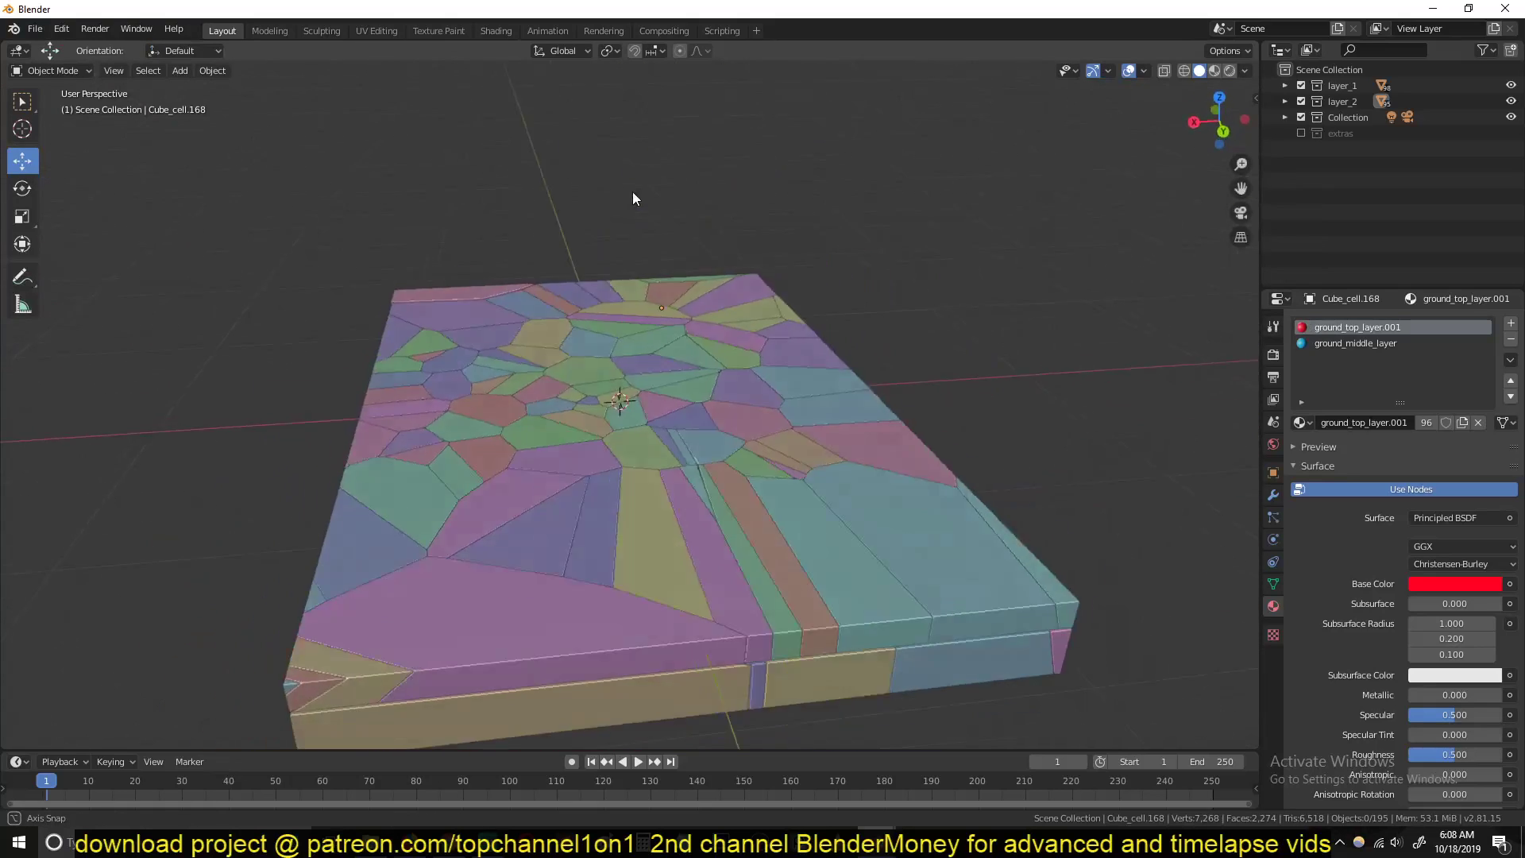
pyautogui.moveTo(632, 199); pyautogui.dragTo(724, 281)
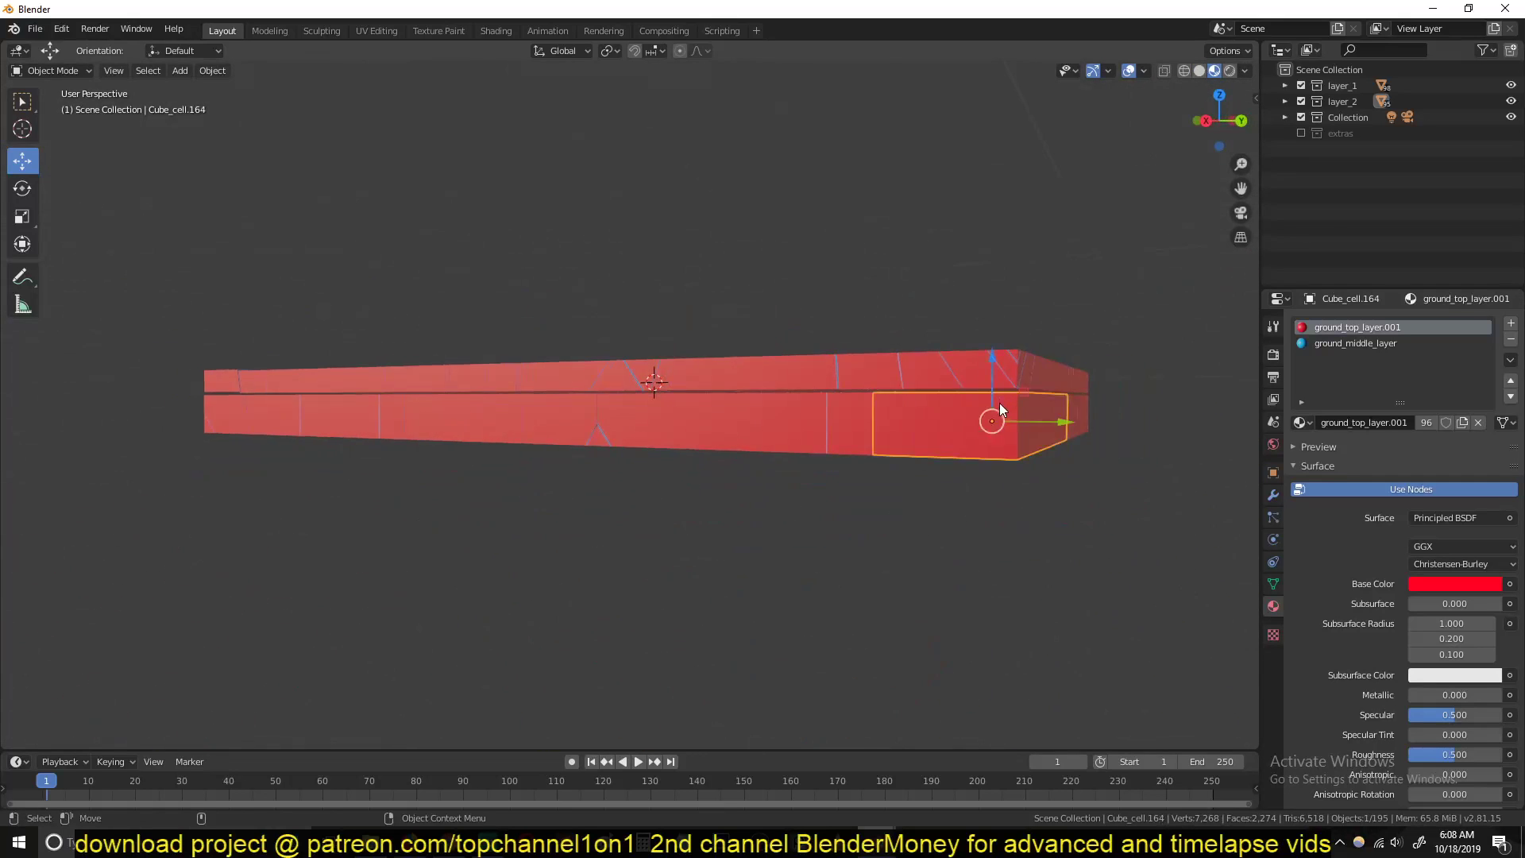
pyautogui.click(1454, 583)
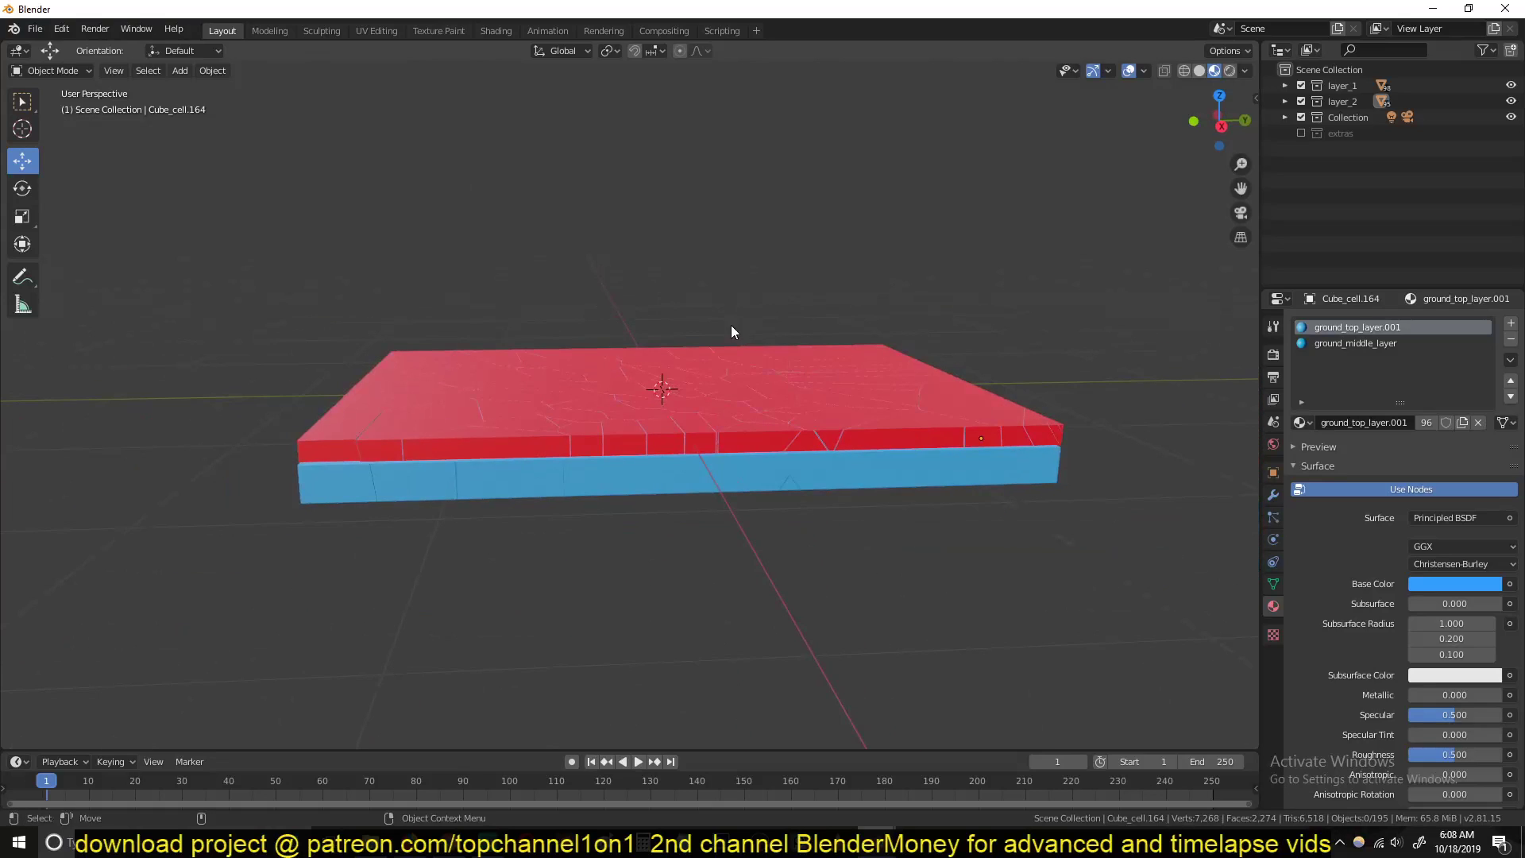
# Step: Add a Suzanne monkey head above the slab as a 1 kg active rigid body and play its fall
pyautogui.click(180, 70)
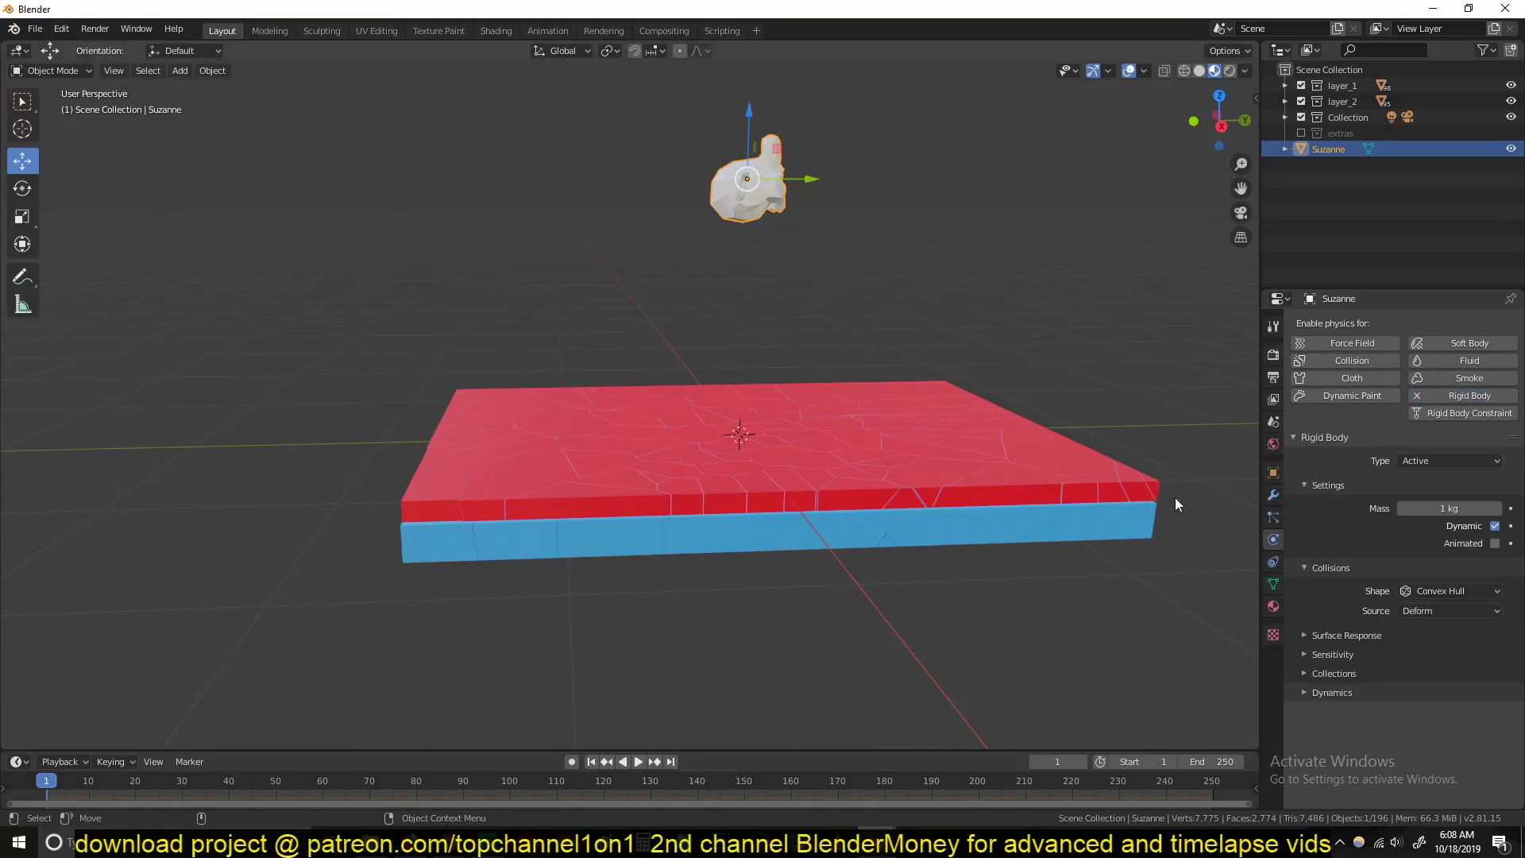
pyautogui.click(621, 761)
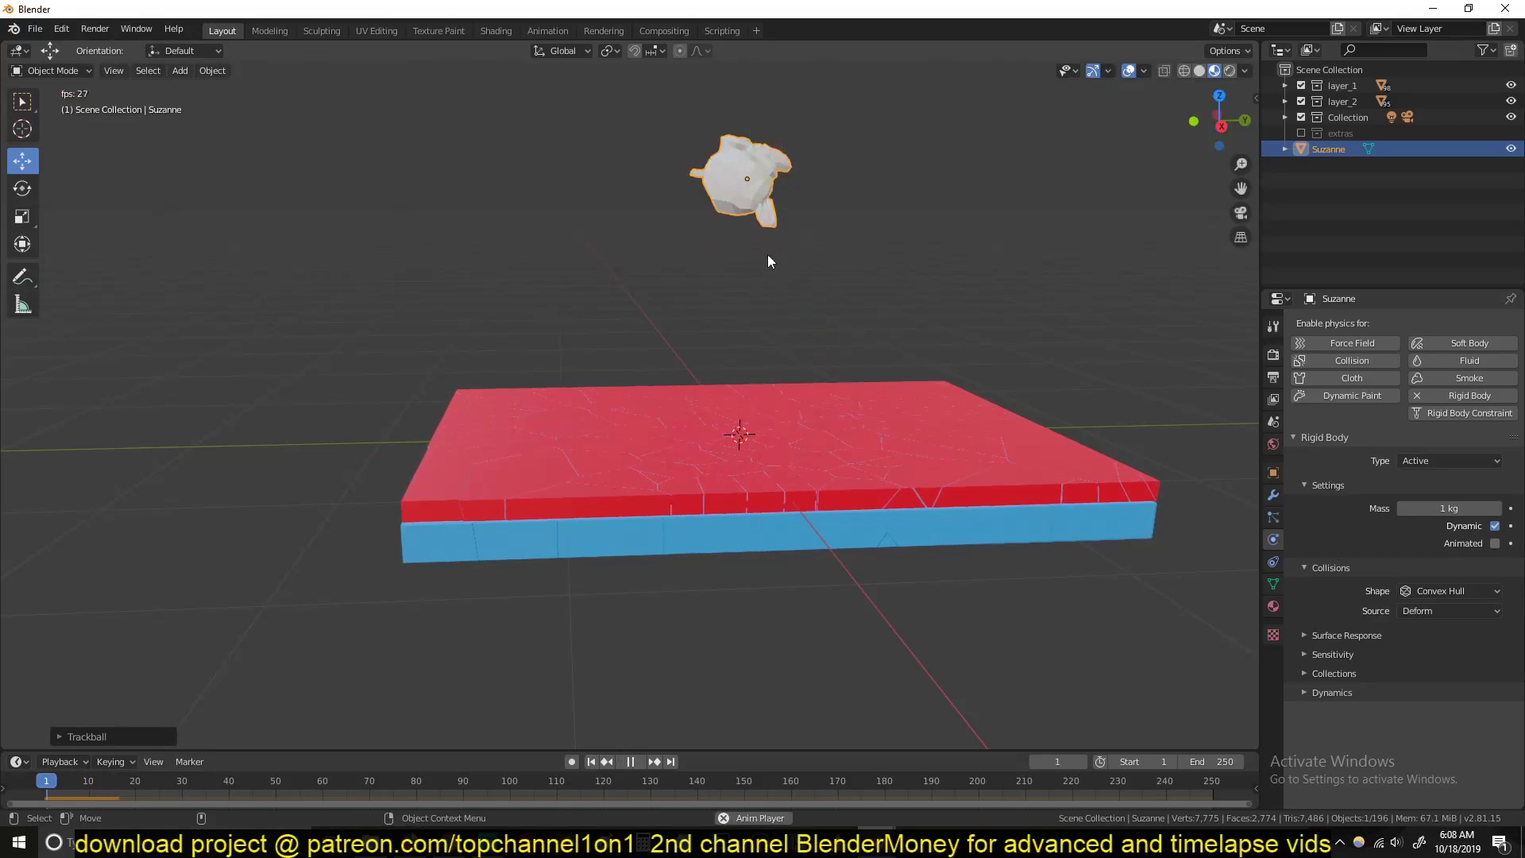
pyautogui.click(629, 761)
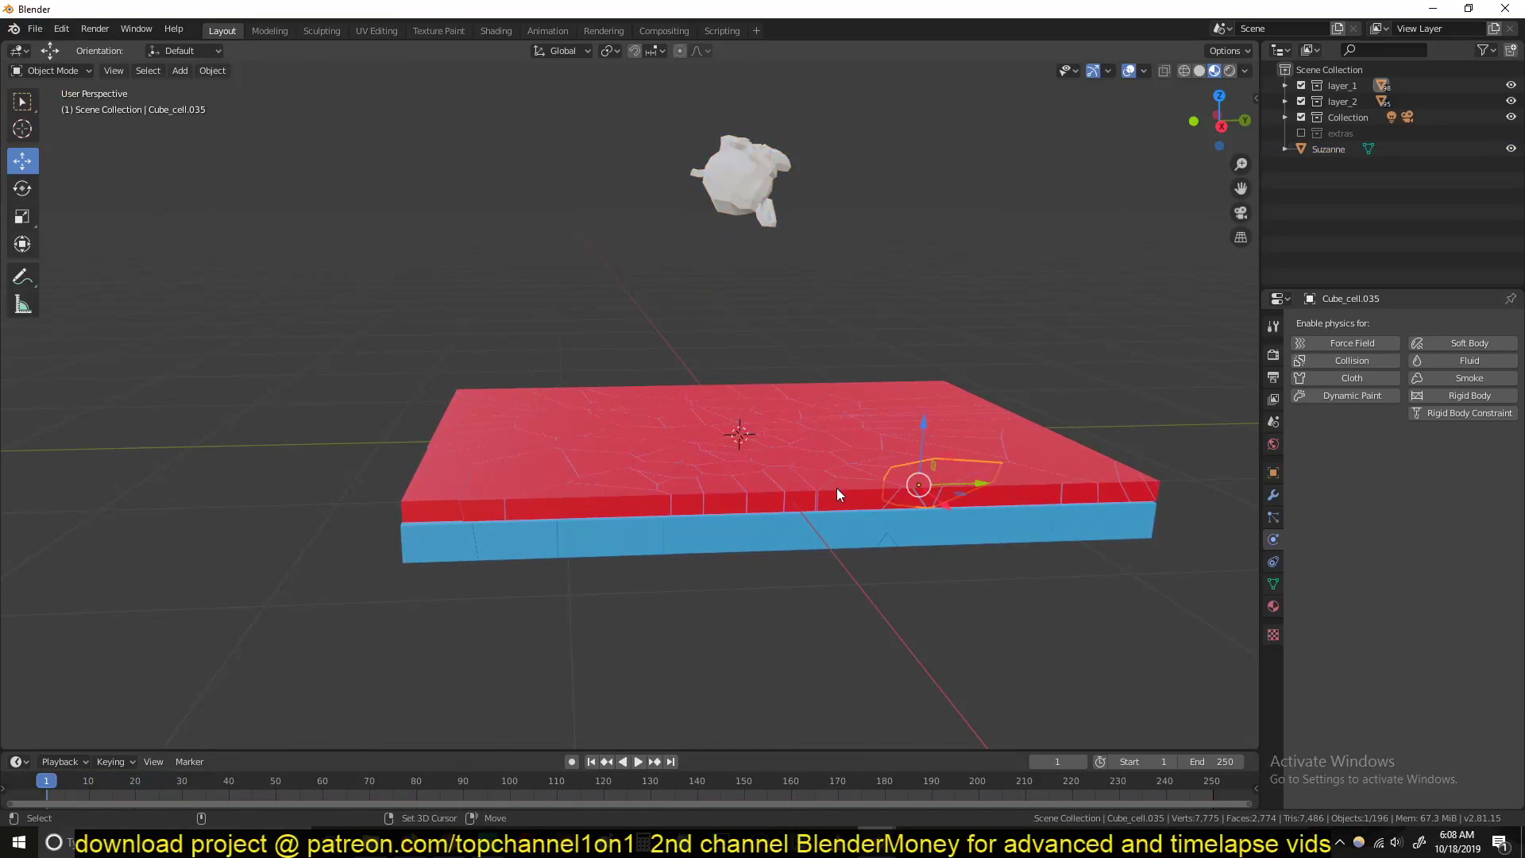
# Step: Make the selected red top-layer cells active rigid bodies and show their dynamics settings
pyautogui.click(211, 70)
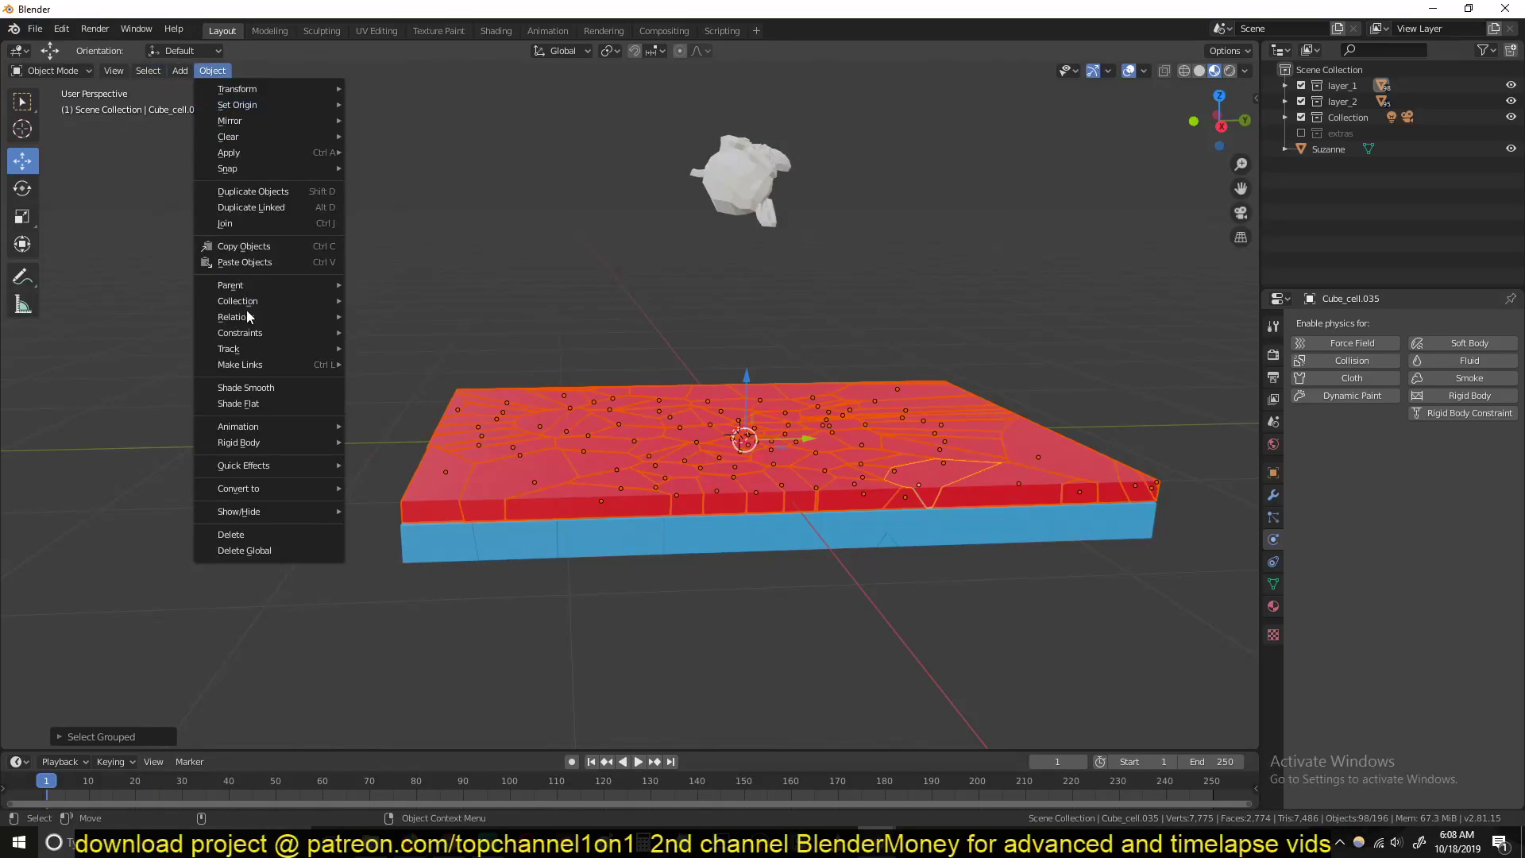
pyautogui.click(238, 443)
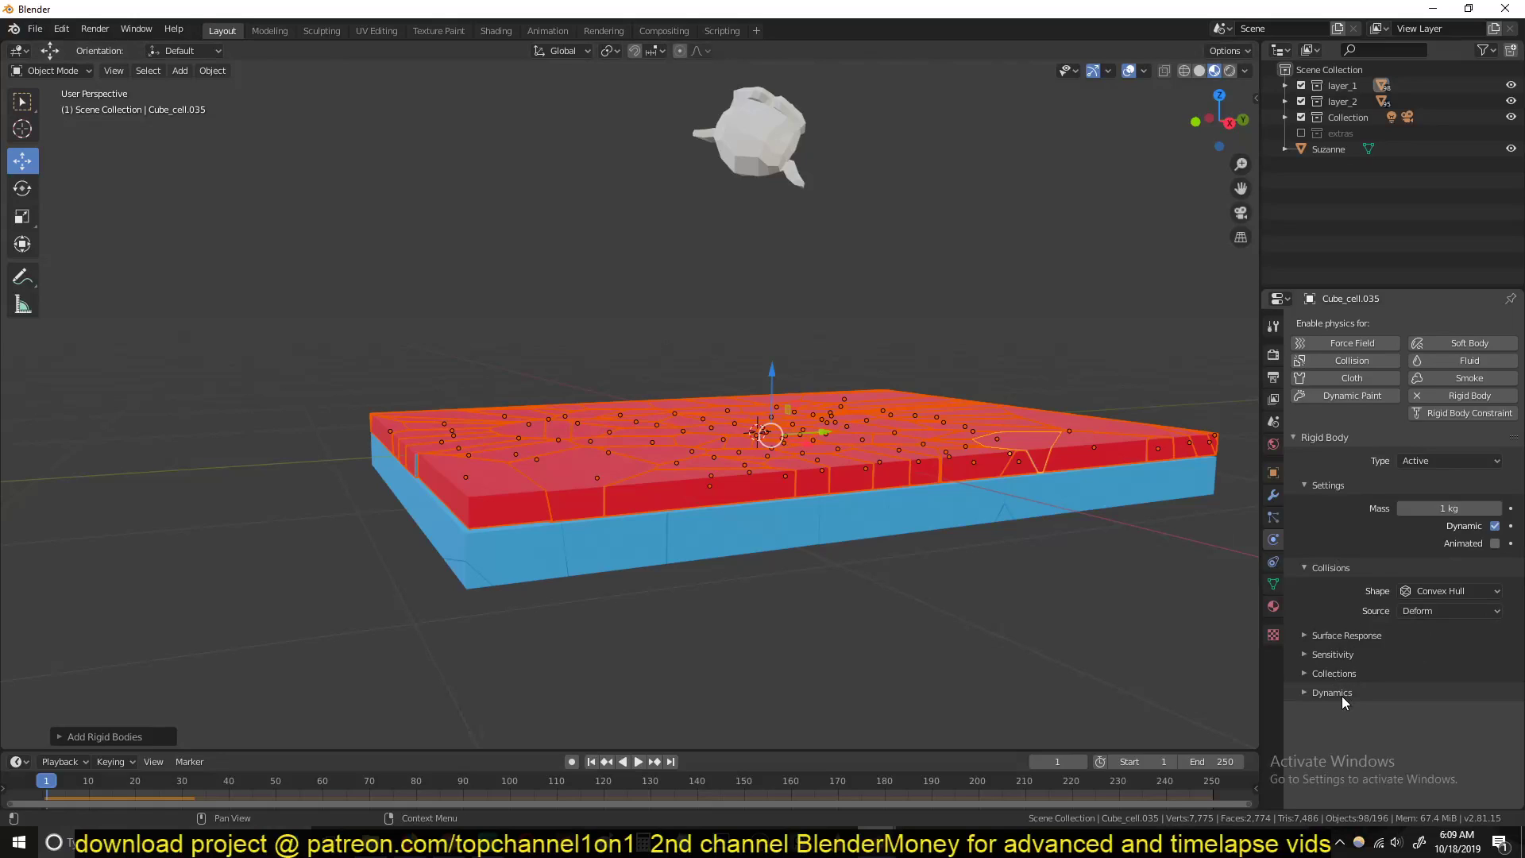
pyautogui.click(1331, 691)
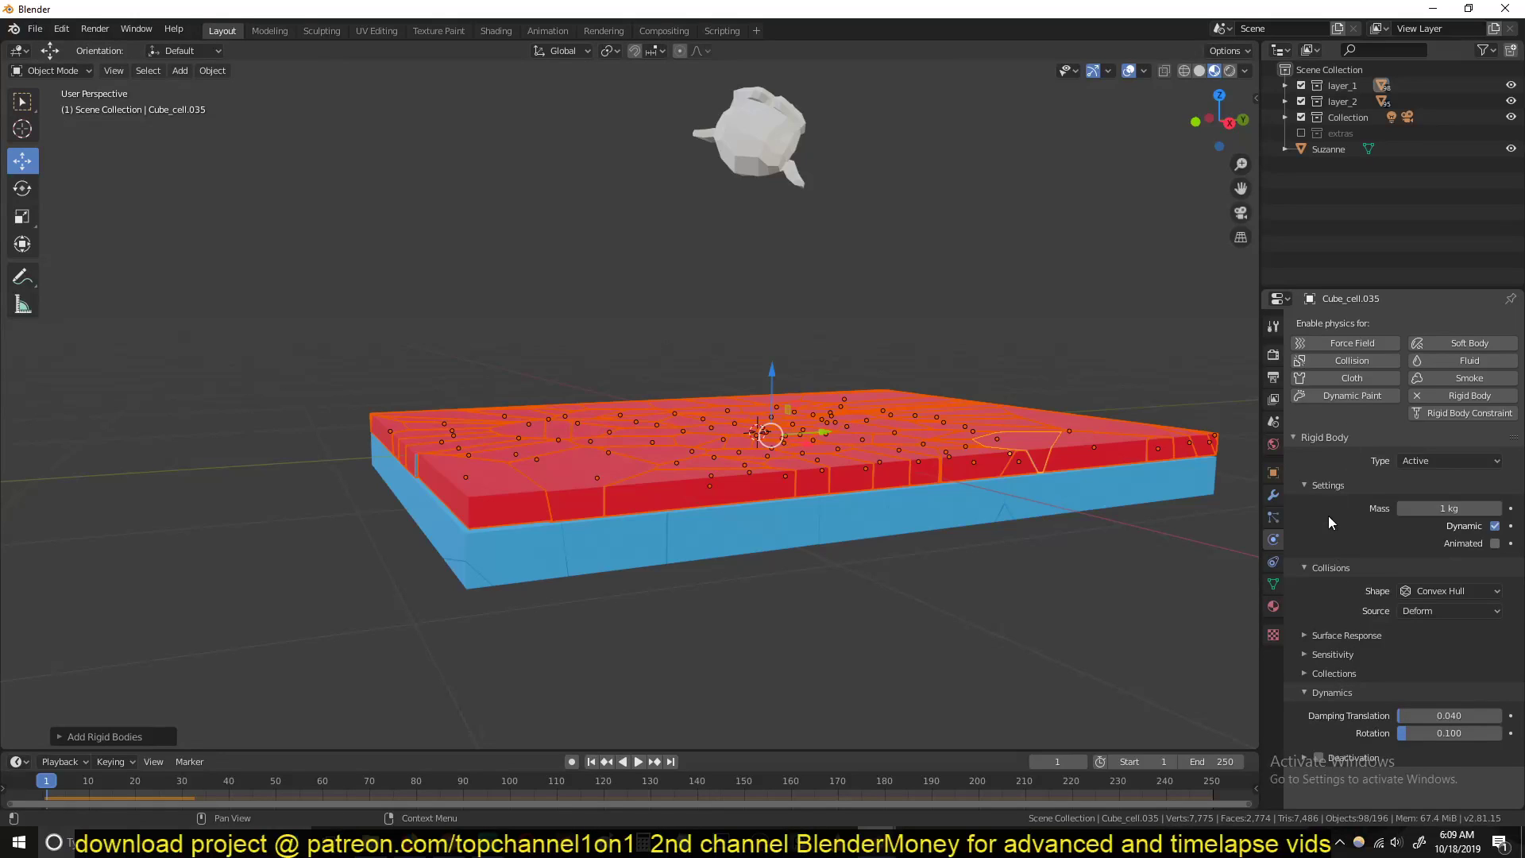
pyautogui.click(1305, 485)
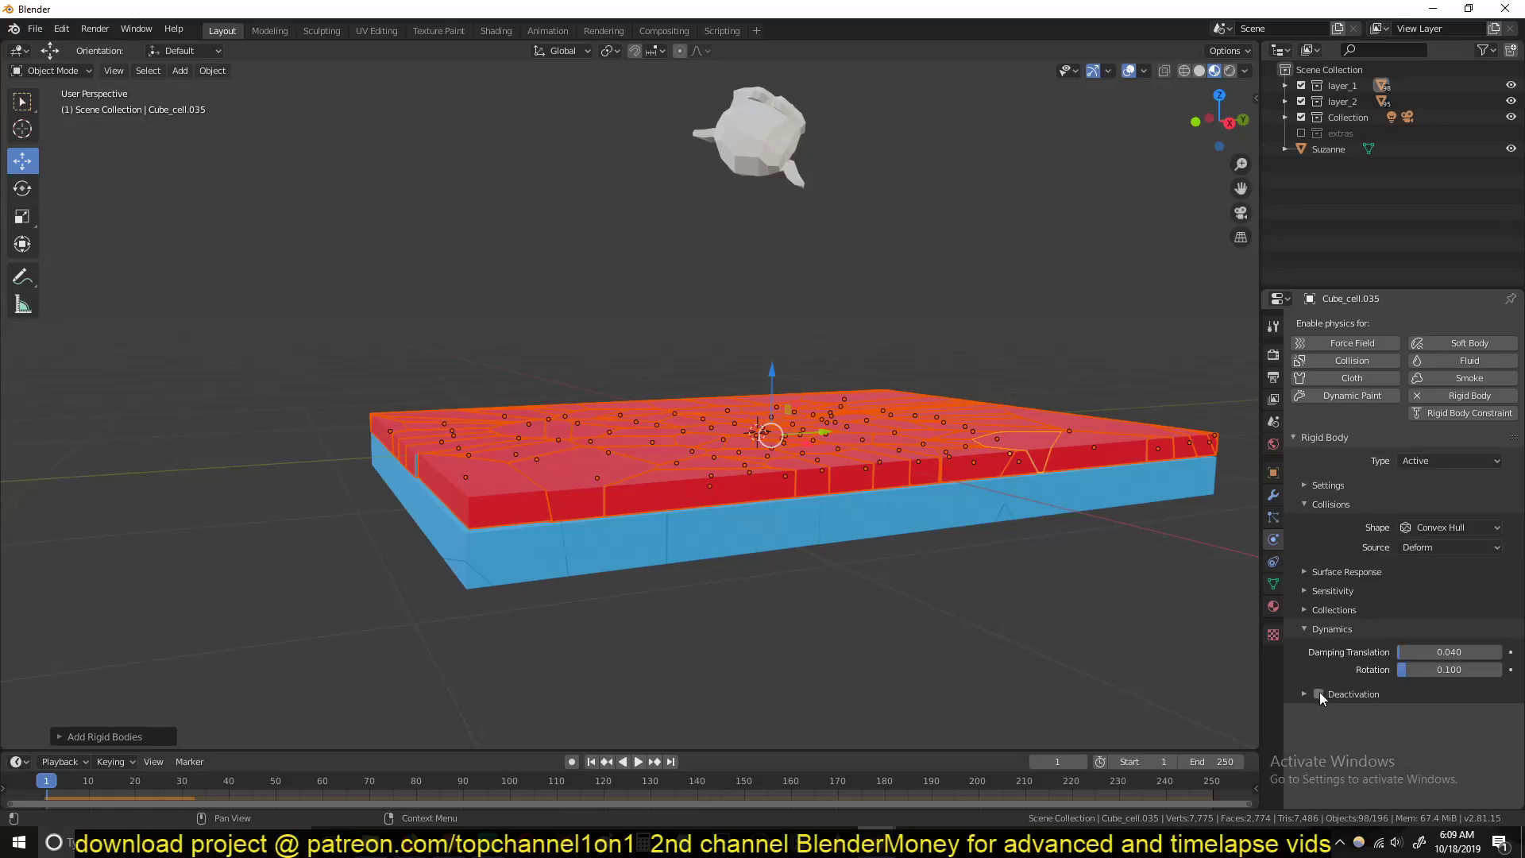
# Step: Enable Deactivation with Start Deactivated and copy it to all selected top cells
pyautogui.click(1304, 695)
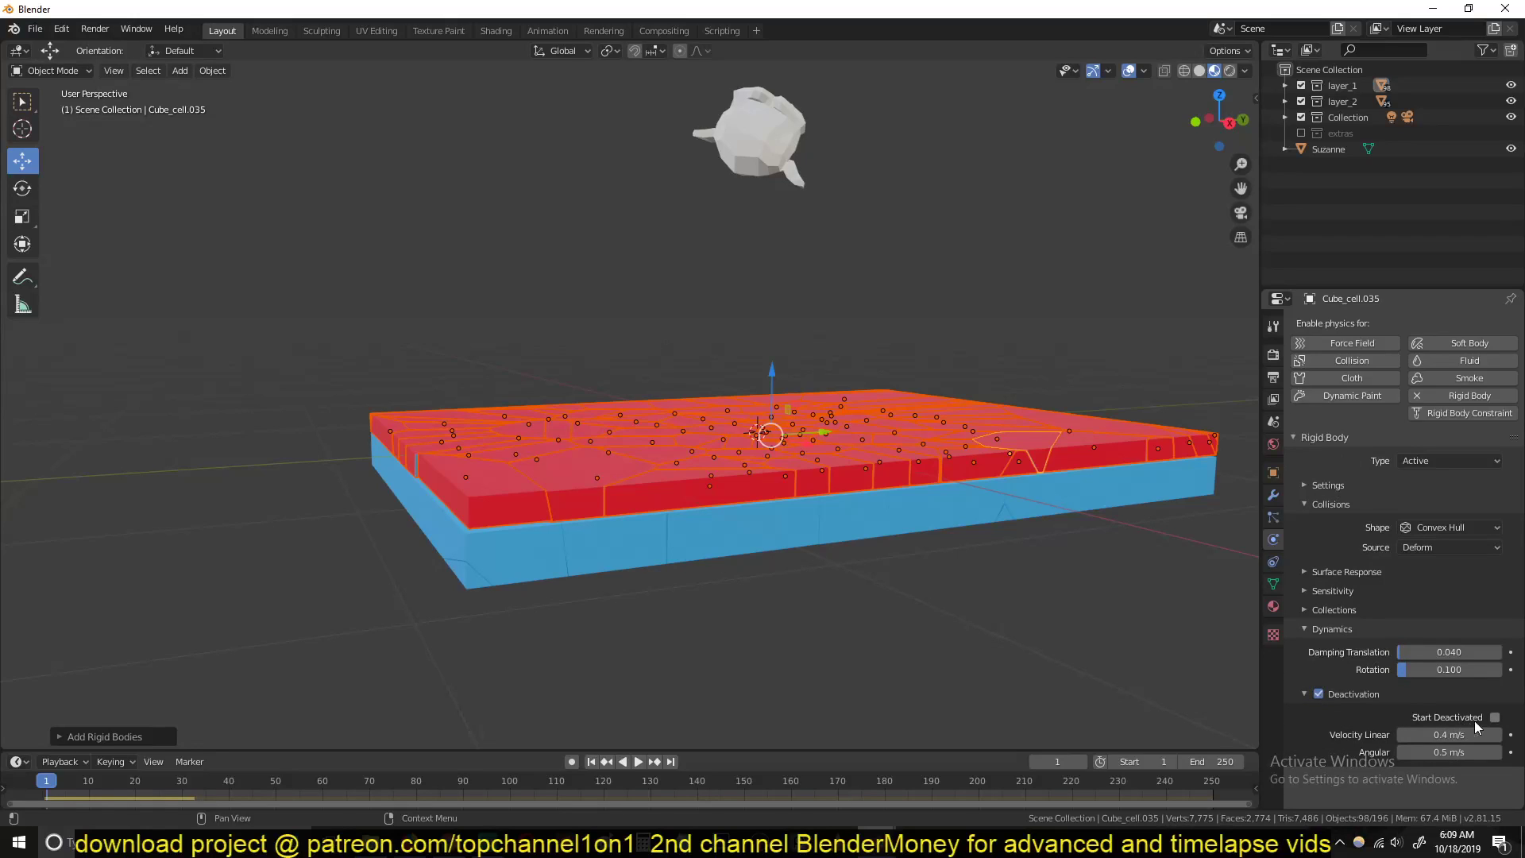
pyautogui.moveTo(1493, 718)
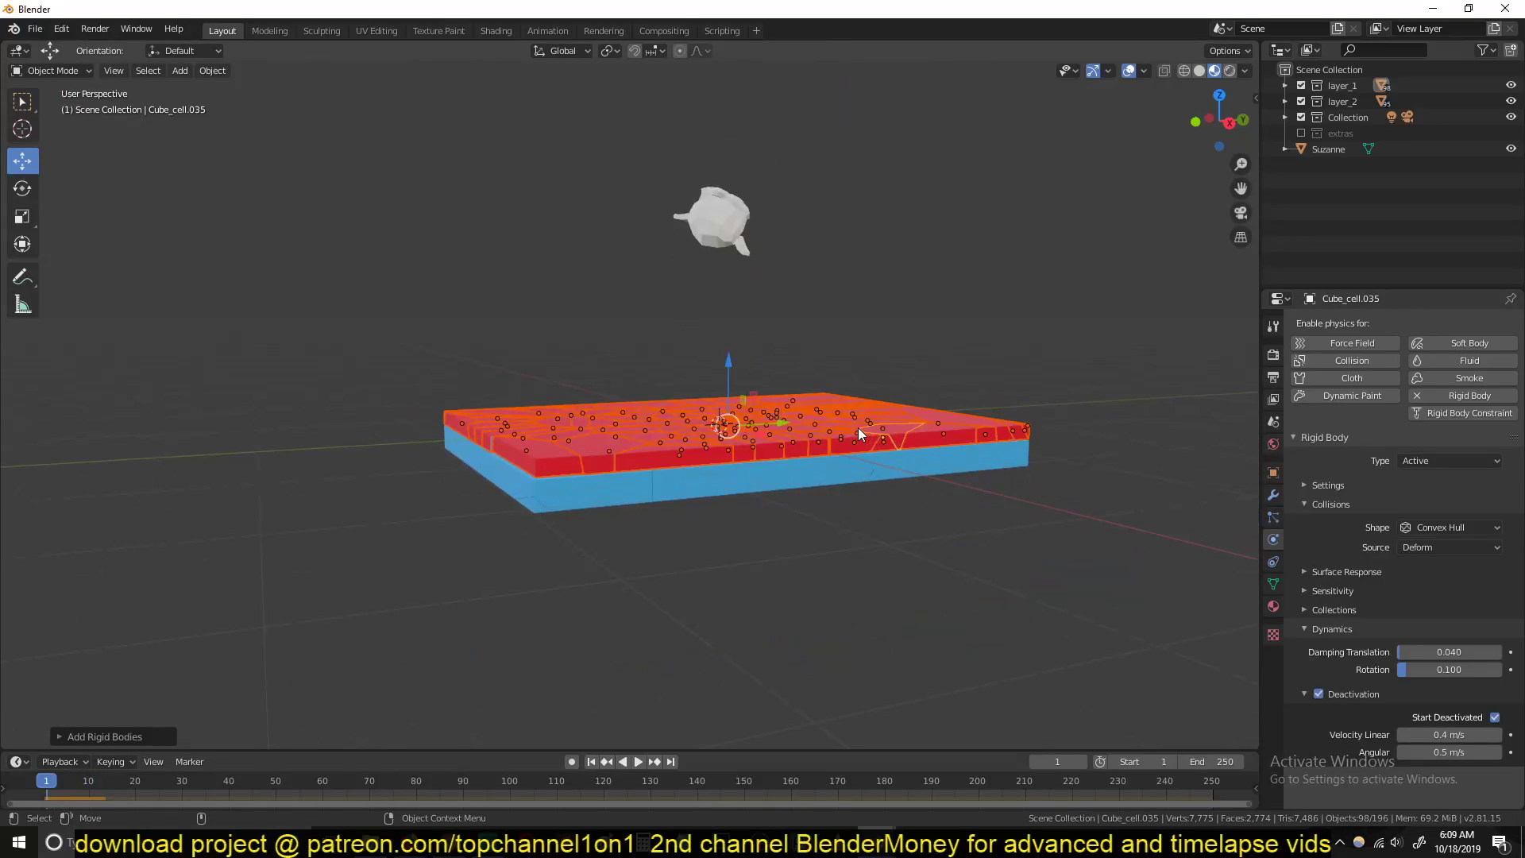
pyautogui.moveTo(876, 431)
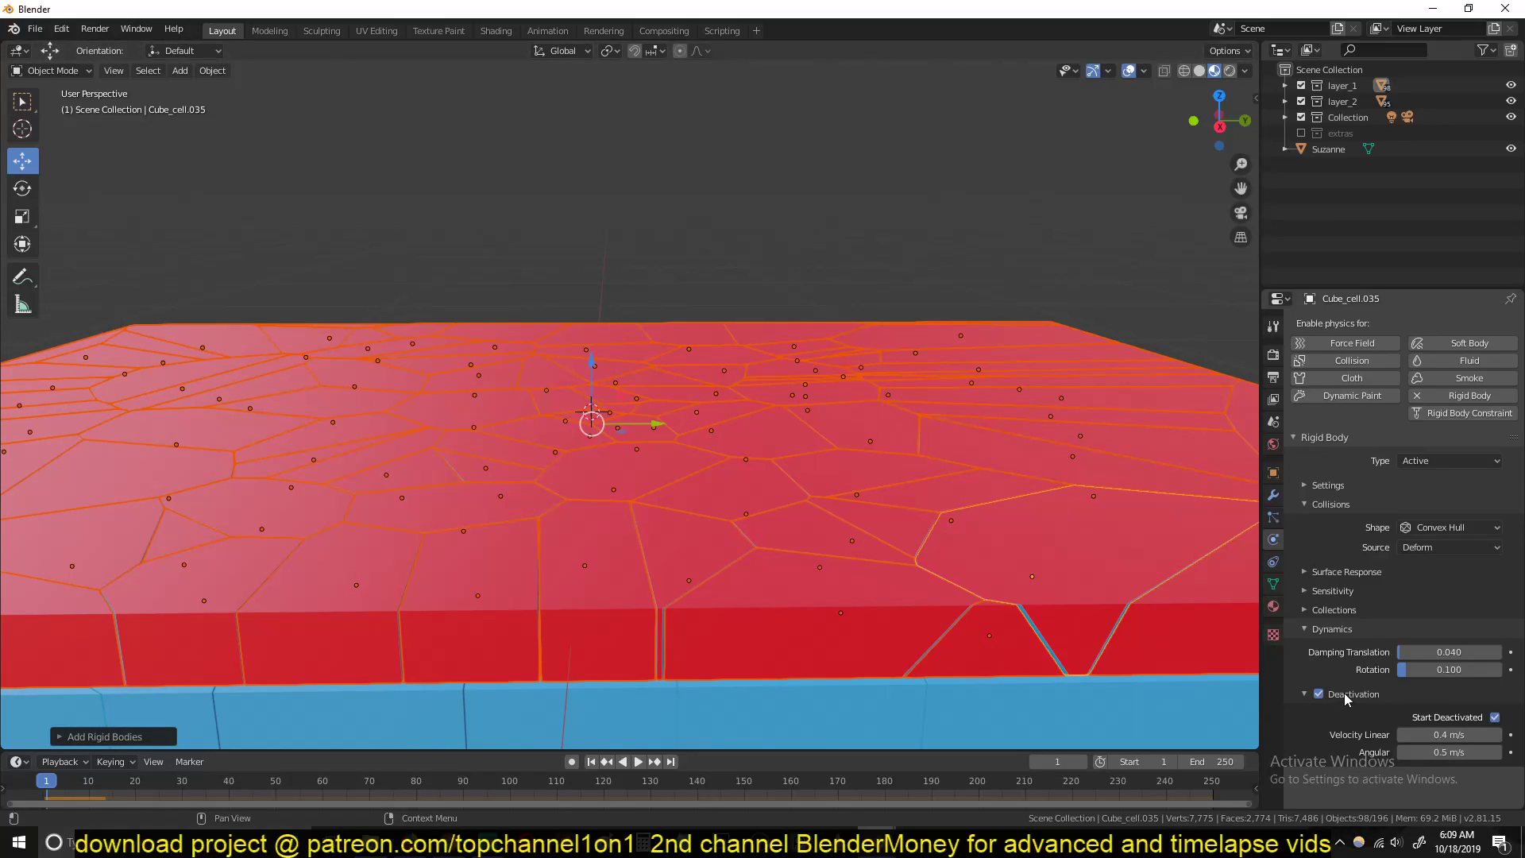
pyautogui.rightClick(1319, 695)
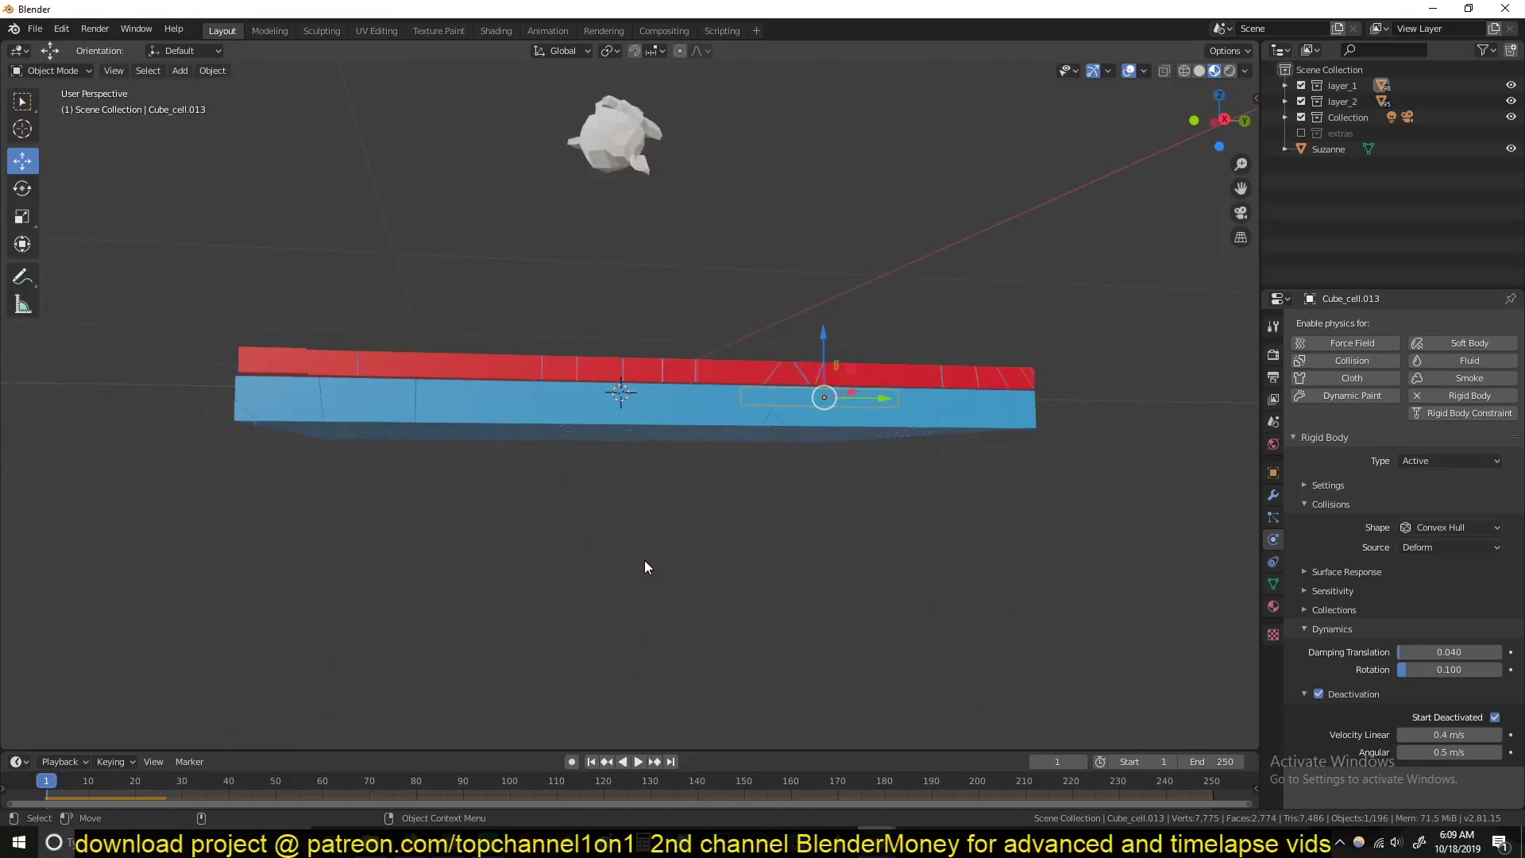
pyautogui.click(615, 136)
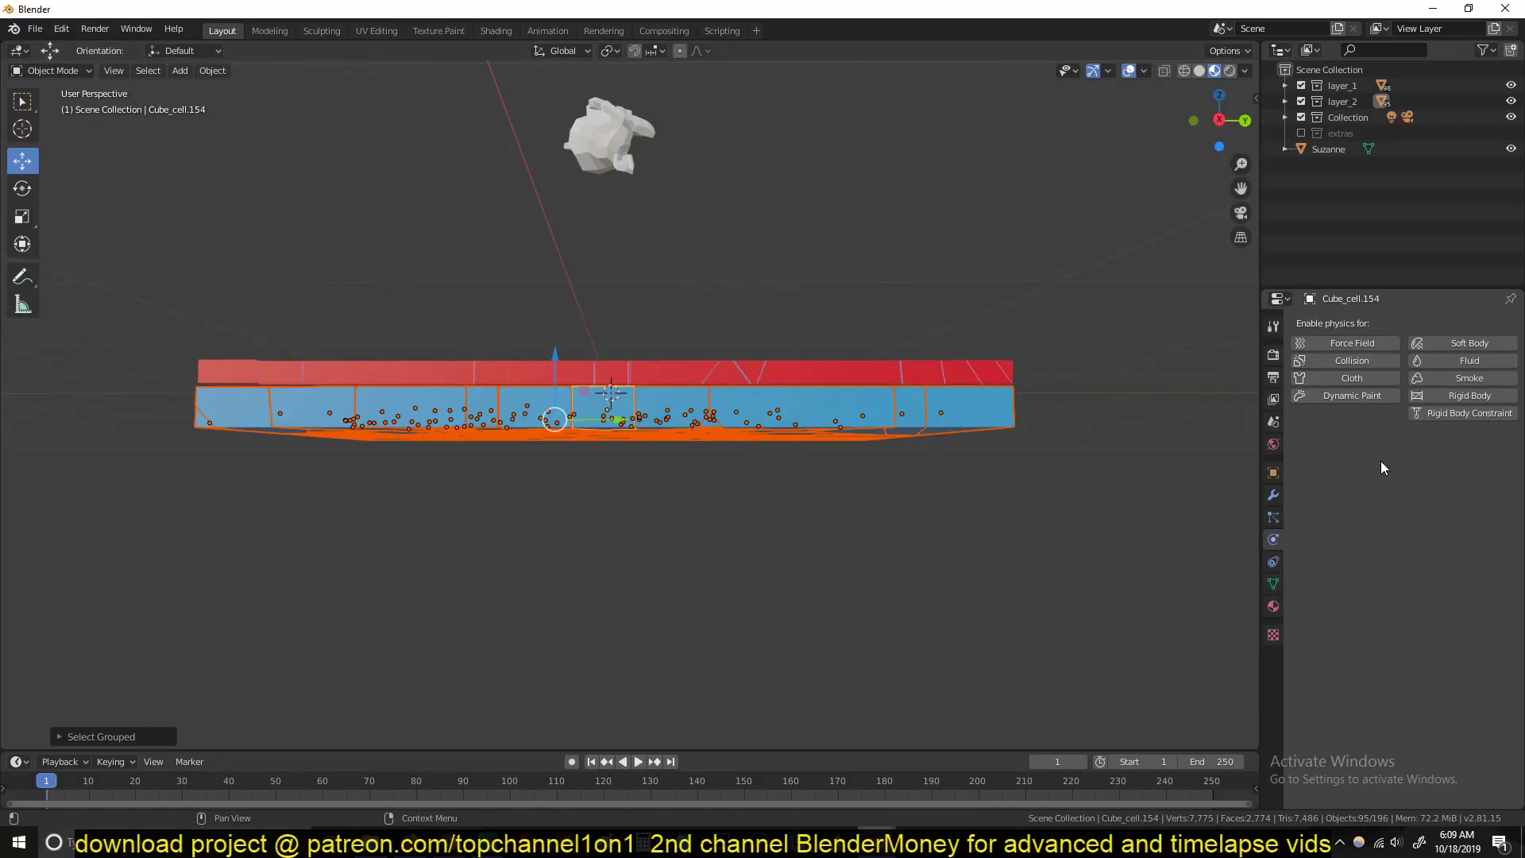
# Step: Make the blue lower-layer cell pieces active rigid bodies as well
pyautogui.click(211, 69)
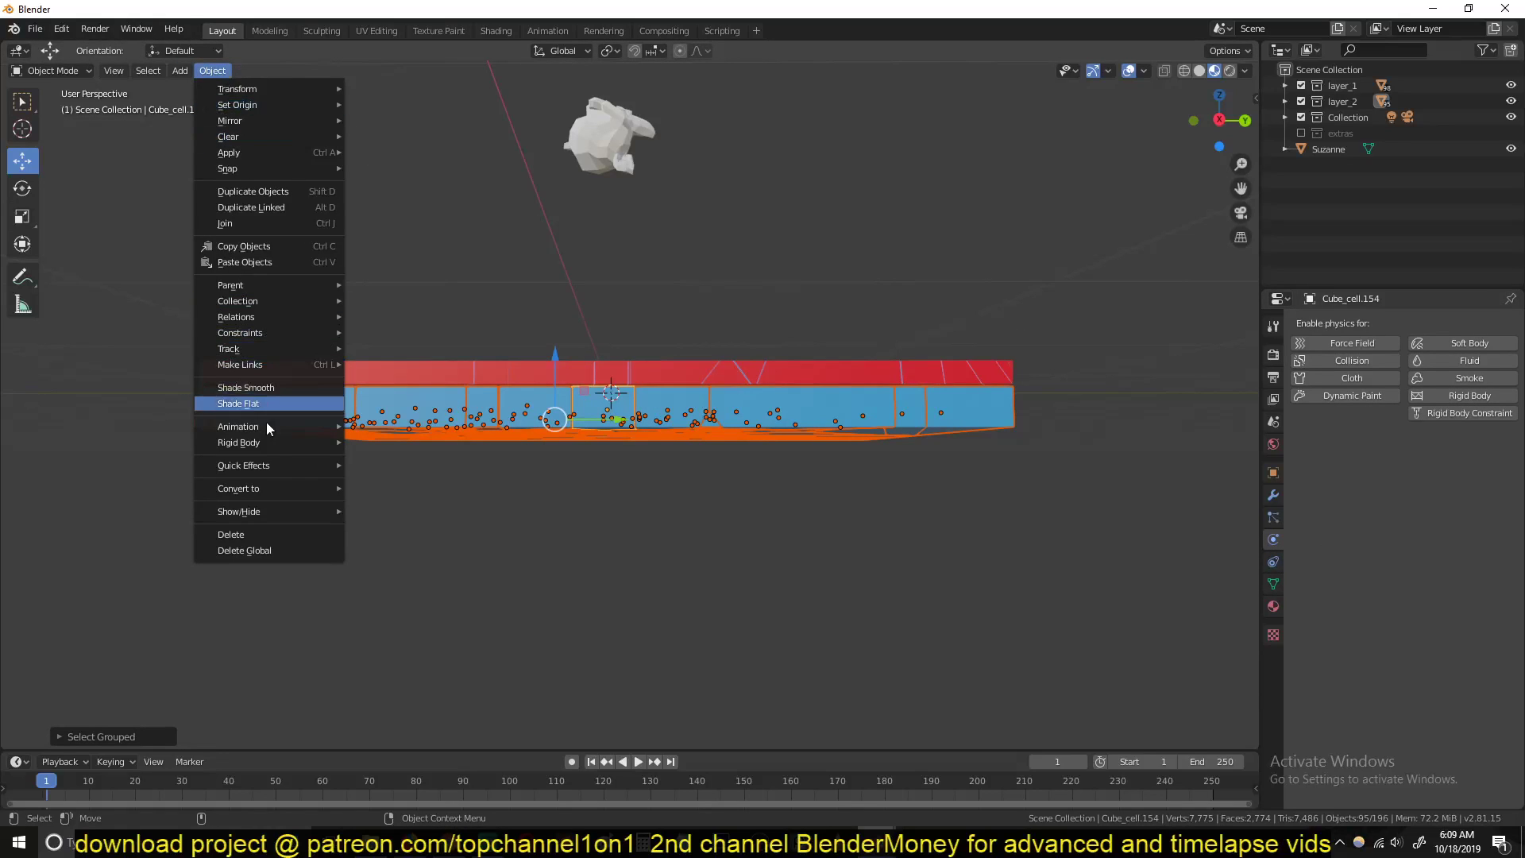
pyautogui.moveTo(238, 426)
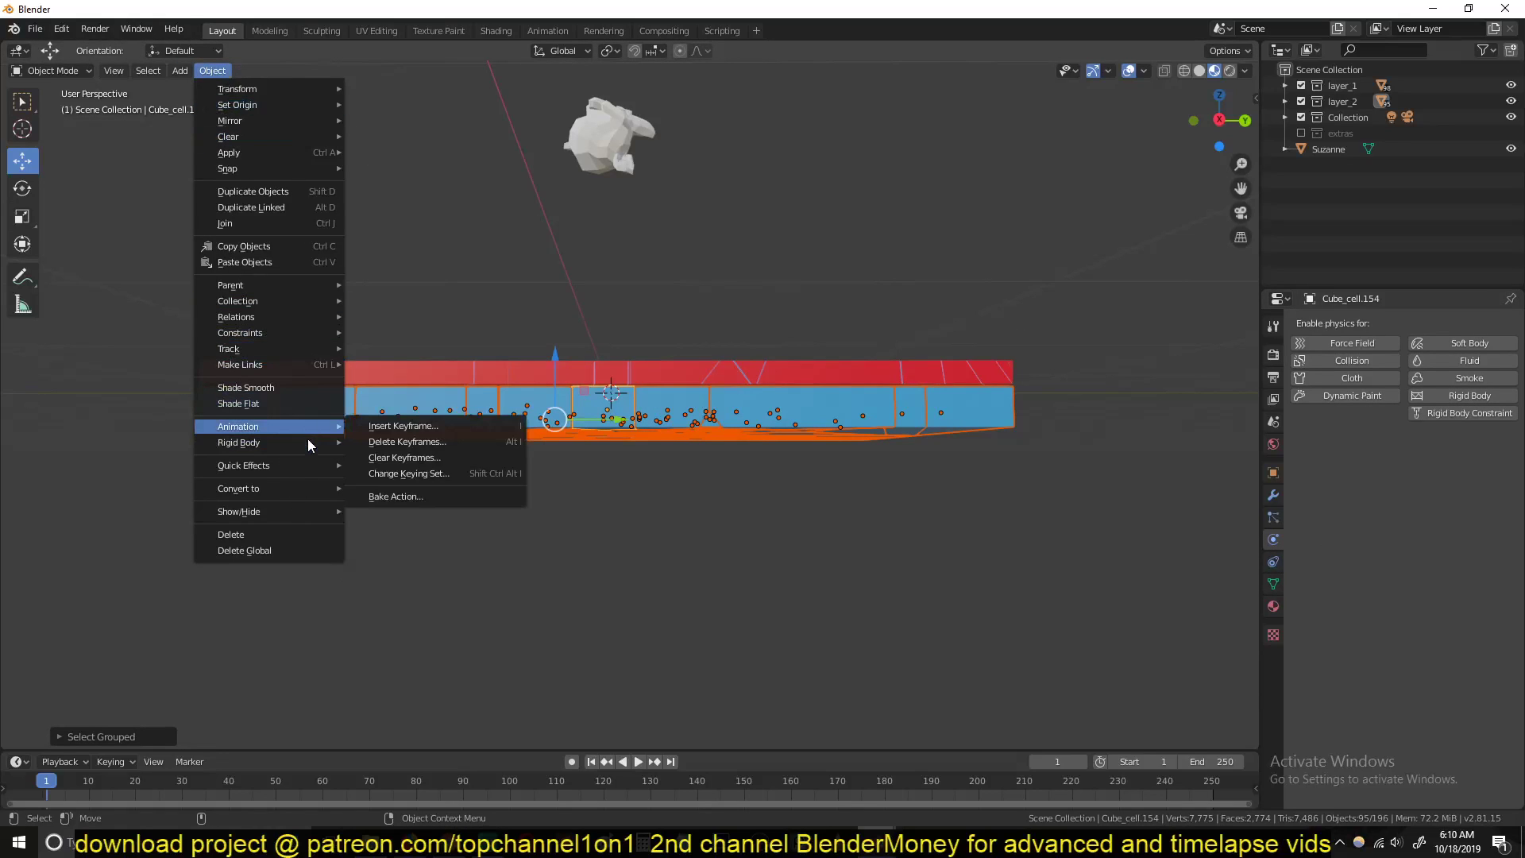
pyautogui.moveTo(238, 444)
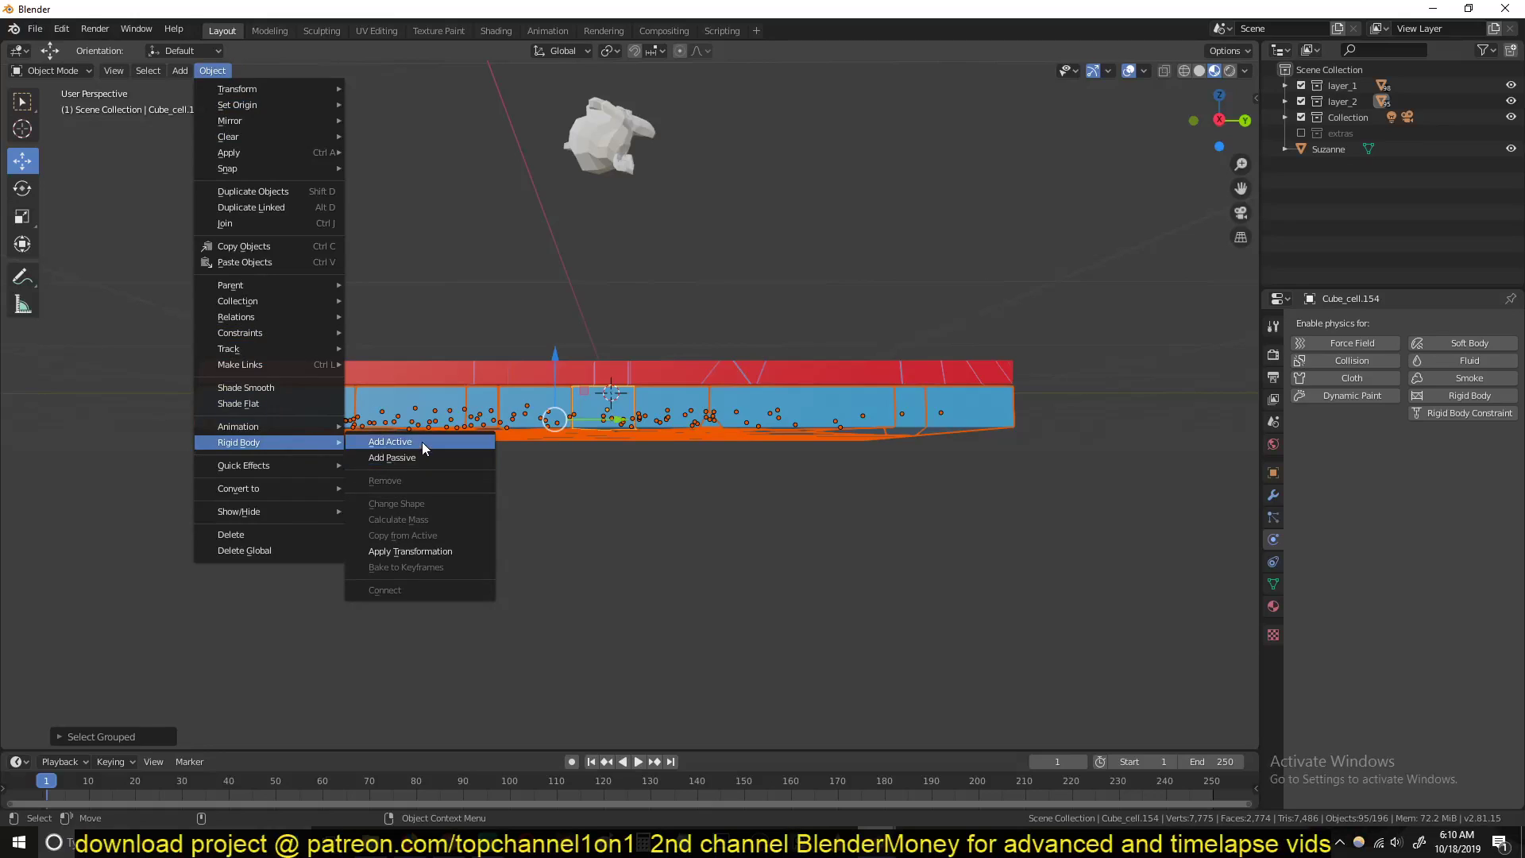
pyautogui.click(389, 441)
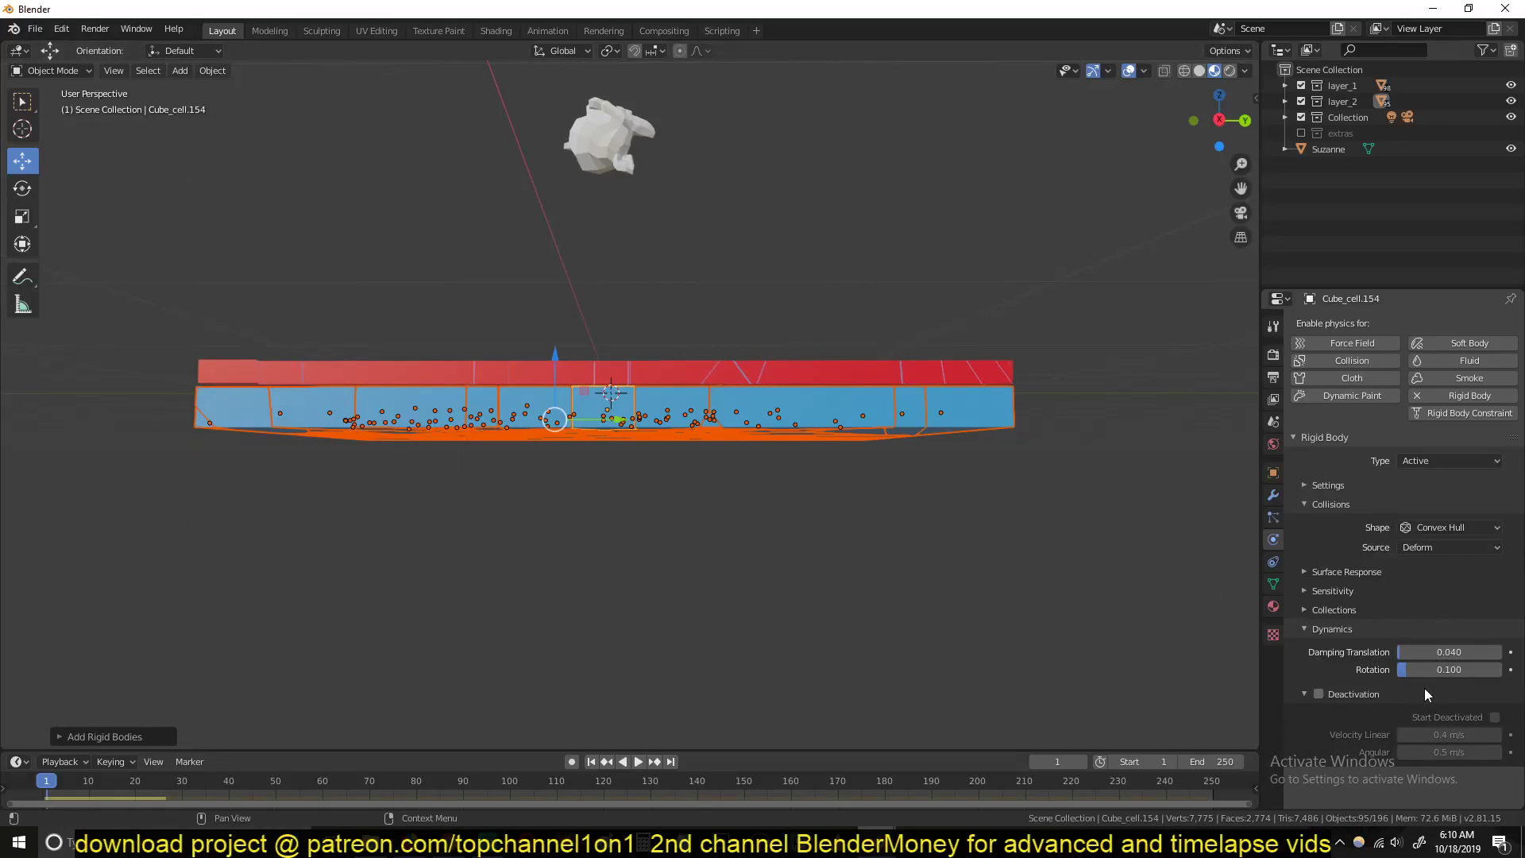
pyautogui.click(1319, 694)
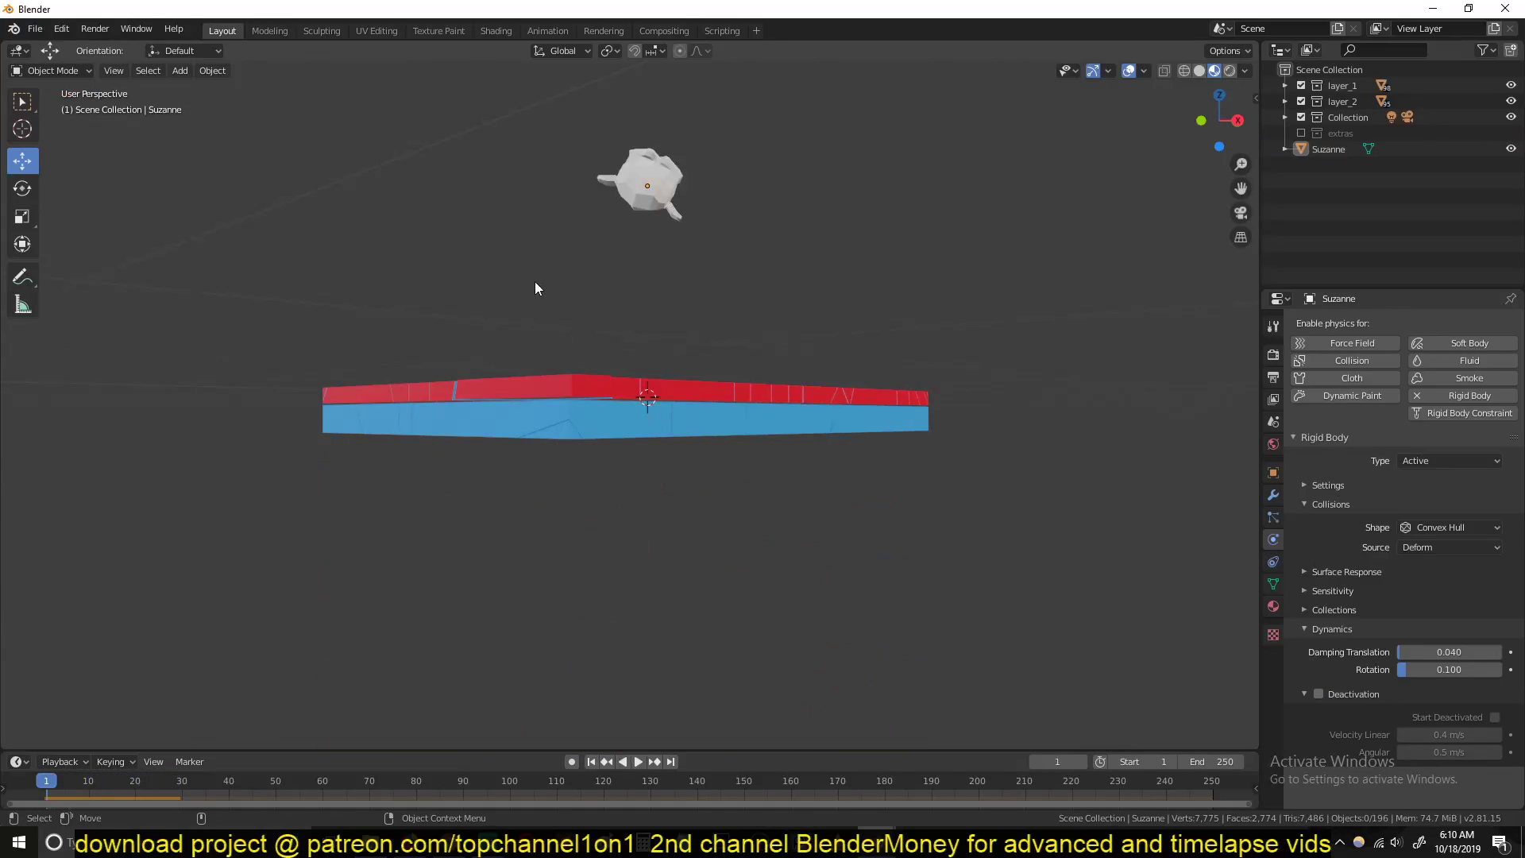
pyautogui.moveTo(736, 431)
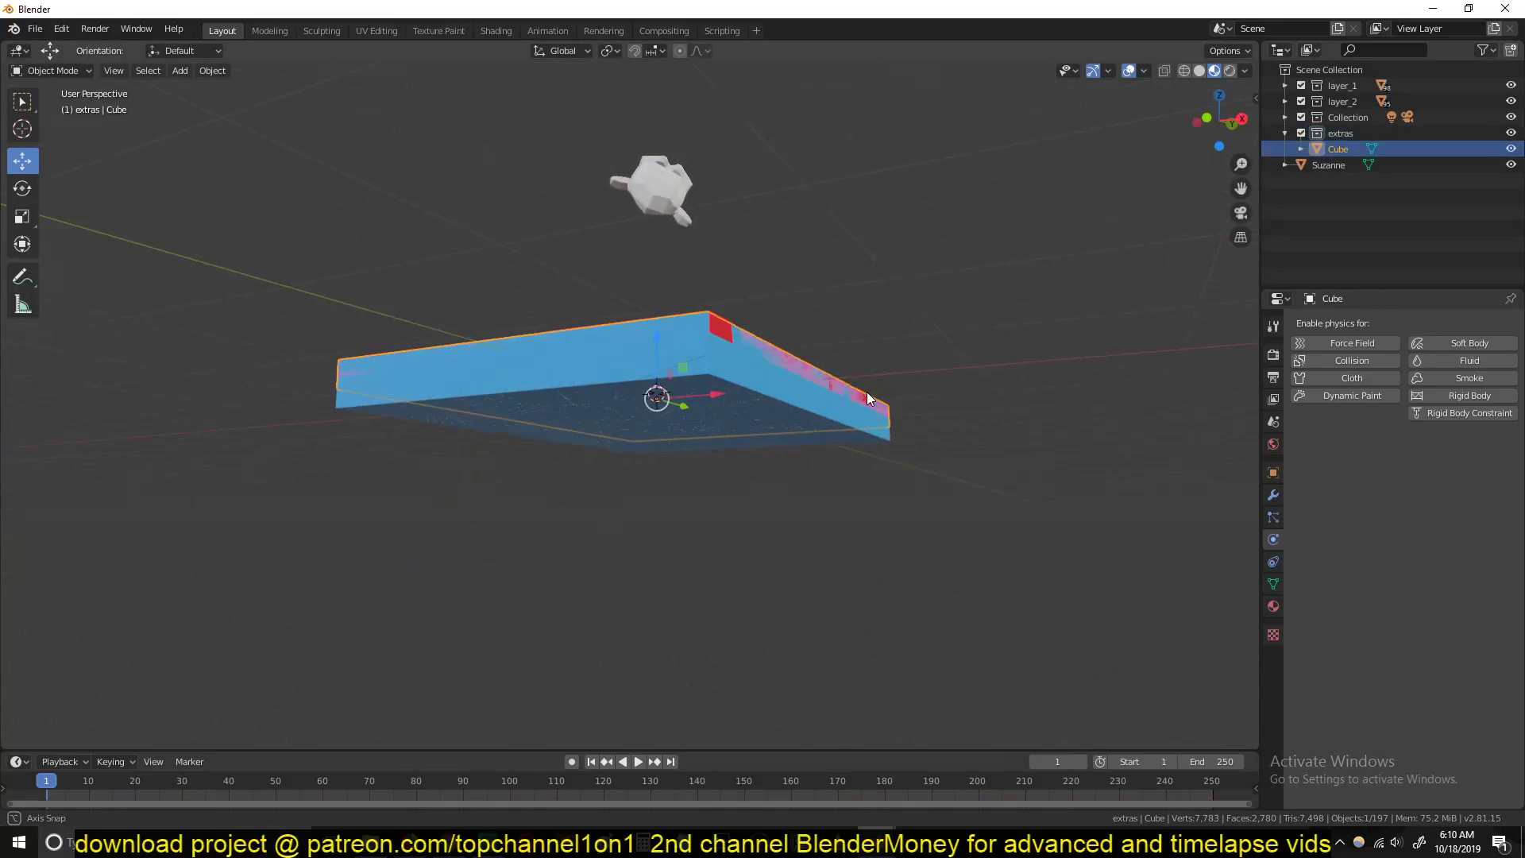
# Step: Give the original Cube a yellow base colour material and enter Edit Mode on its mesh
pyautogui.press('s')
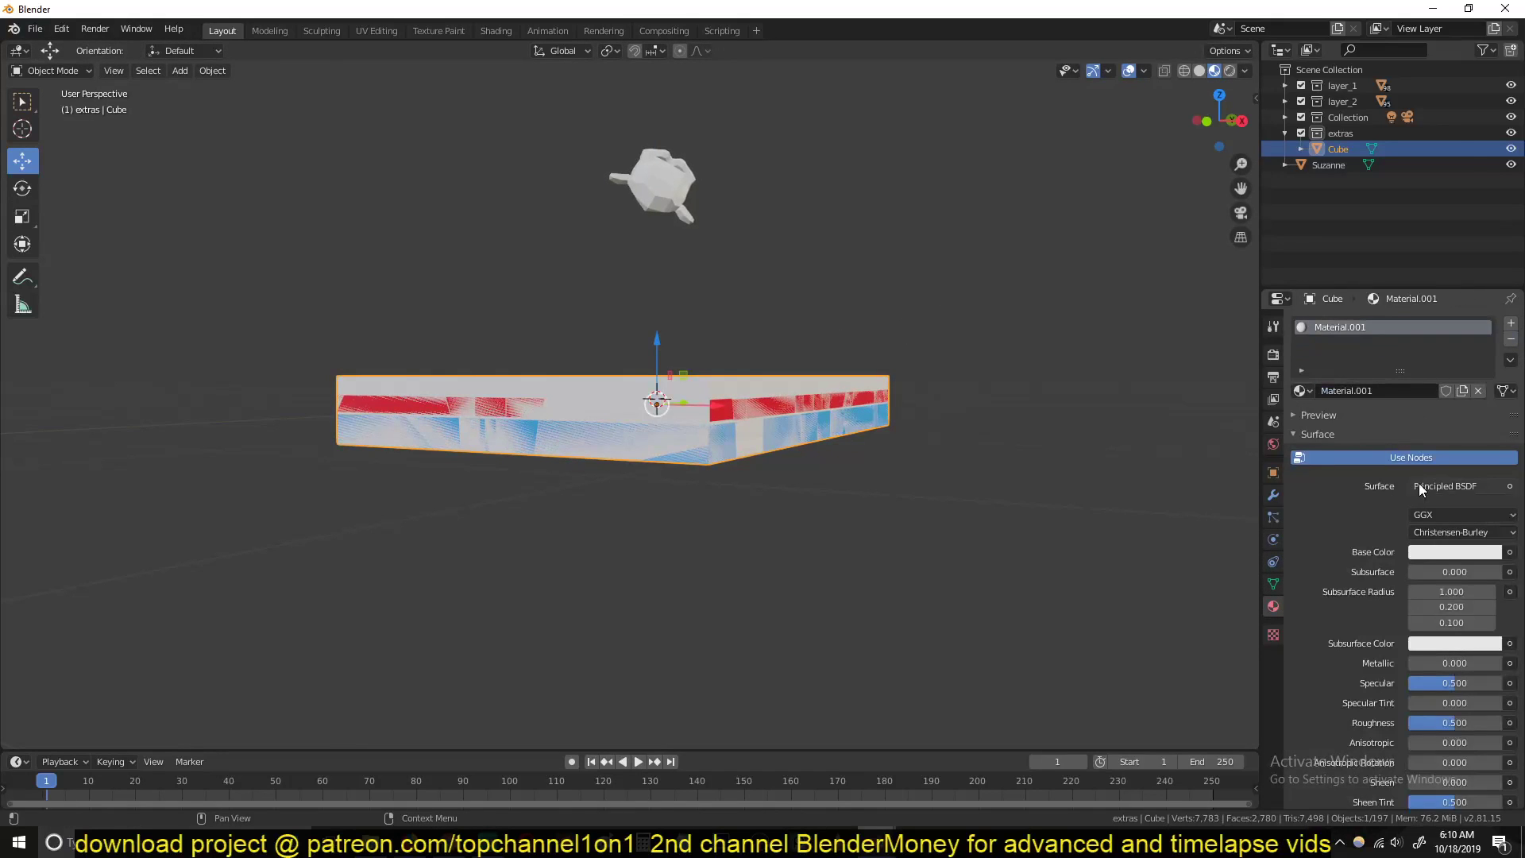
pyautogui.click(1454, 551)
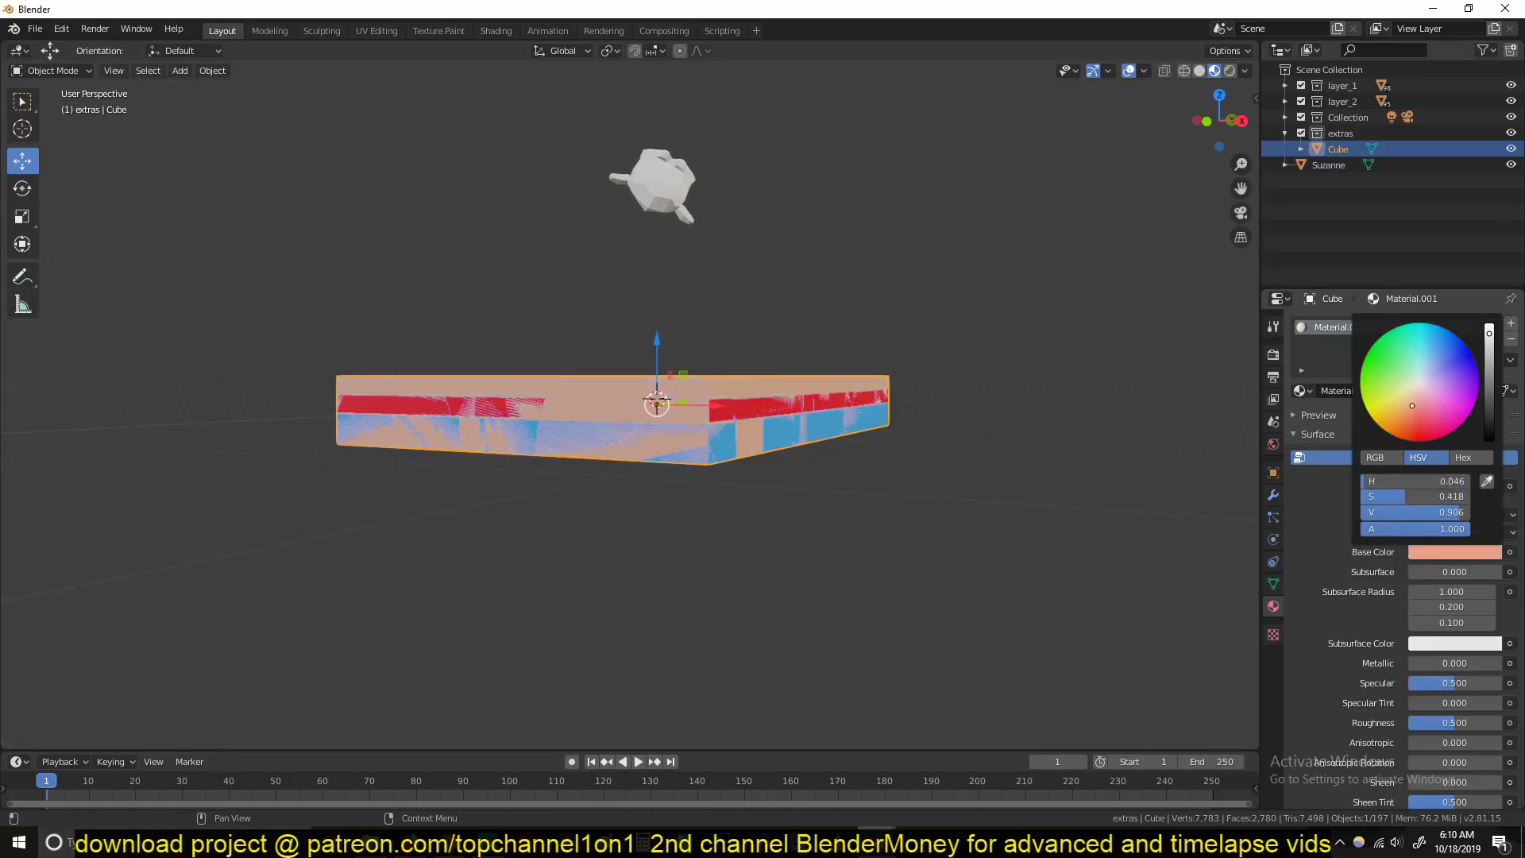
pyautogui.press('Tab')
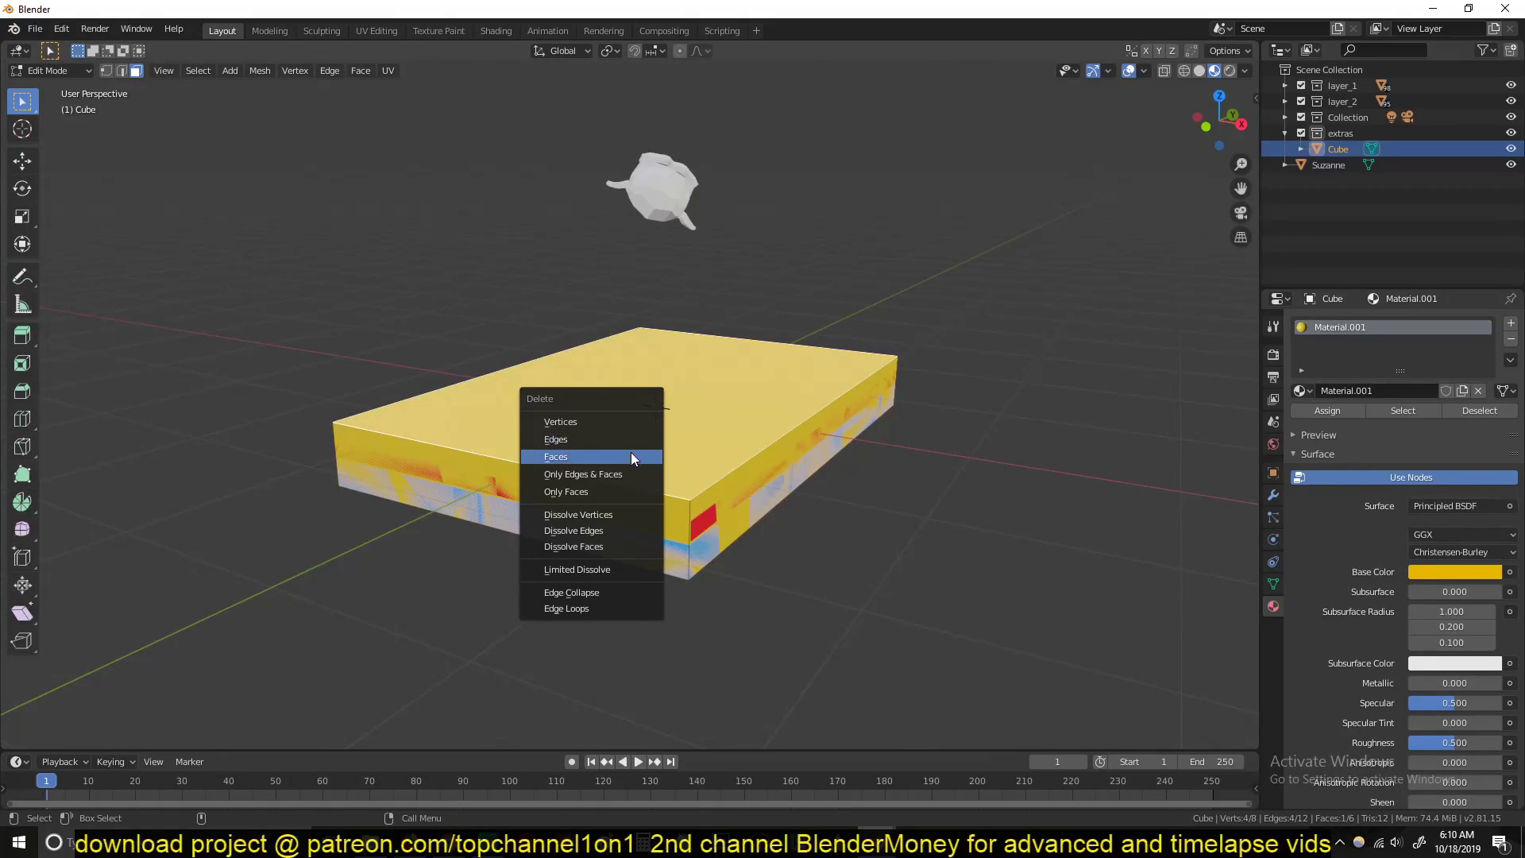
# Step: Delete the cube's faces and reshape it into a wide flat ground around the slab
pyautogui.click(556, 456)
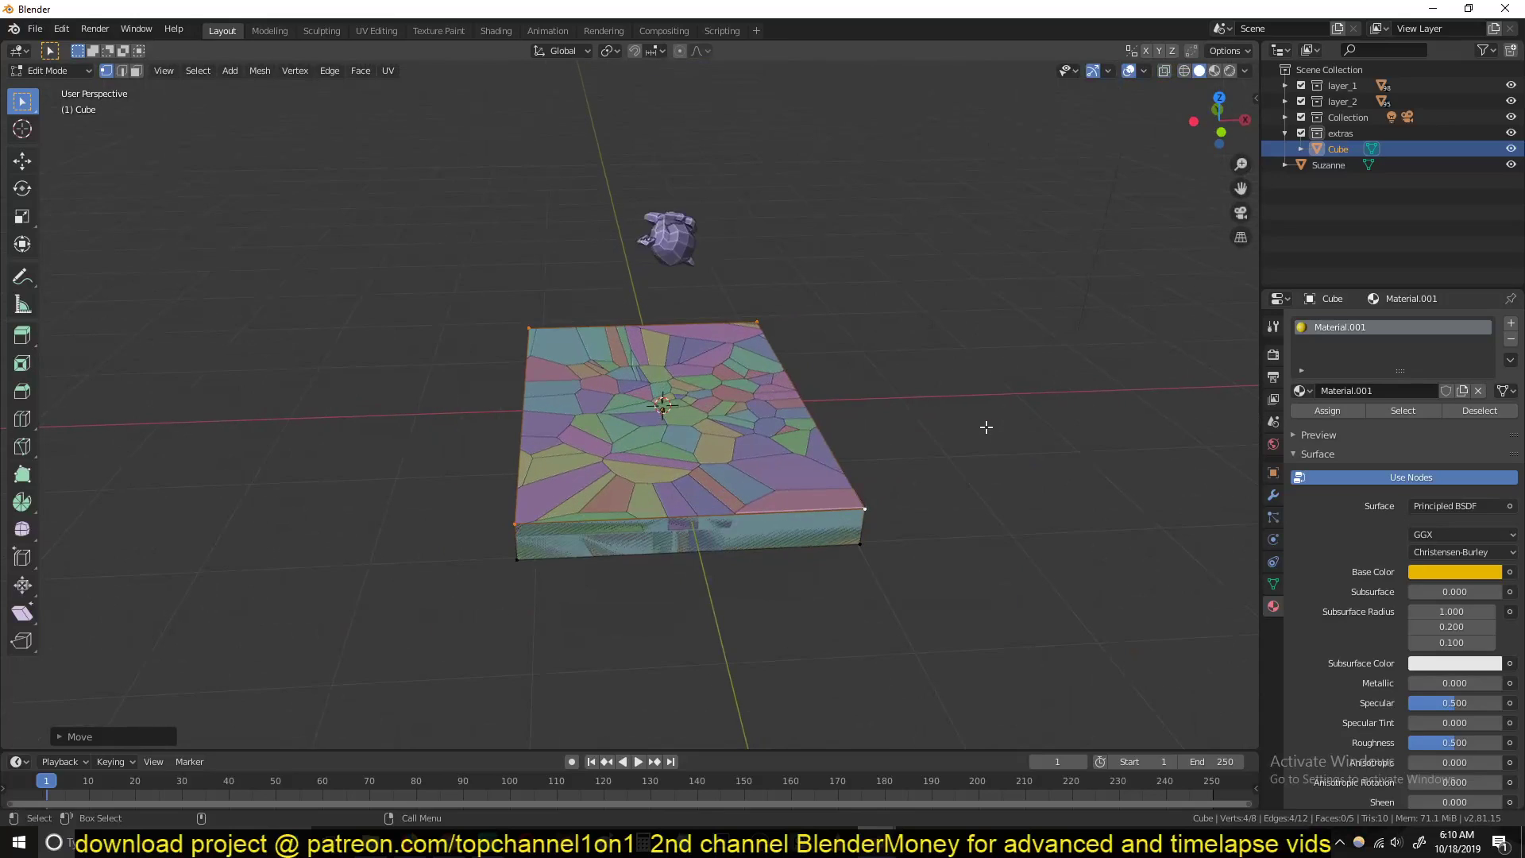
pyautogui.moveTo(868, 457)
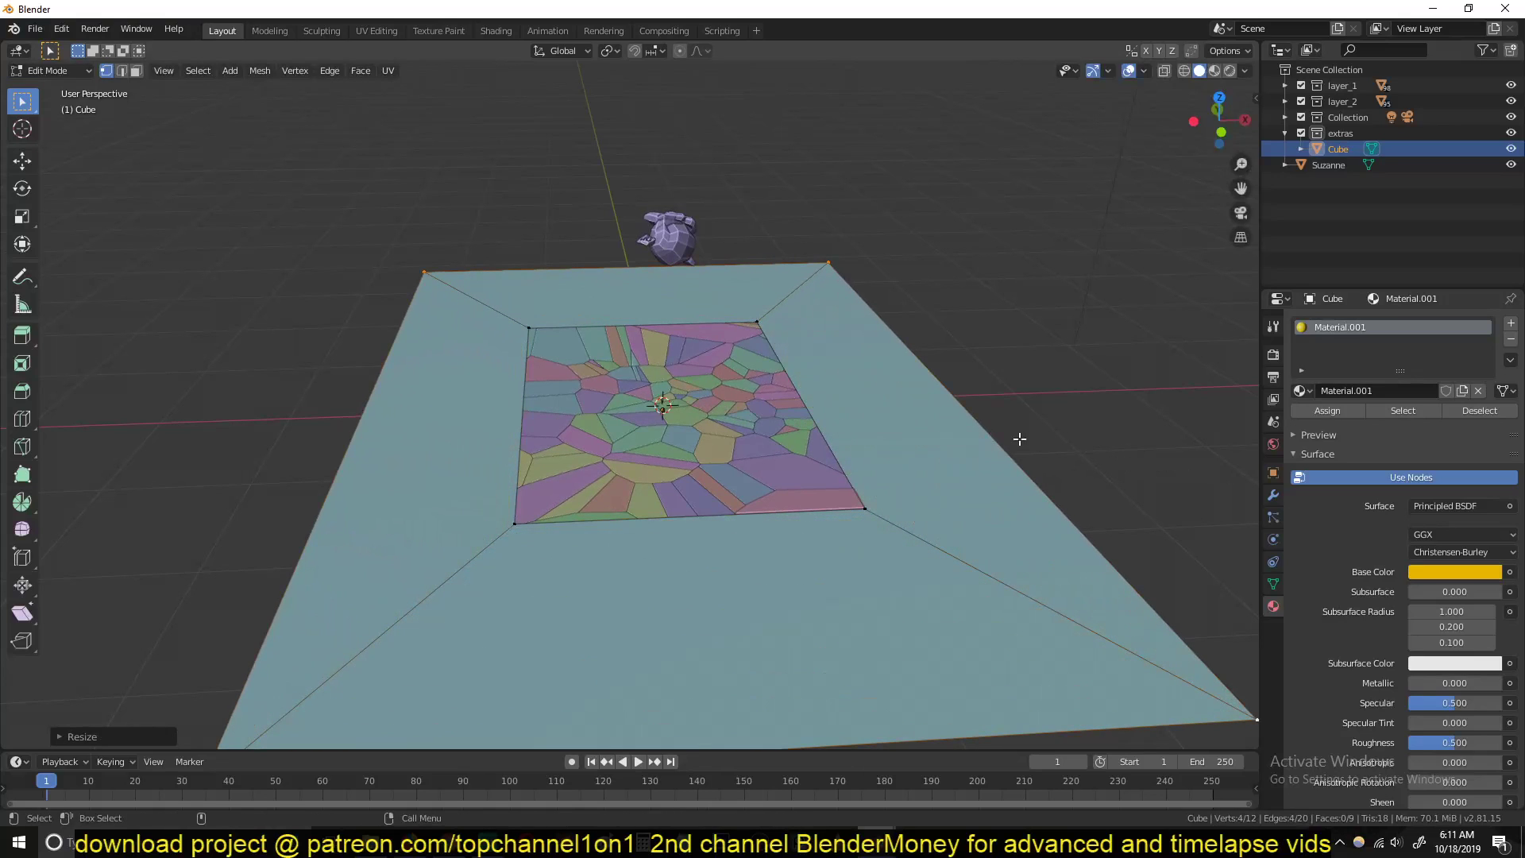
pyautogui.press('Tab')
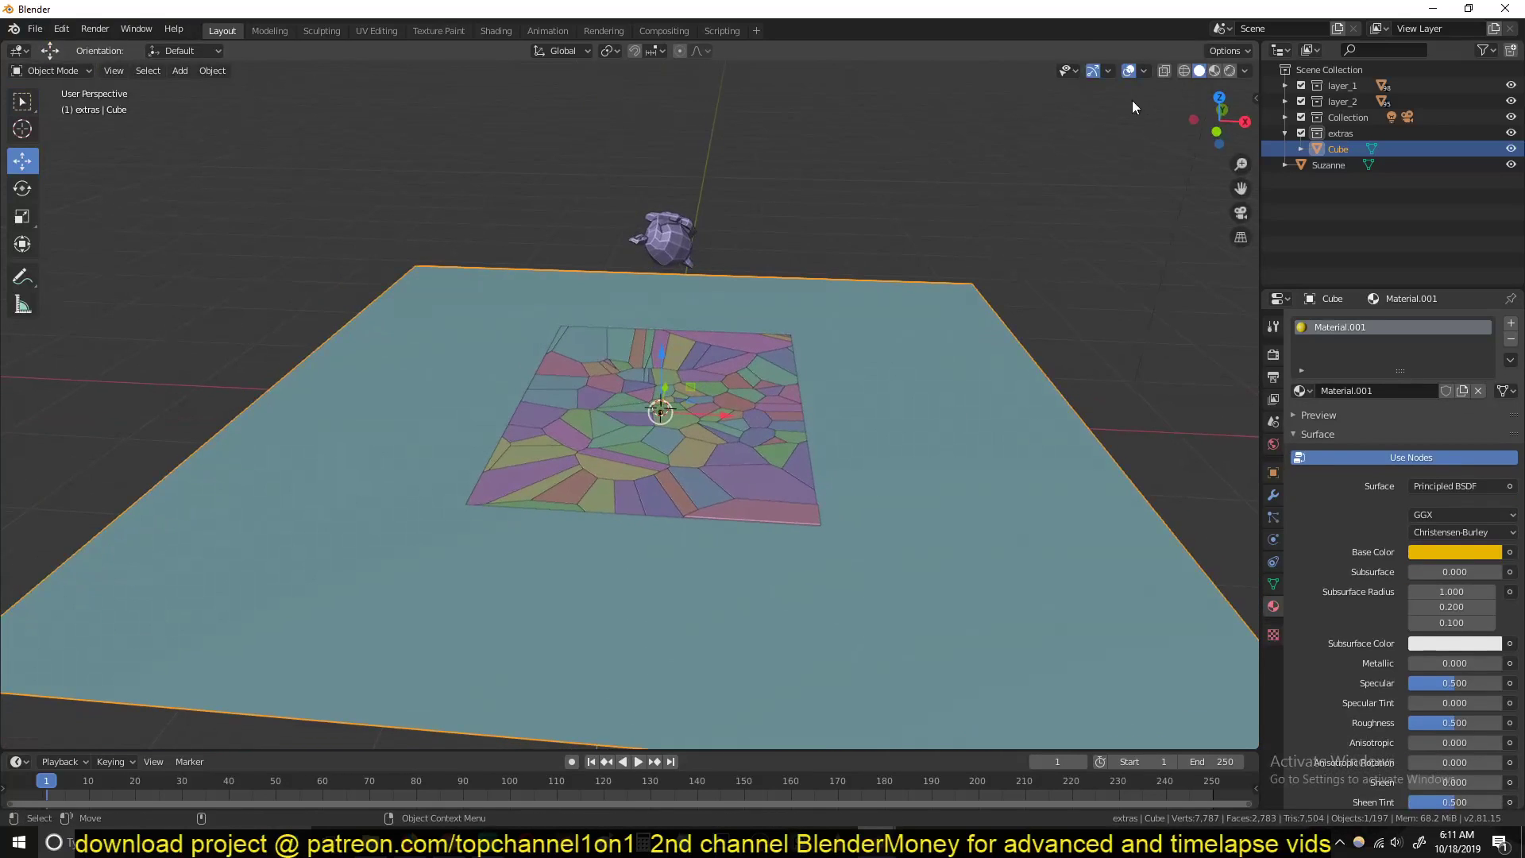
pyautogui.click(635, 761)
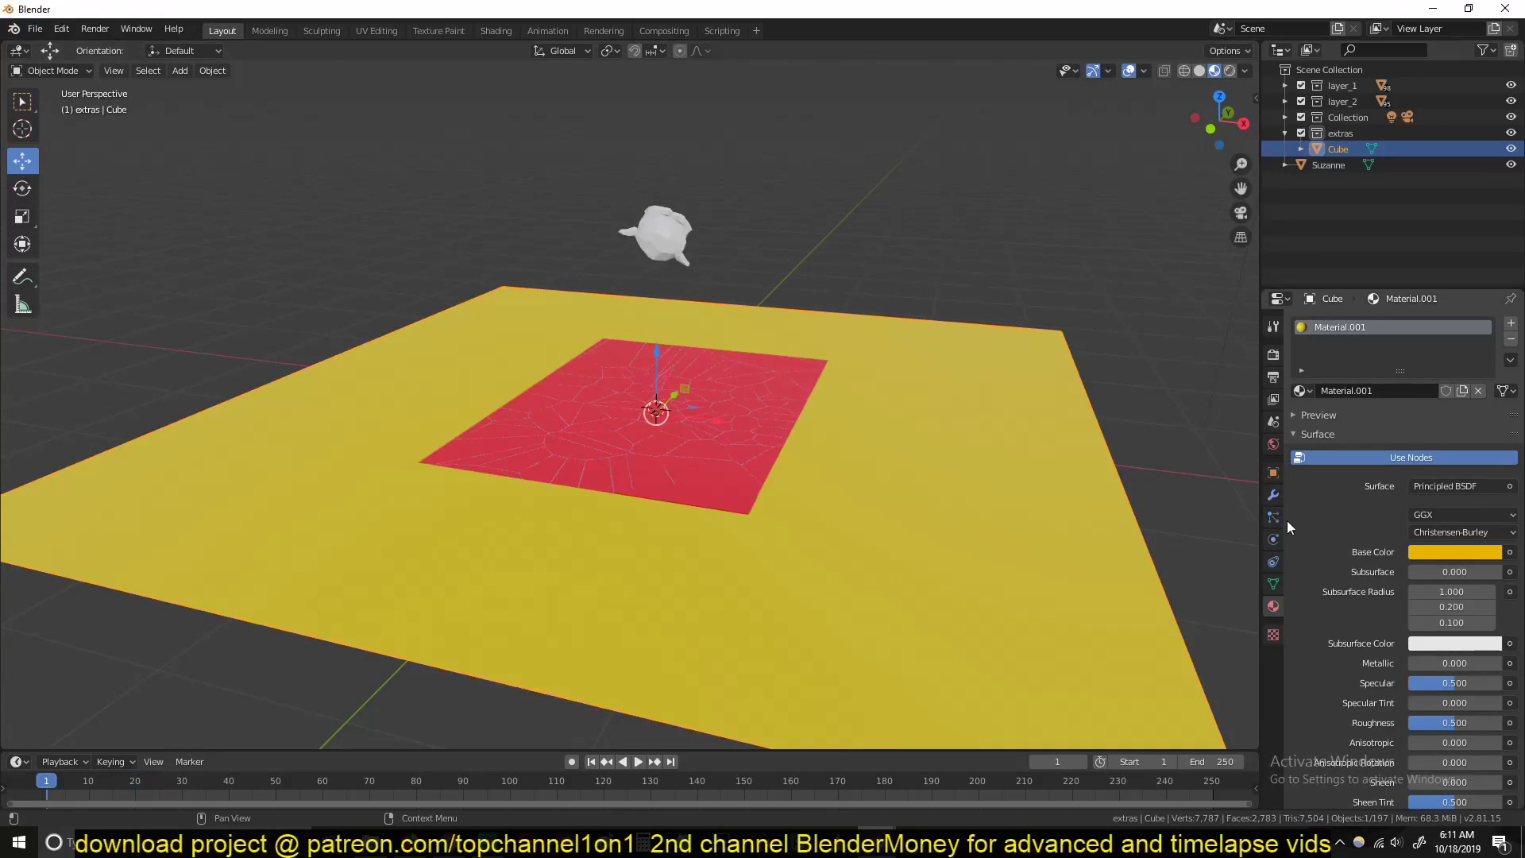
# Step: Make the ground a passive rigid body with Mesh collision shape
pyautogui.click(1272, 541)
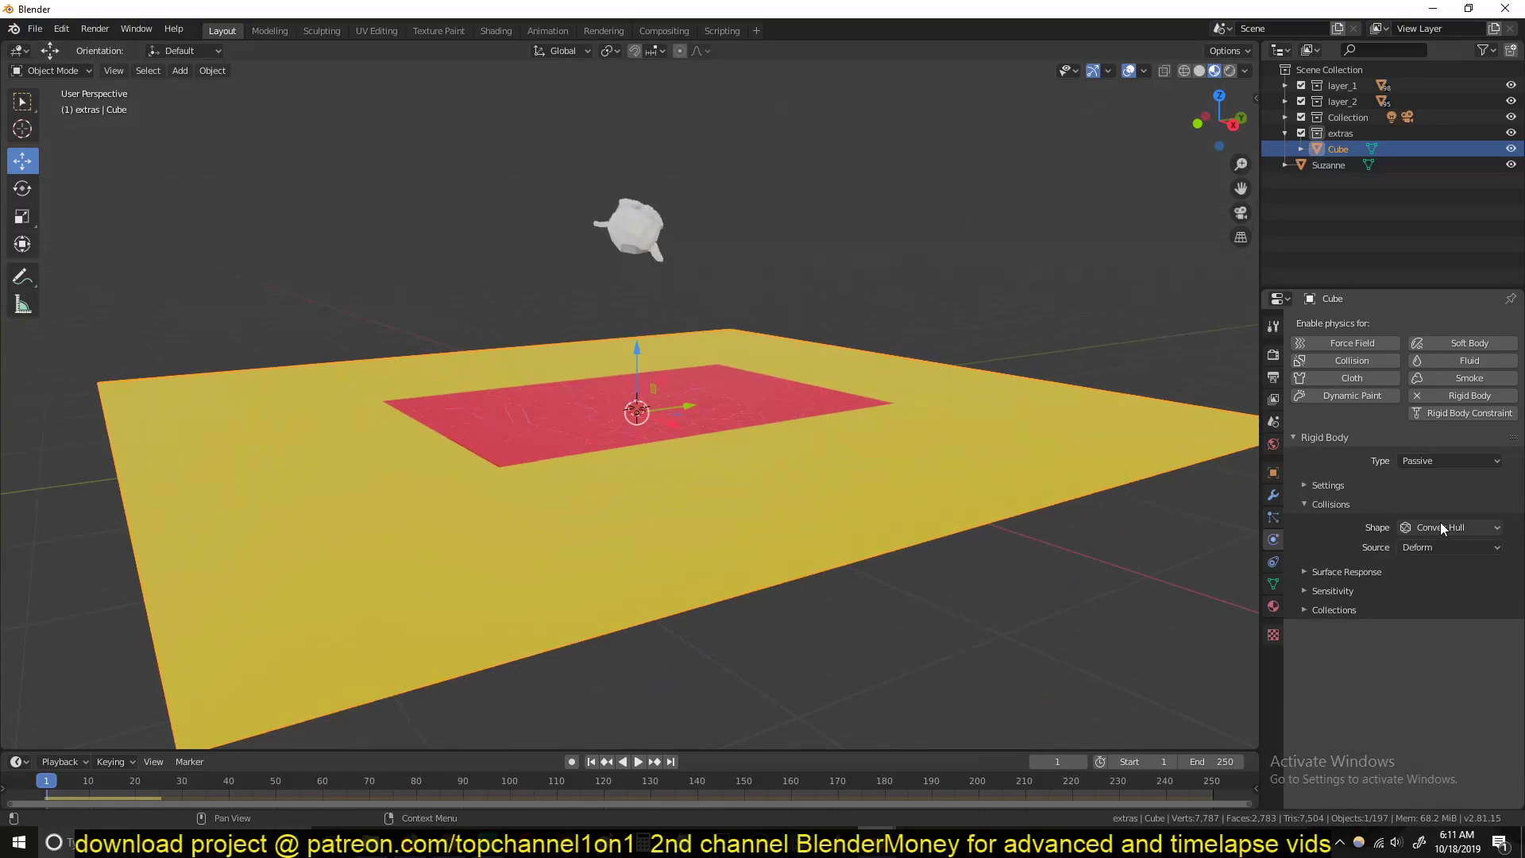
pyautogui.click(1448, 526)
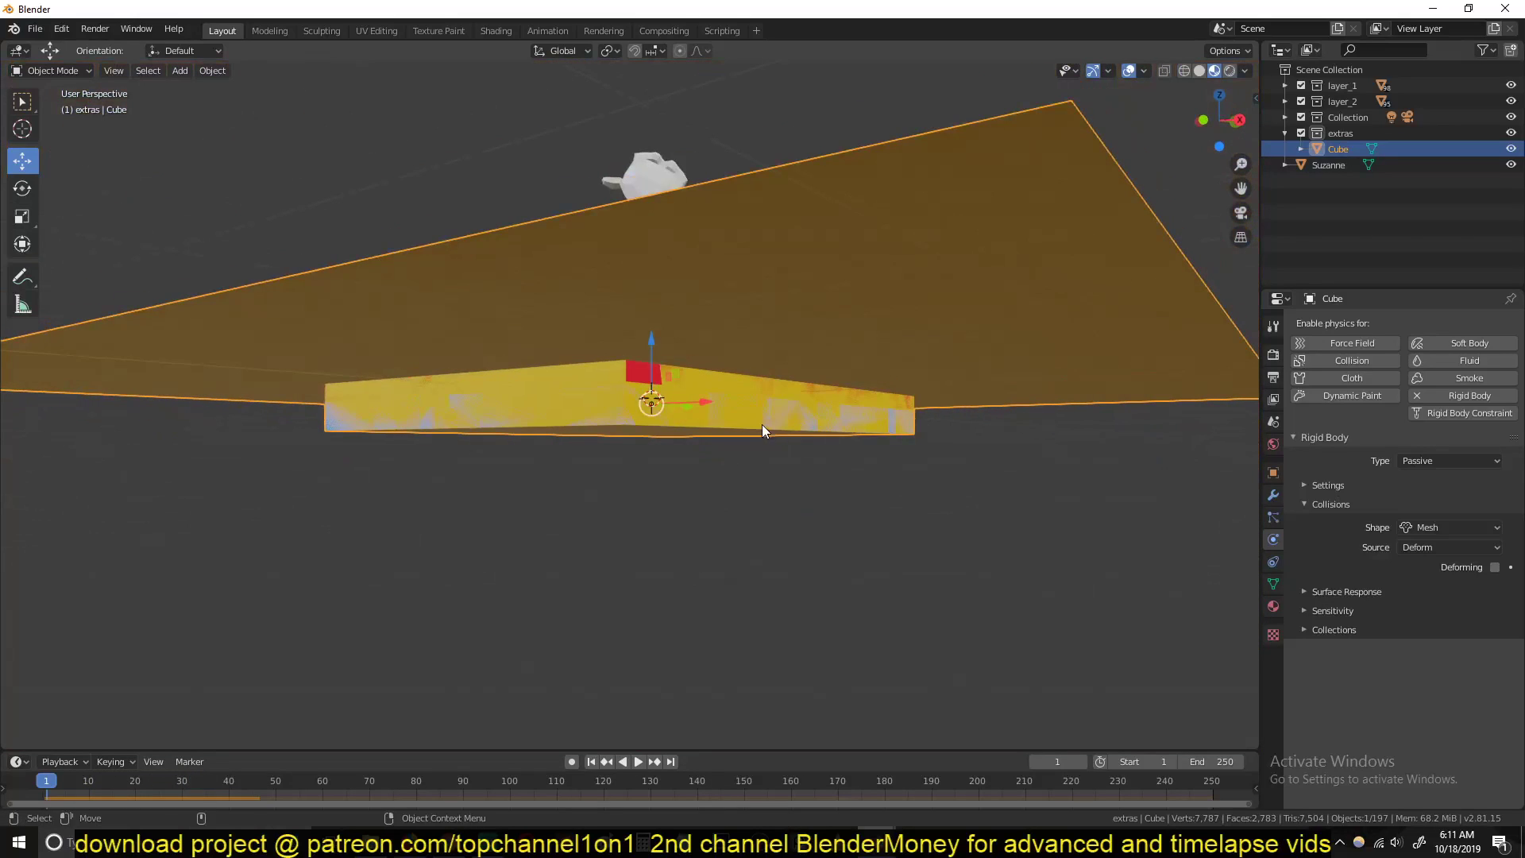
pyautogui.moveTo(764, 431); pyautogui.dragTo(815, 438)
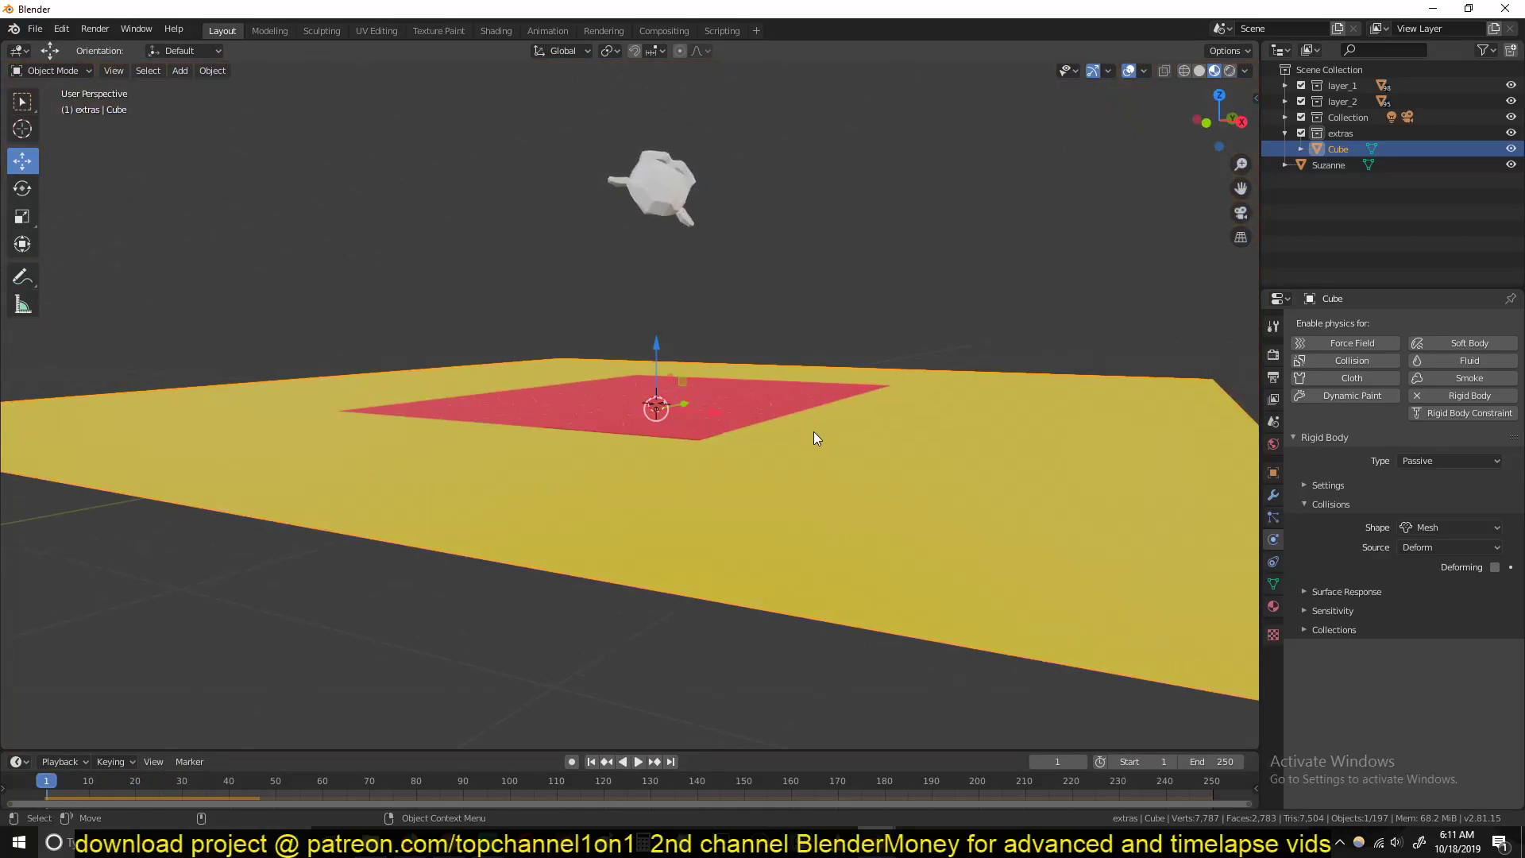
pyautogui.press('Tab')
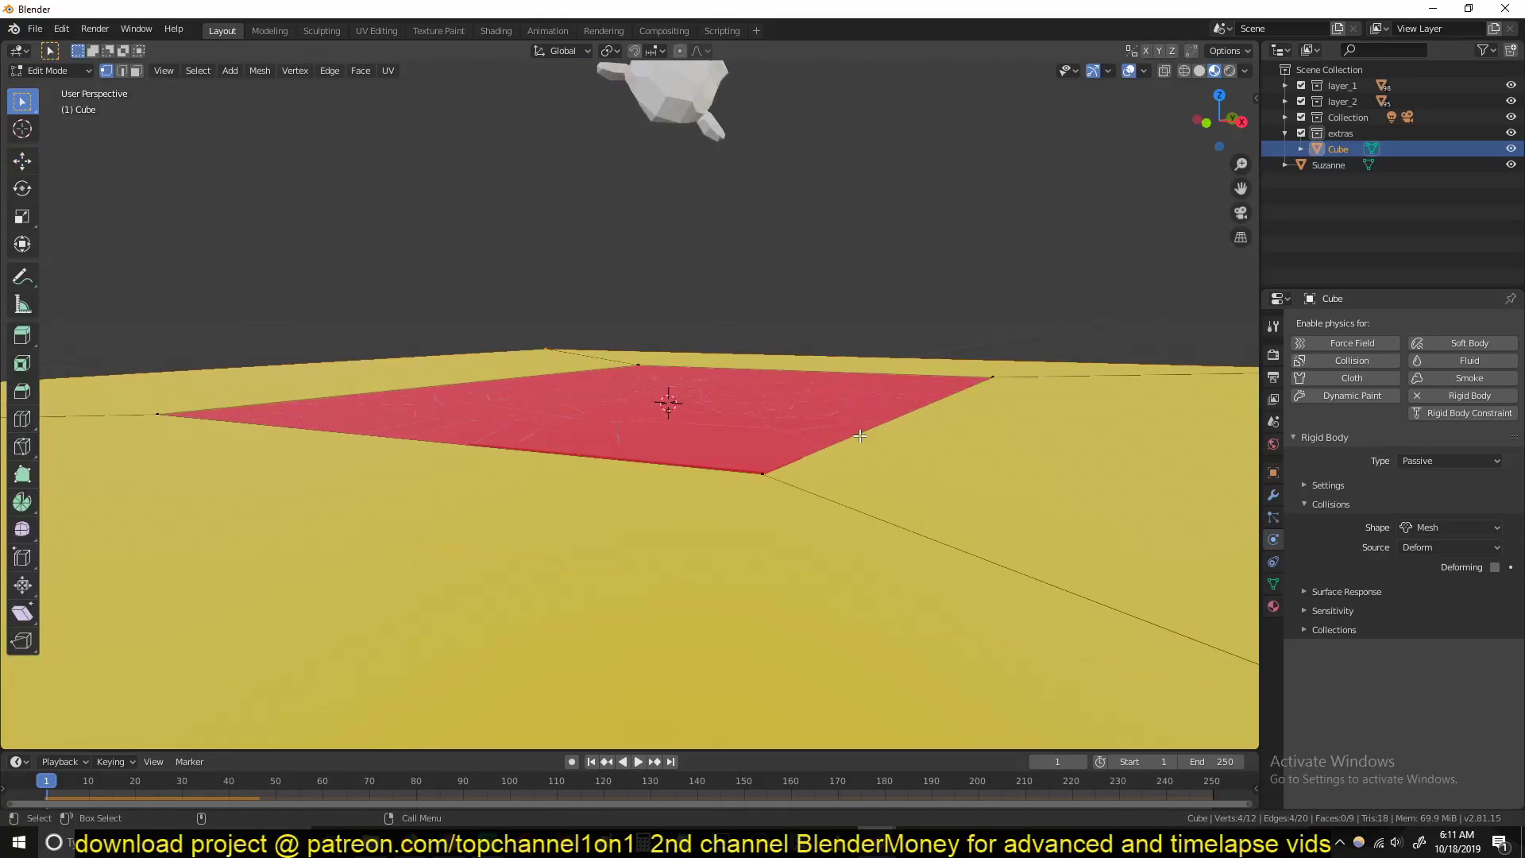
pyautogui.click(635, 761)
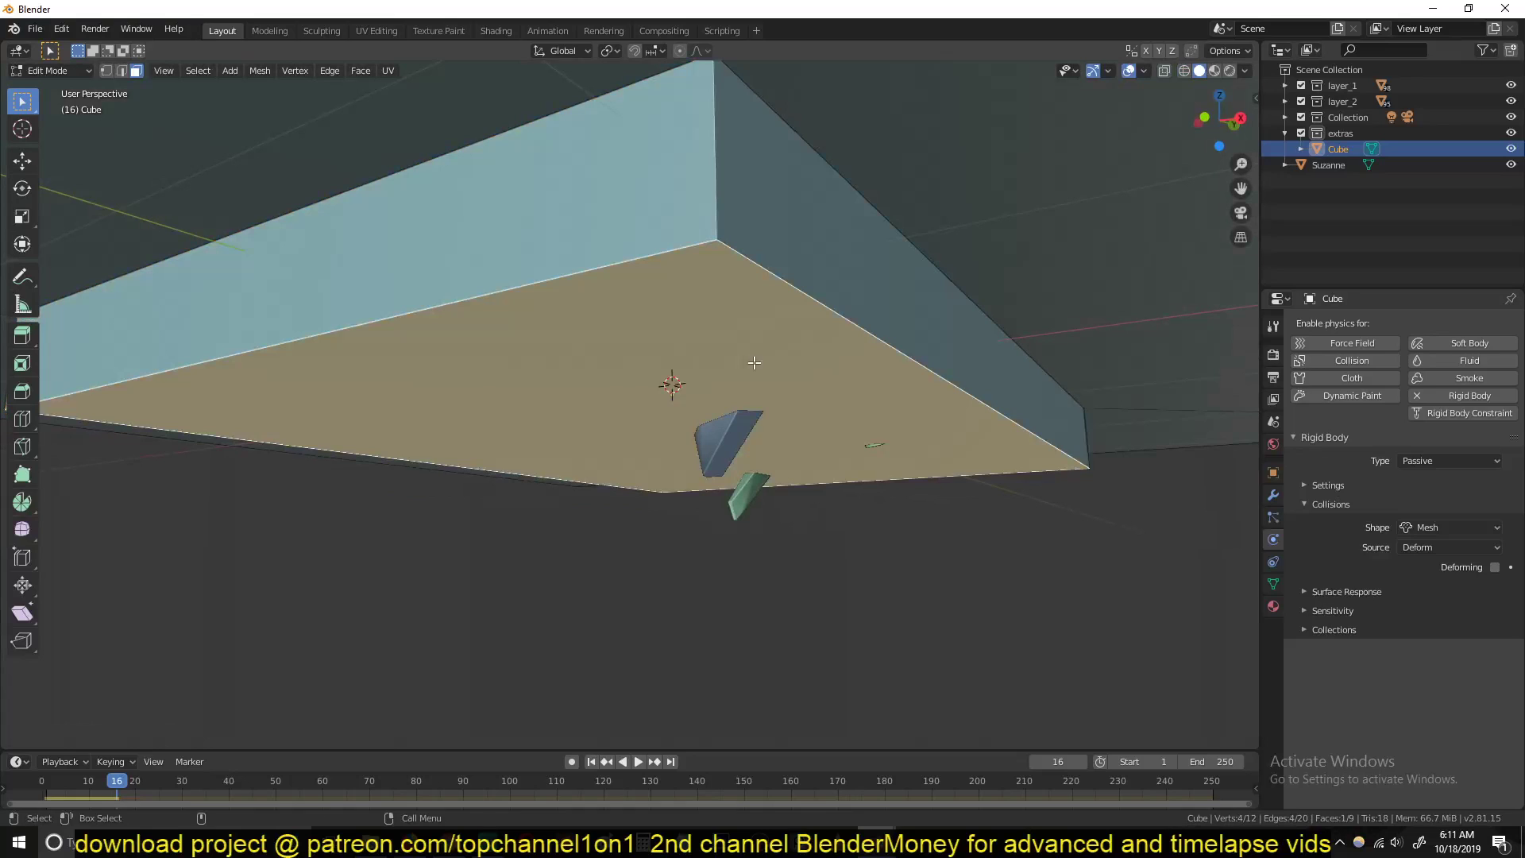
pyautogui.press('g')
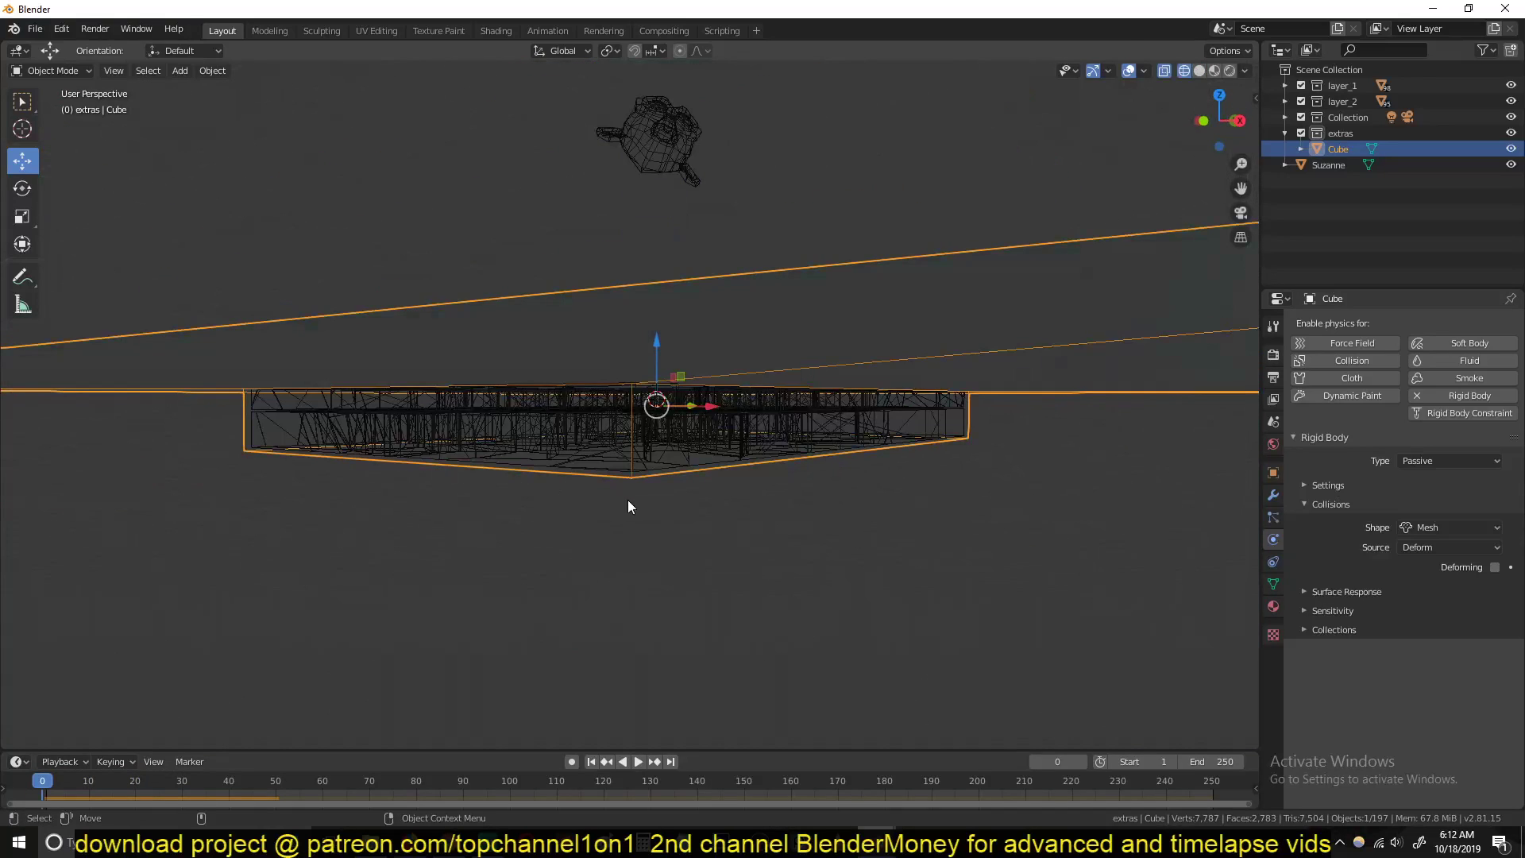
pyautogui.press('Tab')
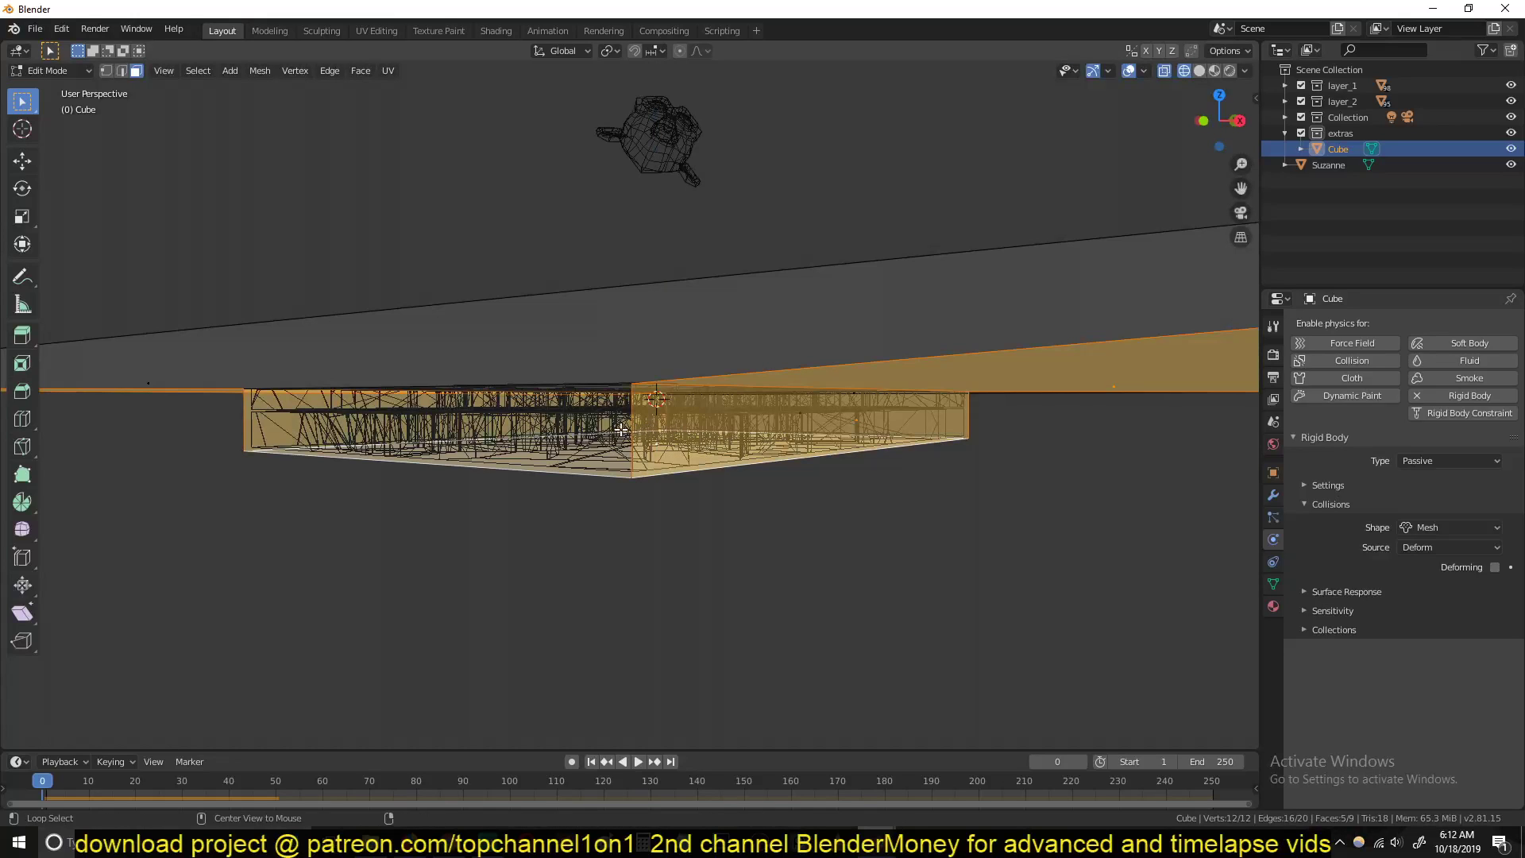
pyautogui.press('s')
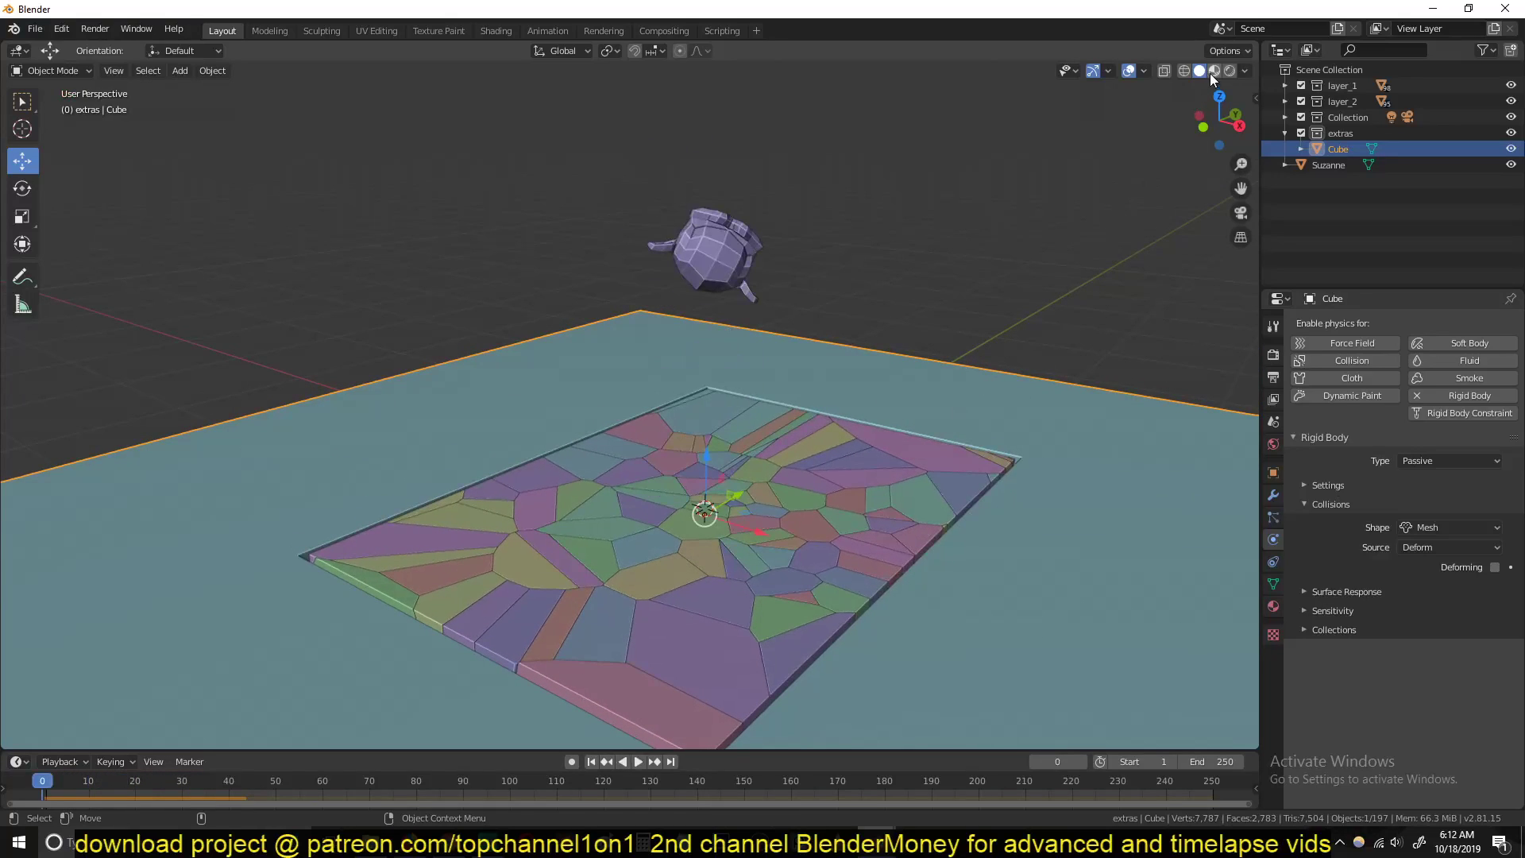
# Step: Enable Animated on Suzanne's rigid body, shift her keyframe 3 frames later and play
pyautogui.click(635, 761)
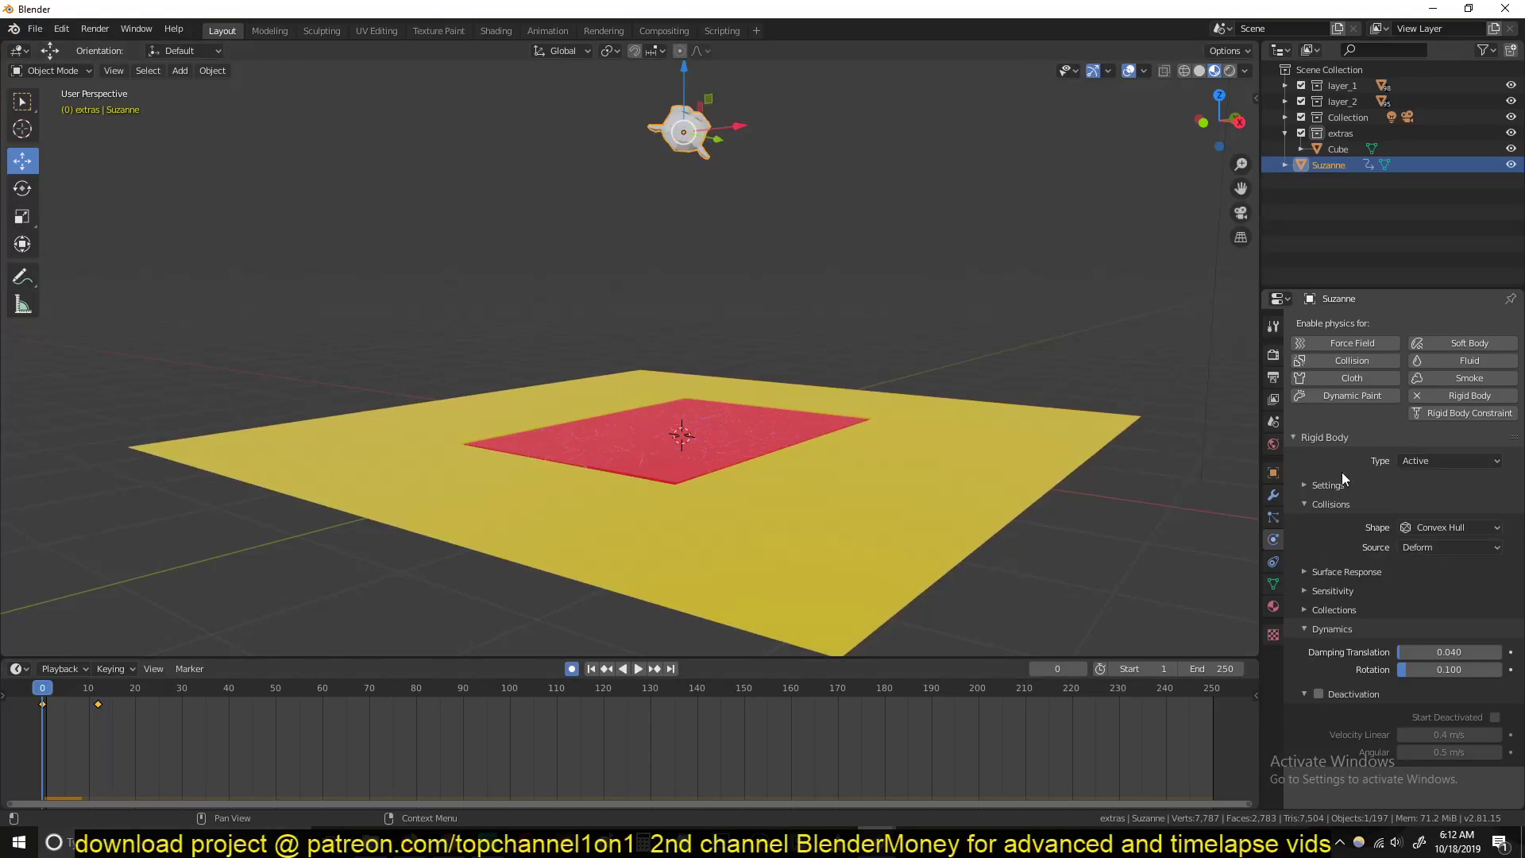
pyautogui.click(1328, 484)
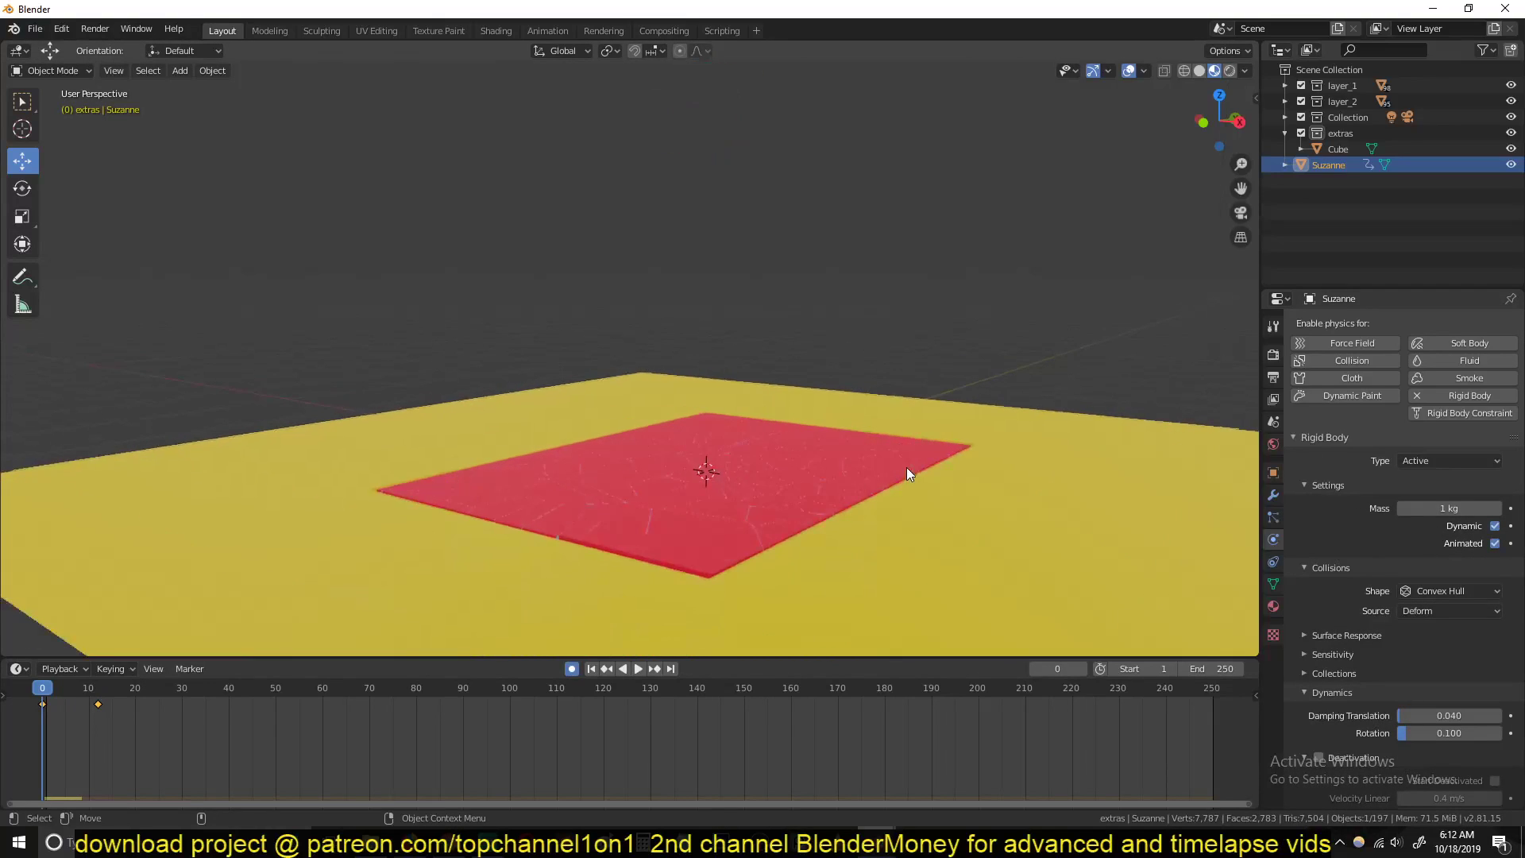
pyautogui.click(637, 669)
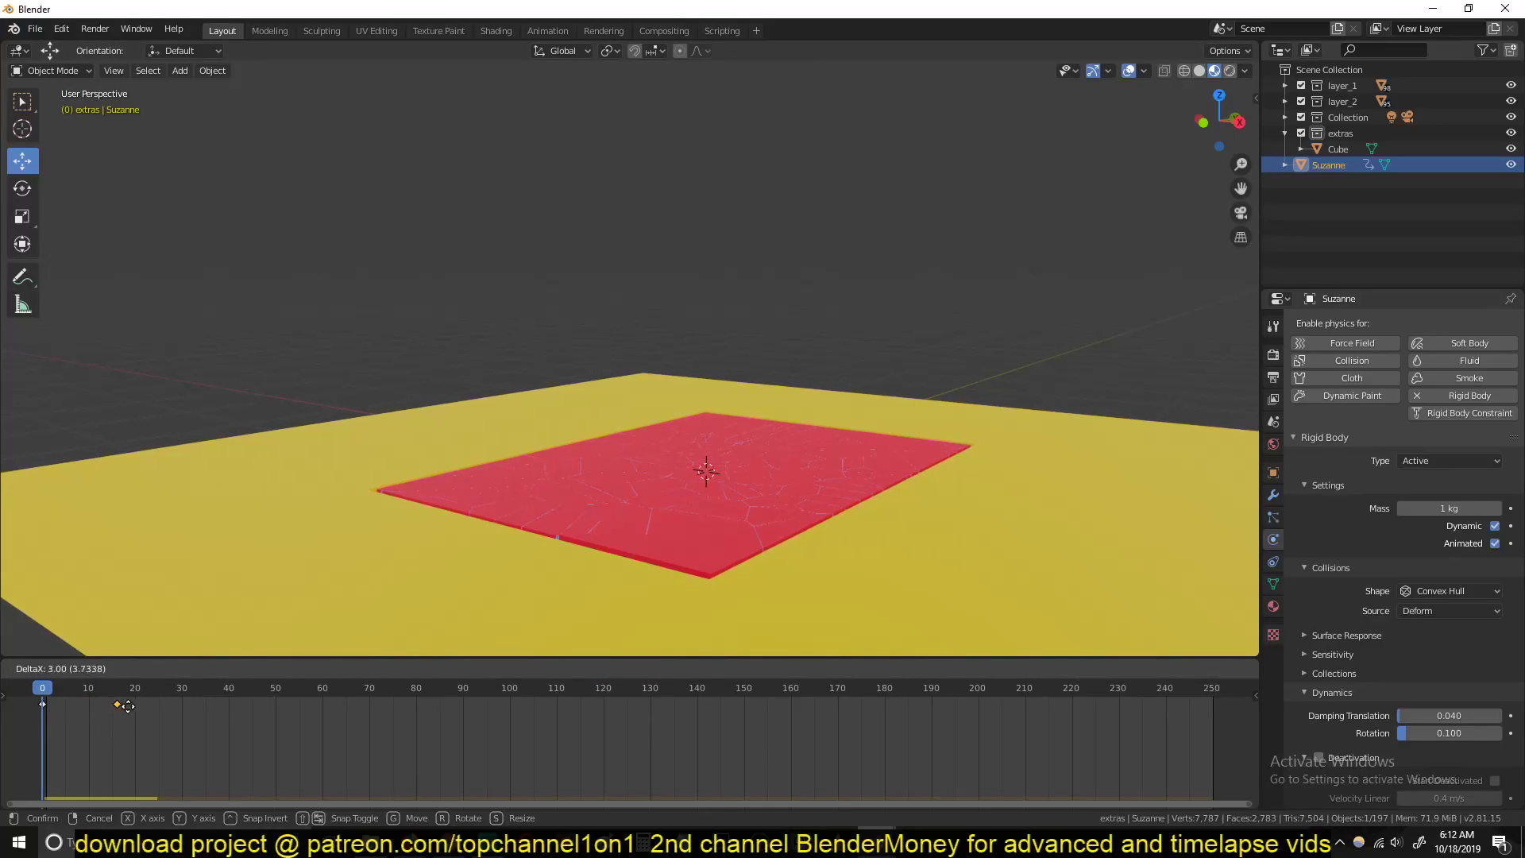
pyautogui.press('space')
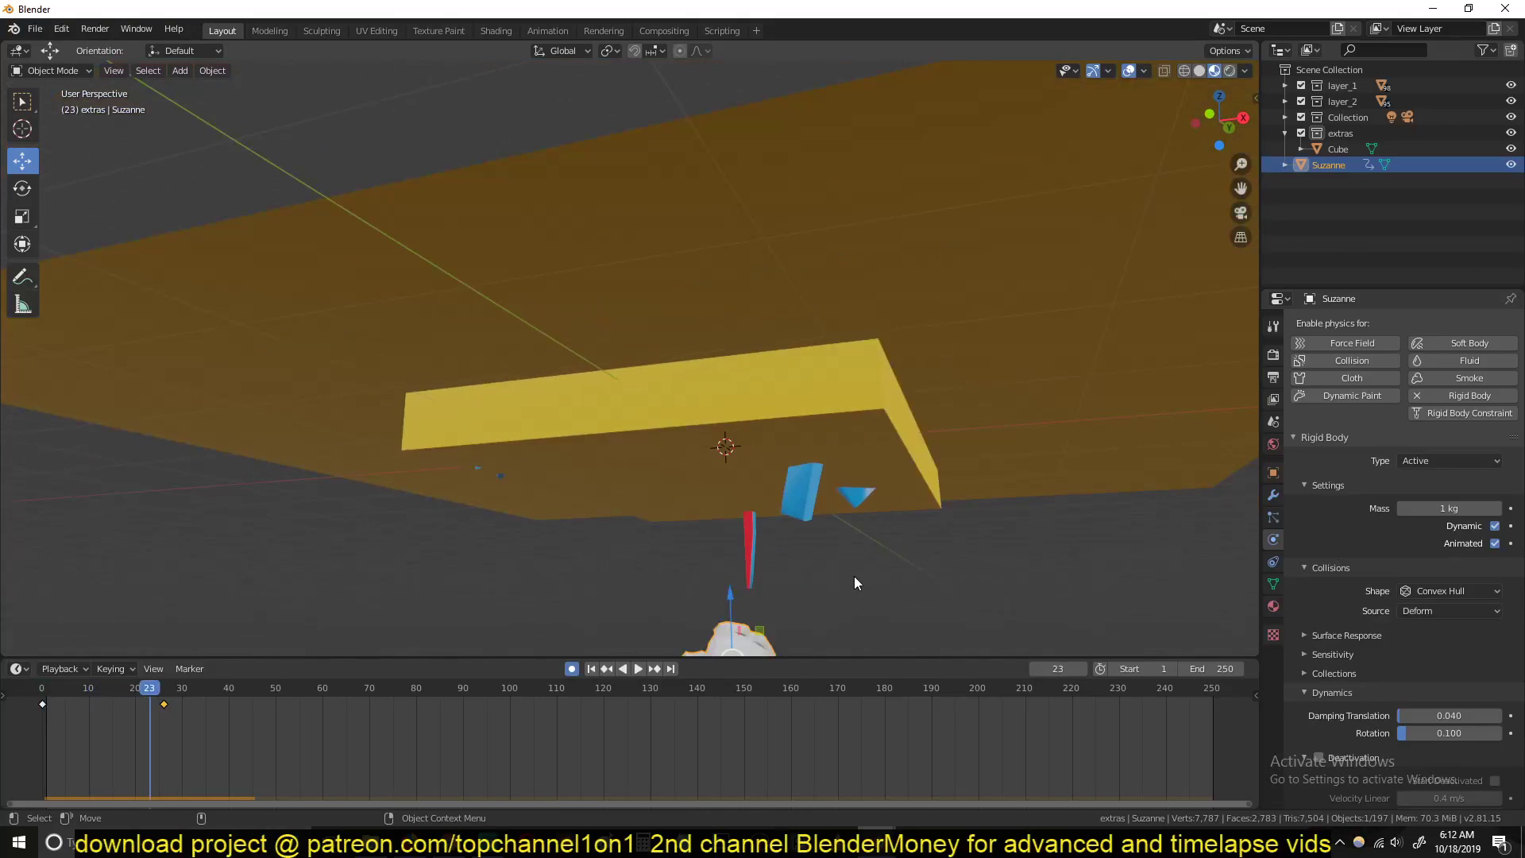
# Step: Scrub to the landing frame and keyframe Suzanne's Animated checkbox so physics takes over
pyautogui.click(637, 669)
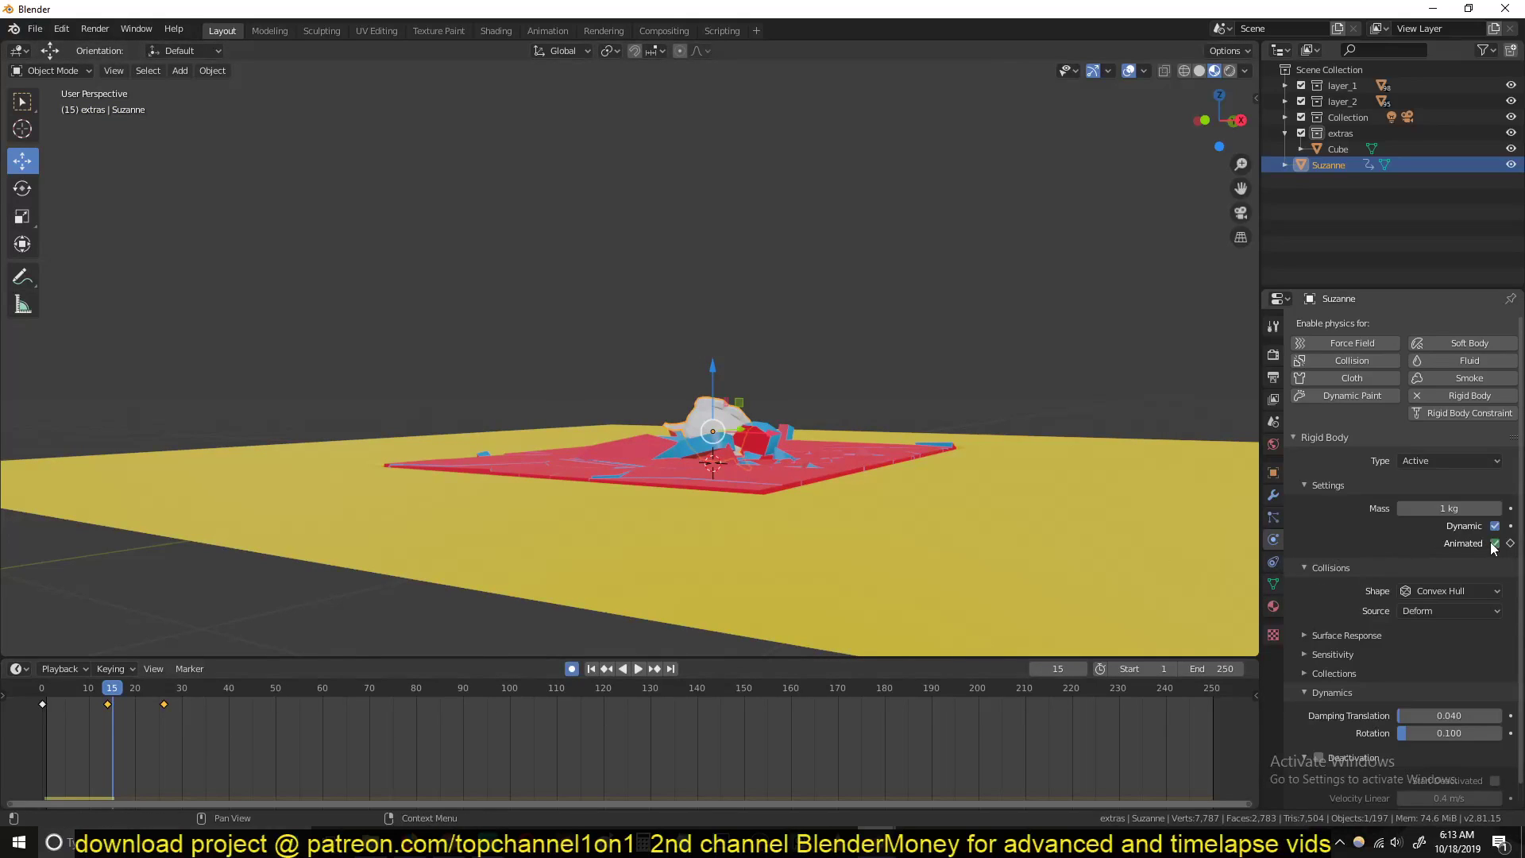
pyautogui.click(1495, 544)
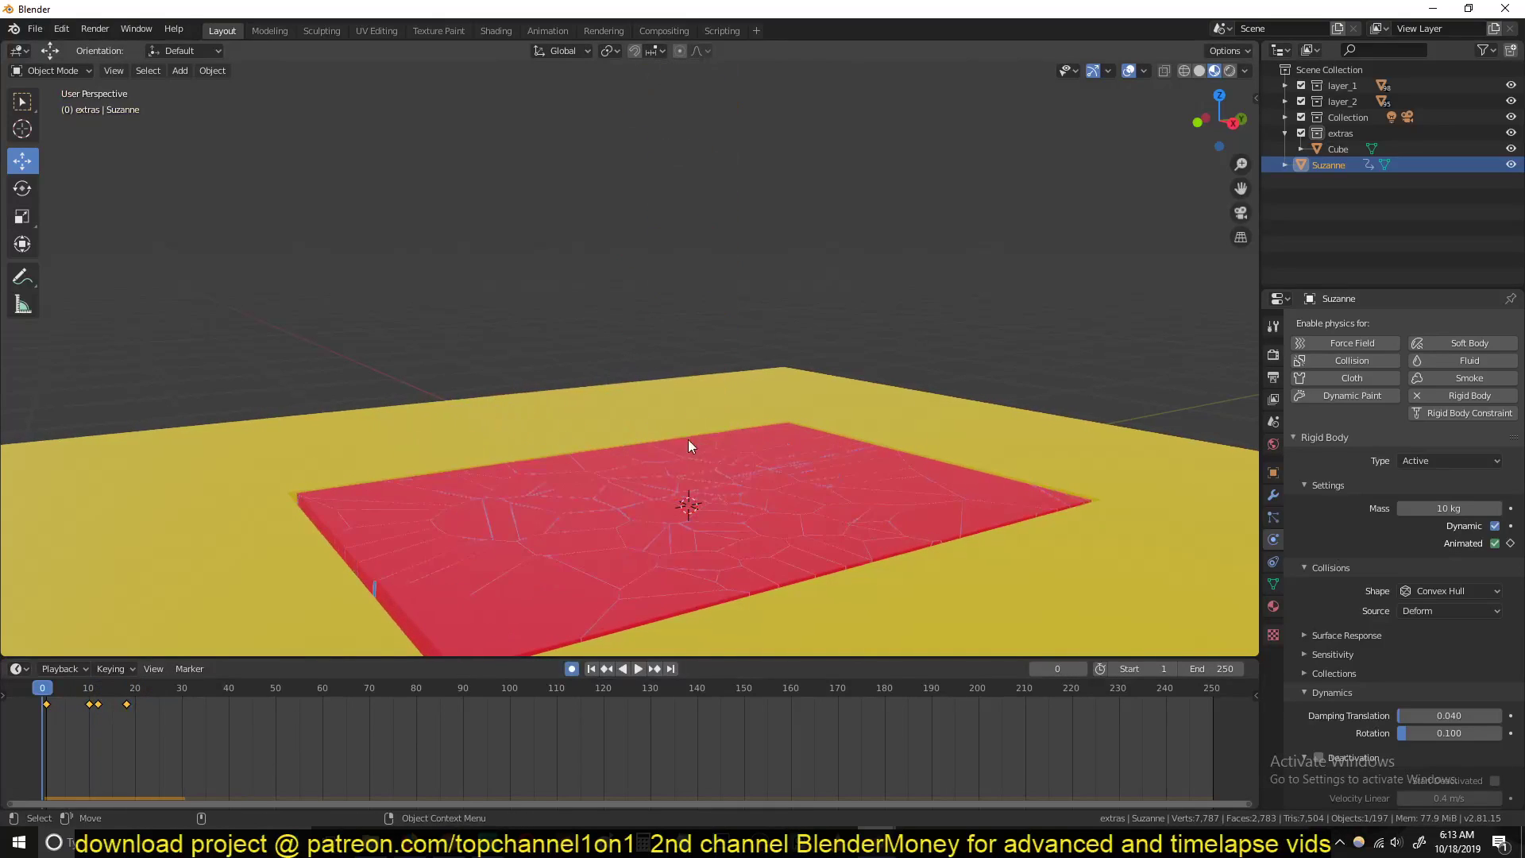
# Step: Try a heavier mass for Suzanne, replay the drop and pull the drop keyframes closer together
pyautogui.click(635, 669)
pyautogui.write('5')
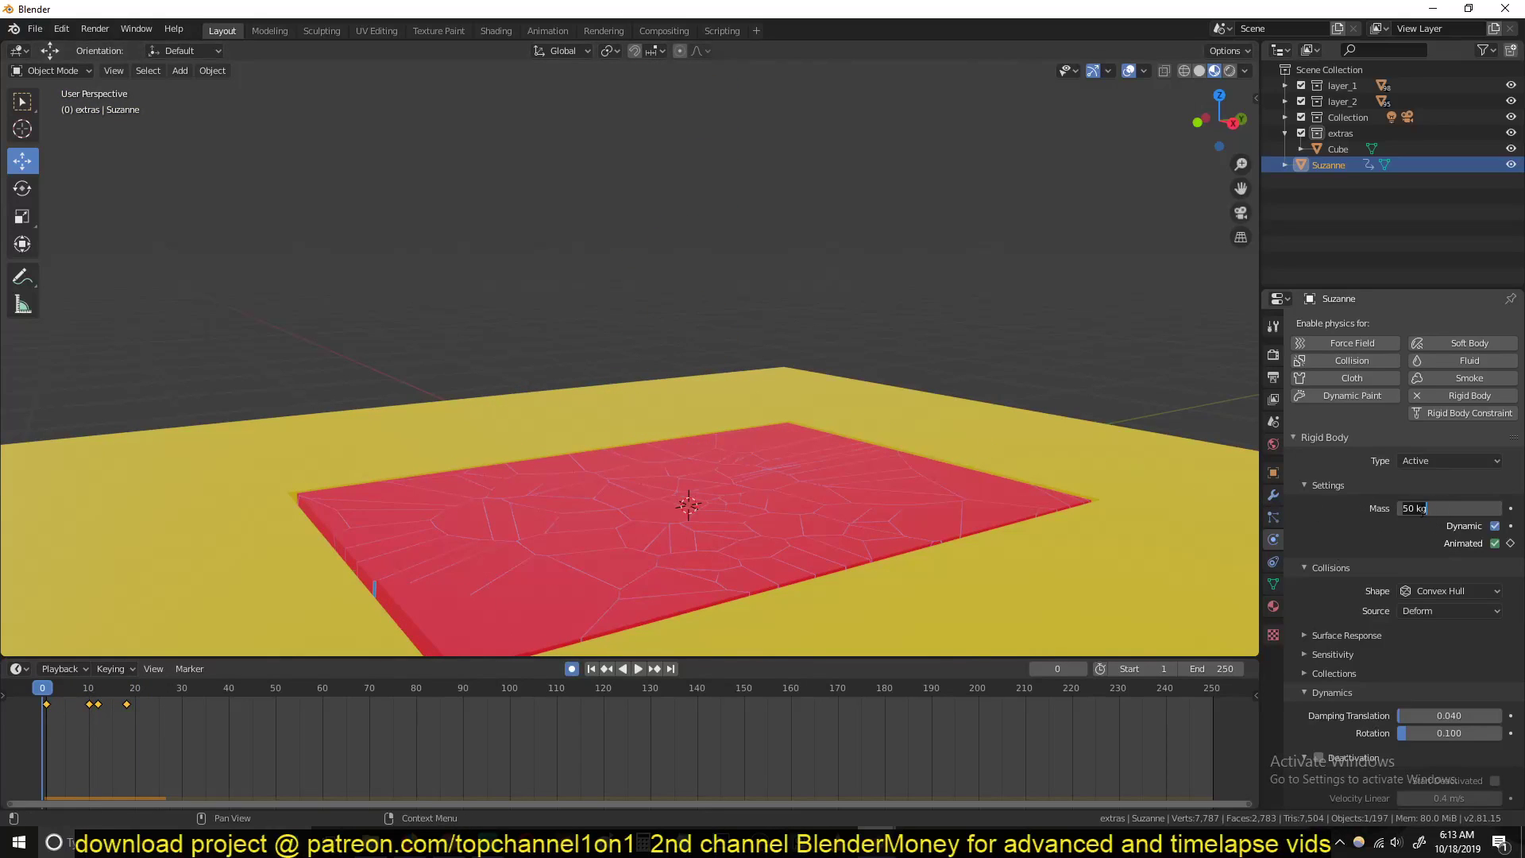
pyautogui.click(1448, 509)
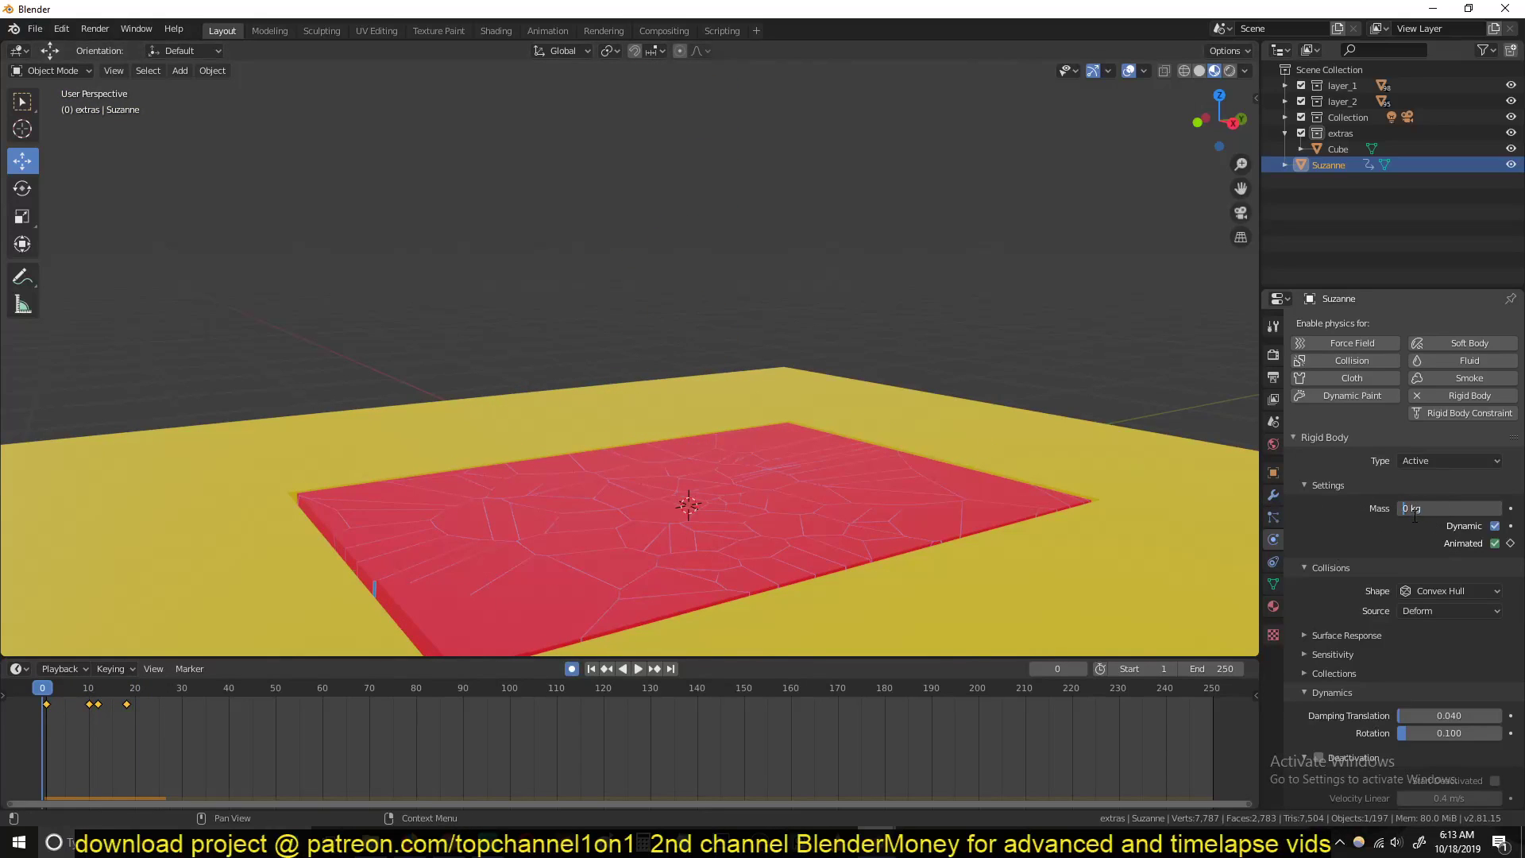
pyautogui.click(637, 669)
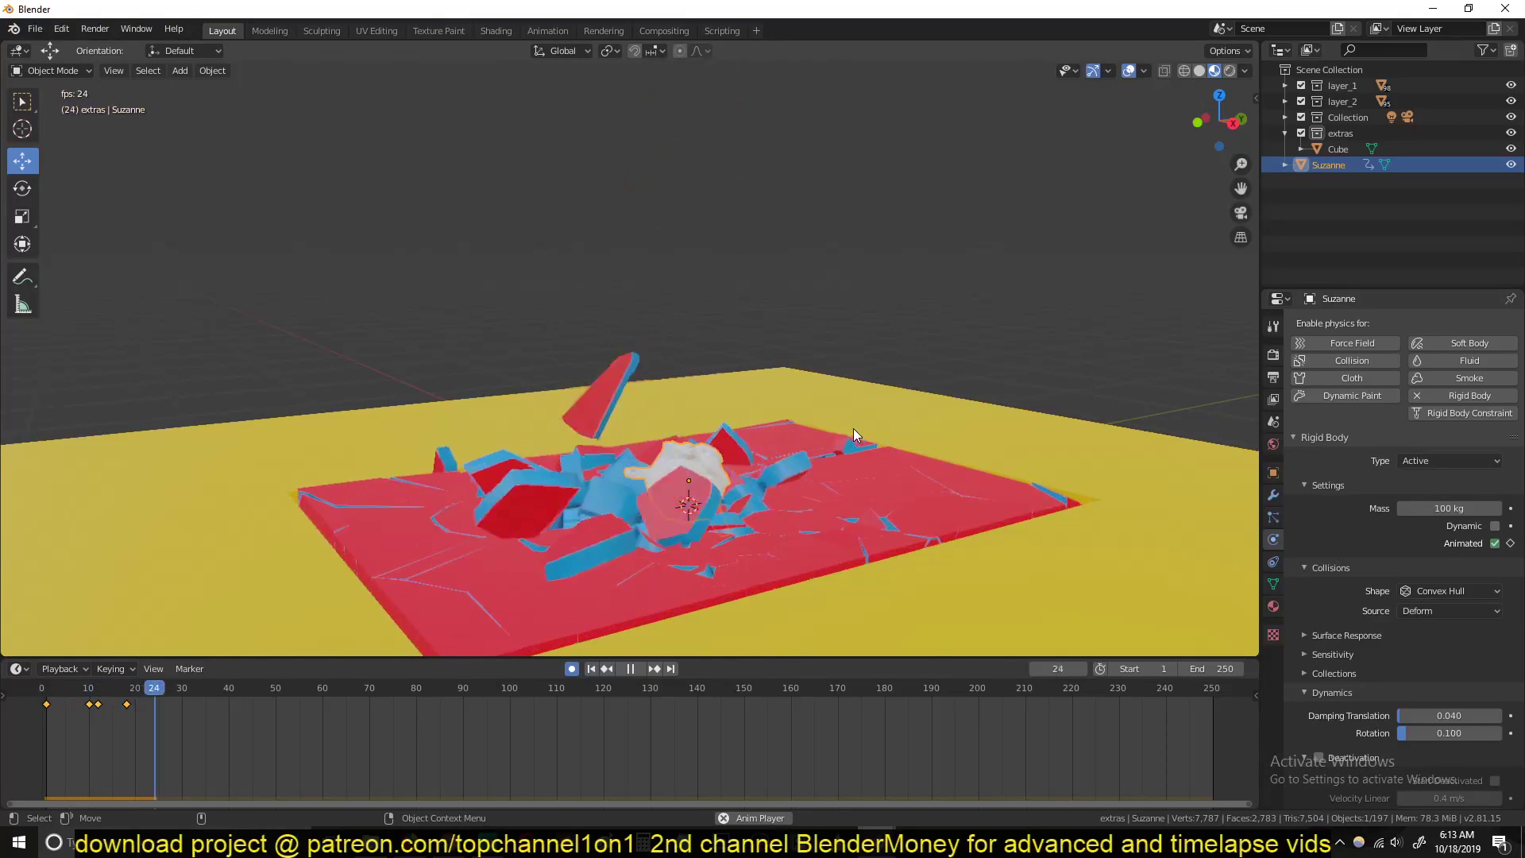
pyautogui.click(590, 669)
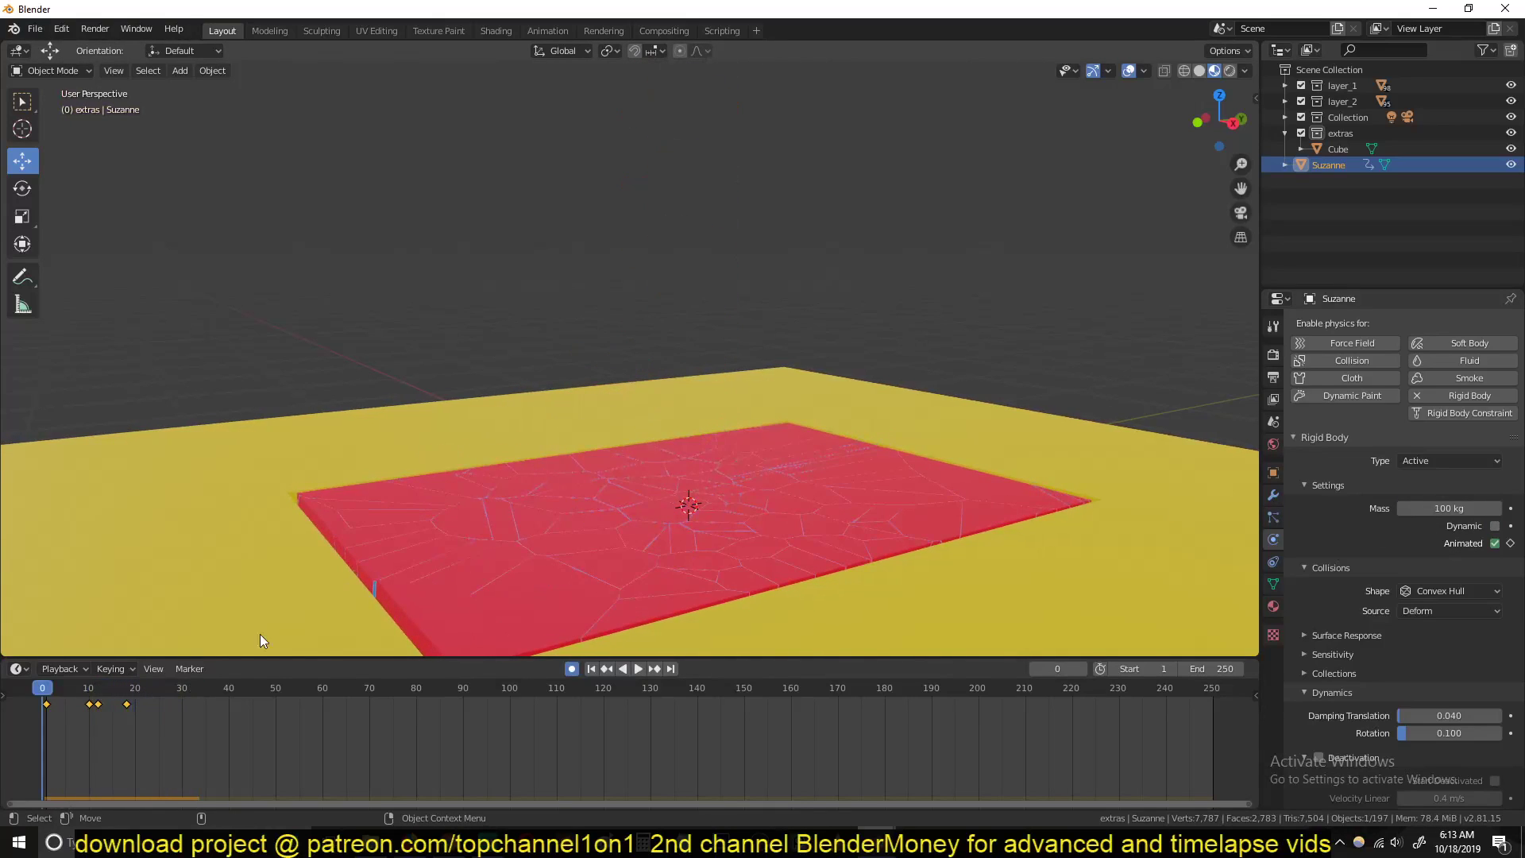
pyautogui.click(637, 669)
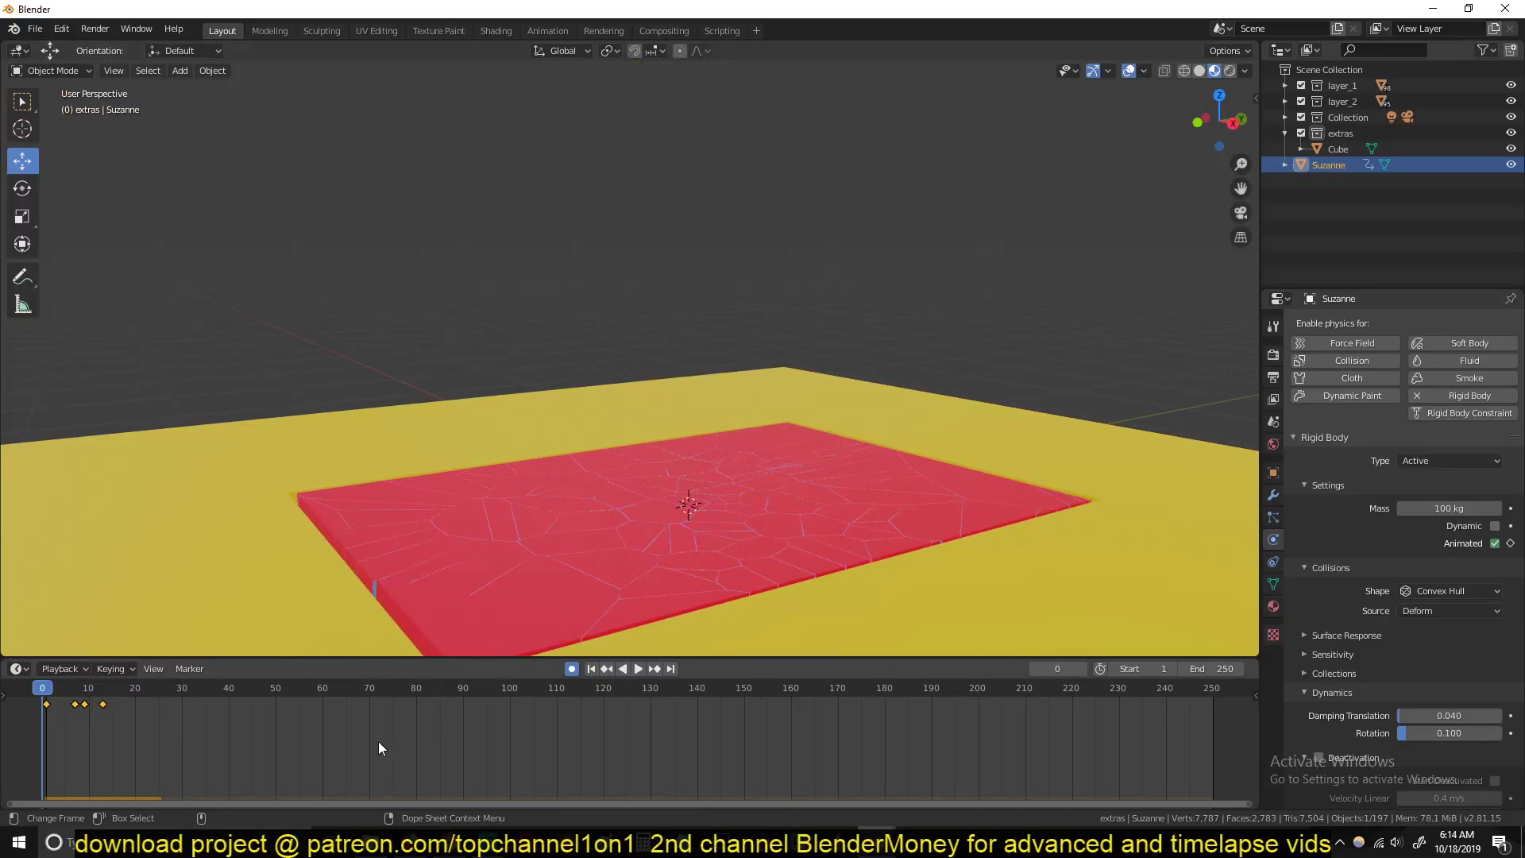
pyautogui.click(637, 669)
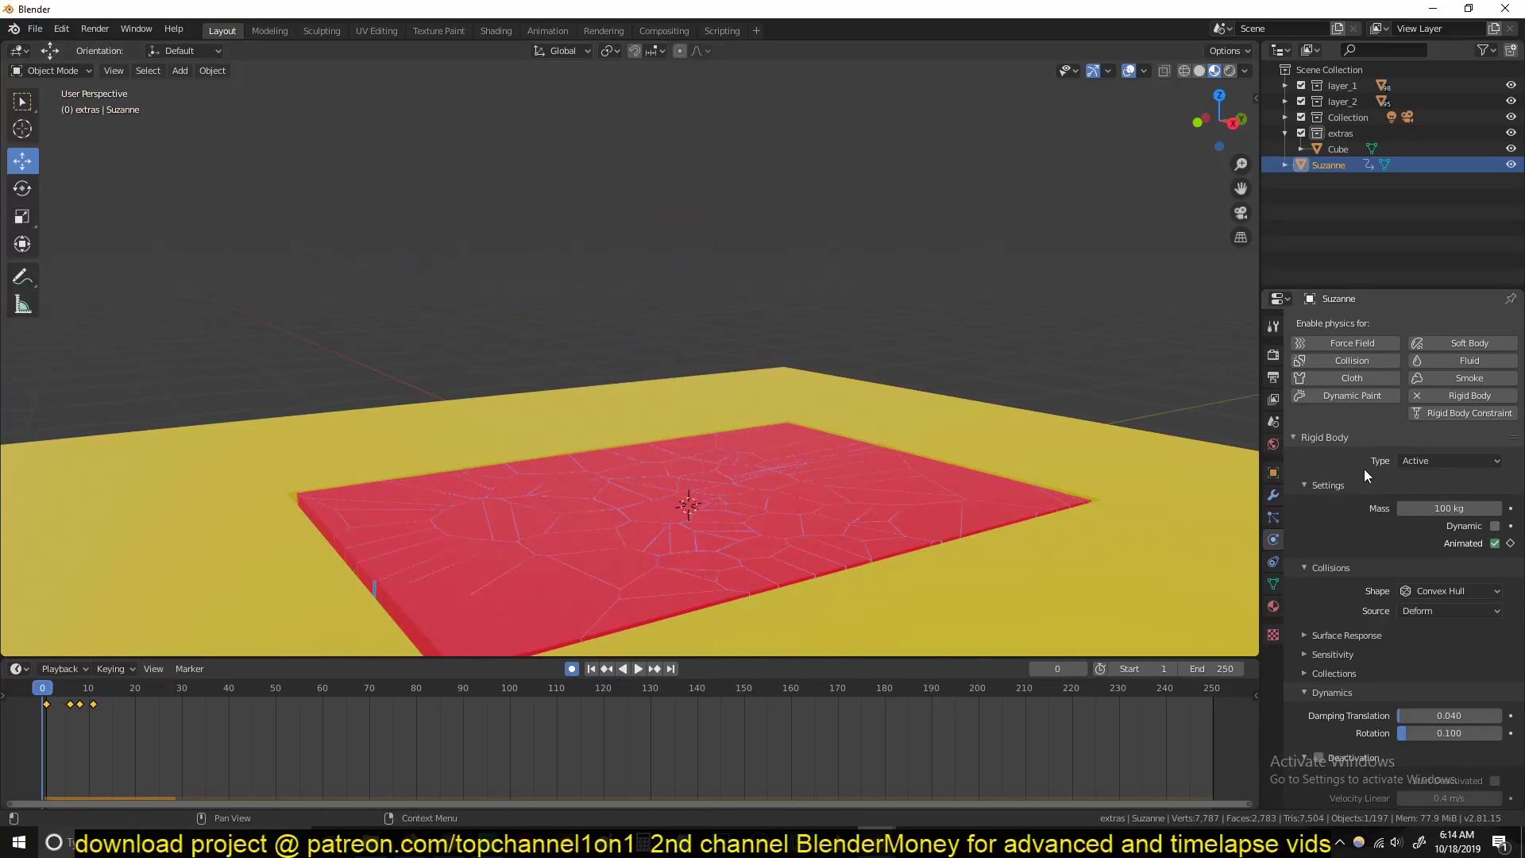
# Step: Replay the drop tests, then raise the monkey higher above the slab at 1 kg with Dynamic on
pyautogui.click(635, 669)
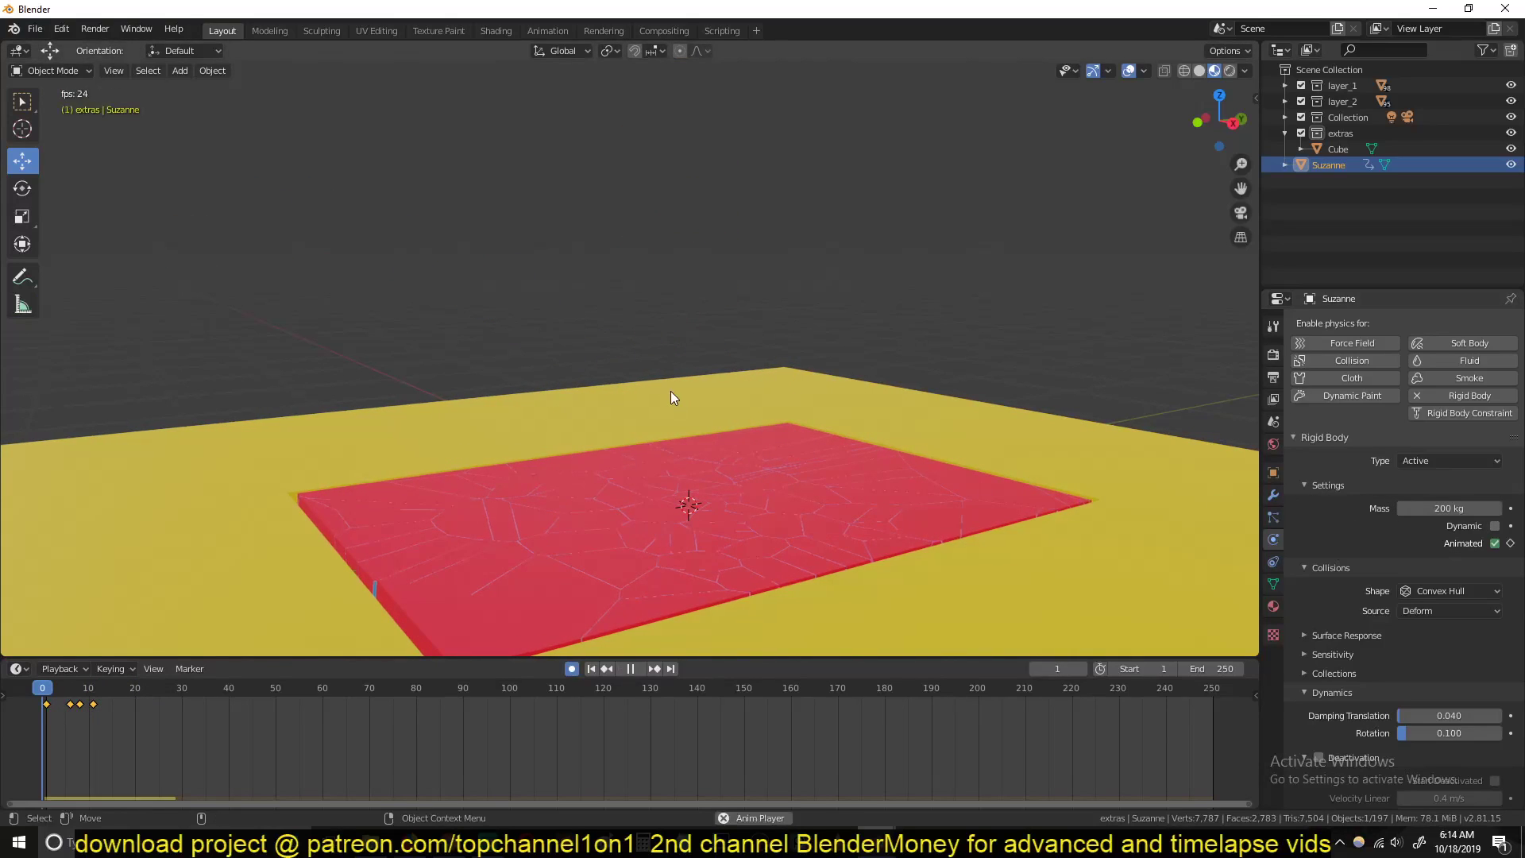
pyautogui.click(629, 669)
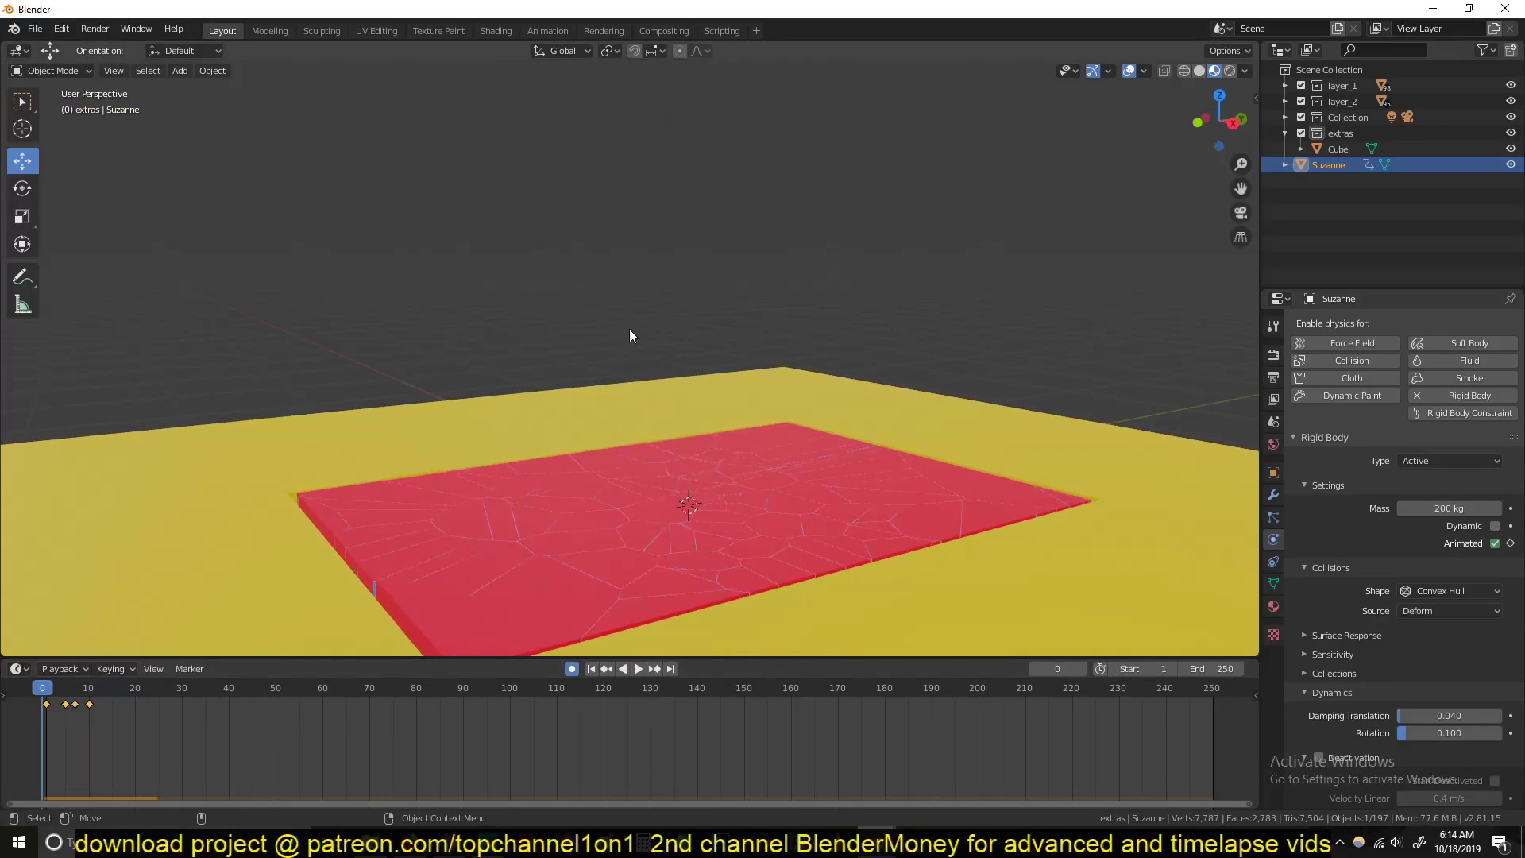
pyautogui.click(635, 669)
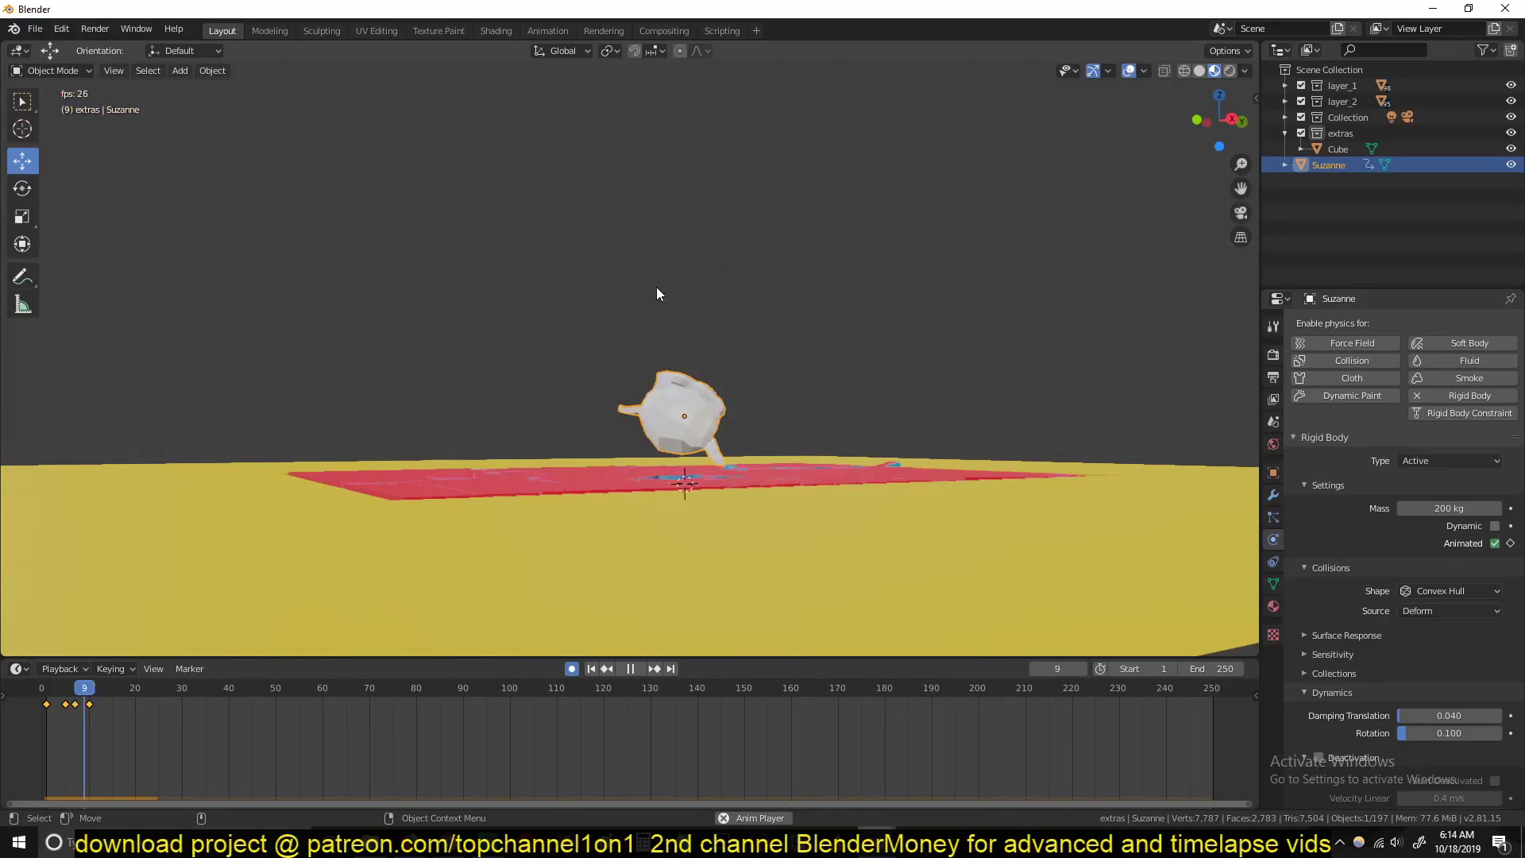
pyautogui.click(629, 669)
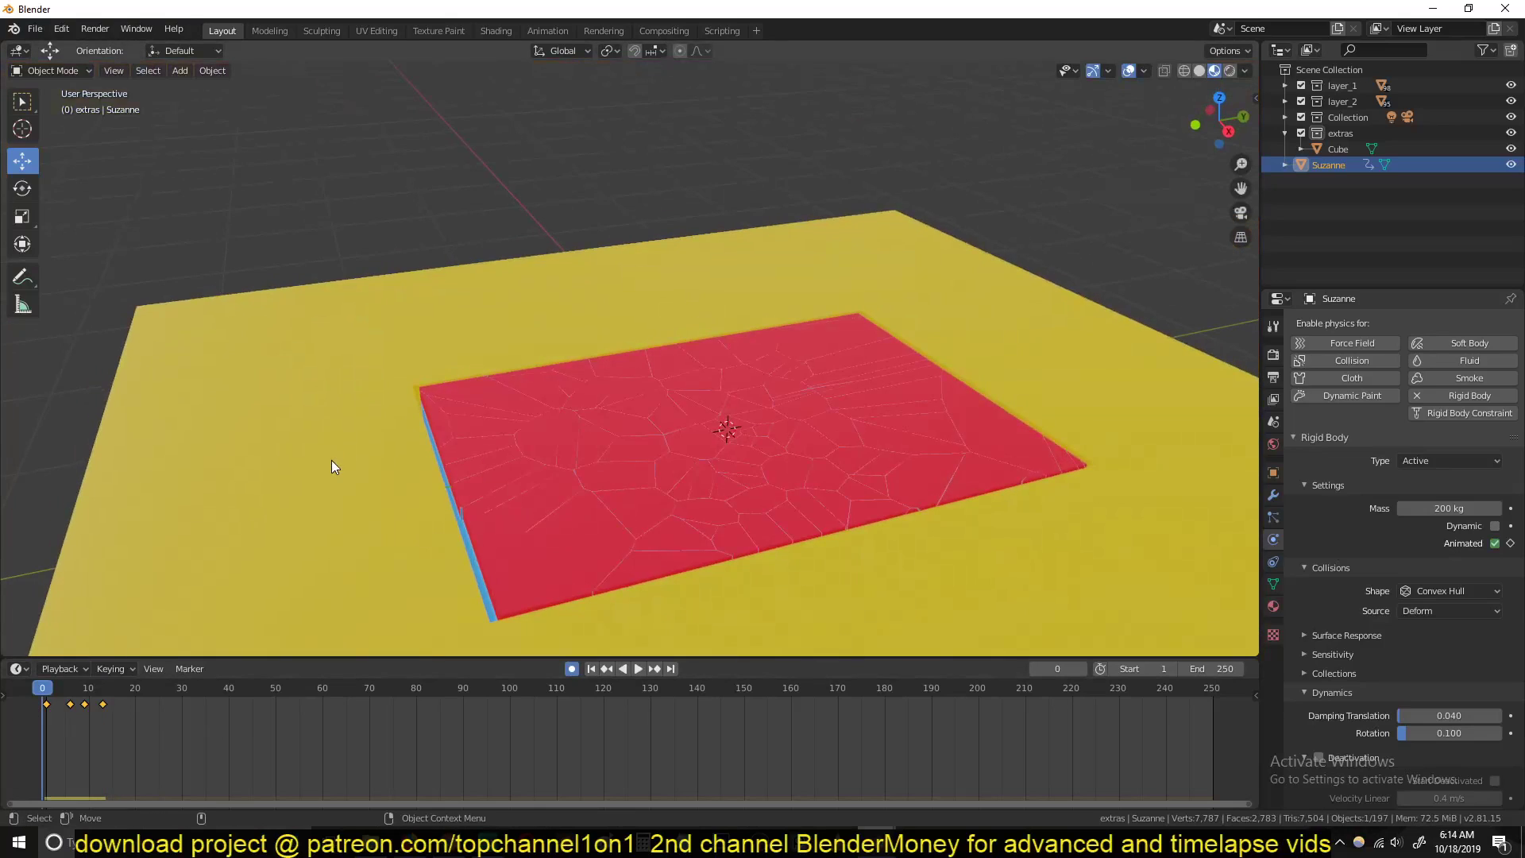
pyautogui.click(635, 668)
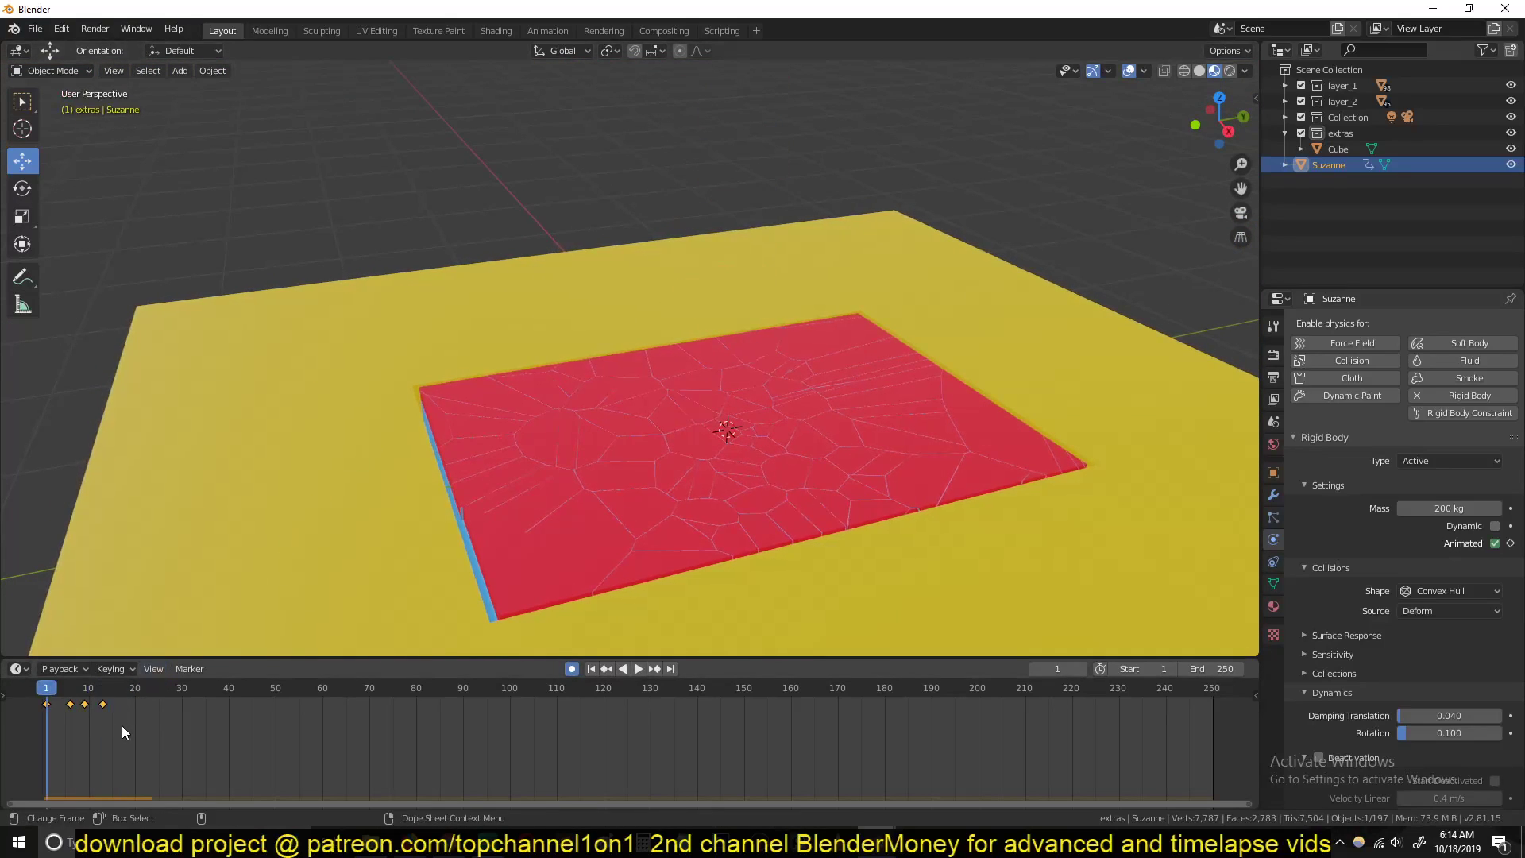
pyautogui.click(84, 687)
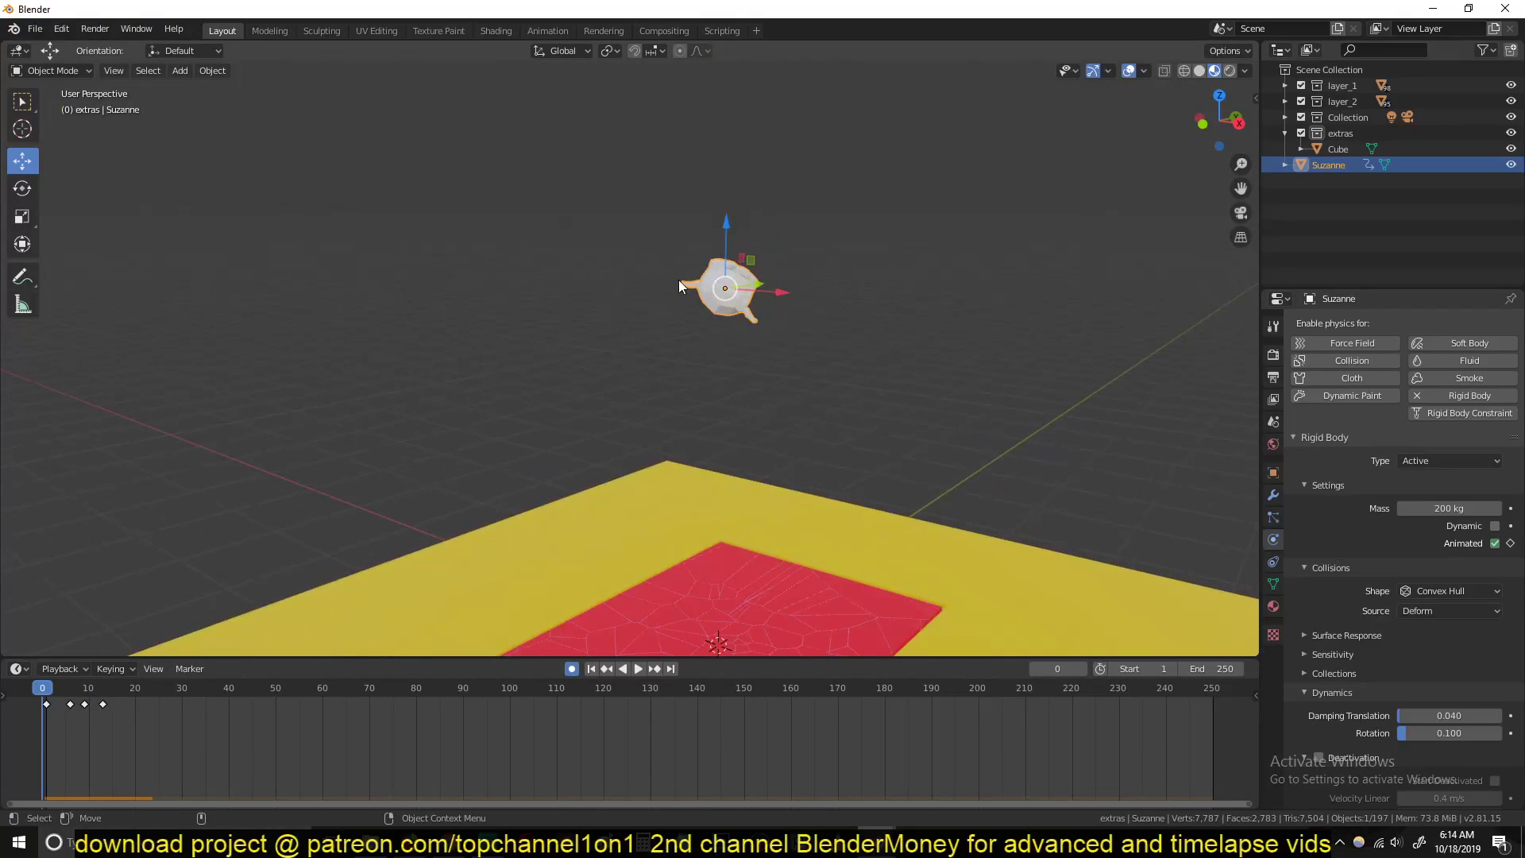
pyautogui.click(636, 668)
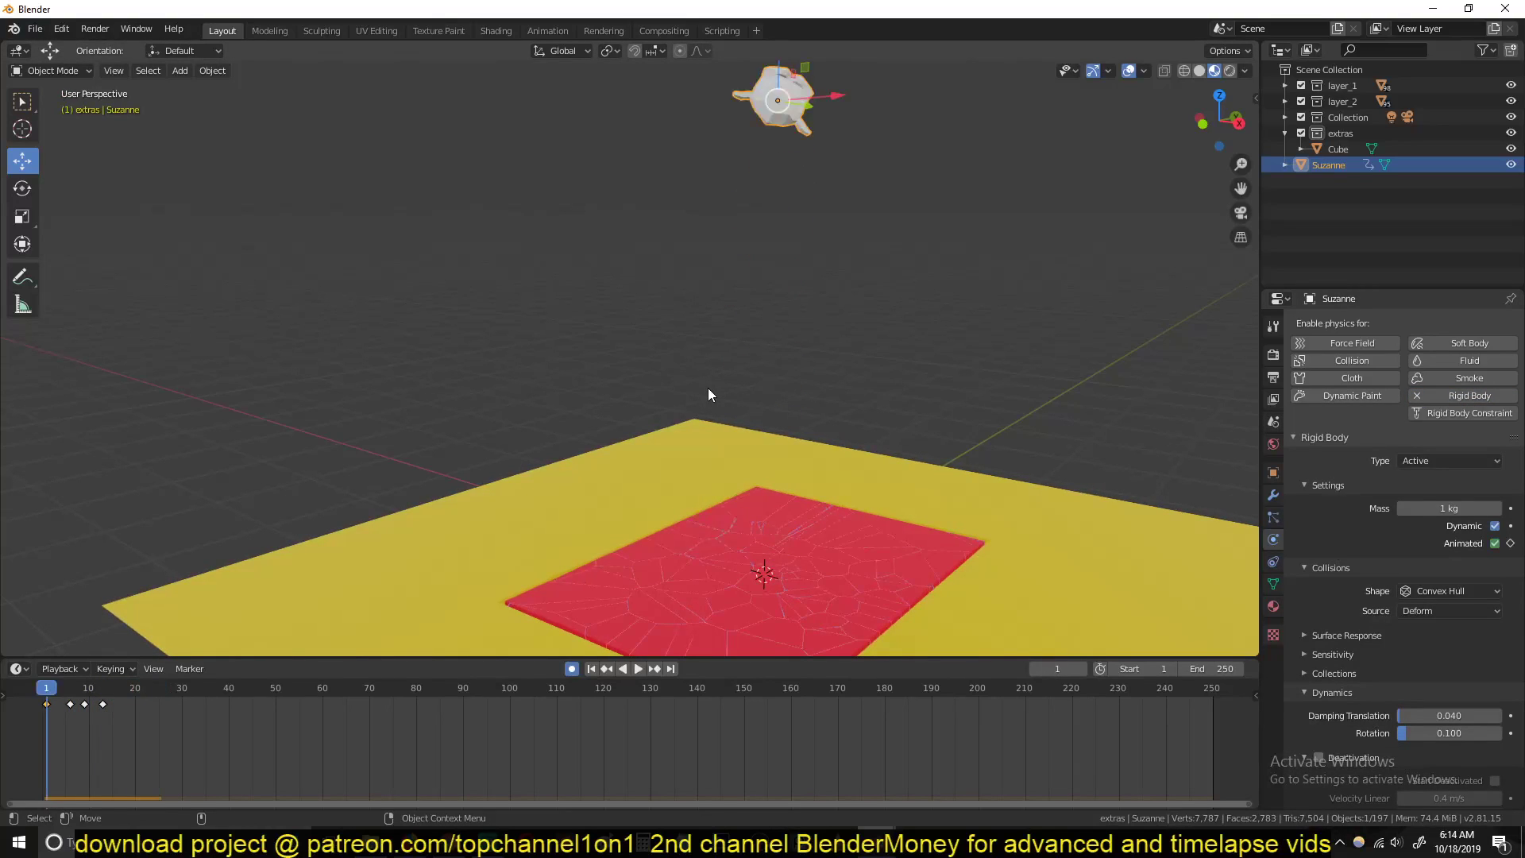
# Step: Set the monkey's mass to 100 kg and play the drop to see the slab shatter
pyautogui.click(637, 669)
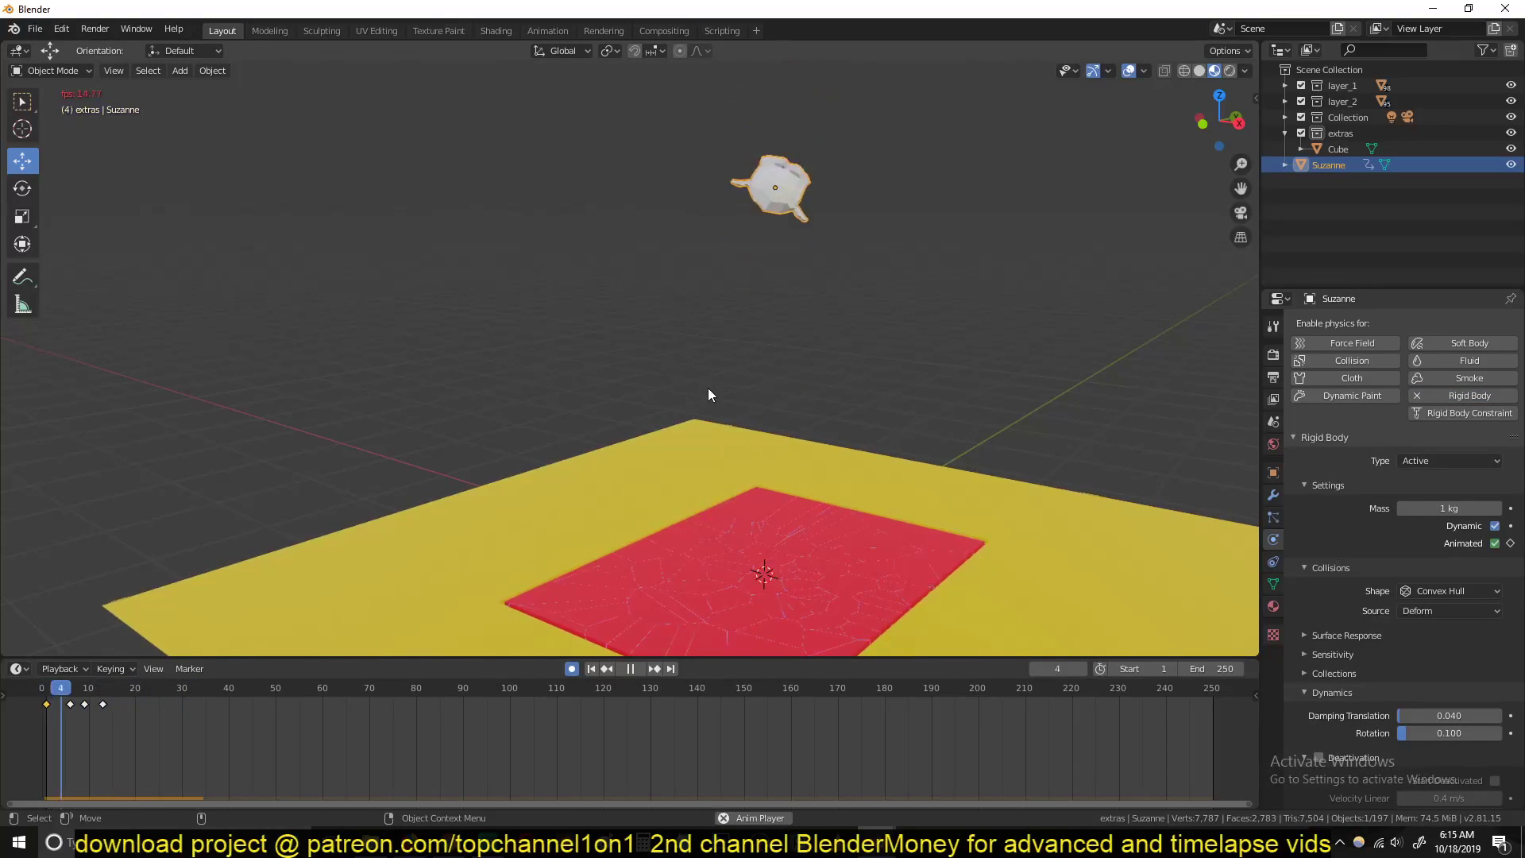
pyautogui.click(629, 669)
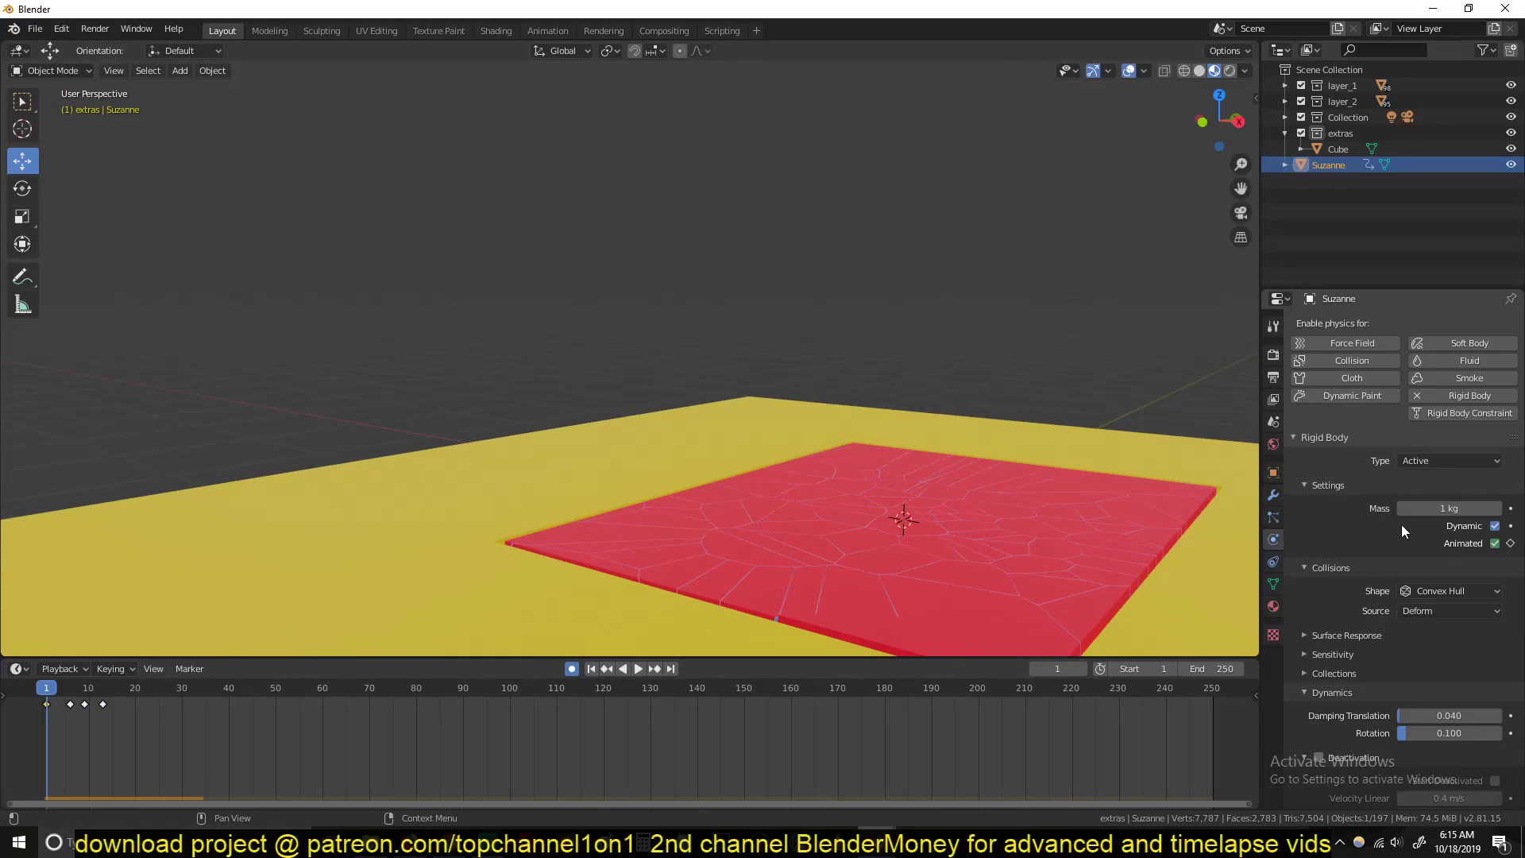
pyautogui.click(637, 668)
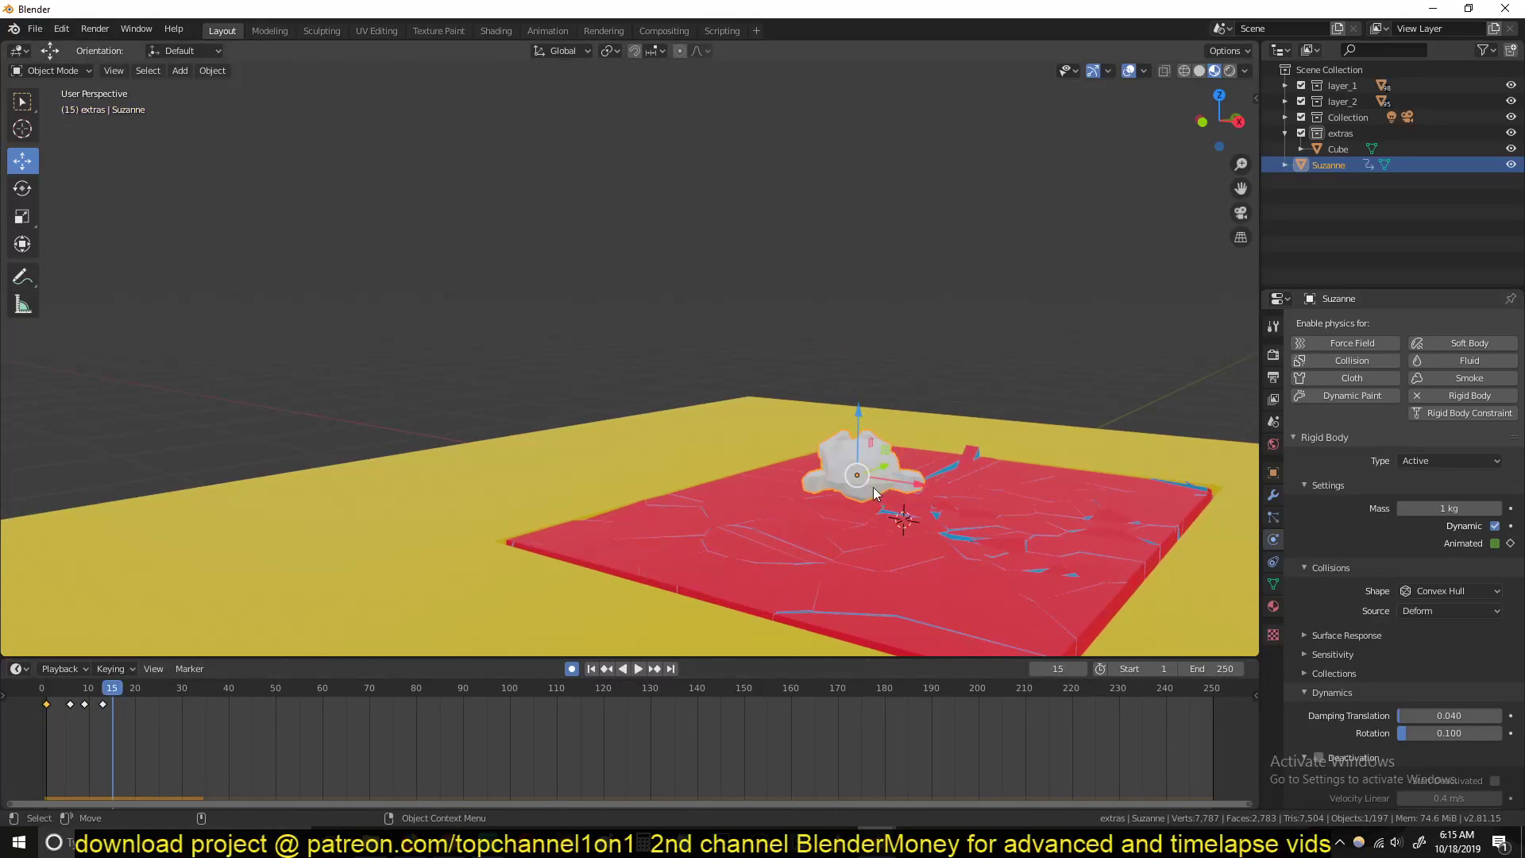
pyautogui.write('100')
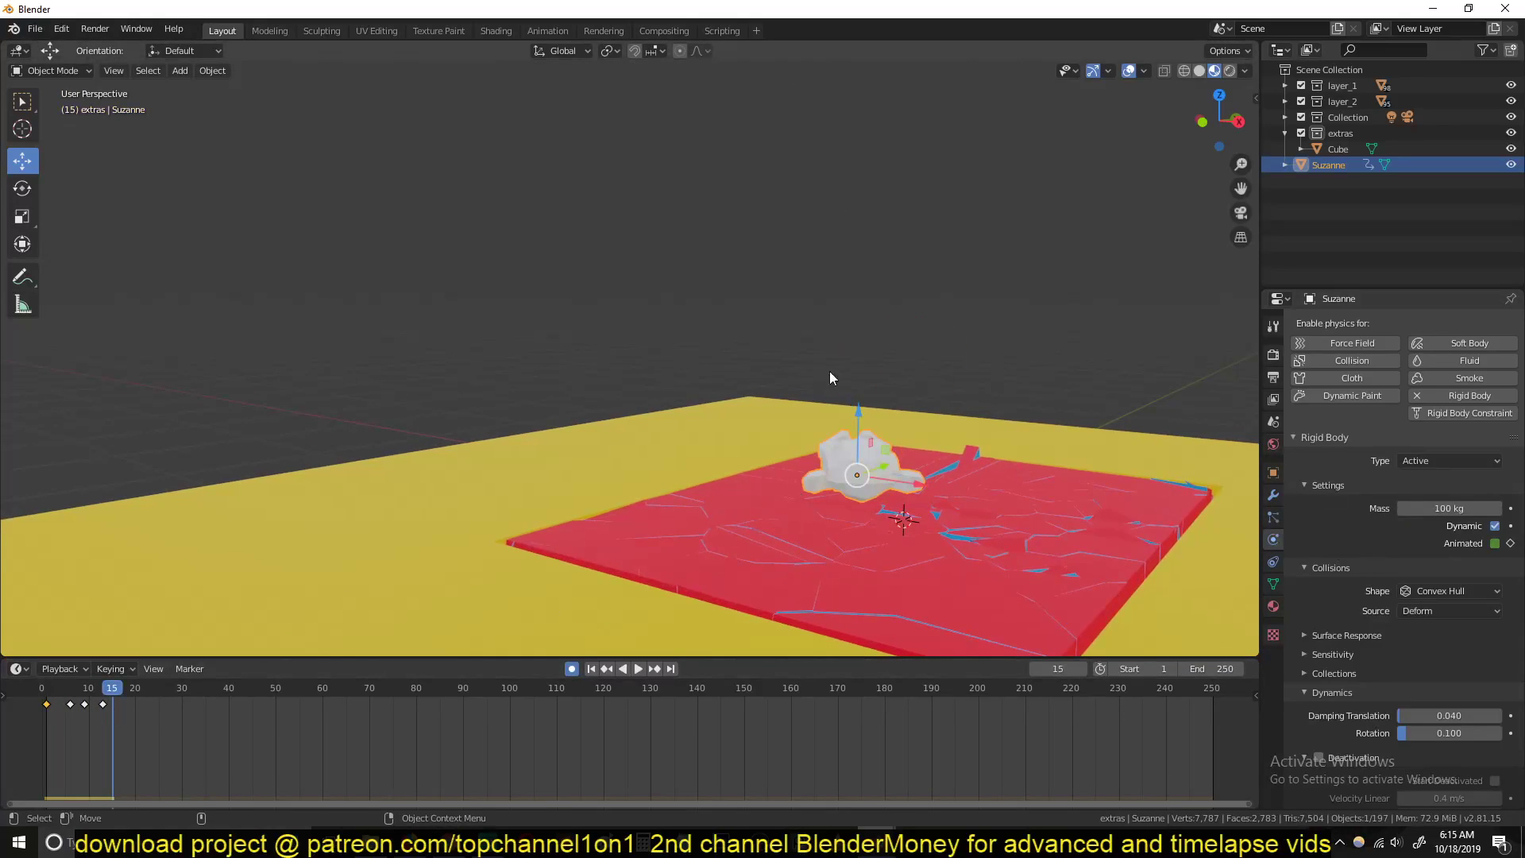
pyautogui.click(637, 669)
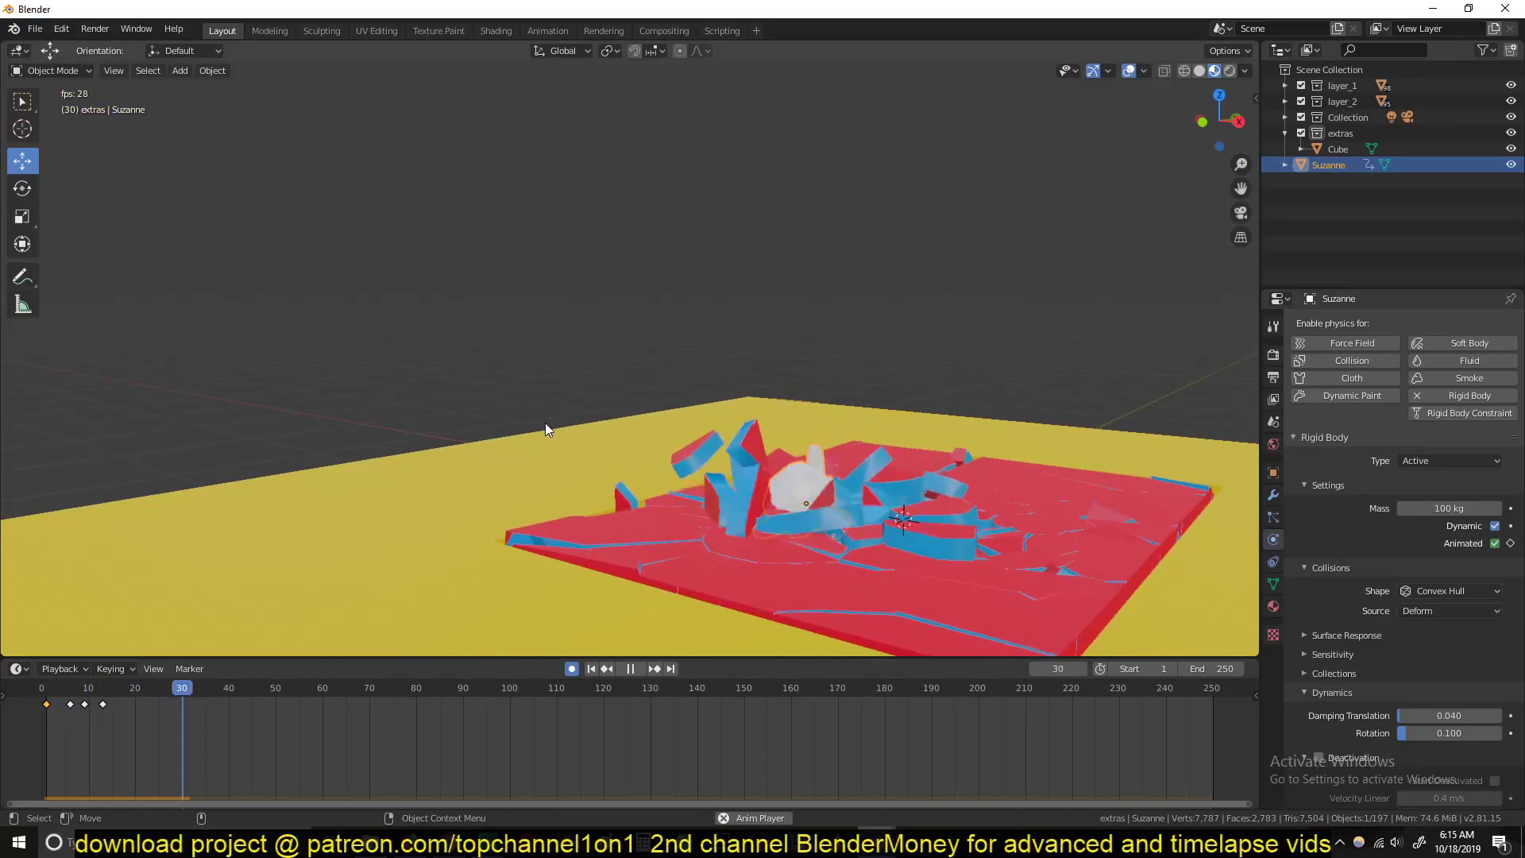
pyautogui.click(591, 668)
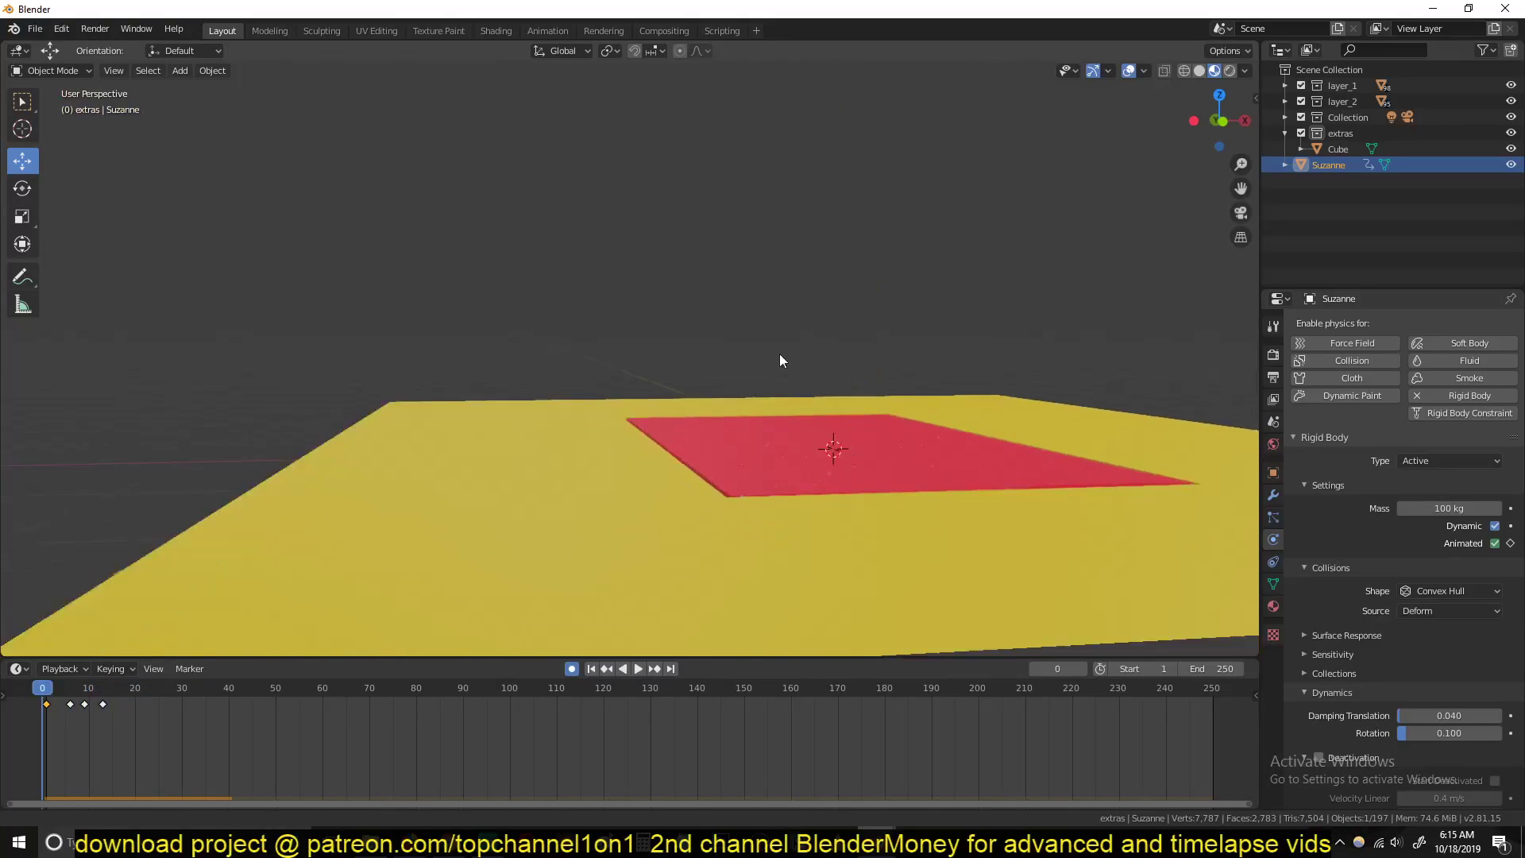
pyautogui.moveTo(778, 361); pyautogui.dragTo(718, 402)
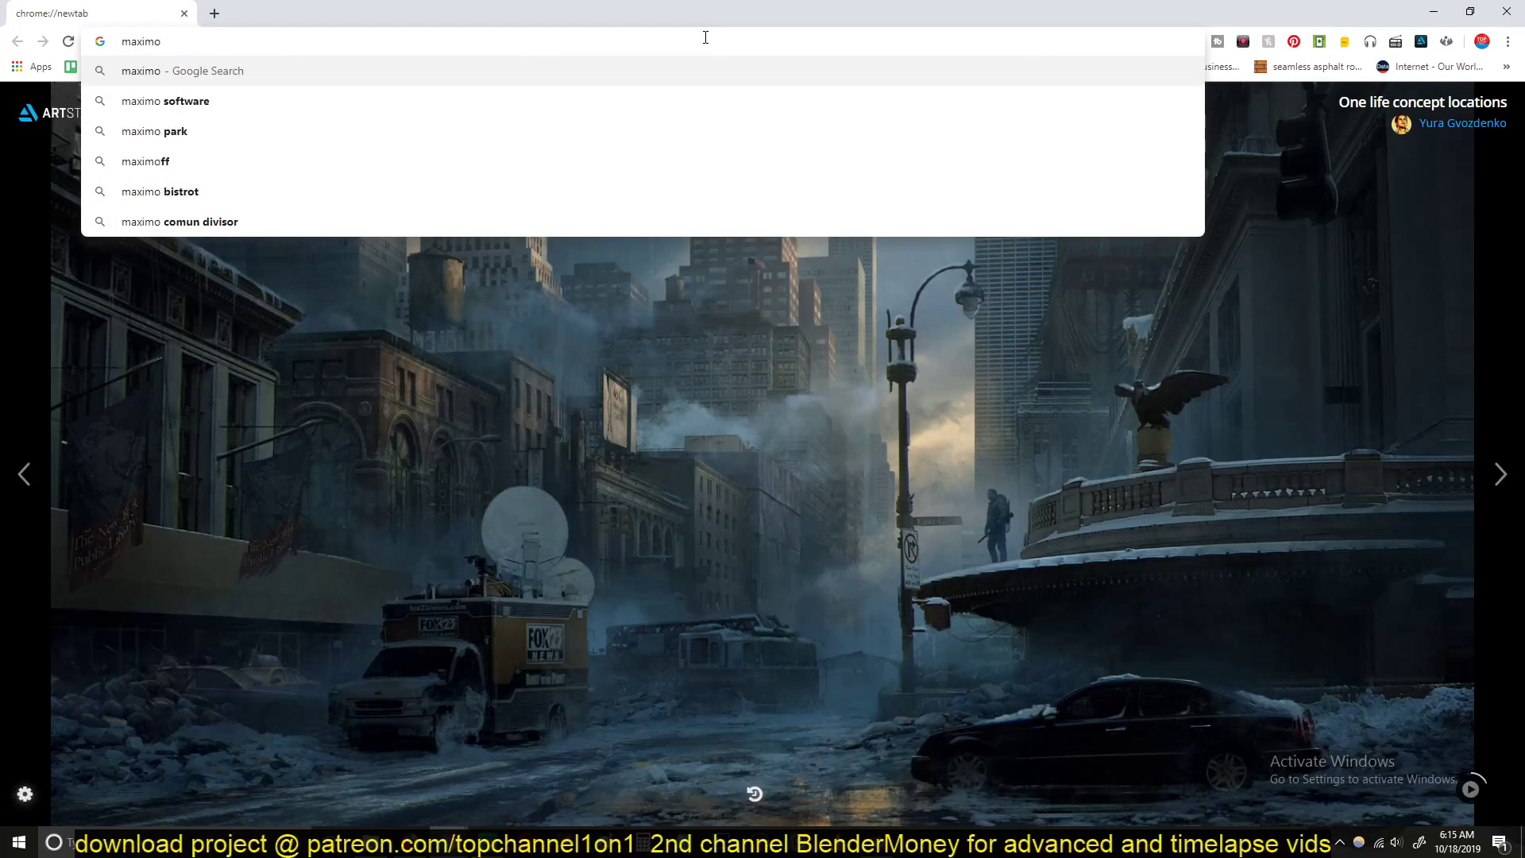
# Step: Search Google for 'free character animation' and pick the Mixamo result
pyautogui.press('BackSpace')
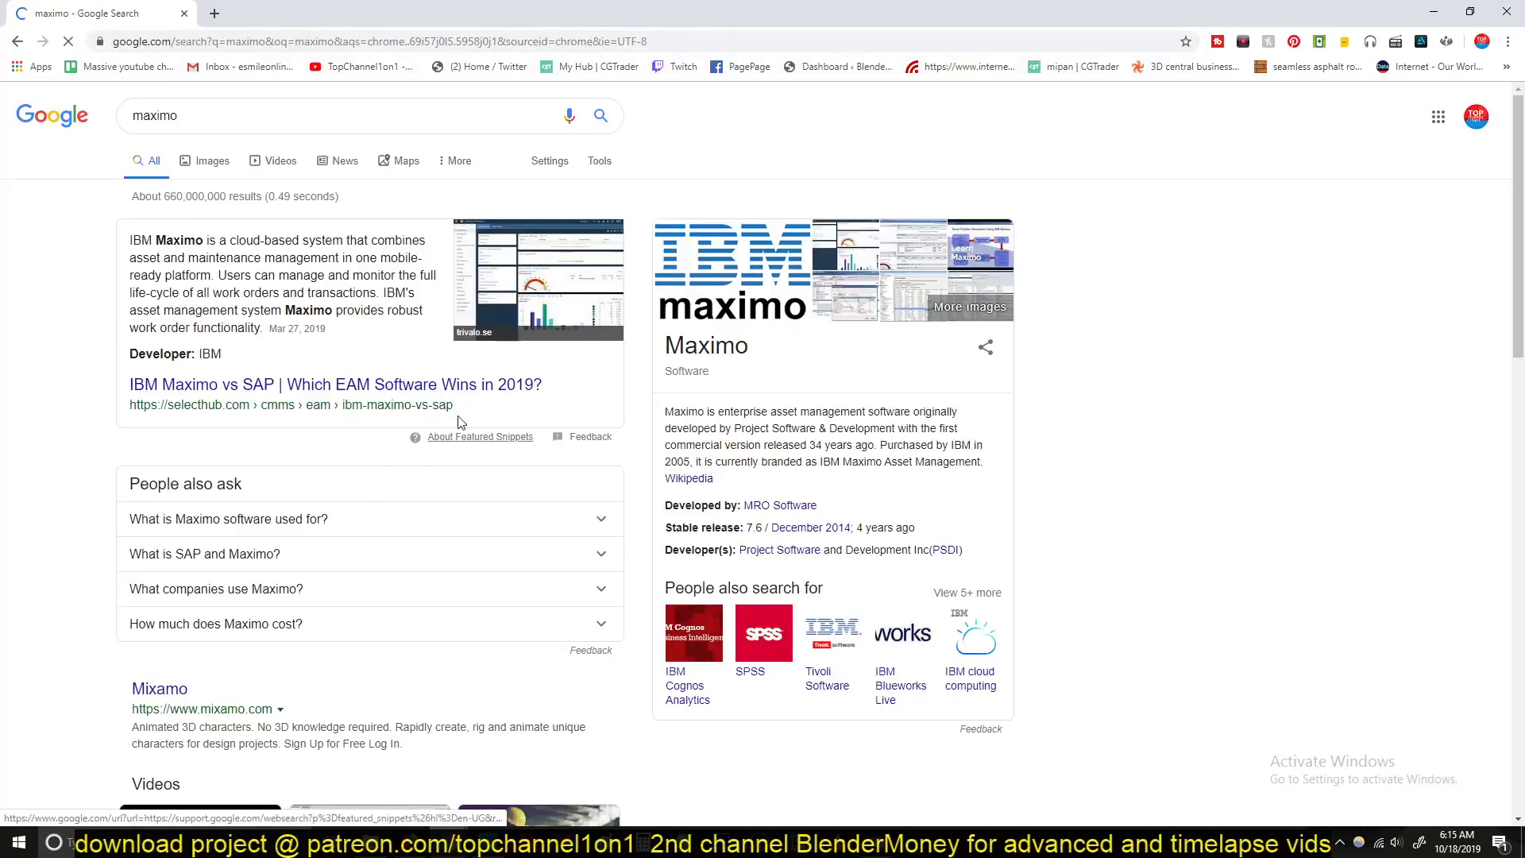
pyautogui.scroll(-3)
pyautogui.write('free charater animation')
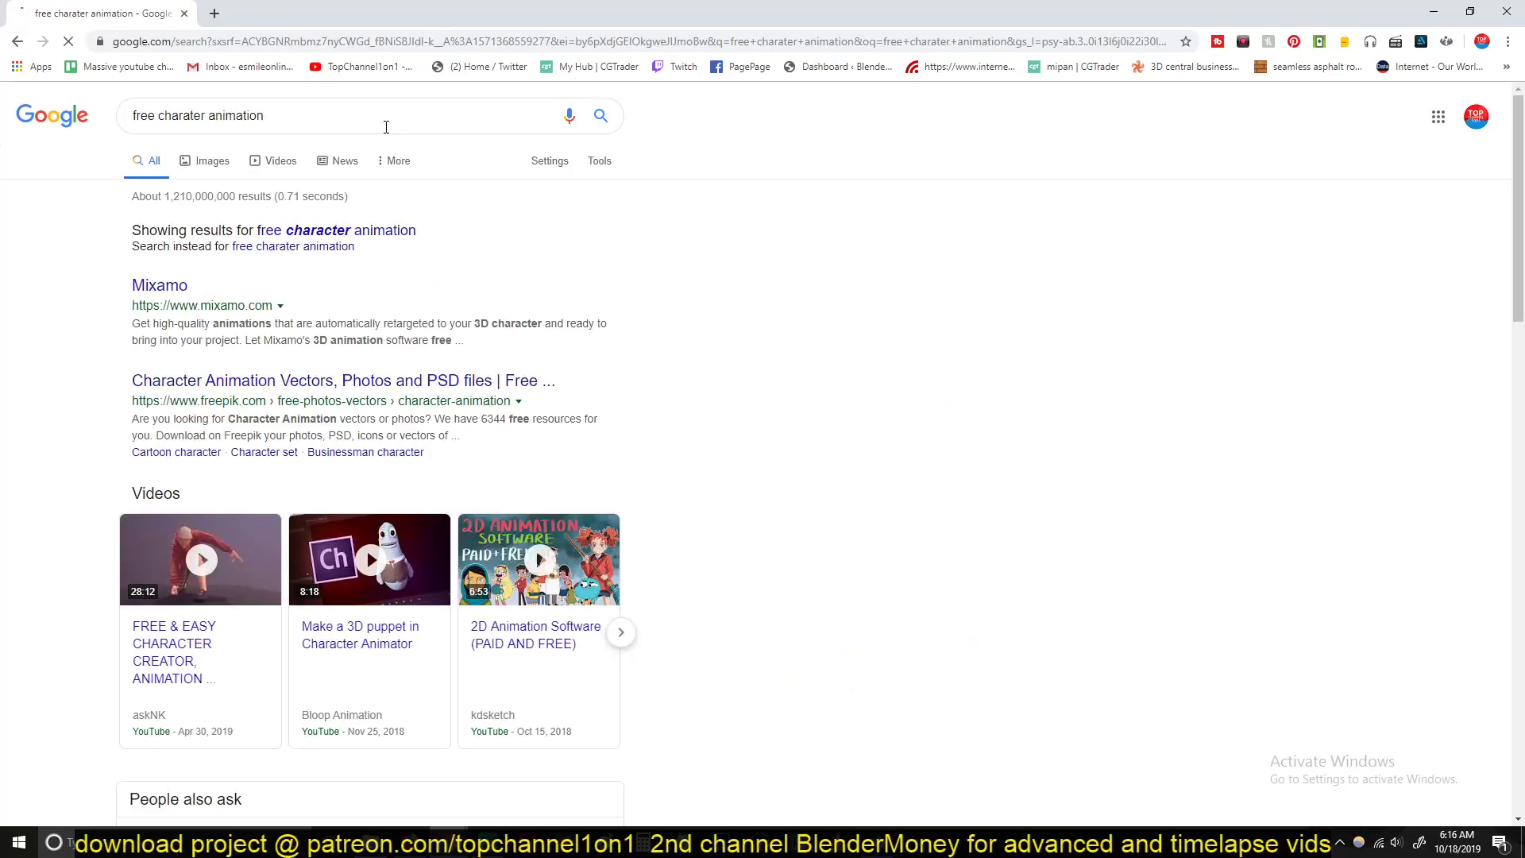
pyautogui.click(159, 285)
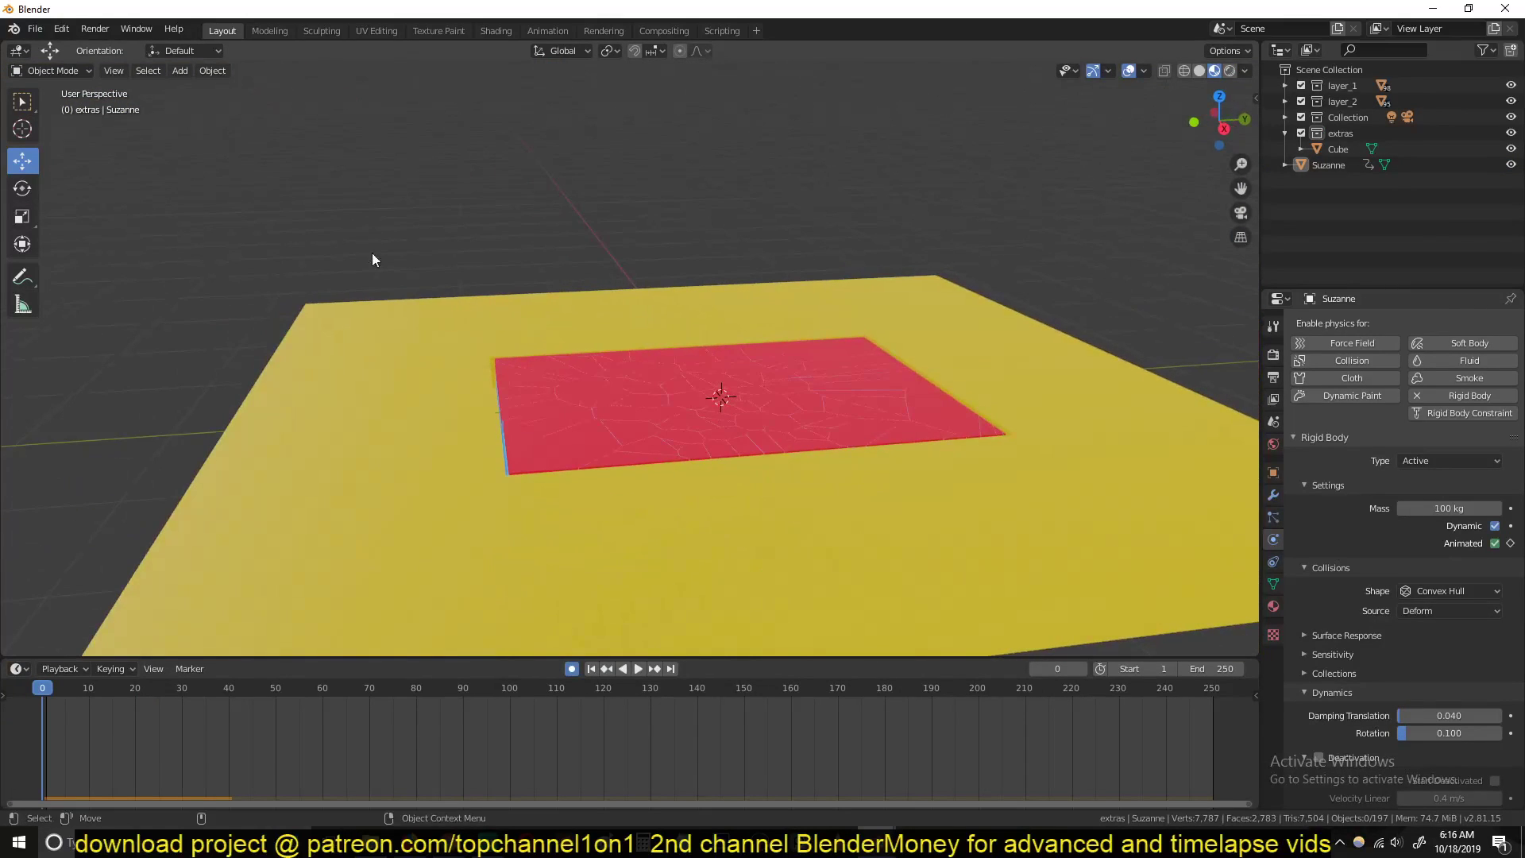
# Step: Start an FBX import from the File menu and browse up one folder toward the Mixamo download
pyautogui.click(33, 28)
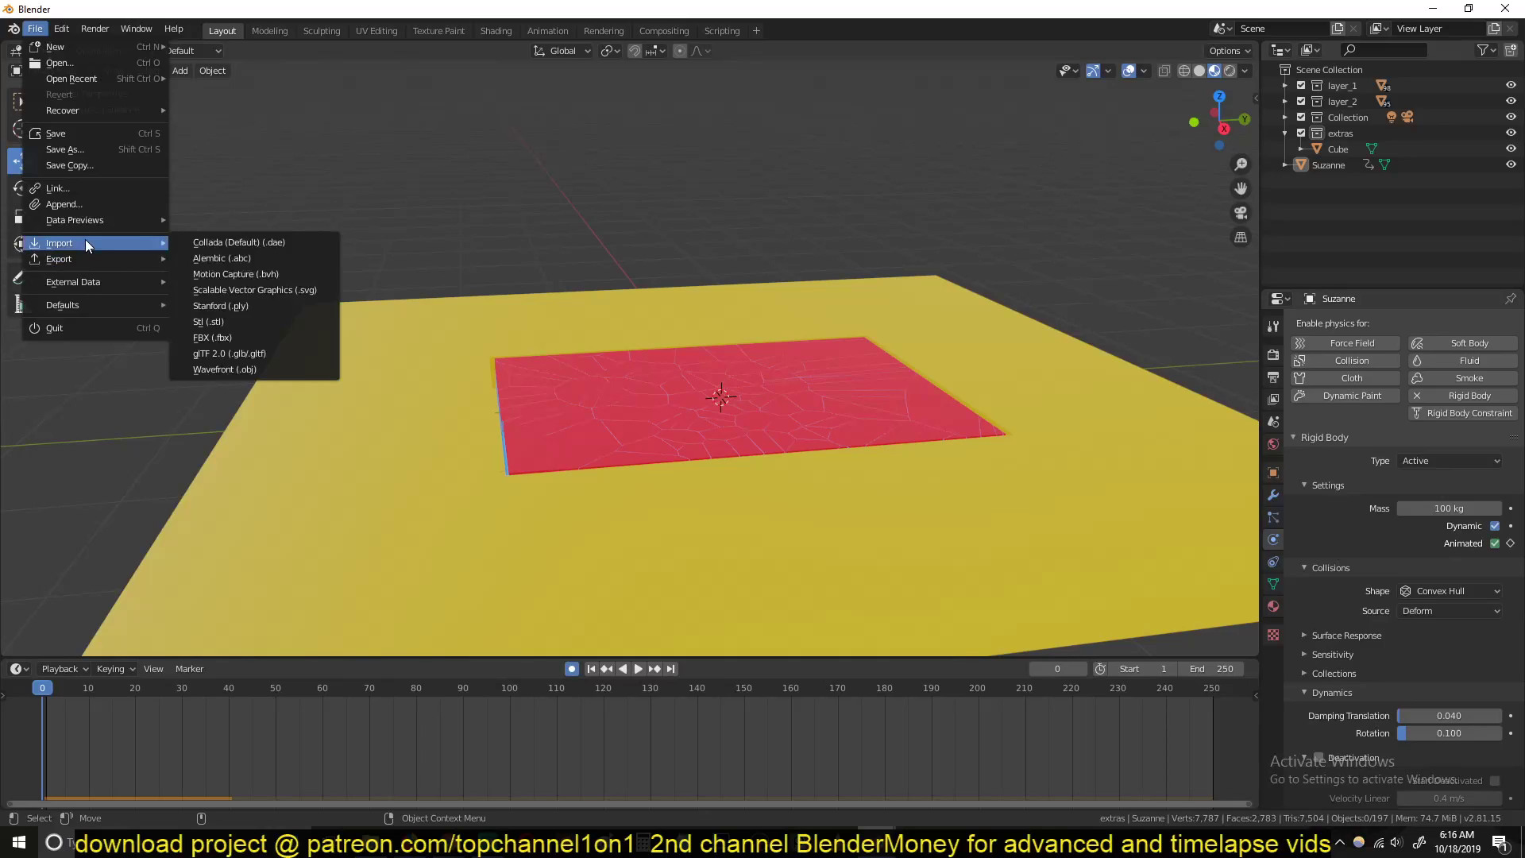
pyautogui.click(212, 337)
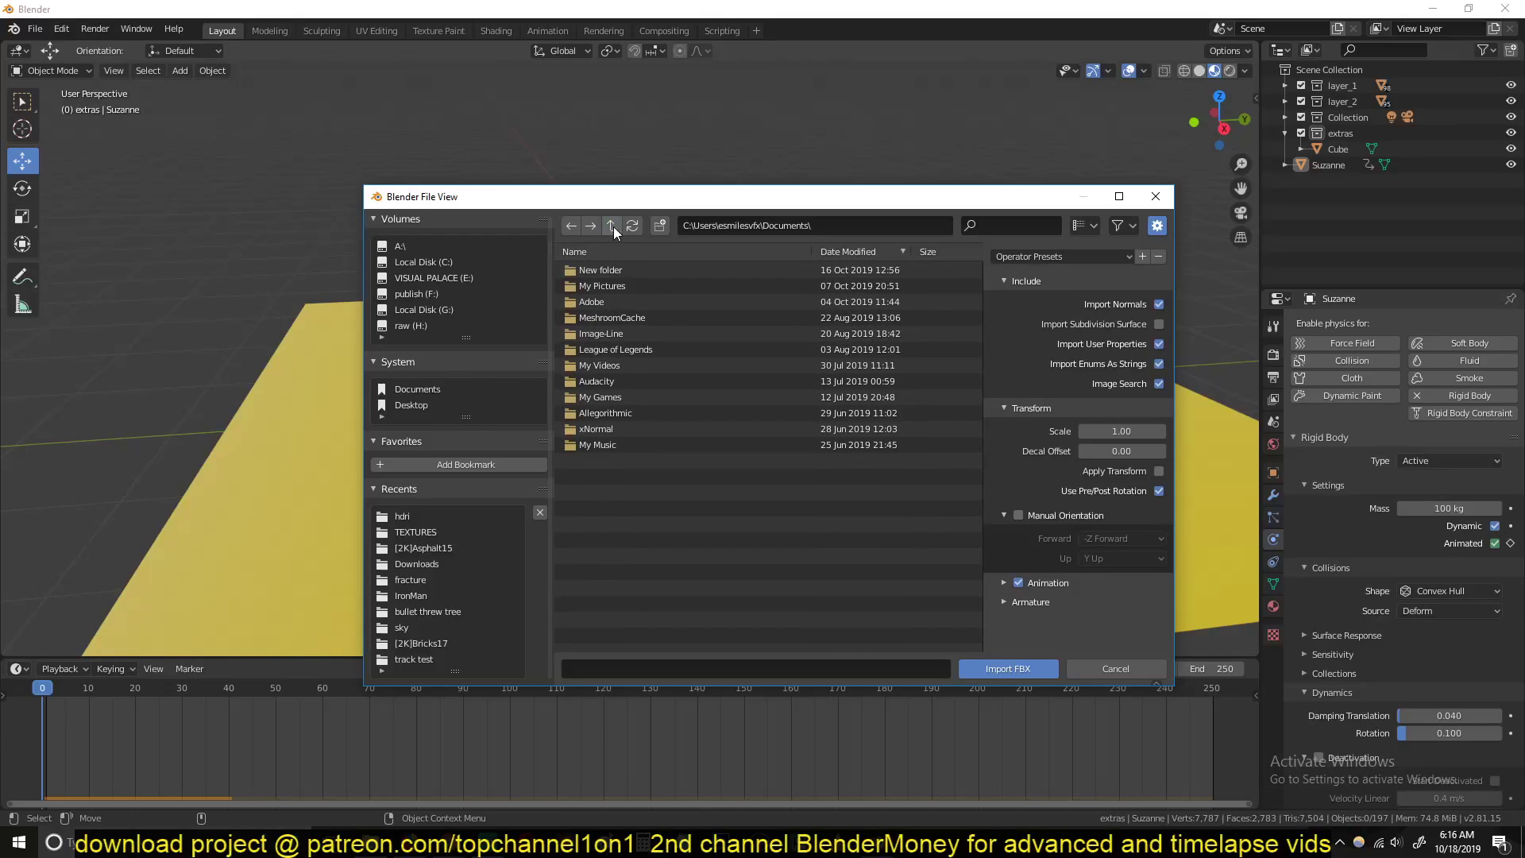
pyautogui.click(416, 563)
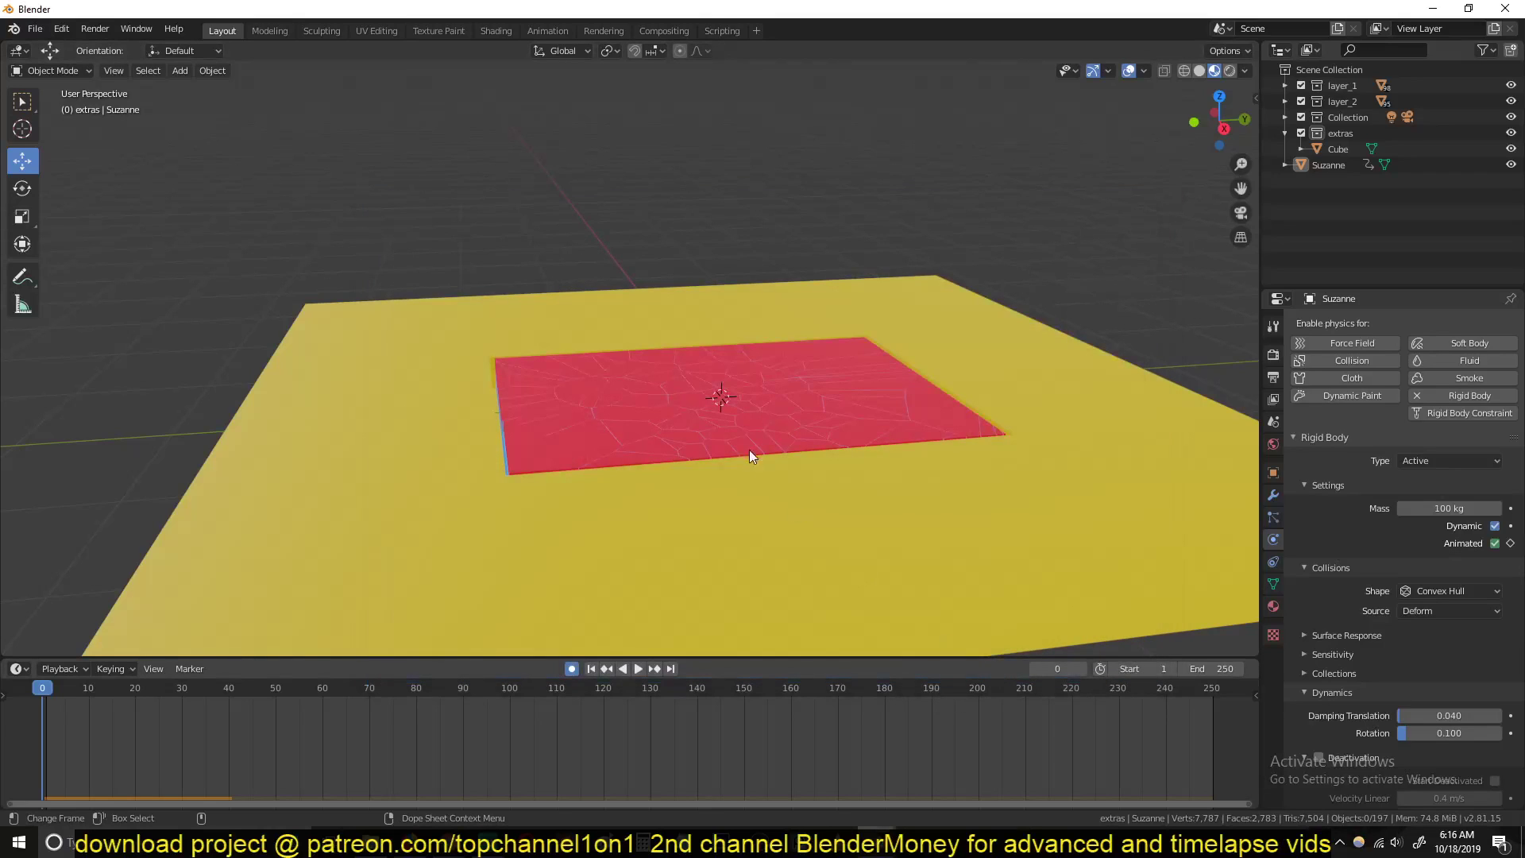
pyautogui.moveTo(738, 418)
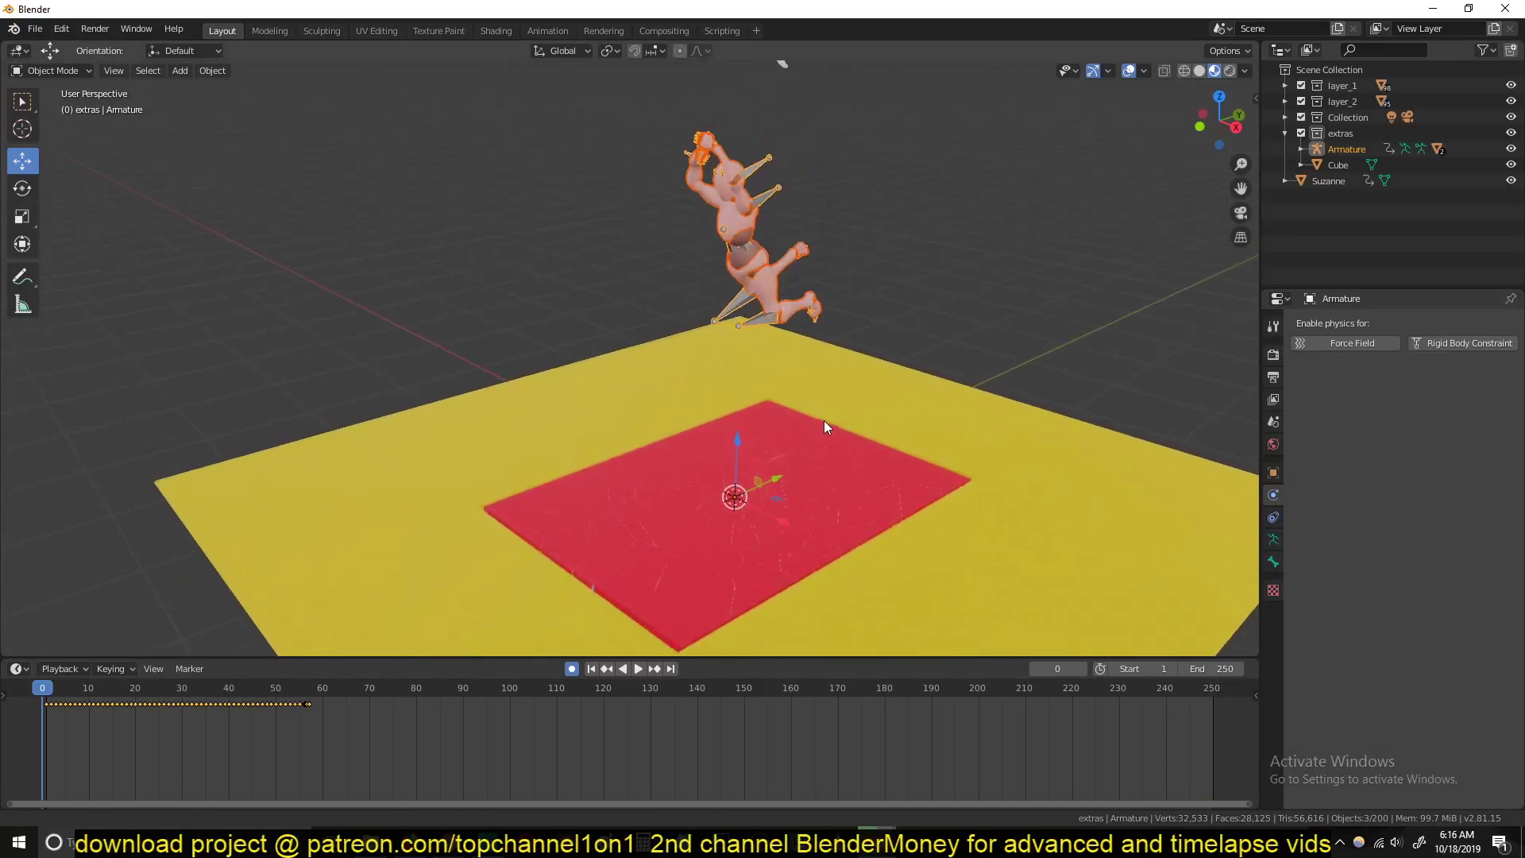
# Step: Decimate Beta_Surface with Un-Subdivide at 4 iterations and apply the modifier
pyautogui.click(636, 668)
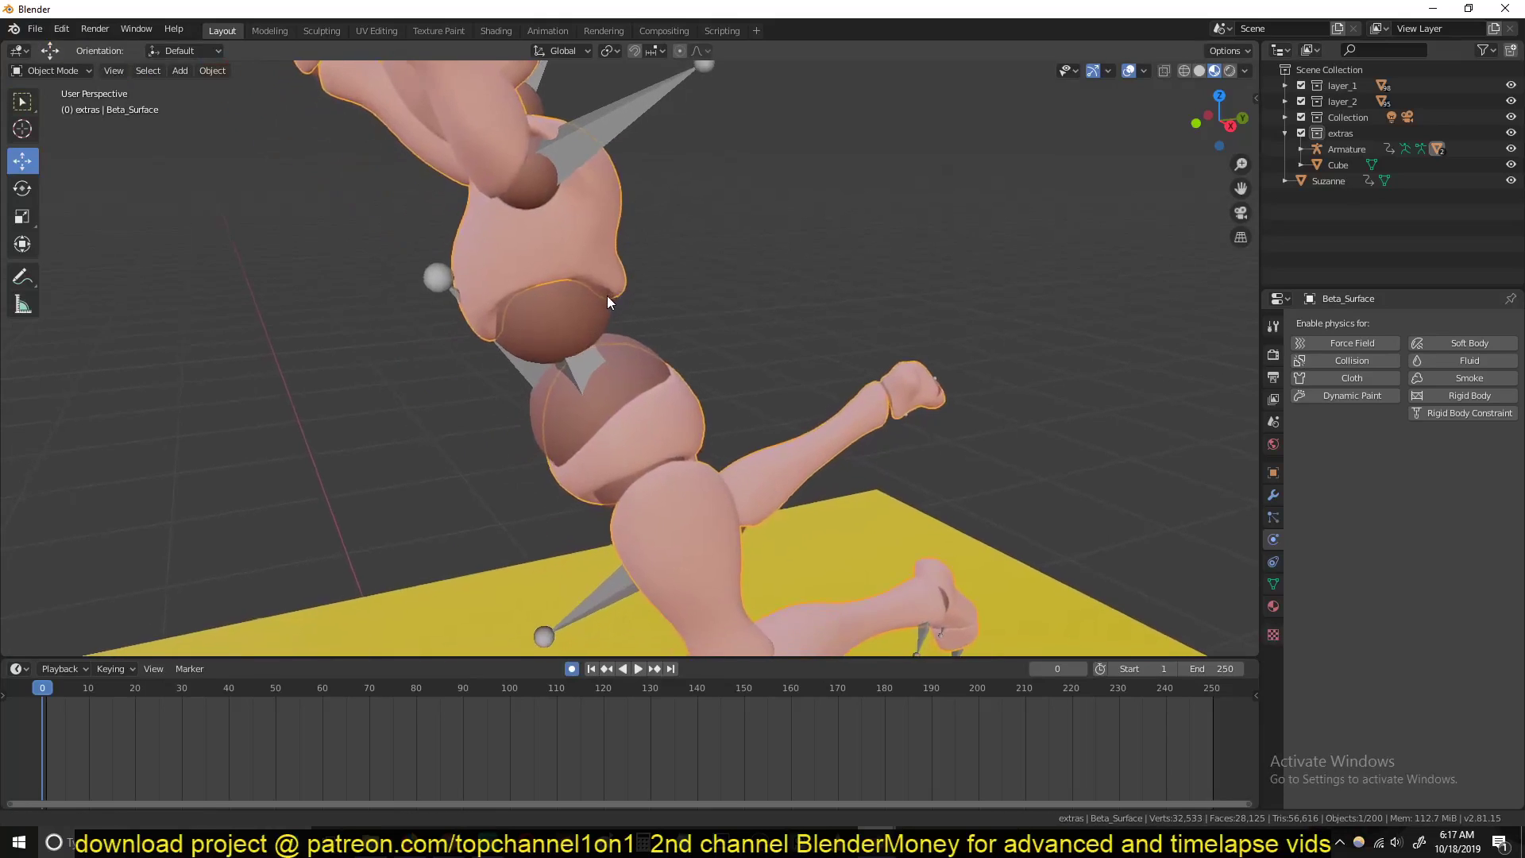
pyautogui.press('Tab')
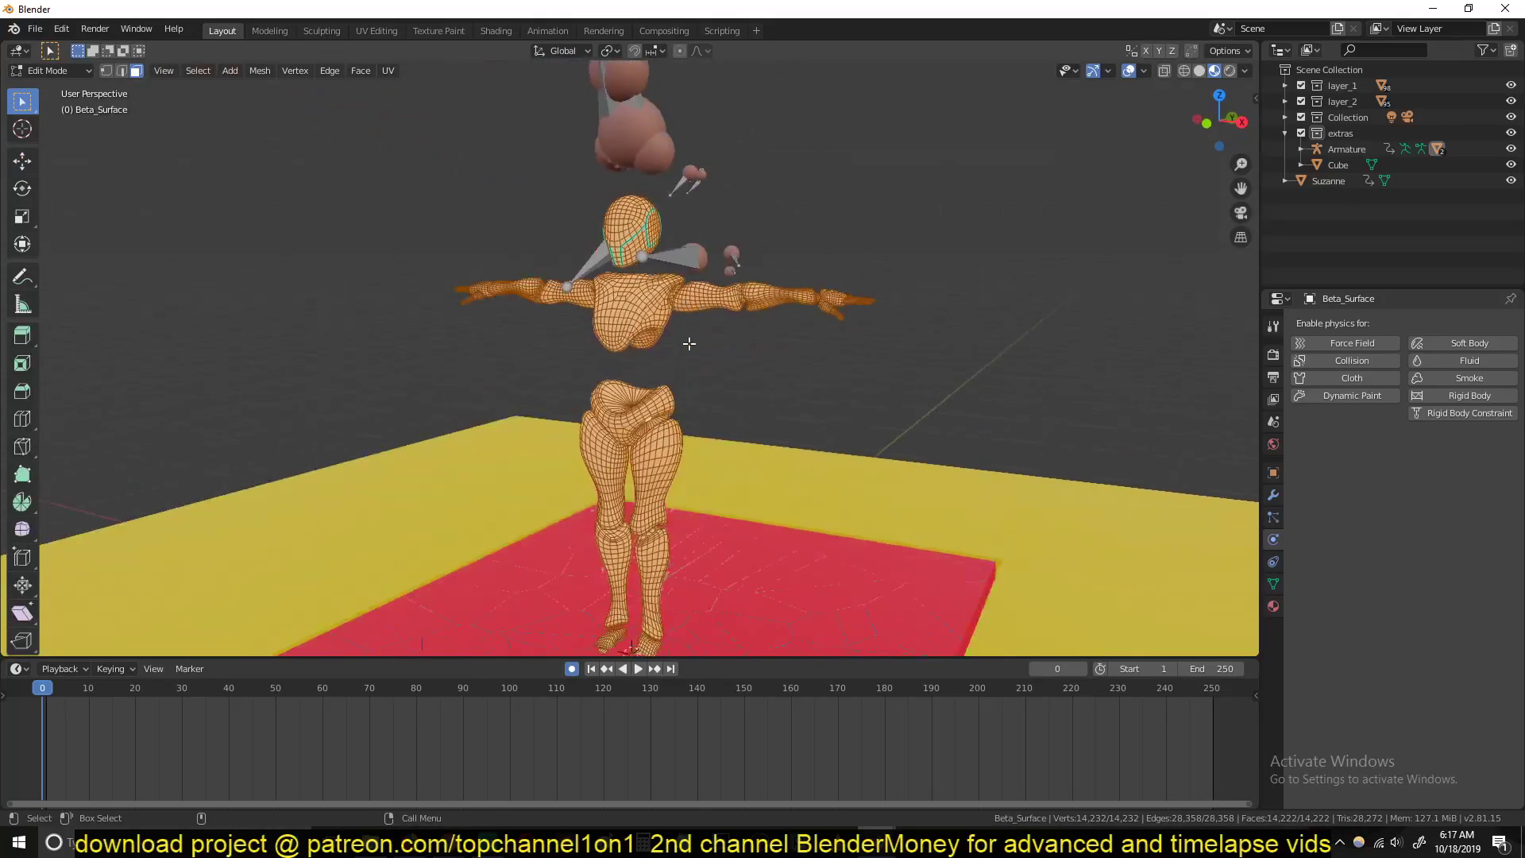
pyautogui.press('Tab')
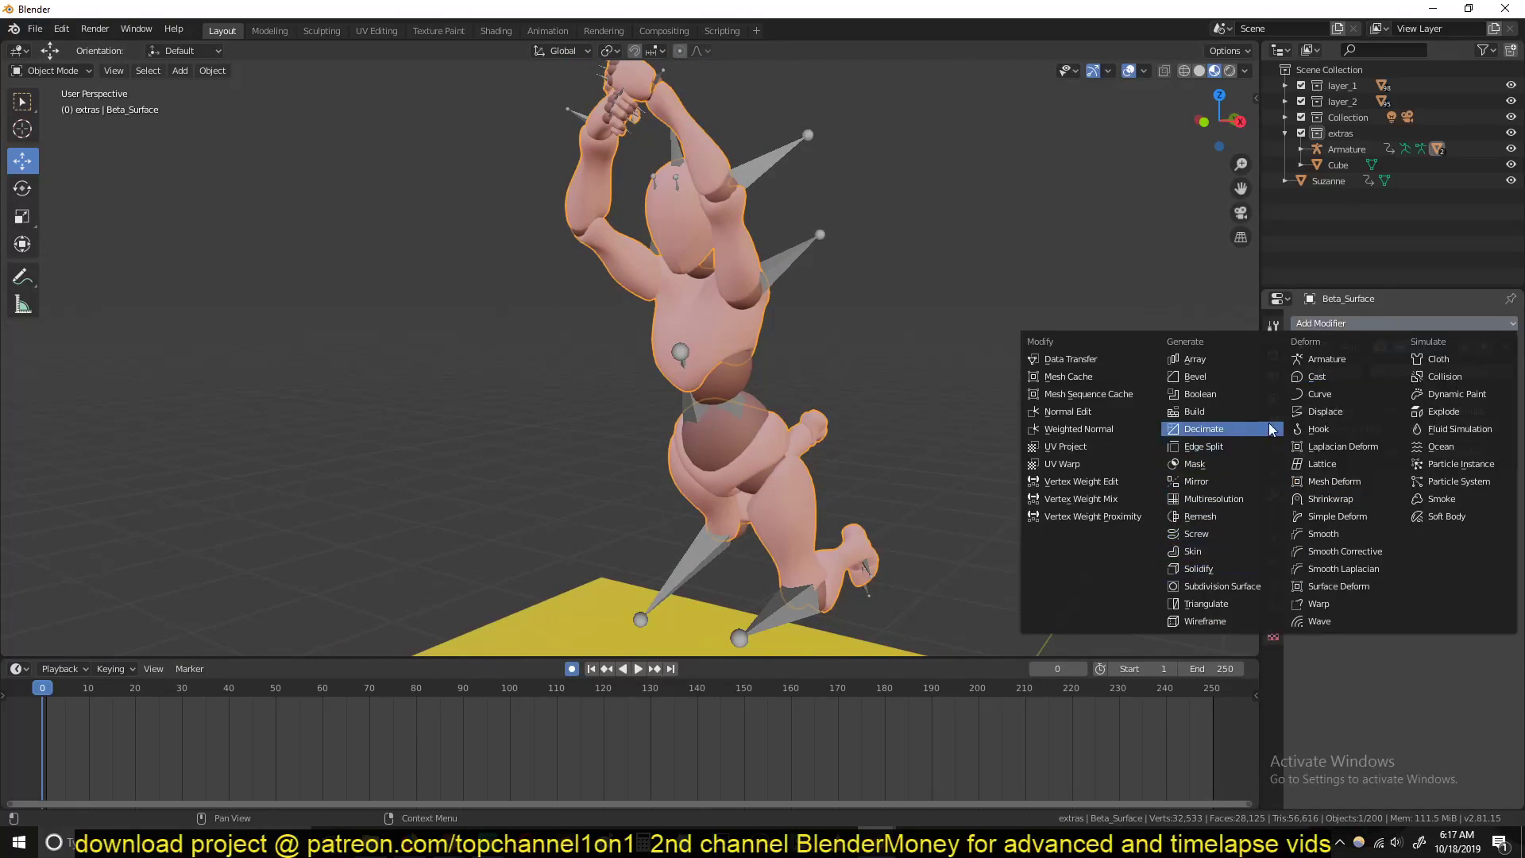
pyautogui.click(1203, 427)
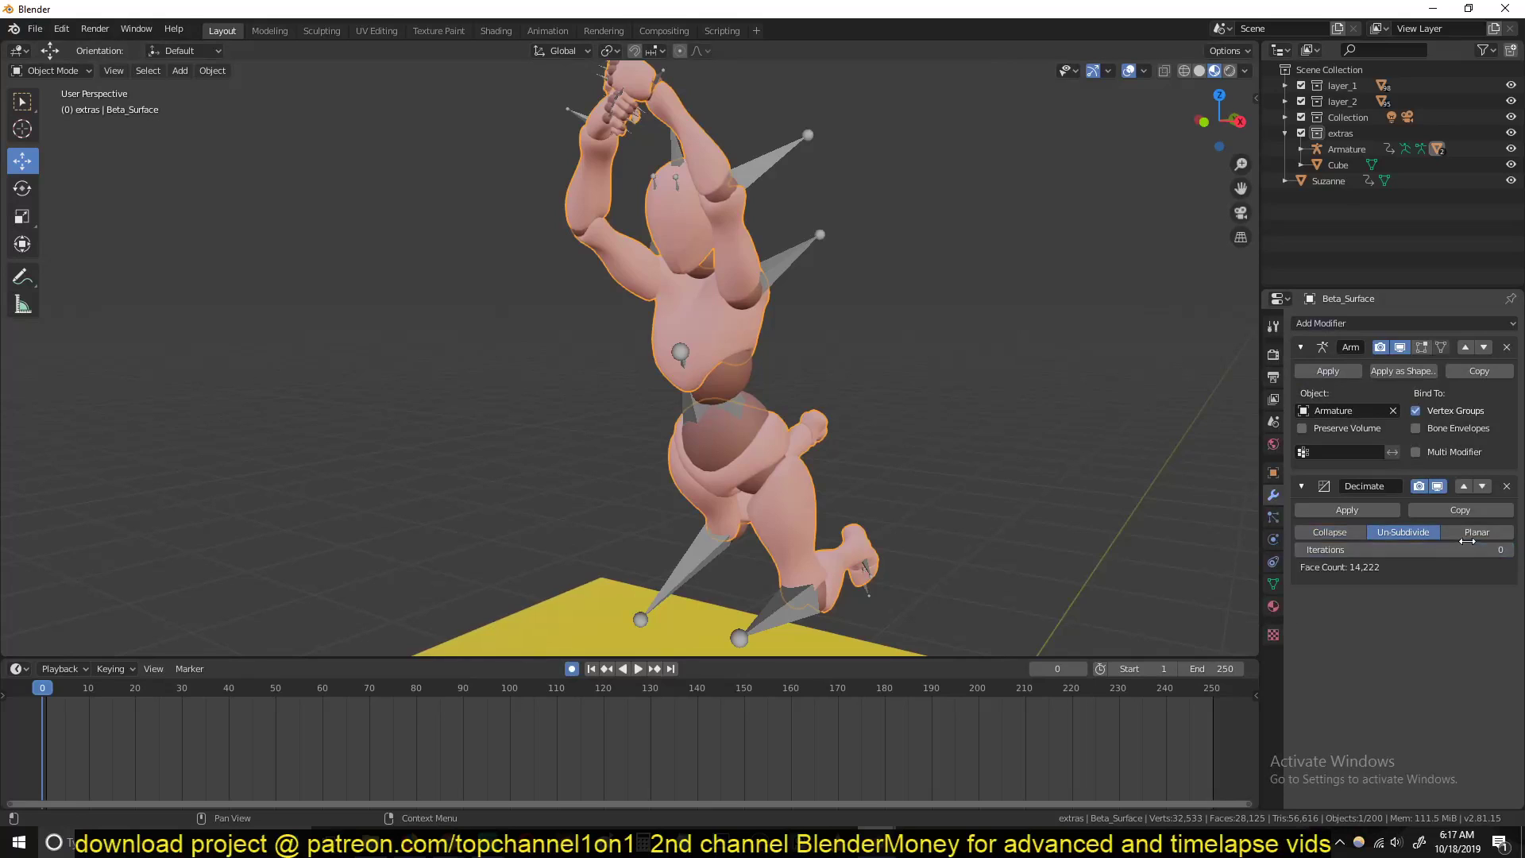
pyautogui.click(1165, 69)
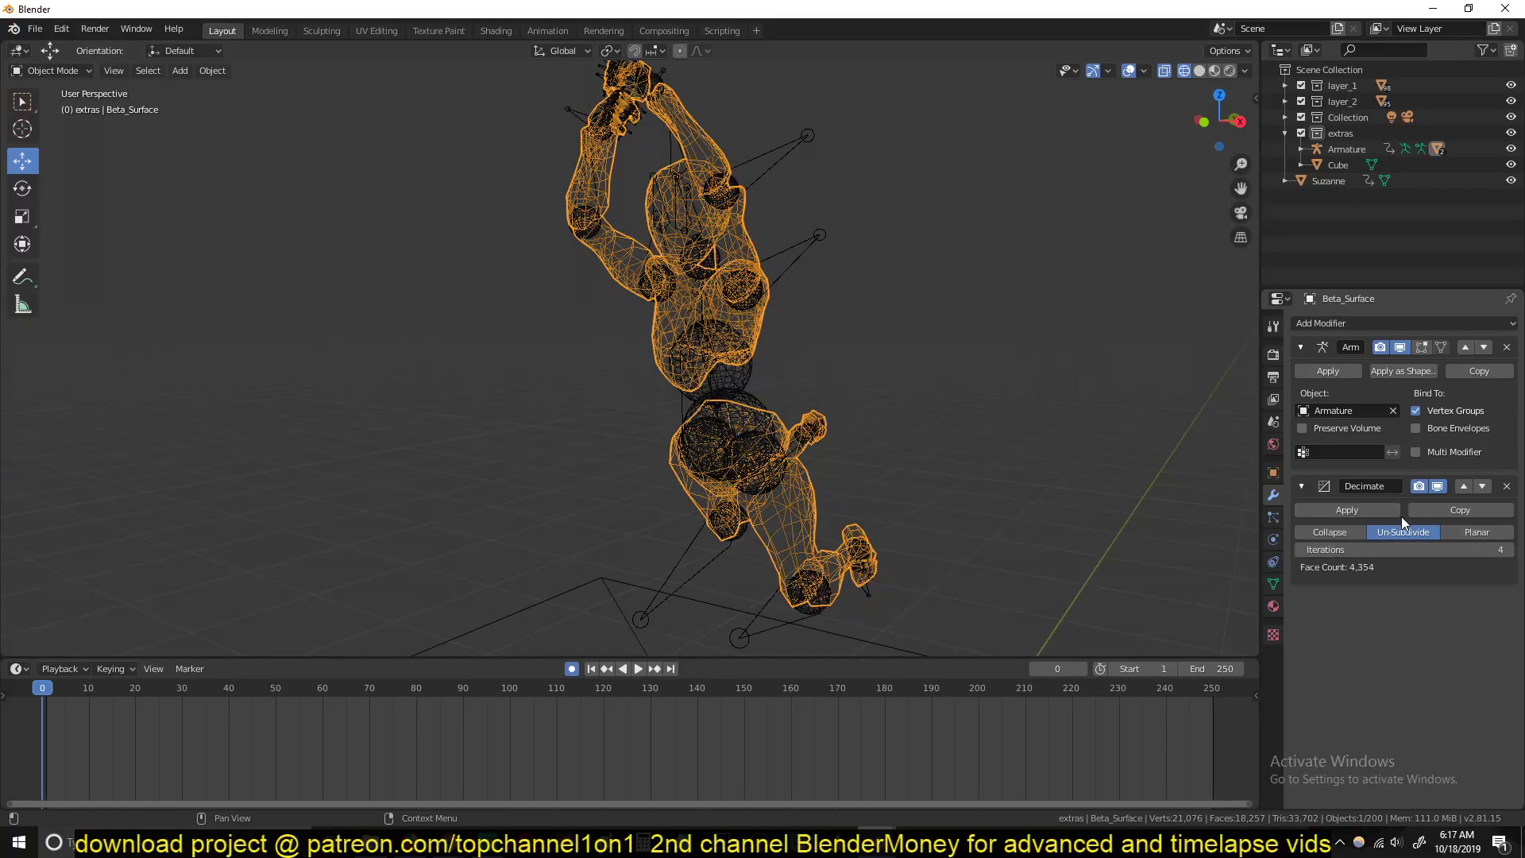
pyautogui.click(1346, 509)
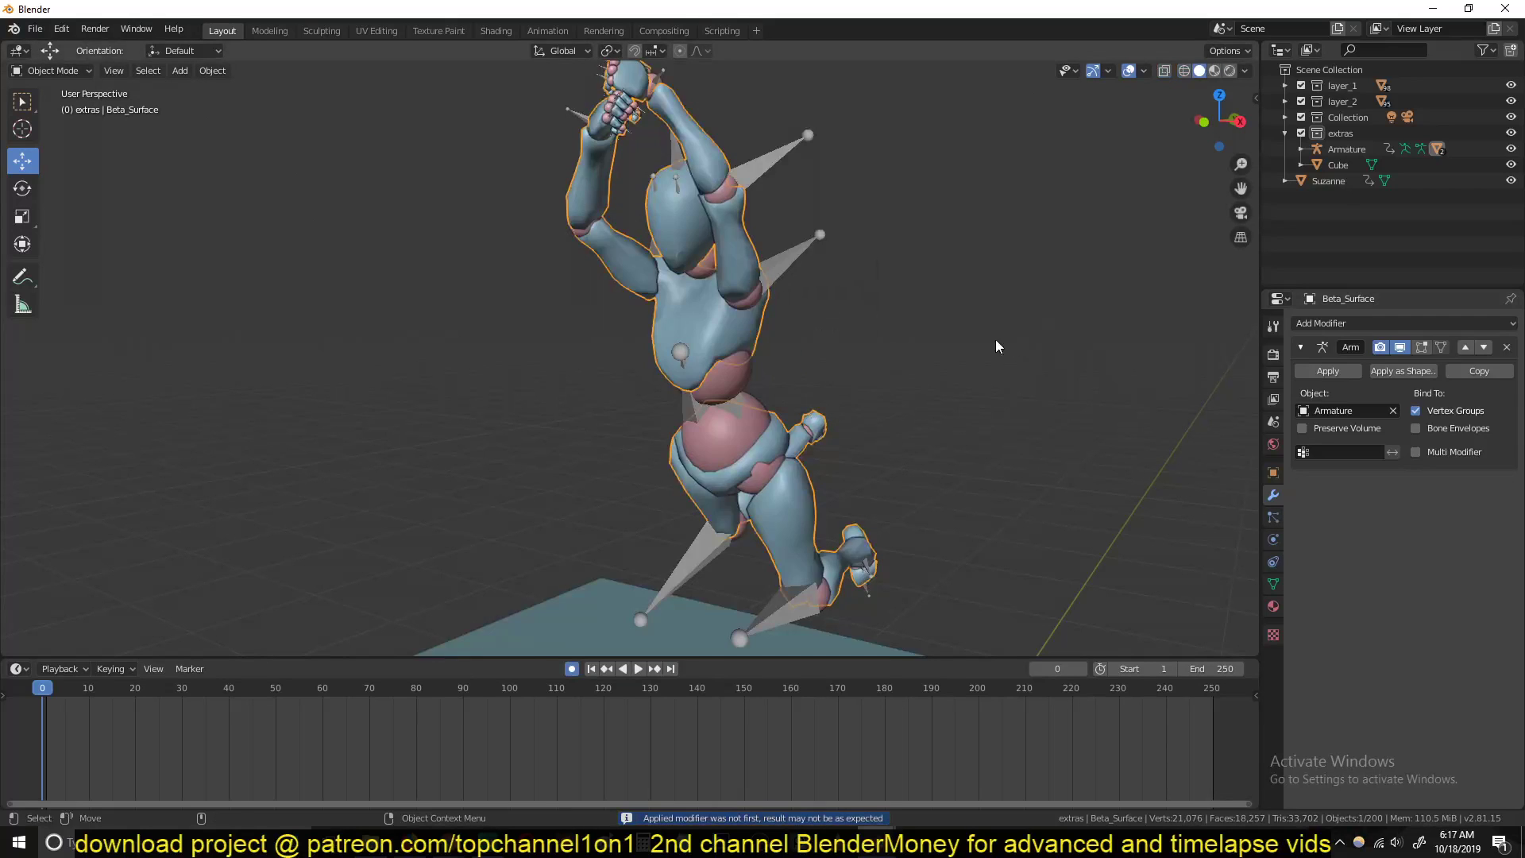
# Step: Add a Decimate modifier to Beta_Joints, apply it, and play the animation beside the slab
pyautogui.click(1361, 322)
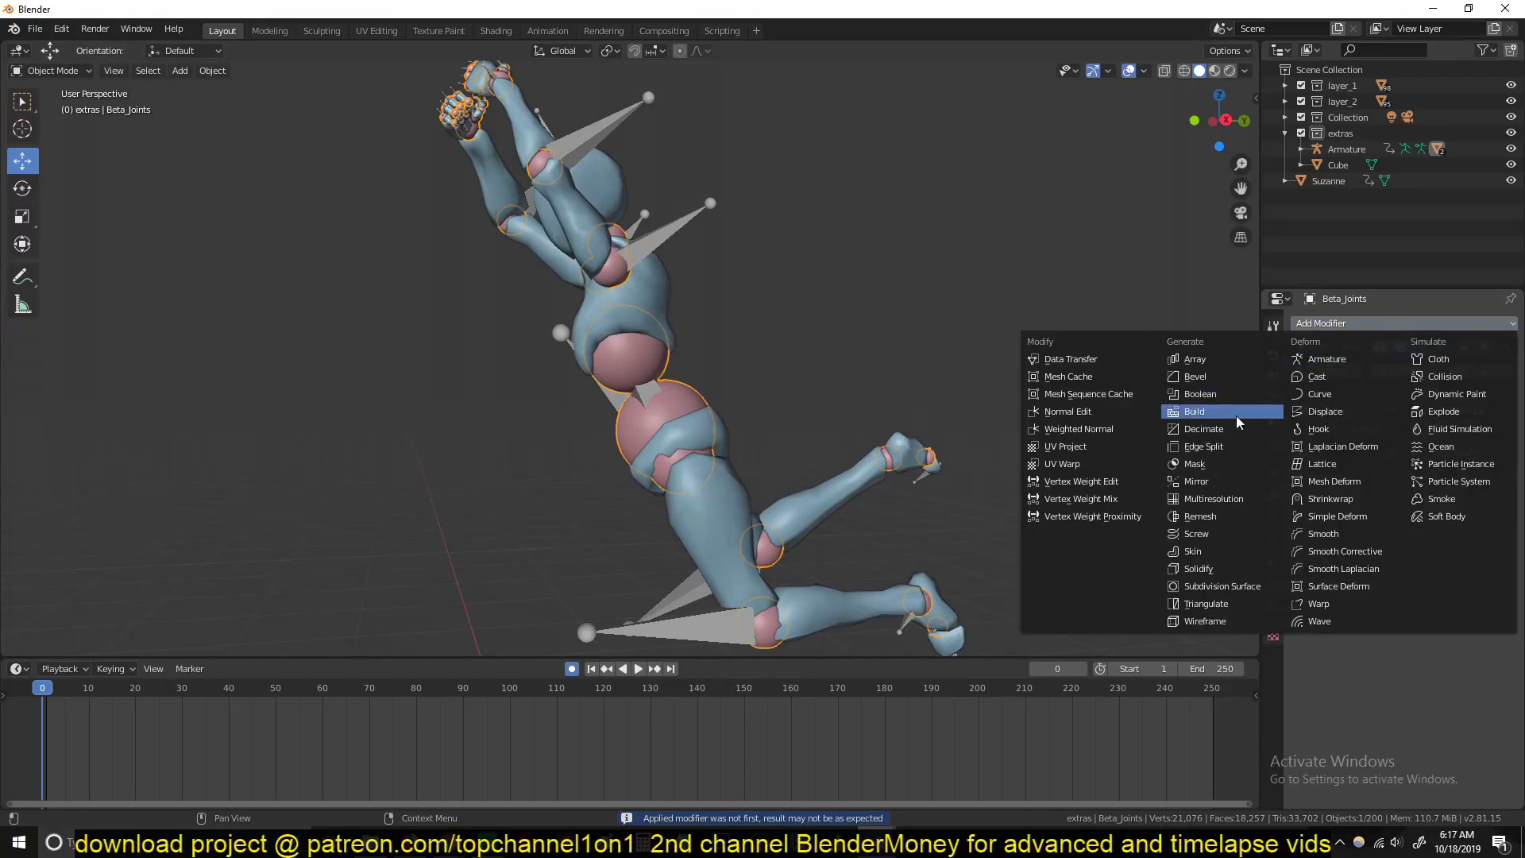
pyautogui.click(1203, 428)
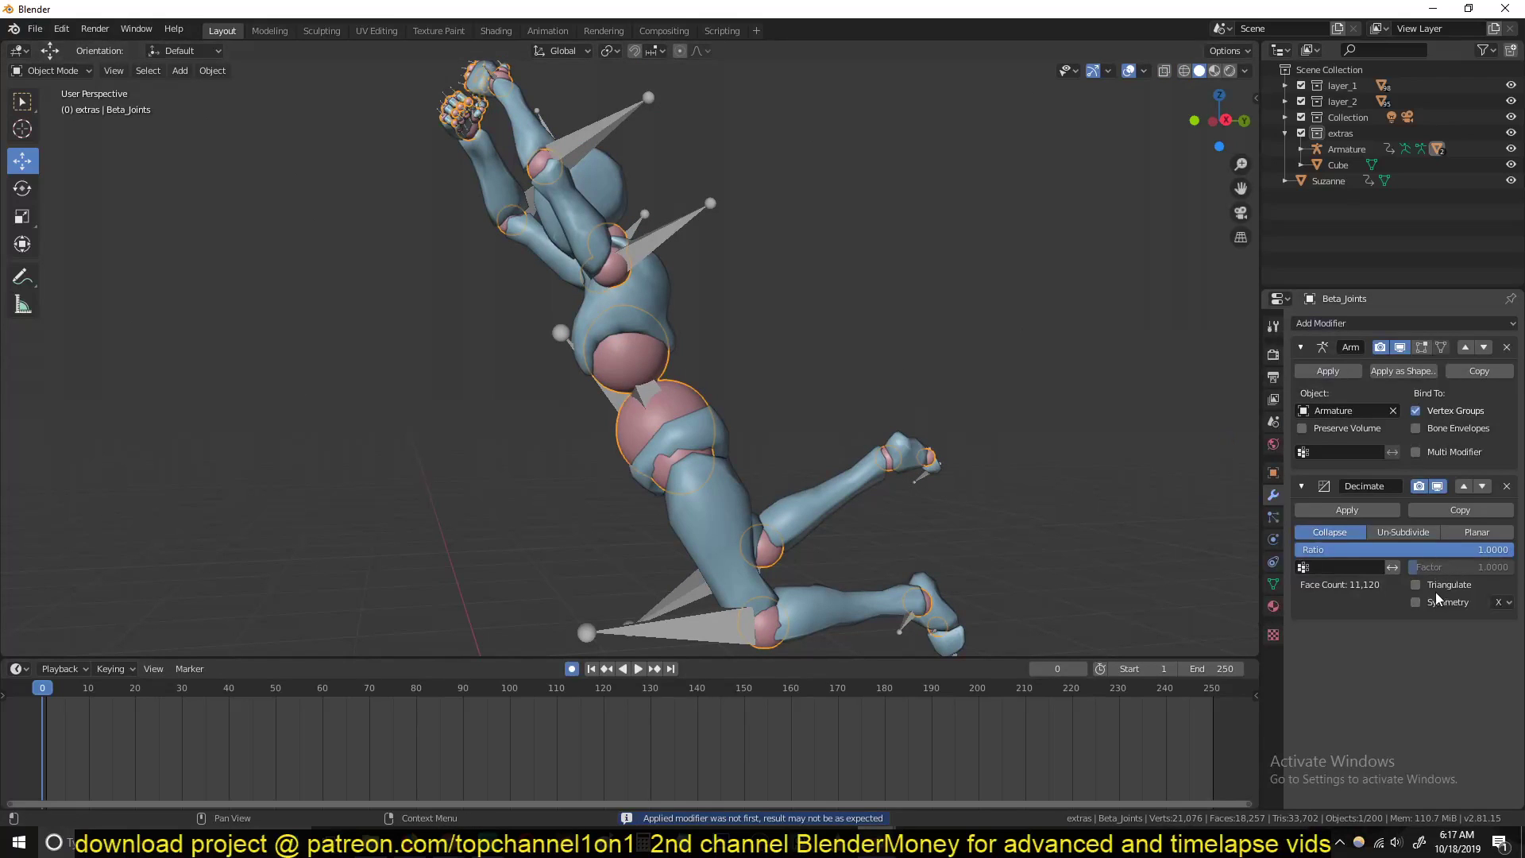
pyautogui.click(1403, 533)
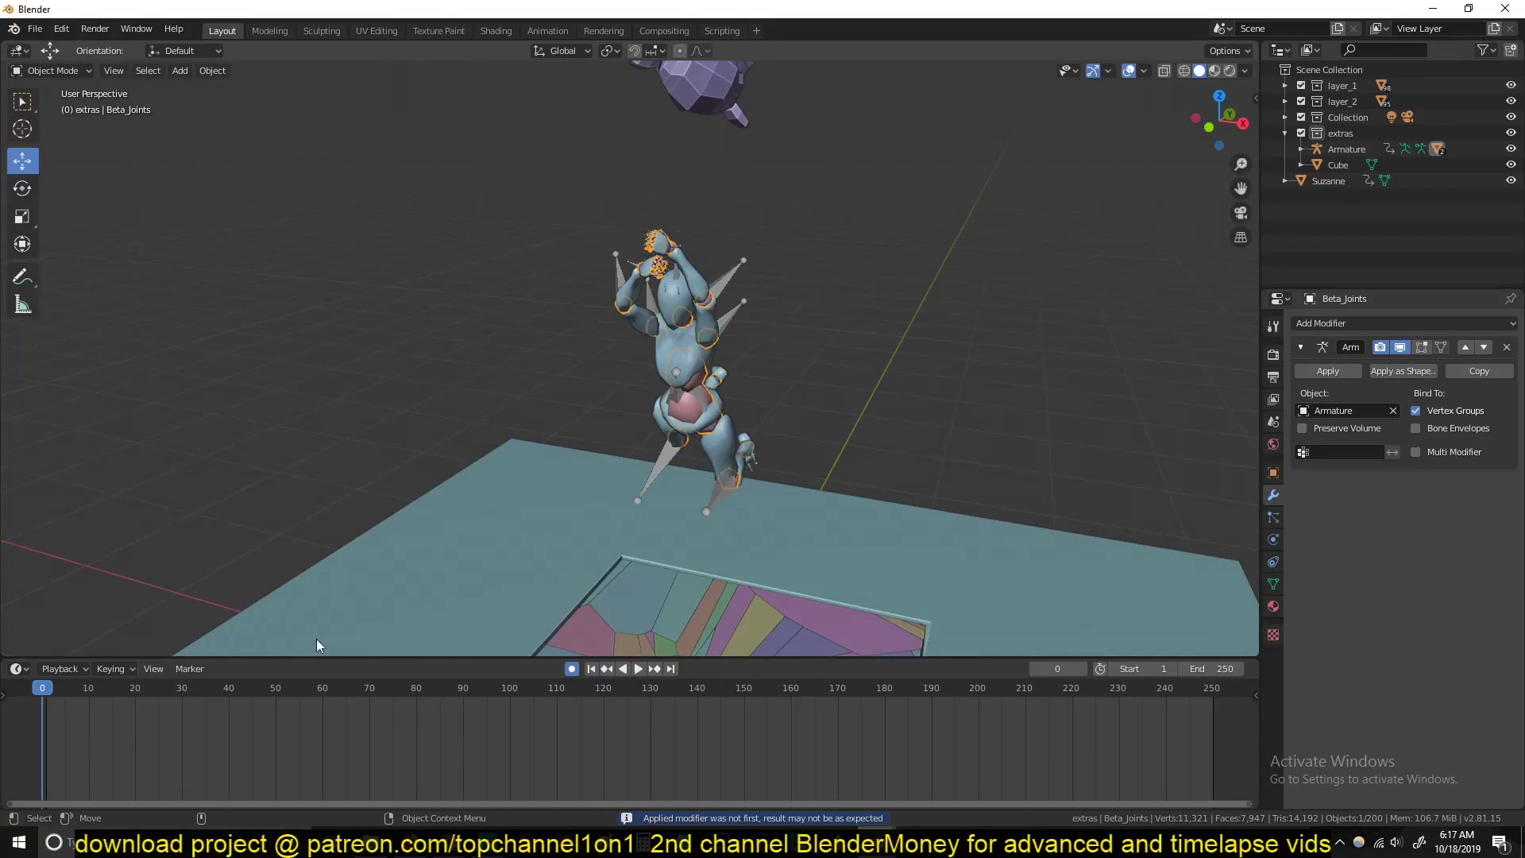
pyautogui.click(630, 668)
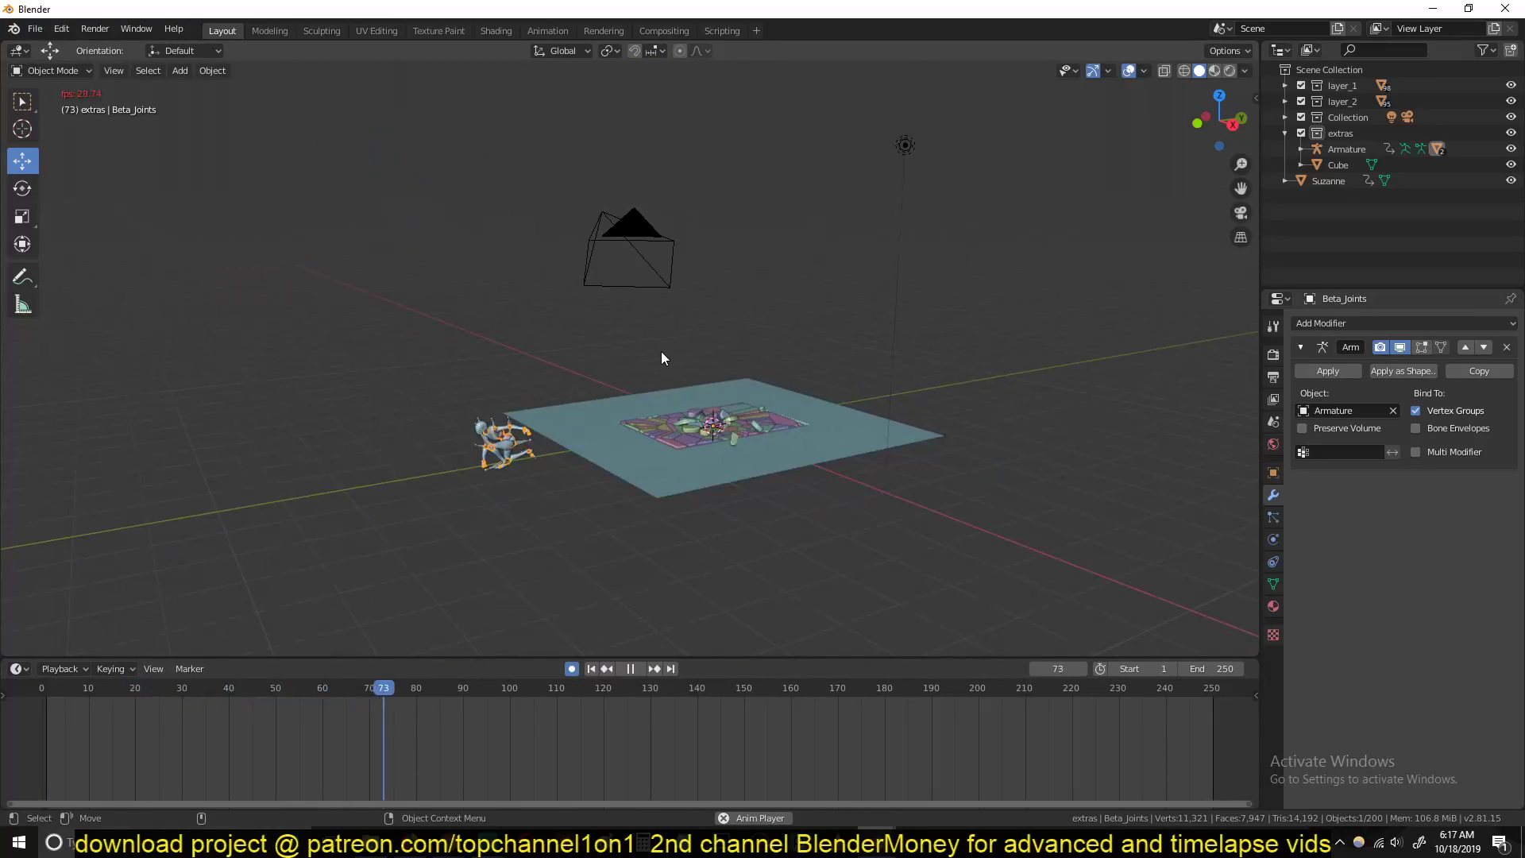
# Step: Key the armature's location and move the character onto the fracture slab, checking the landing in playback
pyautogui.click(106, 688)
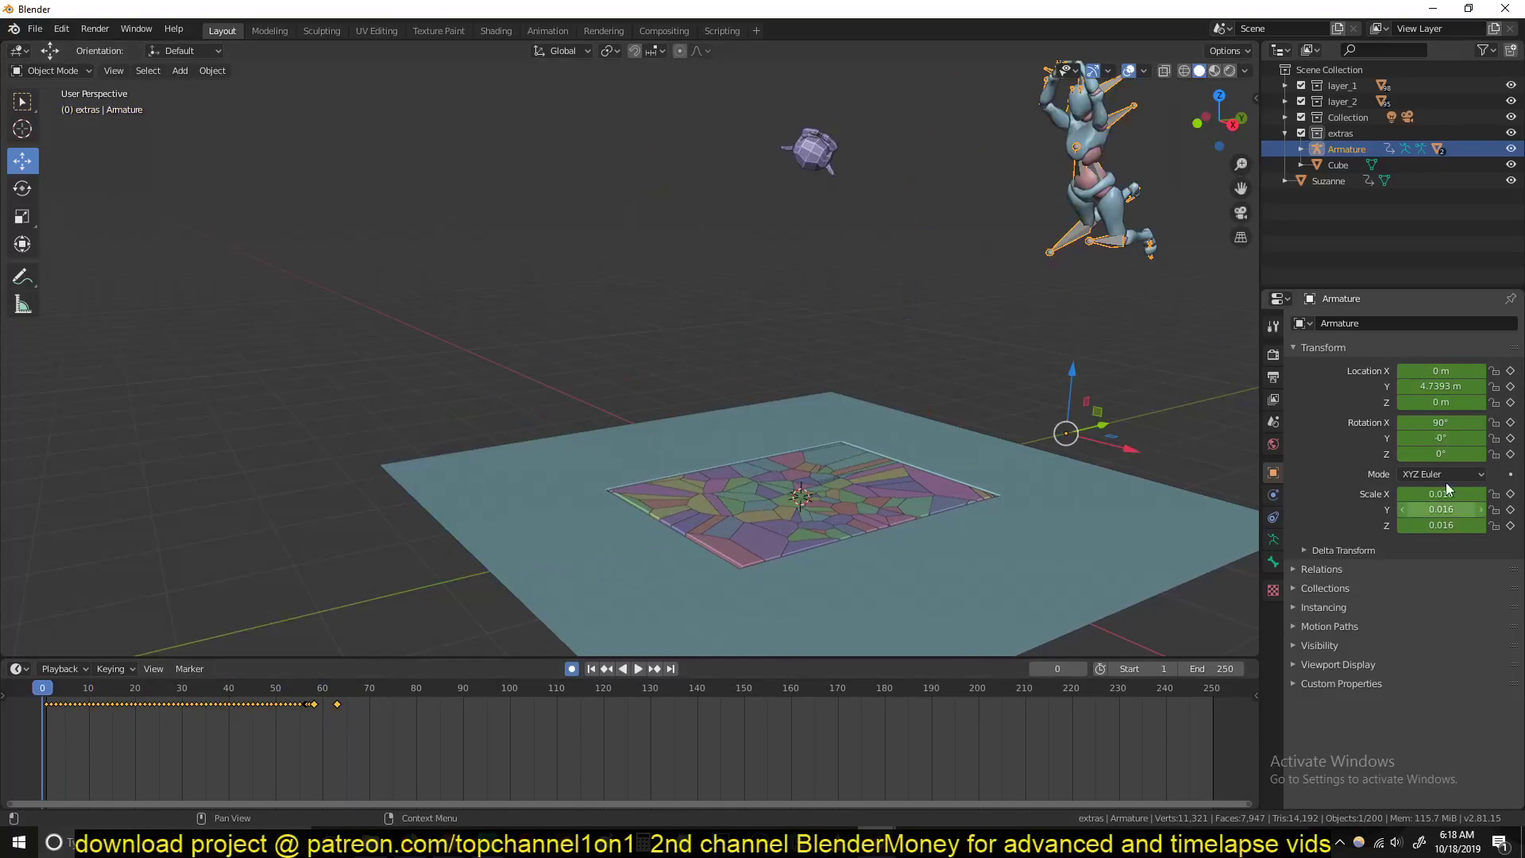
pyautogui.click(637, 669)
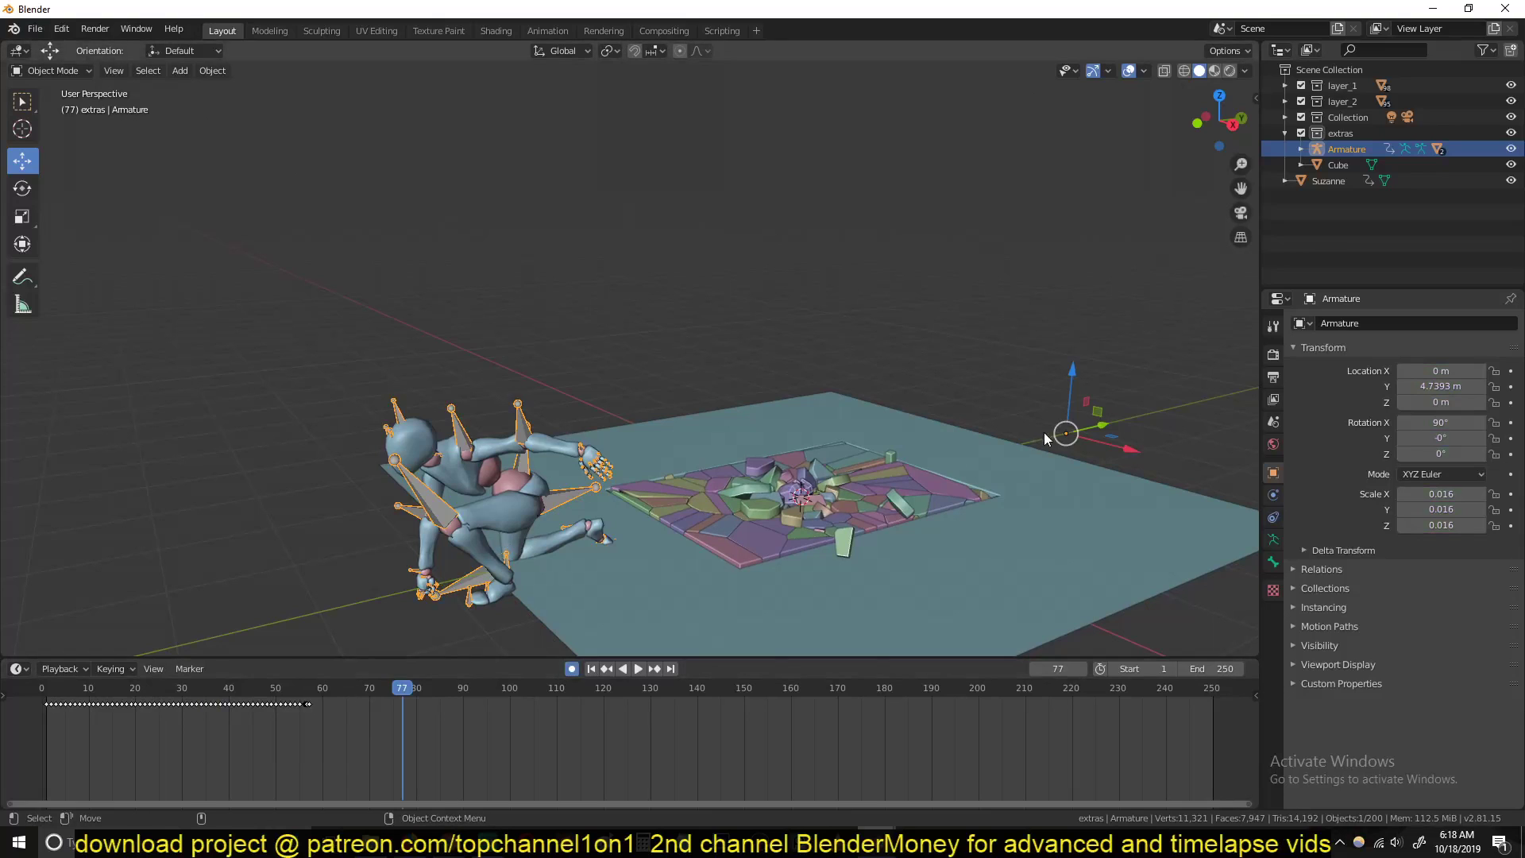
pyautogui.moveTo(1045, 436); pyautogui.dragTo(1225, 381)
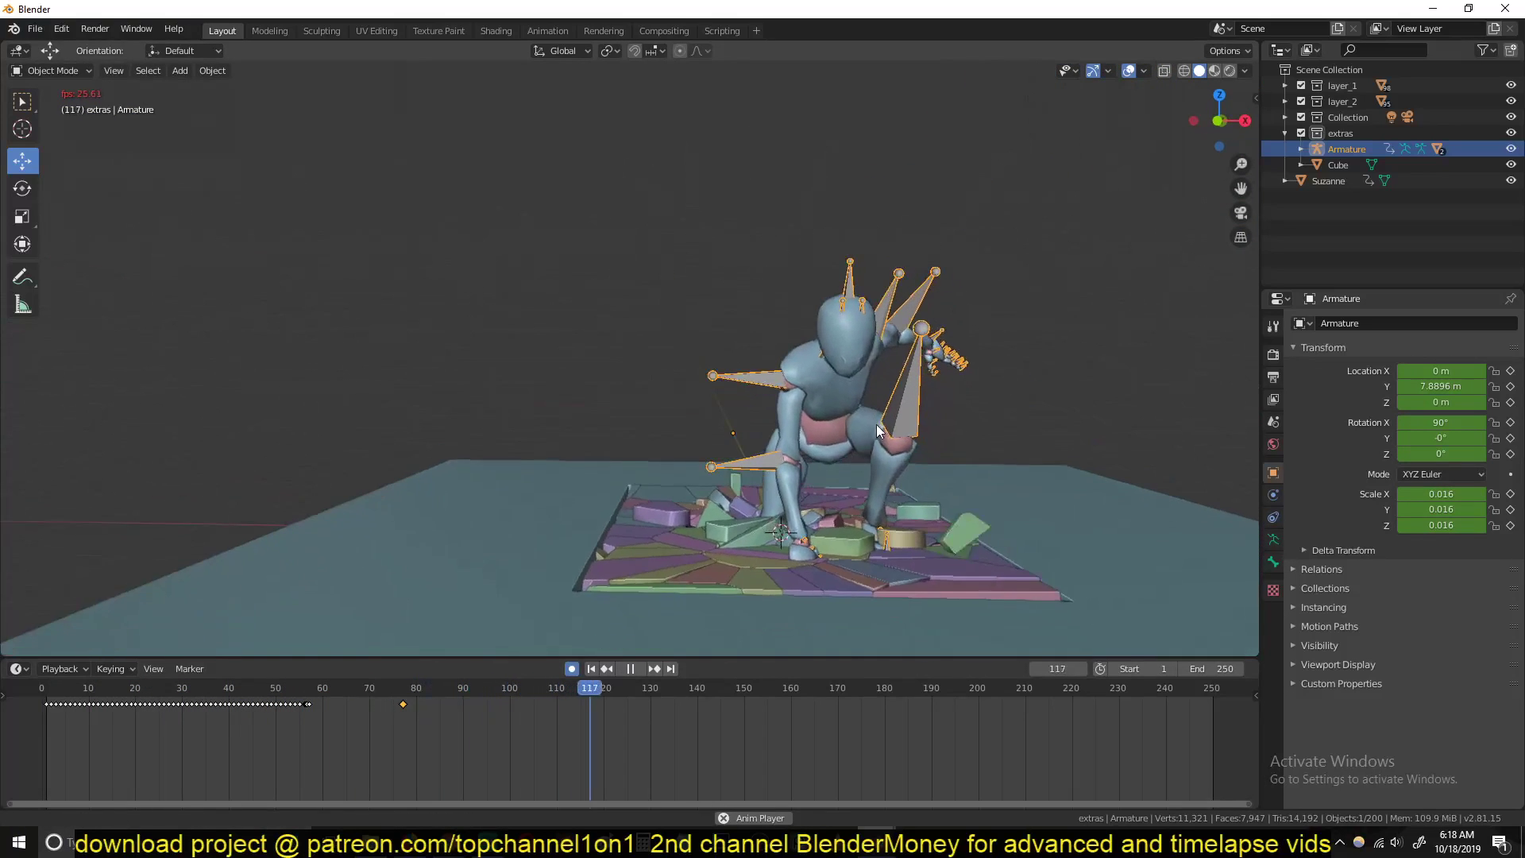
pyautogui.click(313, 686)
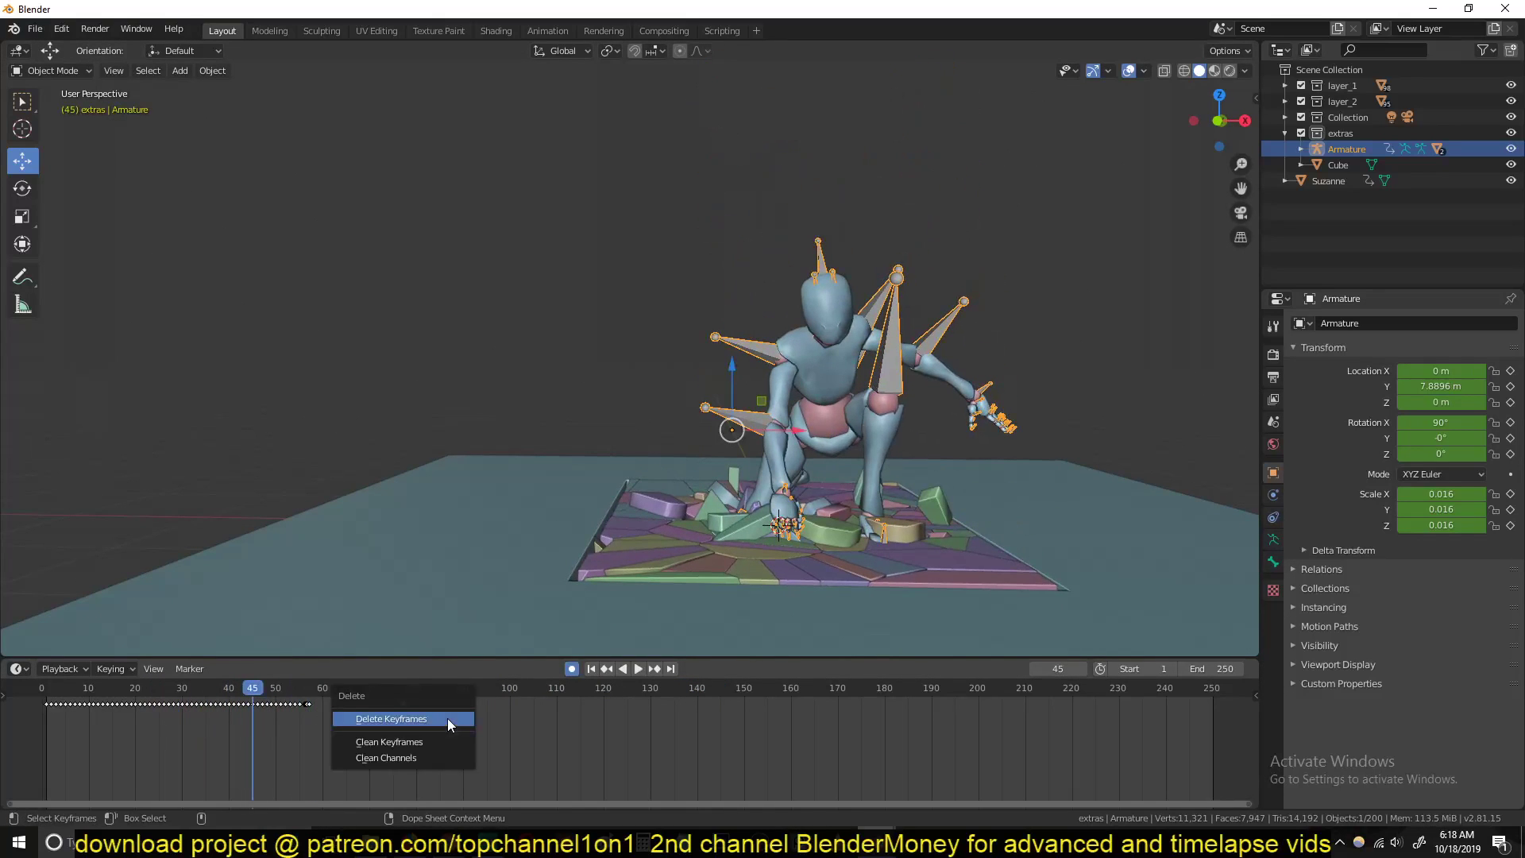
# Step: Delete the armature's location keyframes so the character falls freely, checking playback
pyautogui.click(391, 718)
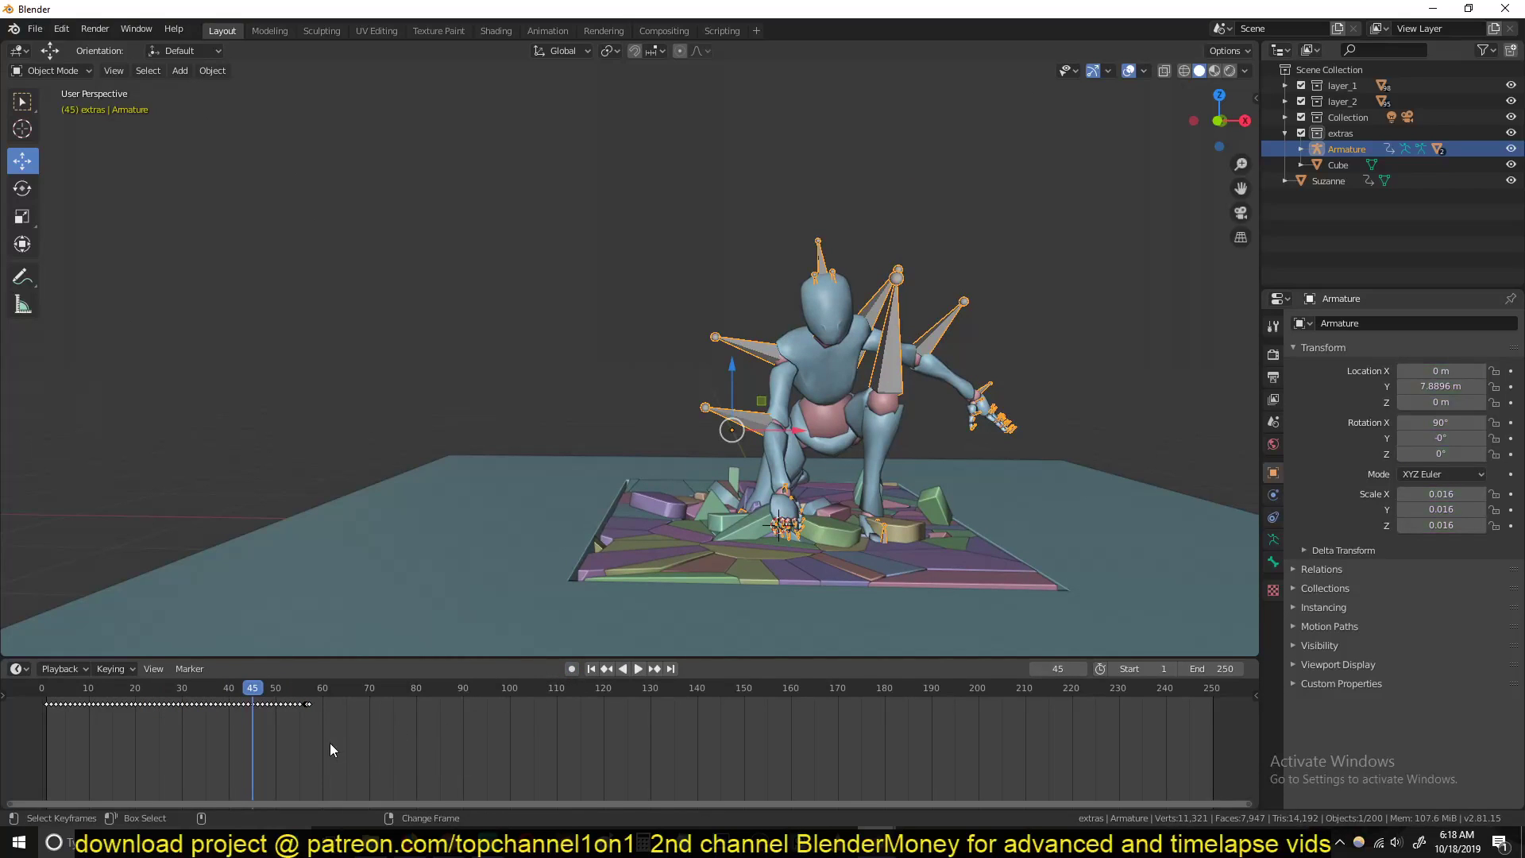
pyautogui.click(637, 669)
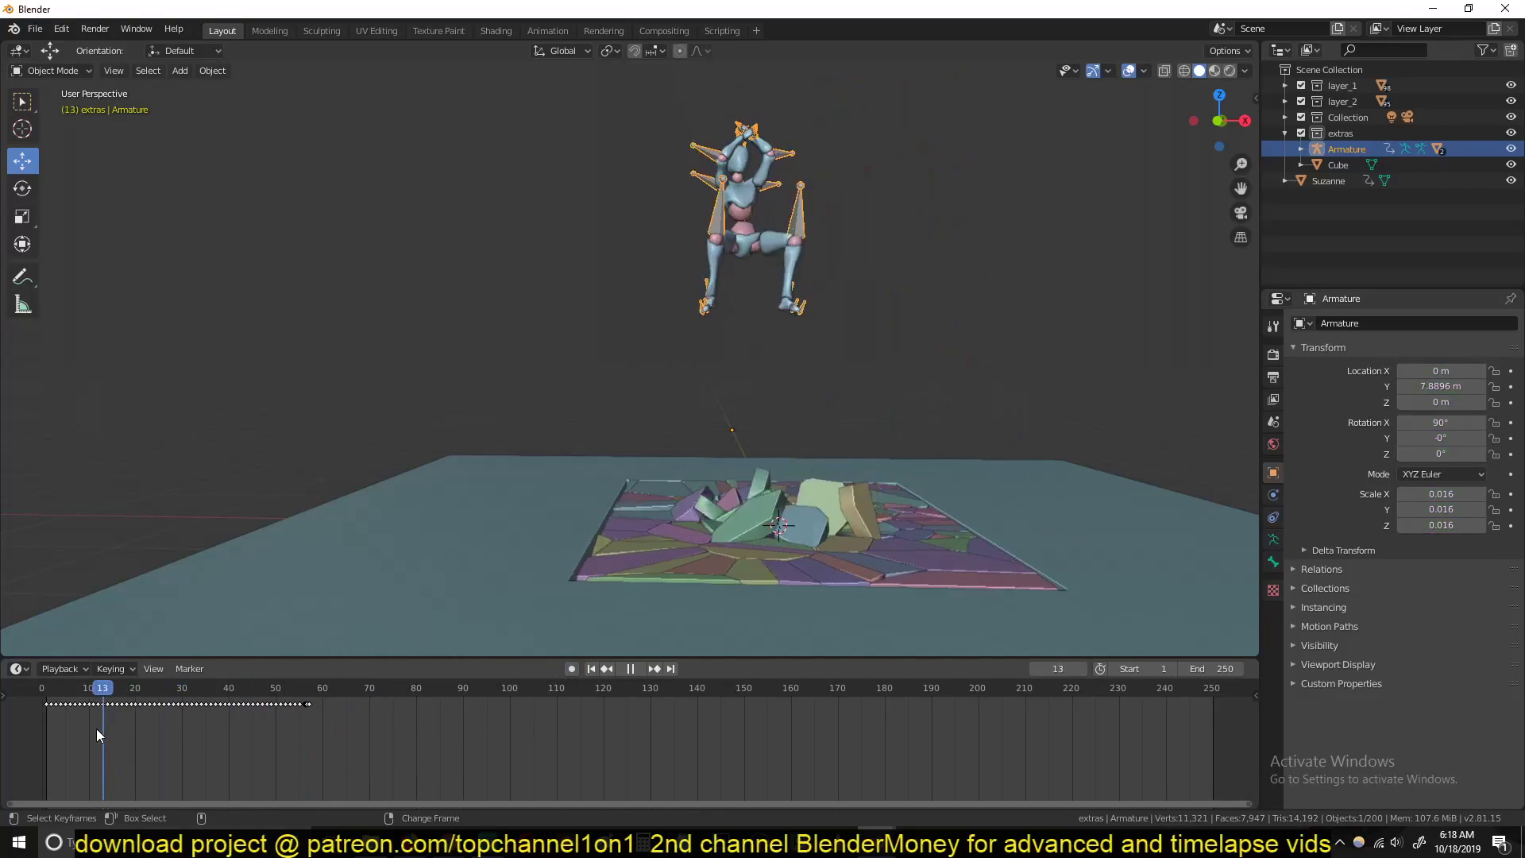
pyautogui.click(252, 688)
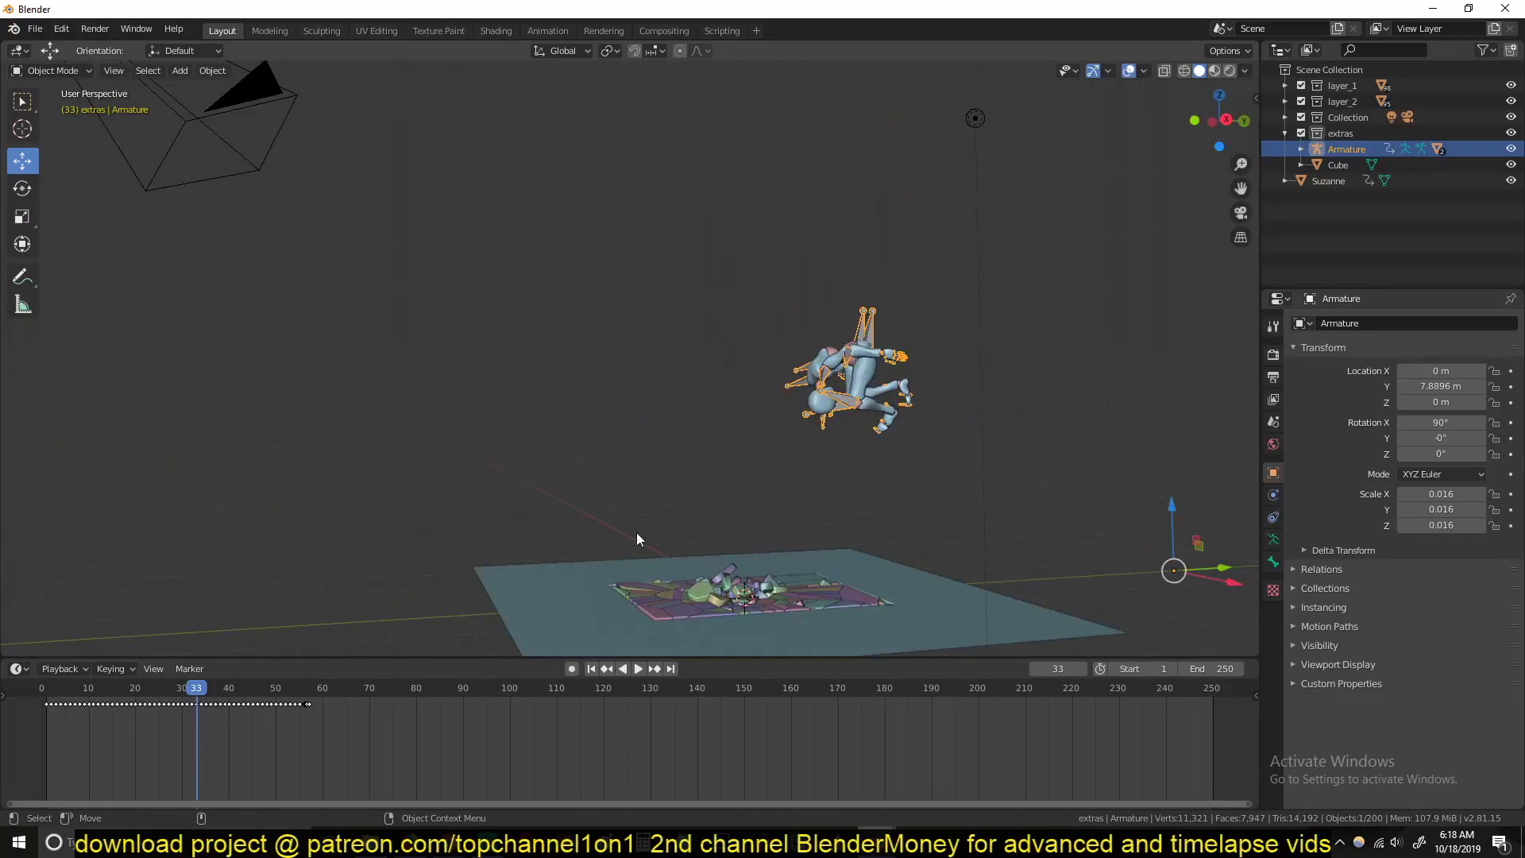
# Step: Select Suzanne's drop keyframes and shift them to frames 30–40 to match the landing
pyautogui.click(56, 688)
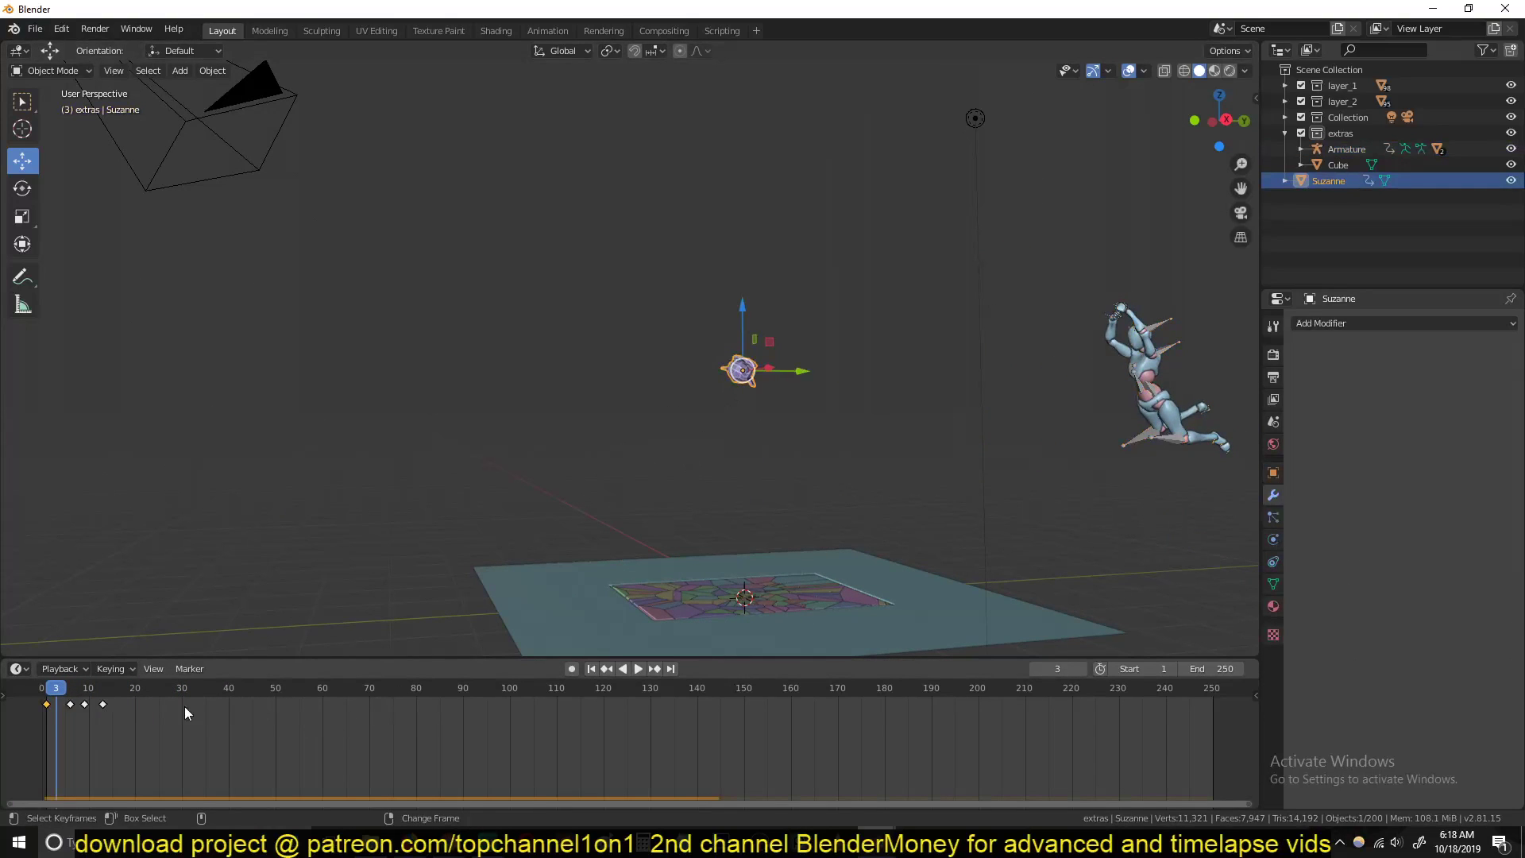
pyautogui.click(636, 668)
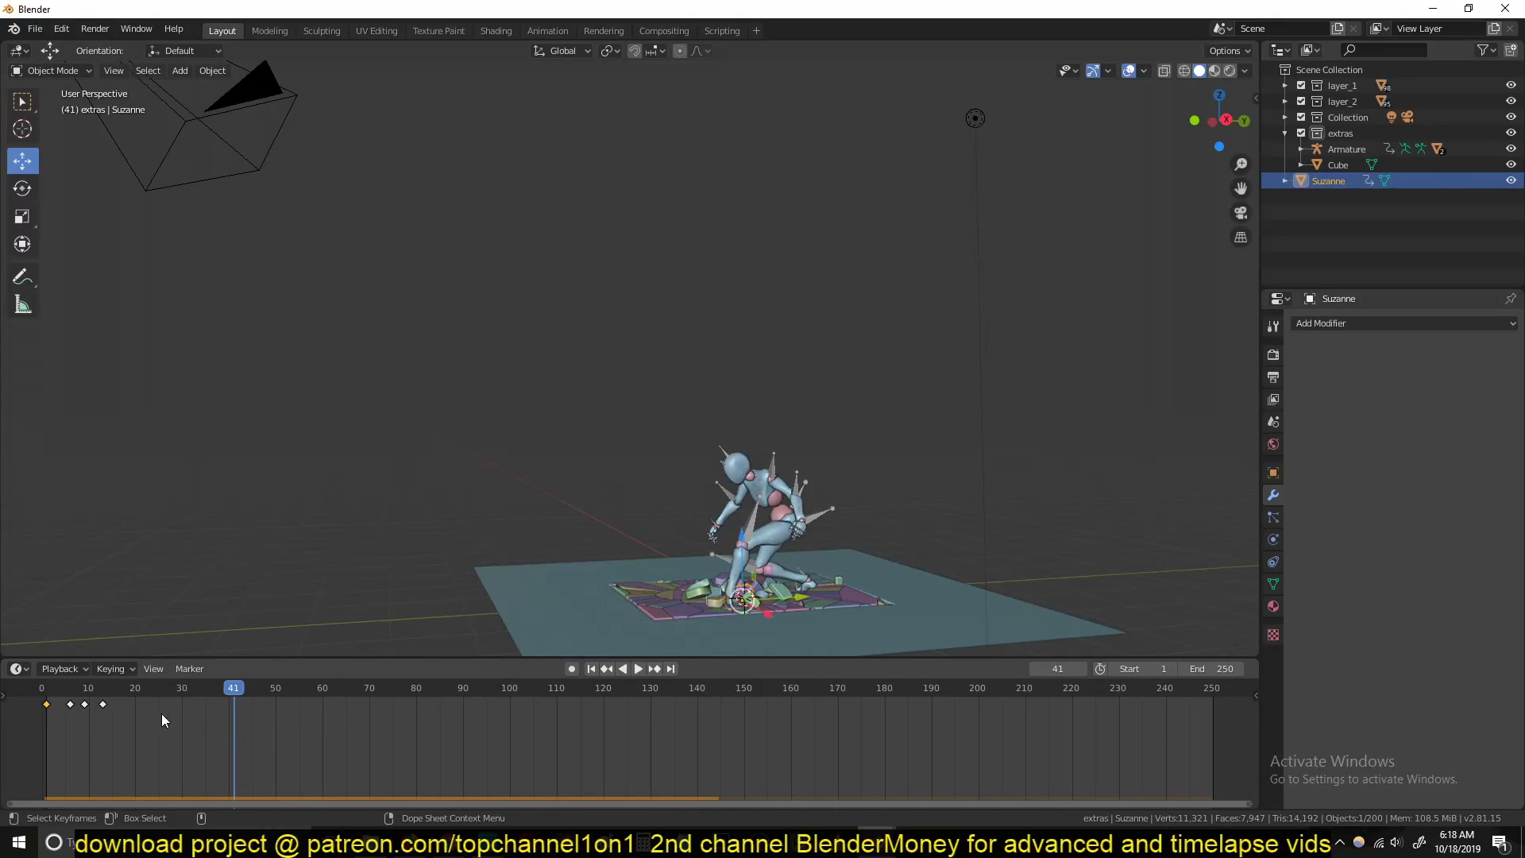
pyautogui.moveTo(83, 704); pyautogui.dragTo(200, 703)
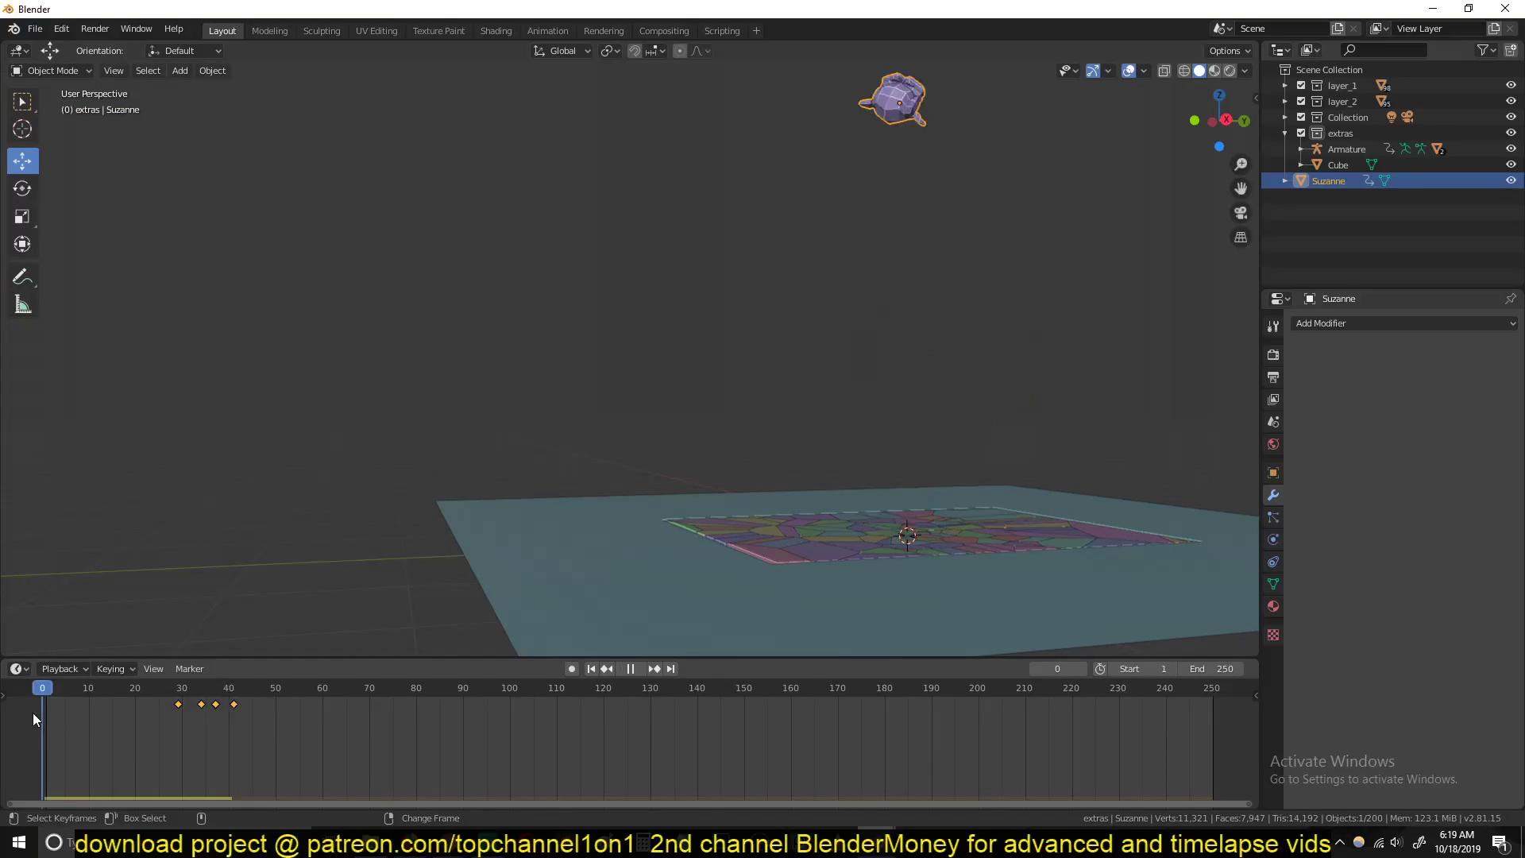
pyautogui.click(630, 669)
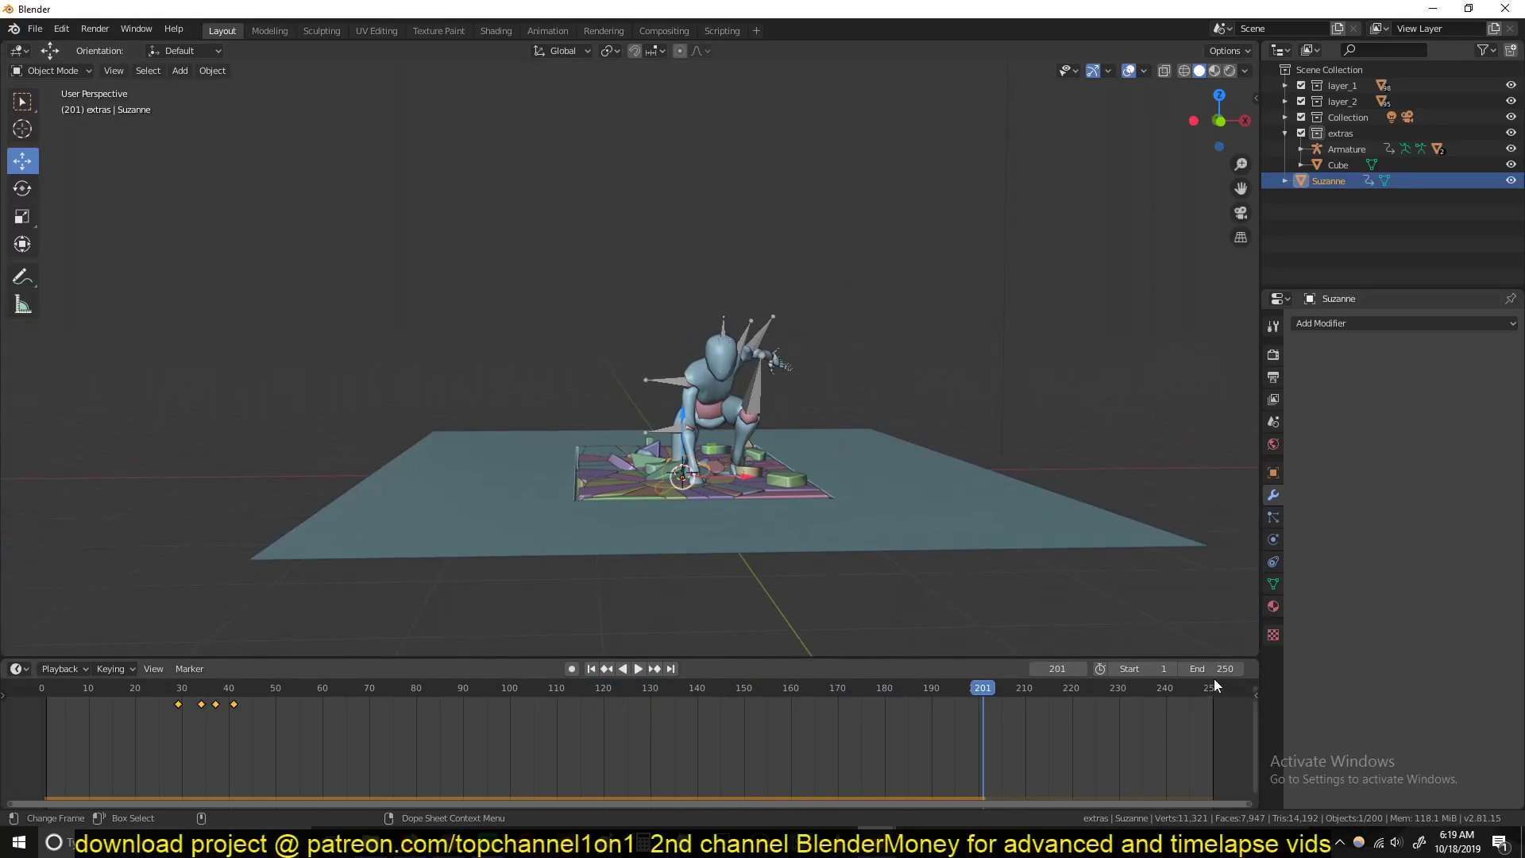
# Step: Set the Timeline End frame from 250 to 70
pyautogui.click(1213, 669)
pyautogui.write('70')
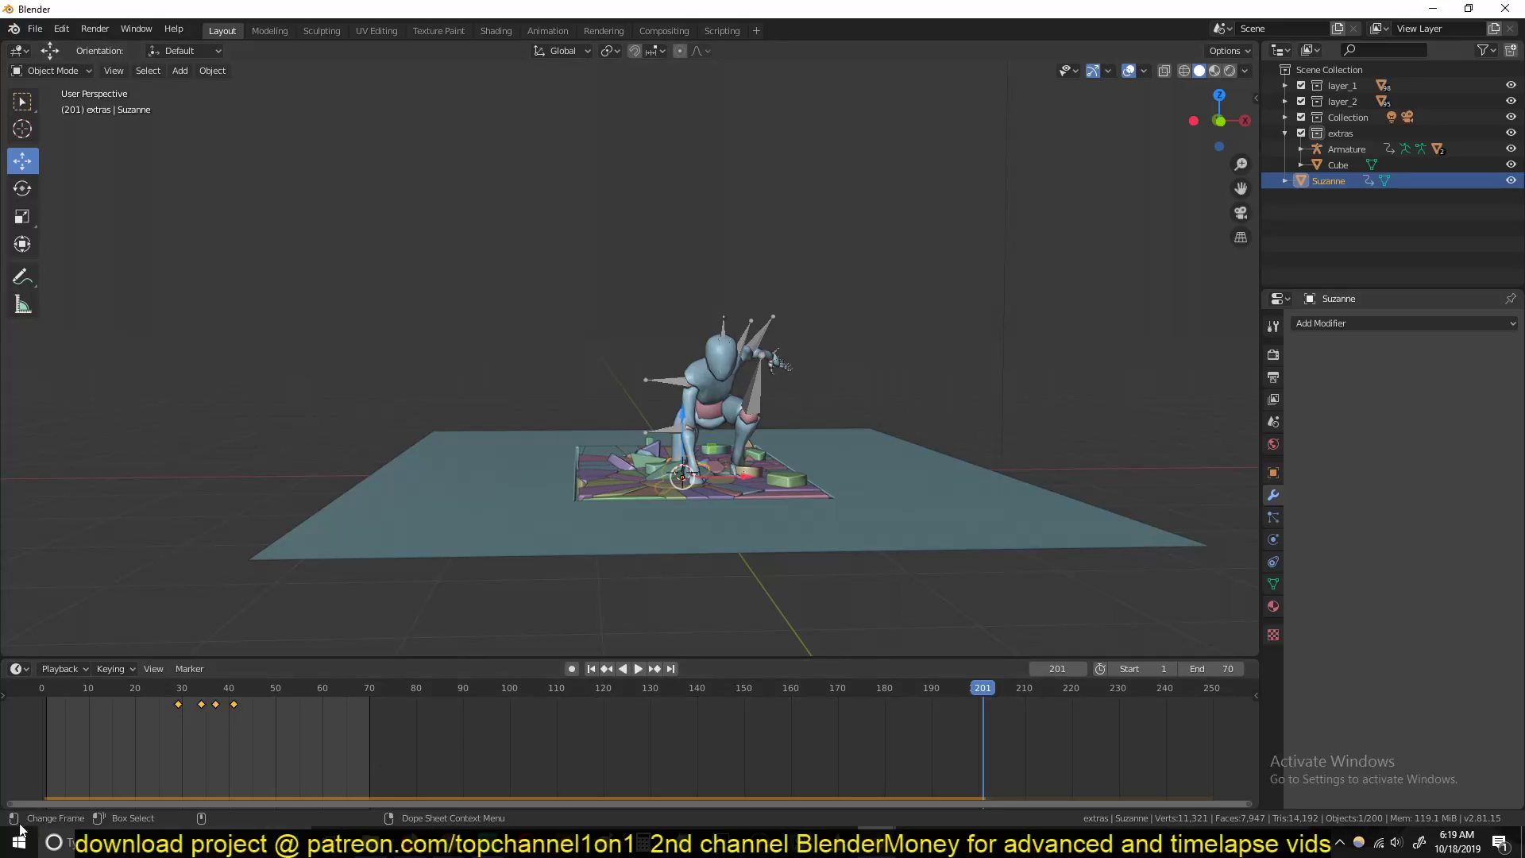
pyautogui.click(637, 669)
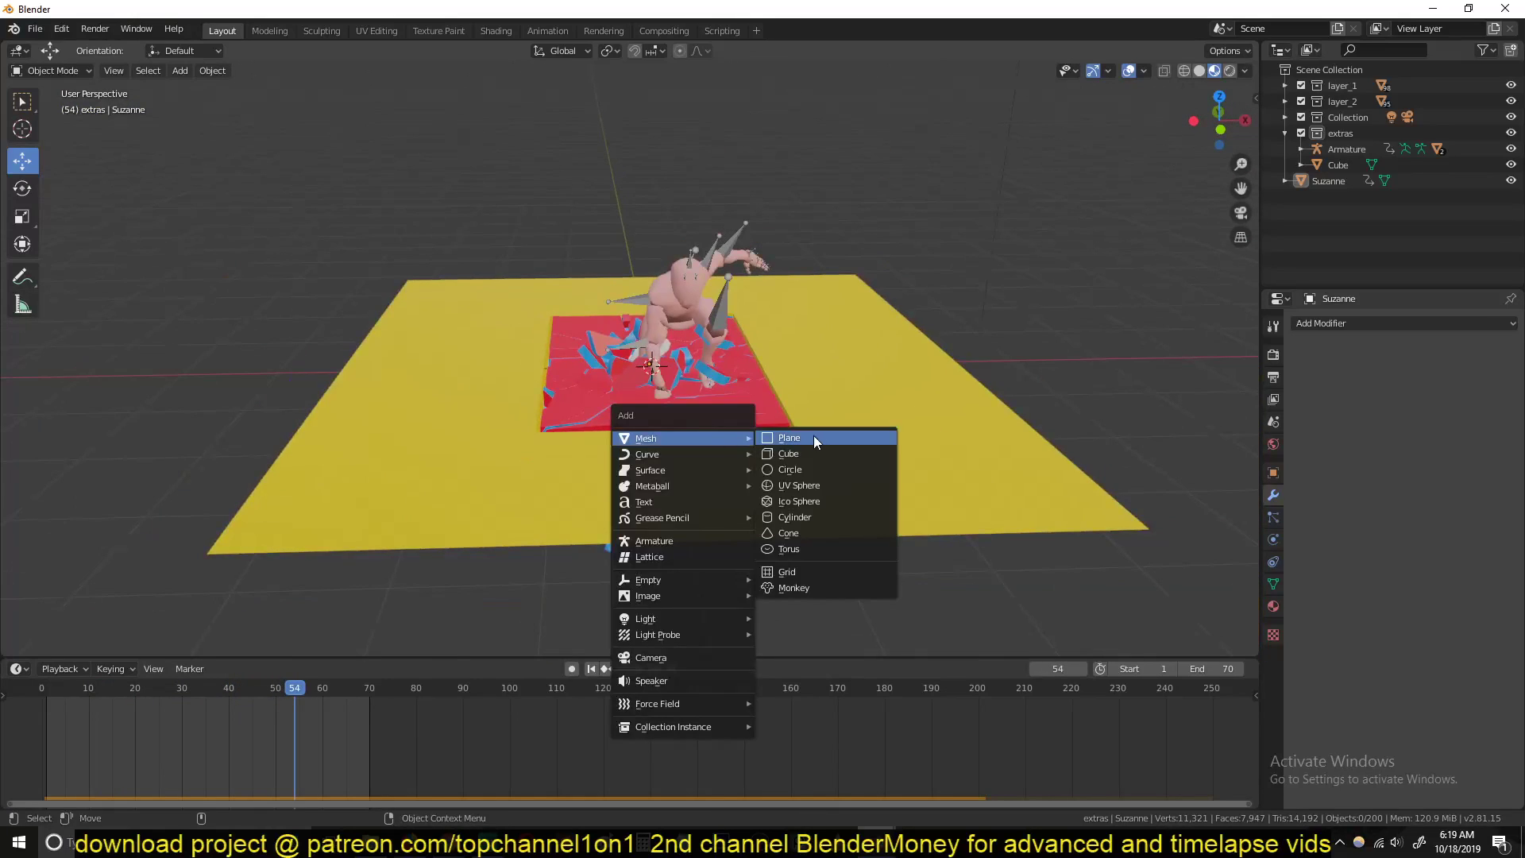
# Step: Add a ground plane under the character and assign it the red top_layer material
pyautogui.click(788, 437)
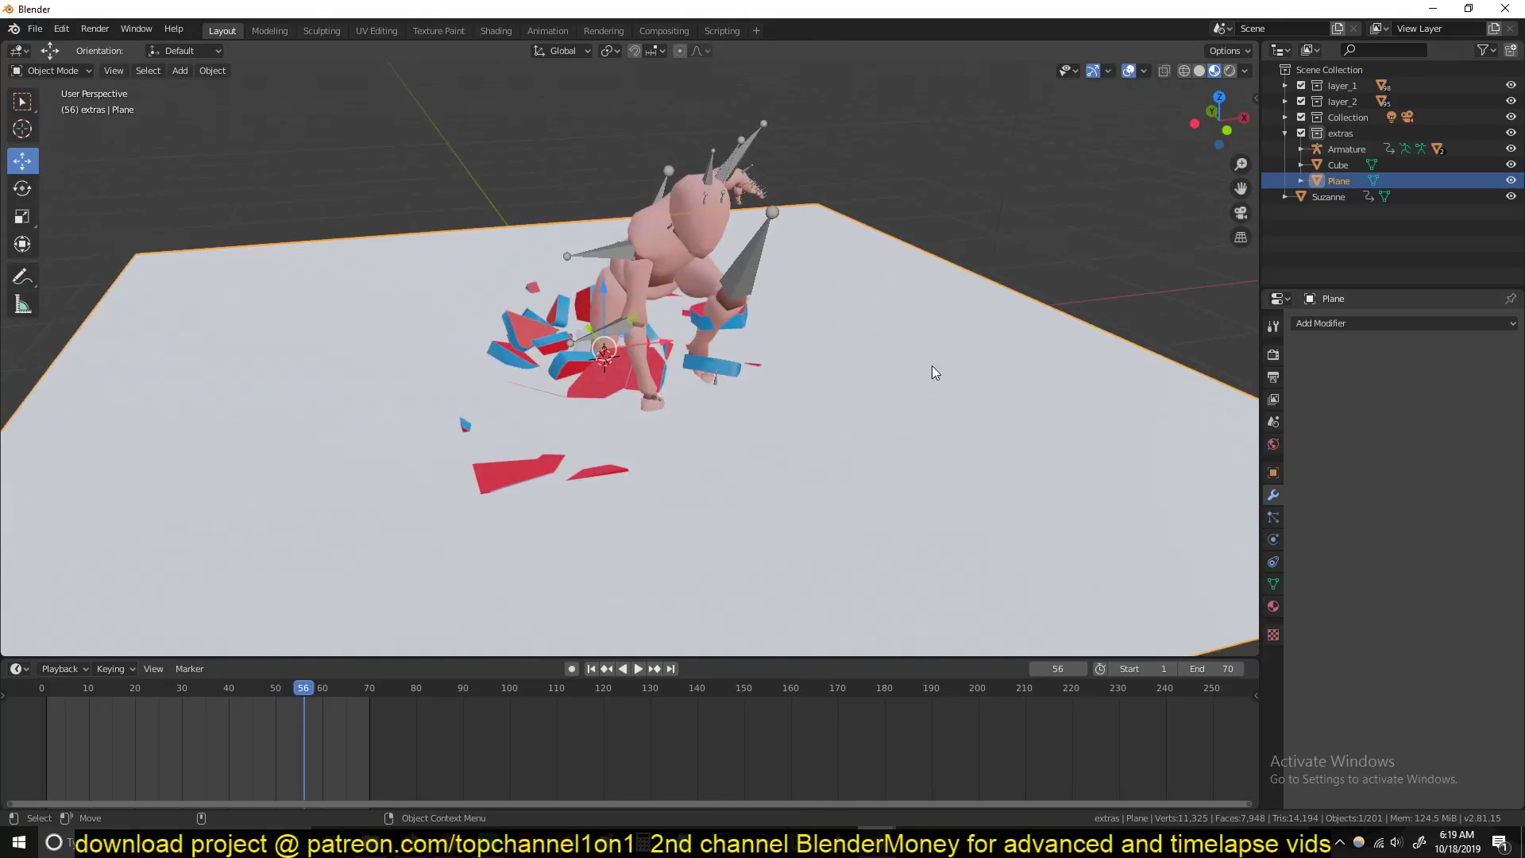
pyautogui.click(1272, 608)
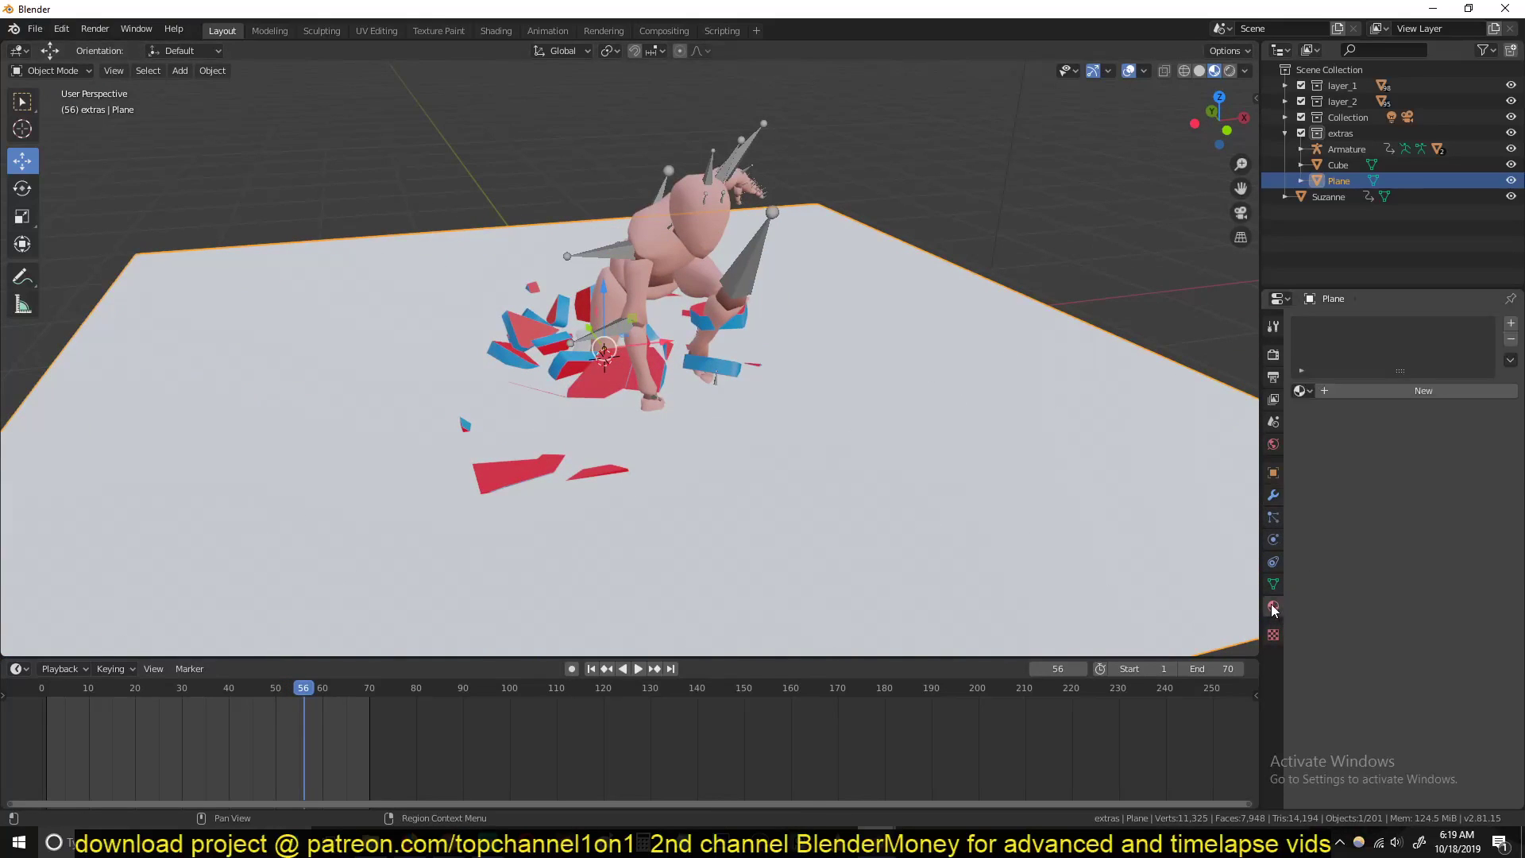
pyautogui.click(1422, 391)
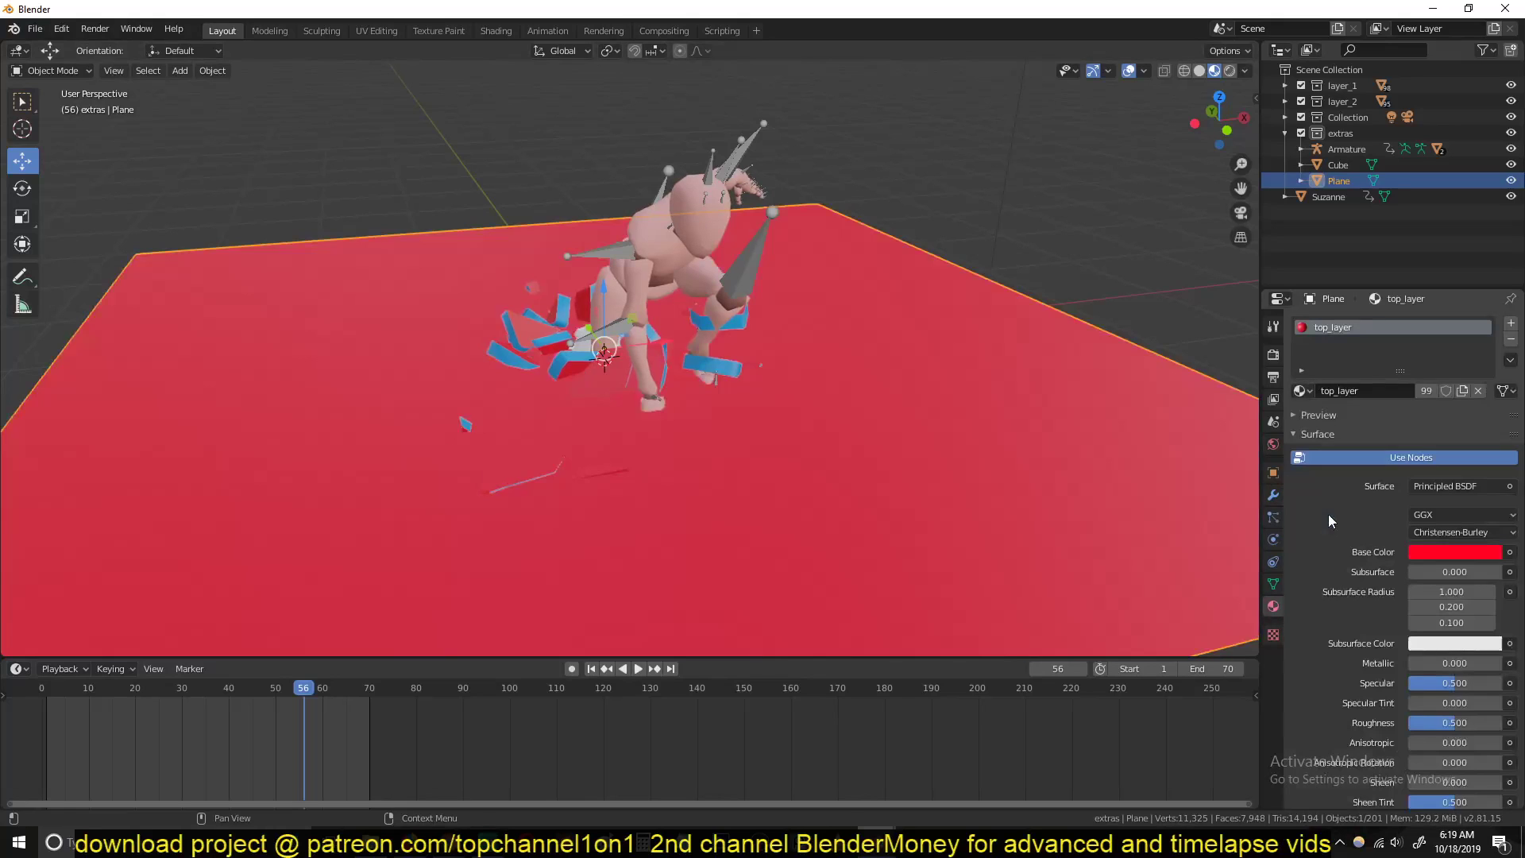
pyautogui.click(121, 688)
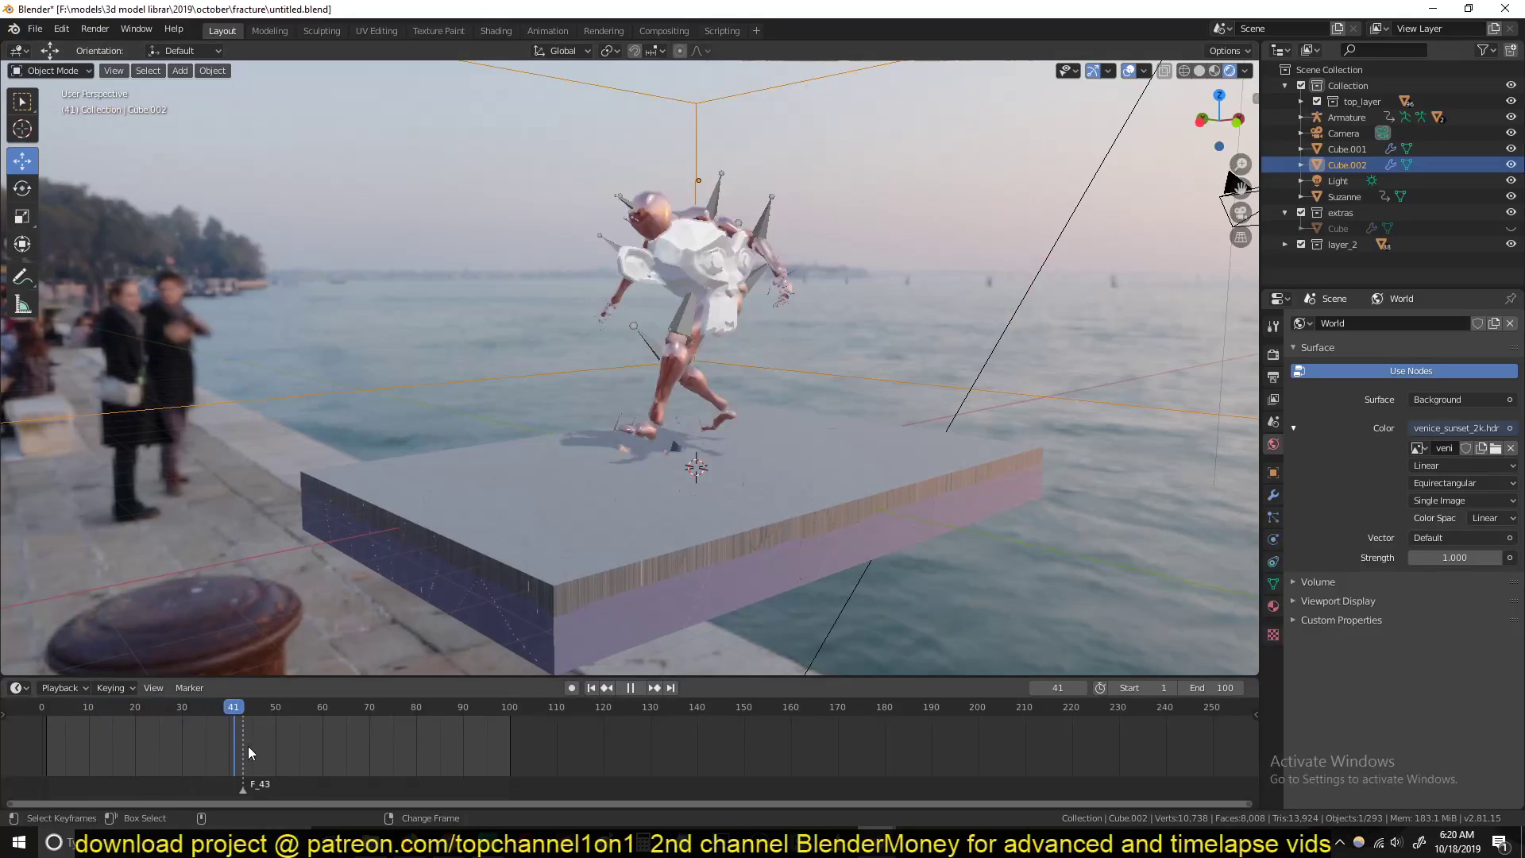
# Step: Play the finished venice_sunset_2k HDRI scene through the slab shattering past frame 80
pyautogui.click(407, 705)
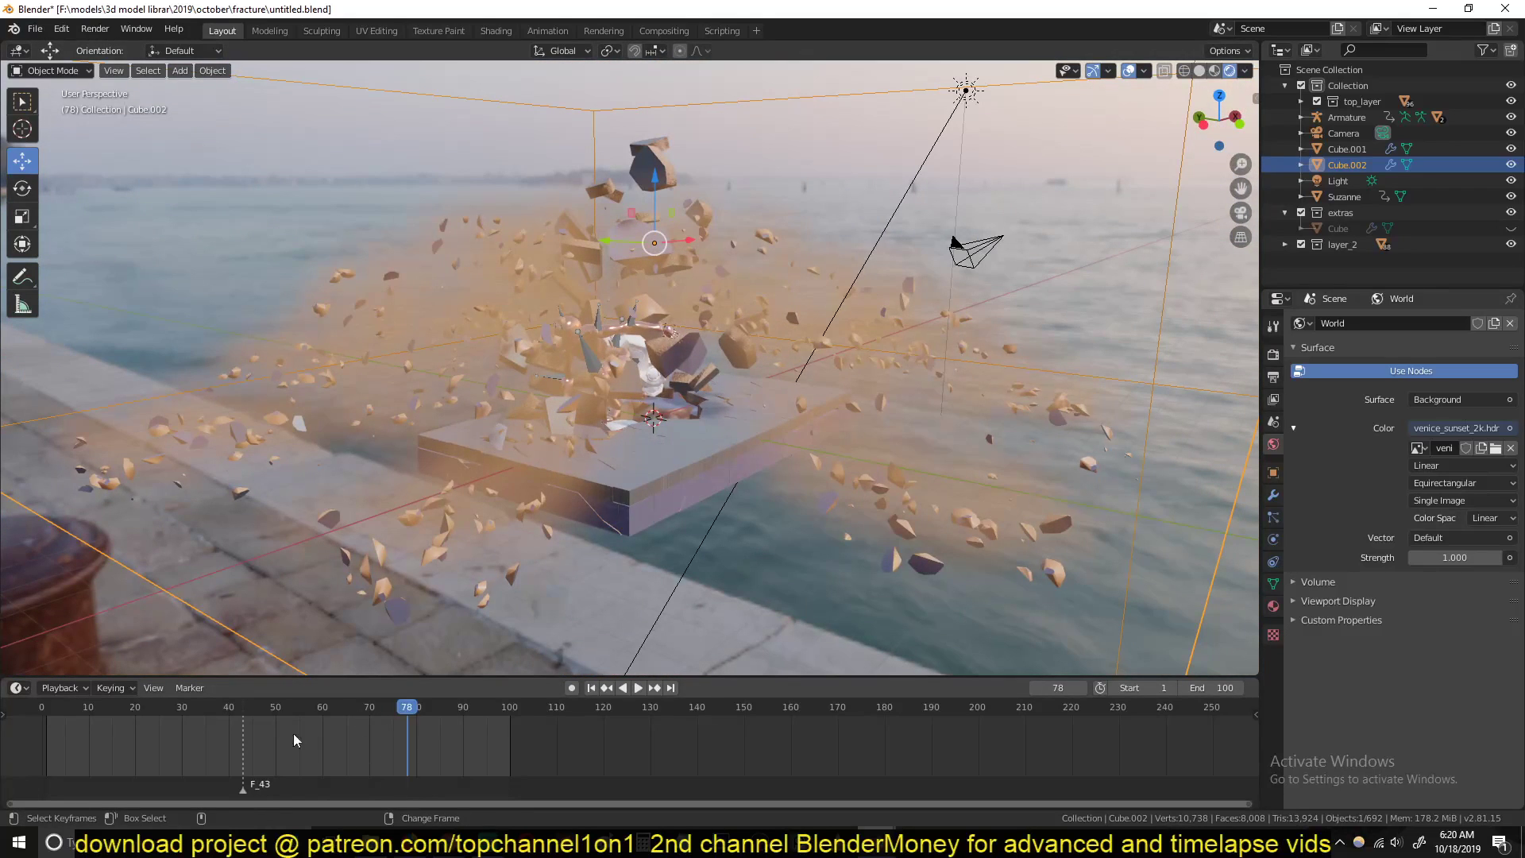
pyautogui.click(635, 687)
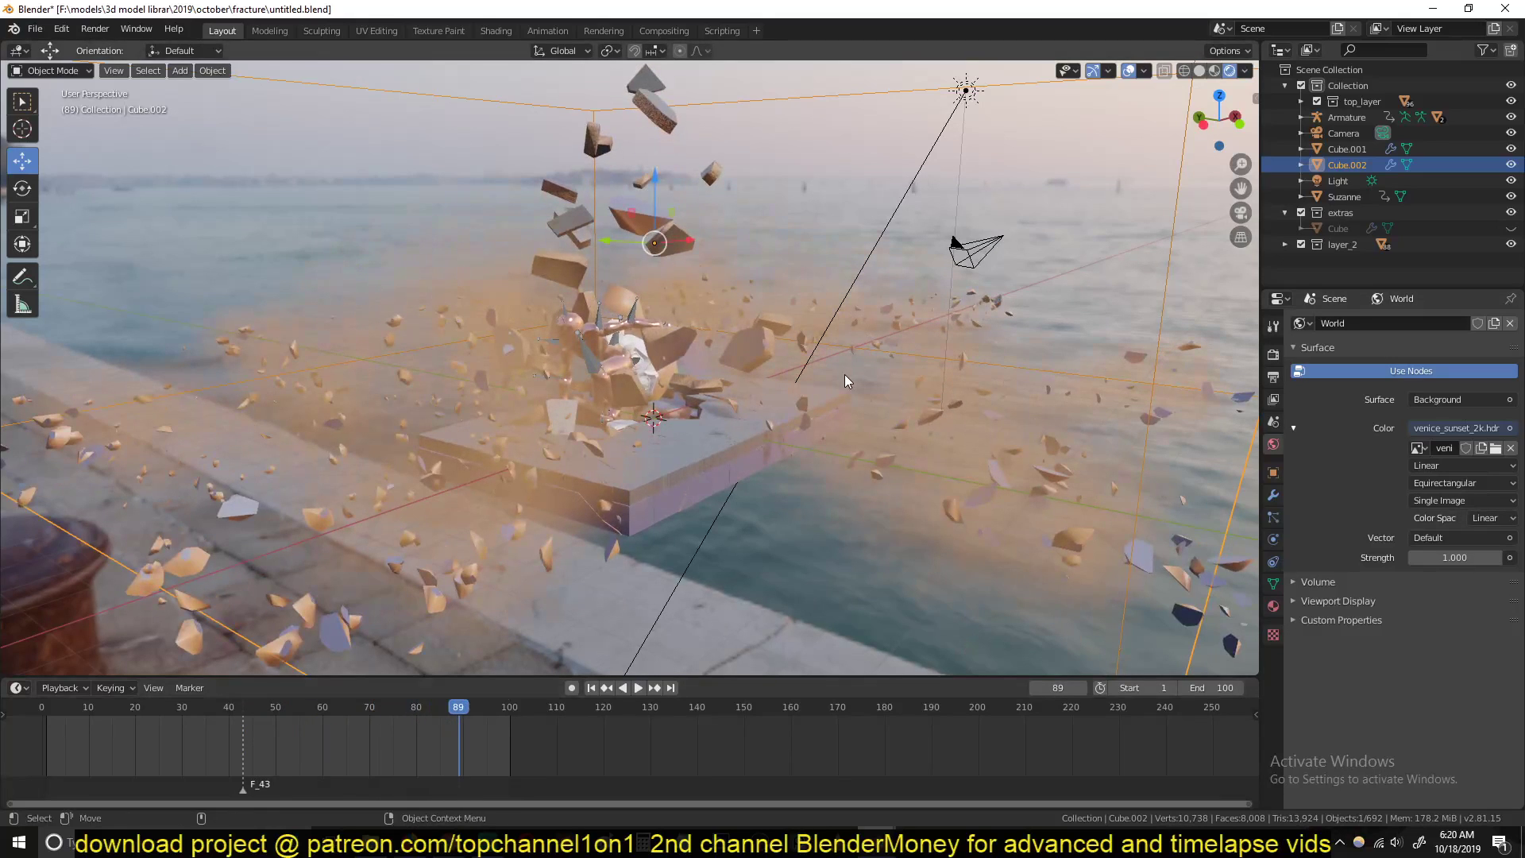
pyautogui.moveTo(1511, 448)
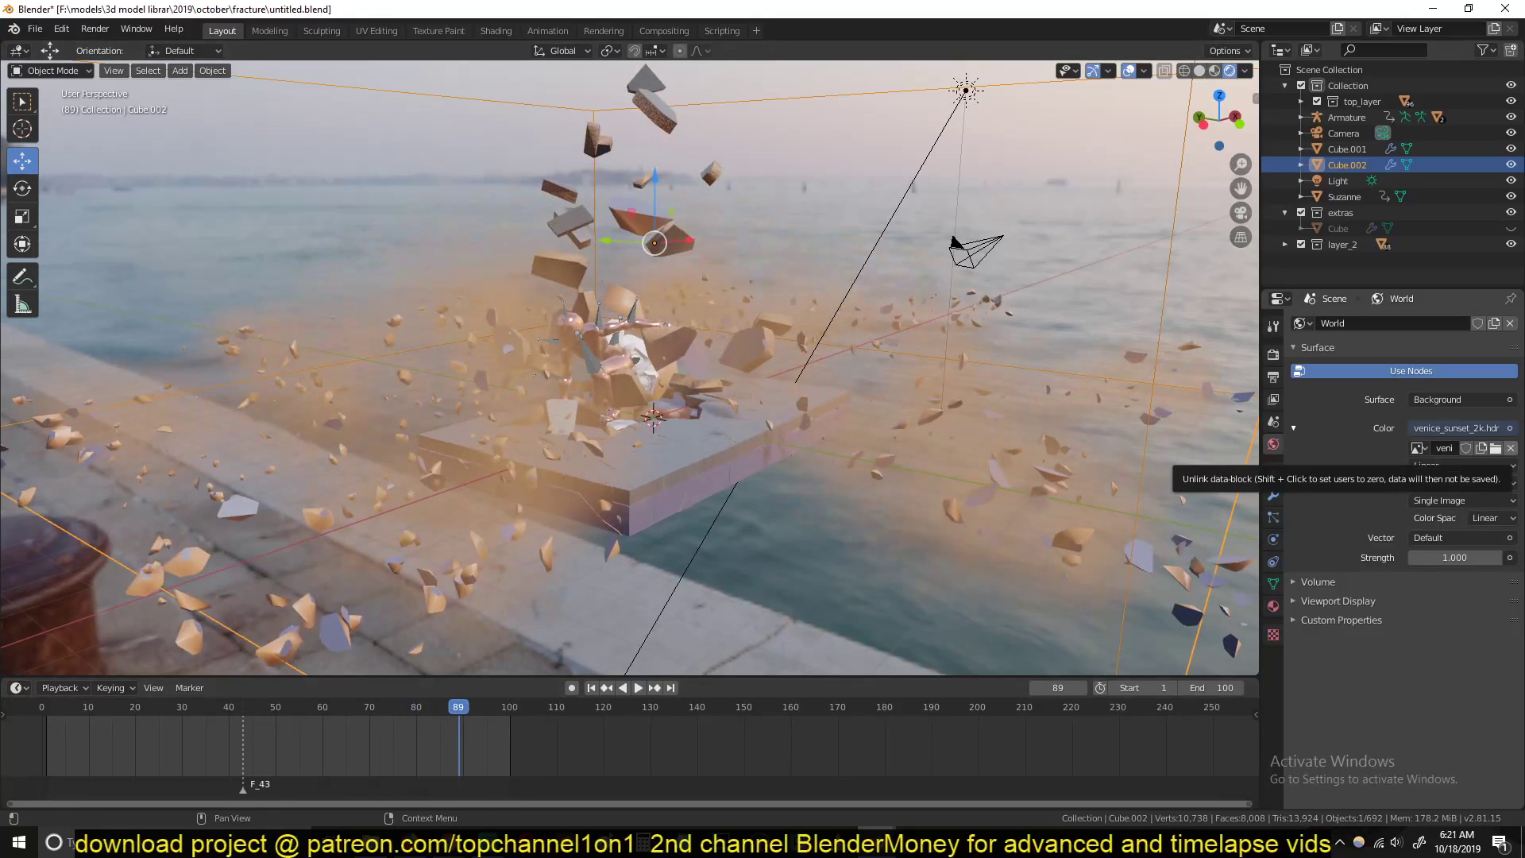